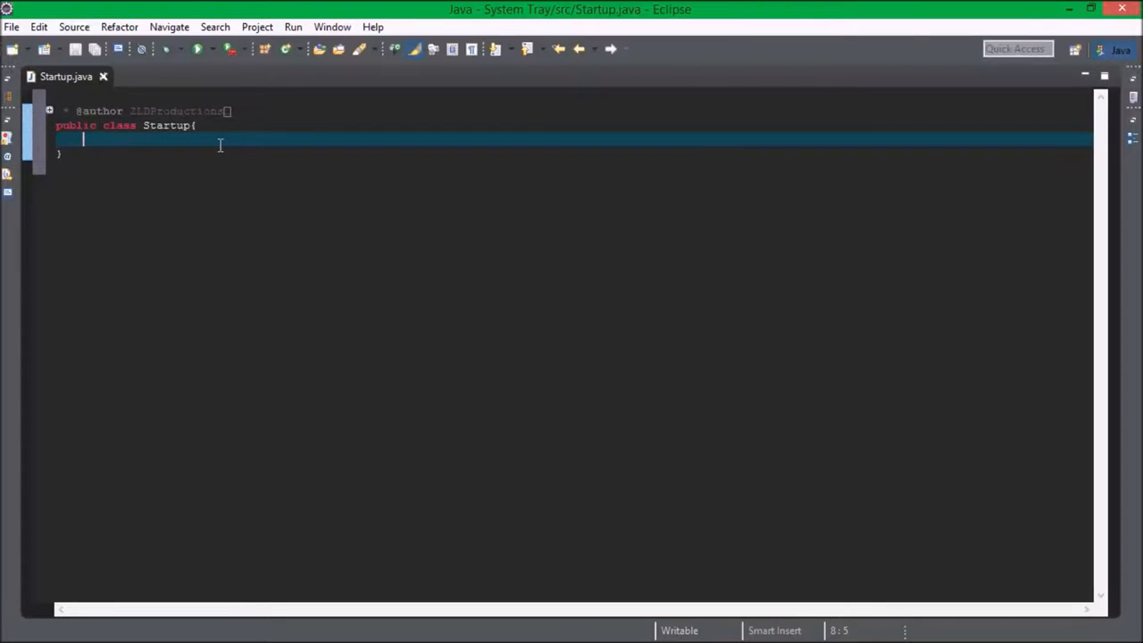
# - Declare public static void main(String[] args) in the Startup class
pyautogui.write('public static')
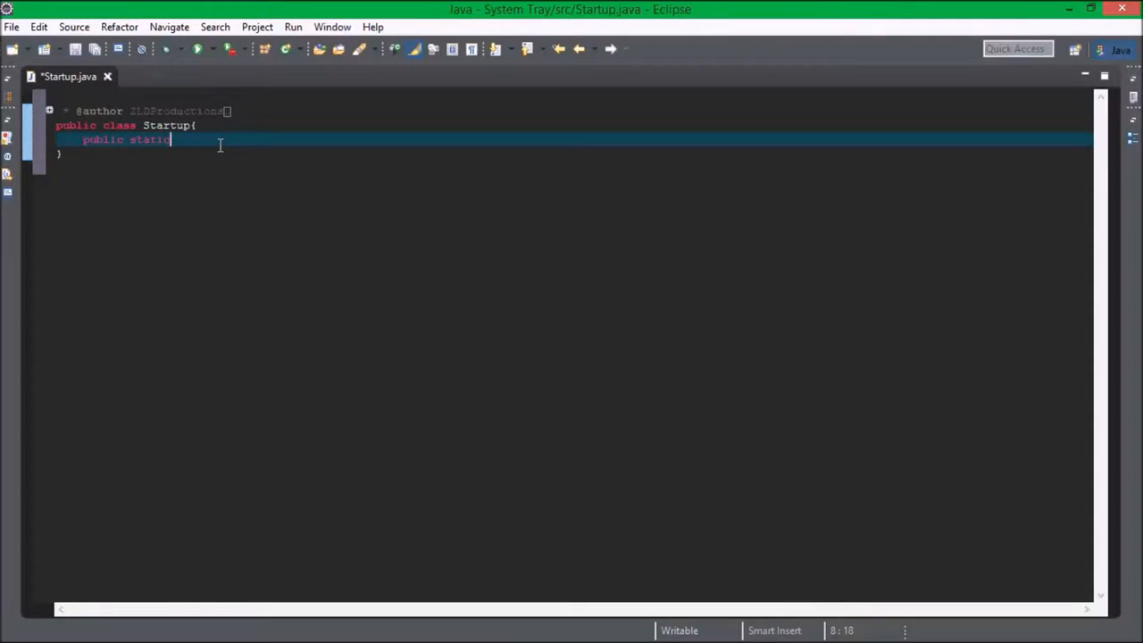
pyautogui.write('void main(Strip')
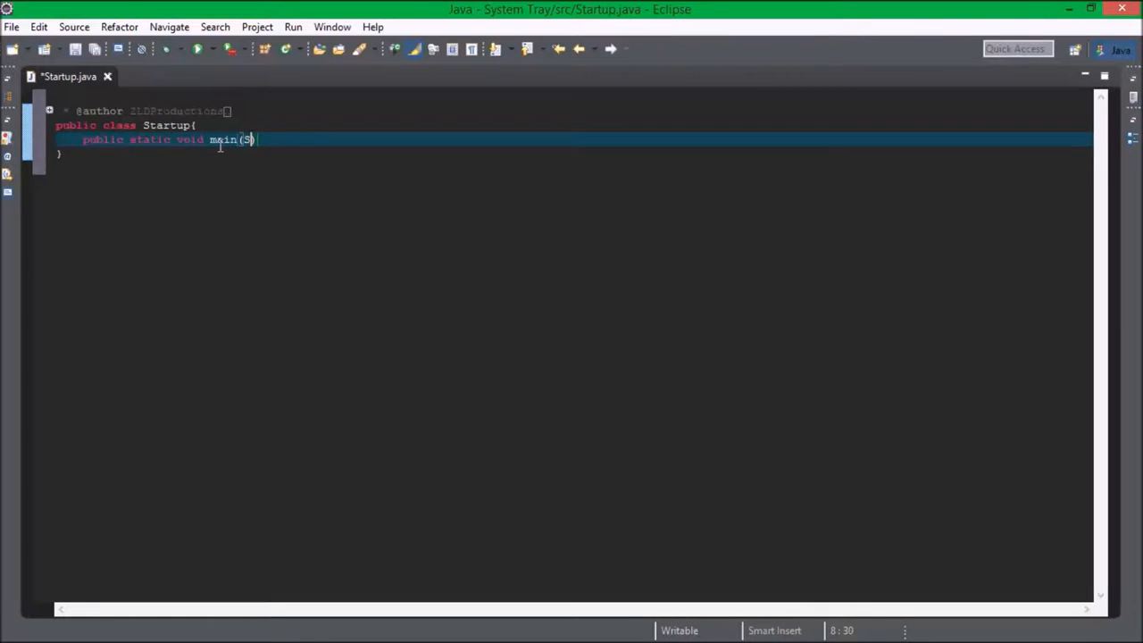
pyautogui.write('tring[] args')
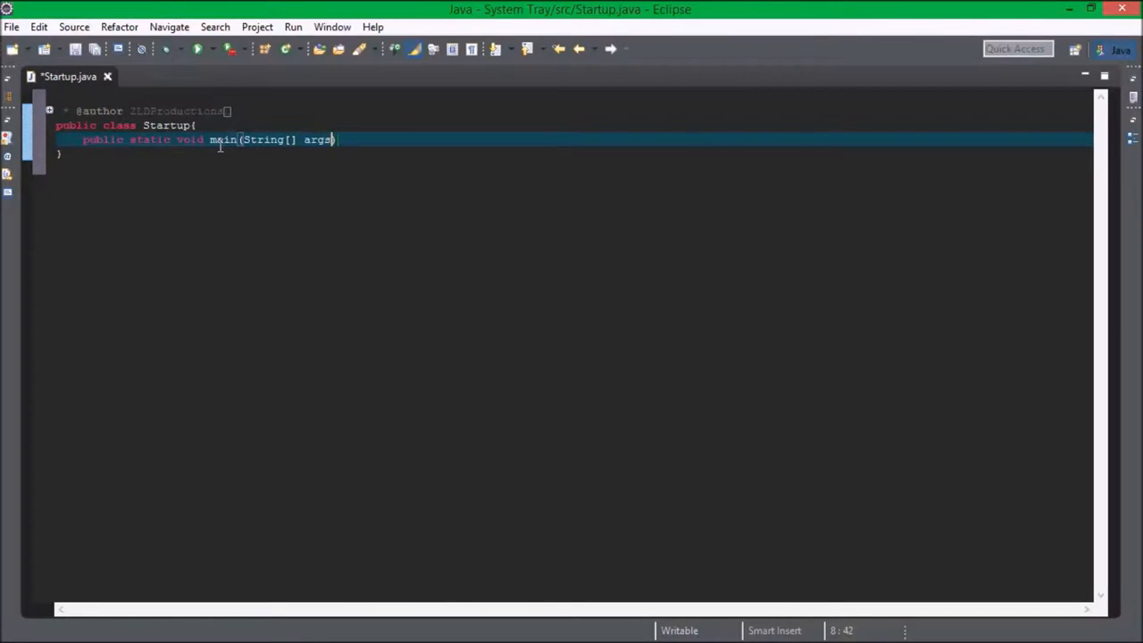
pyautogui.write('){')
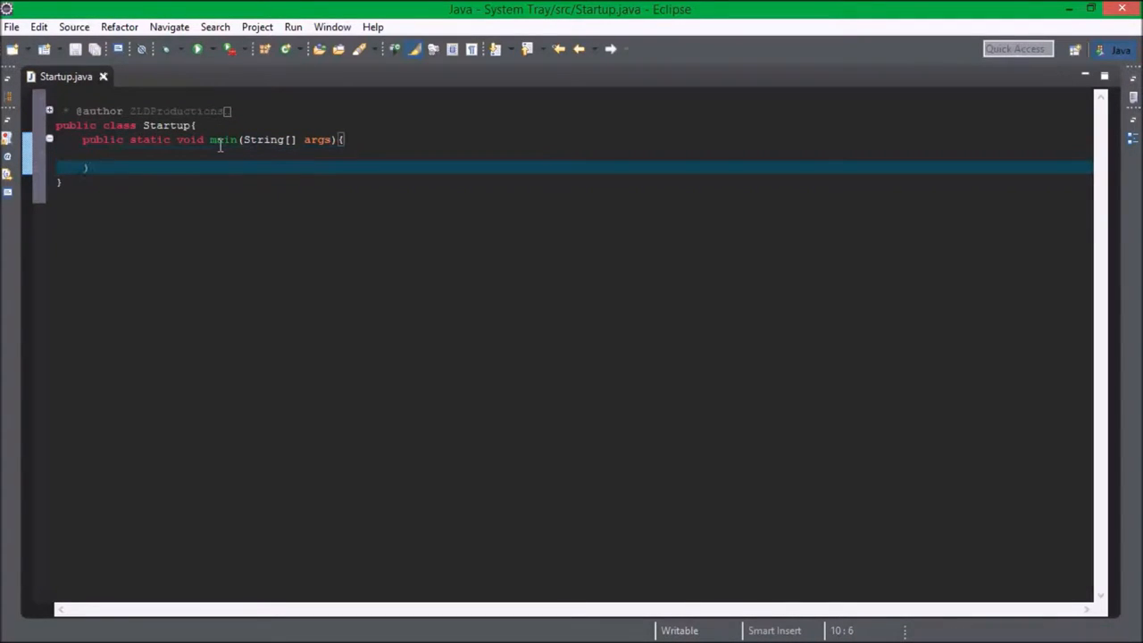
# - Add an empty public Startup() constructor and have main create new Startup()
pyautogui.write('public Startup')
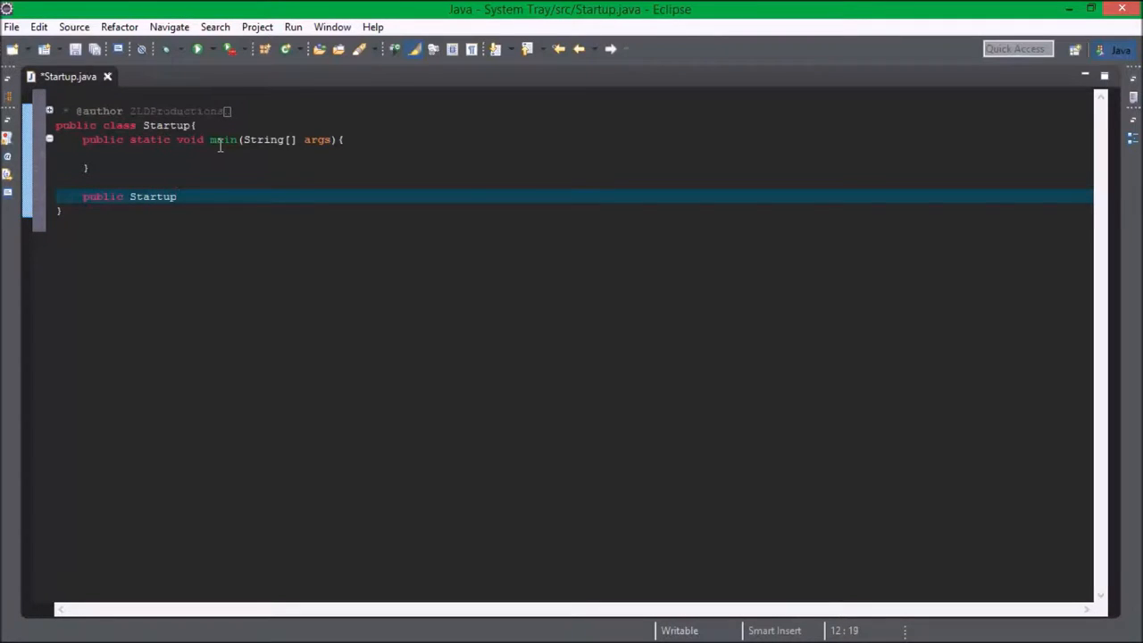
pyautogui.write('(){')
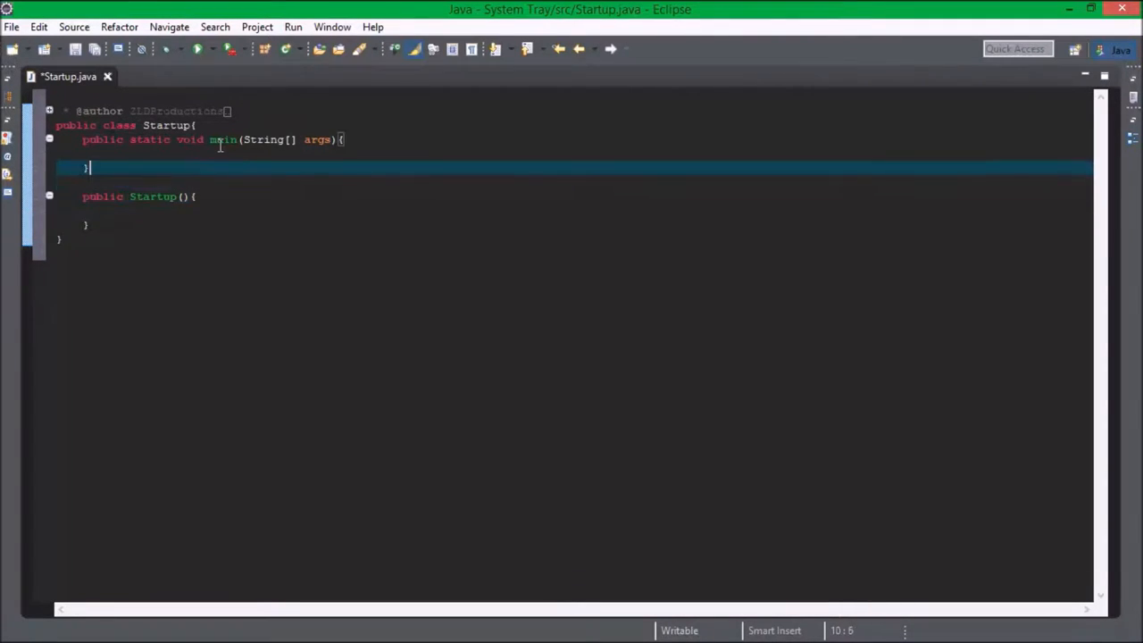
pyautogui.write('new Startup')
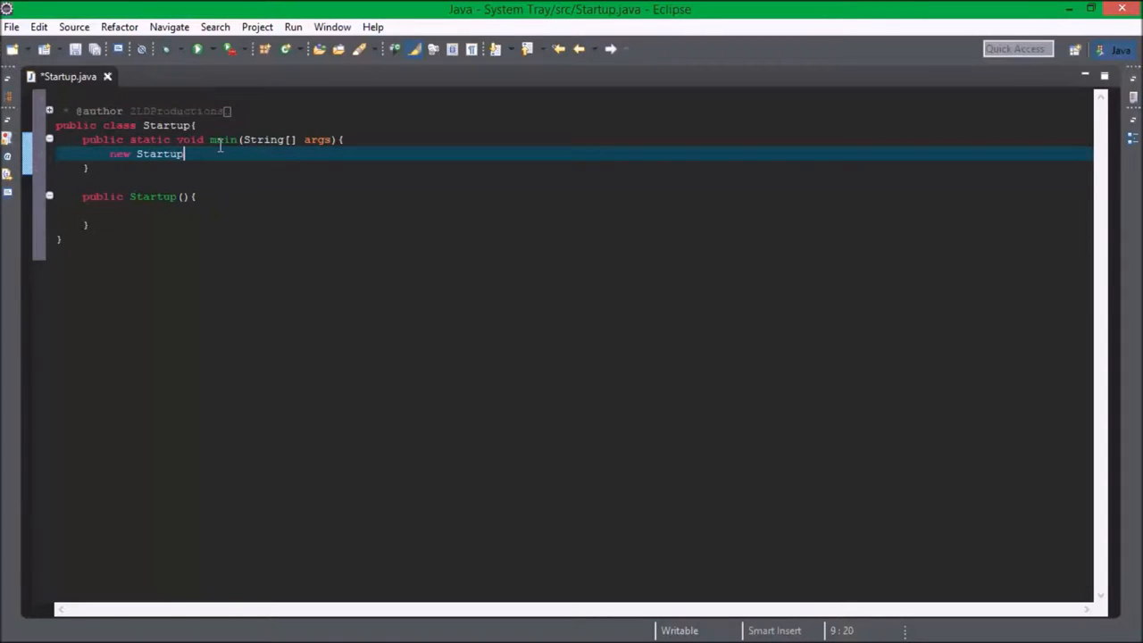
pyautogui.write('();')
pyautogui.click(574, 210)
pyautogui.write('if(SystemTray.isSupported(')
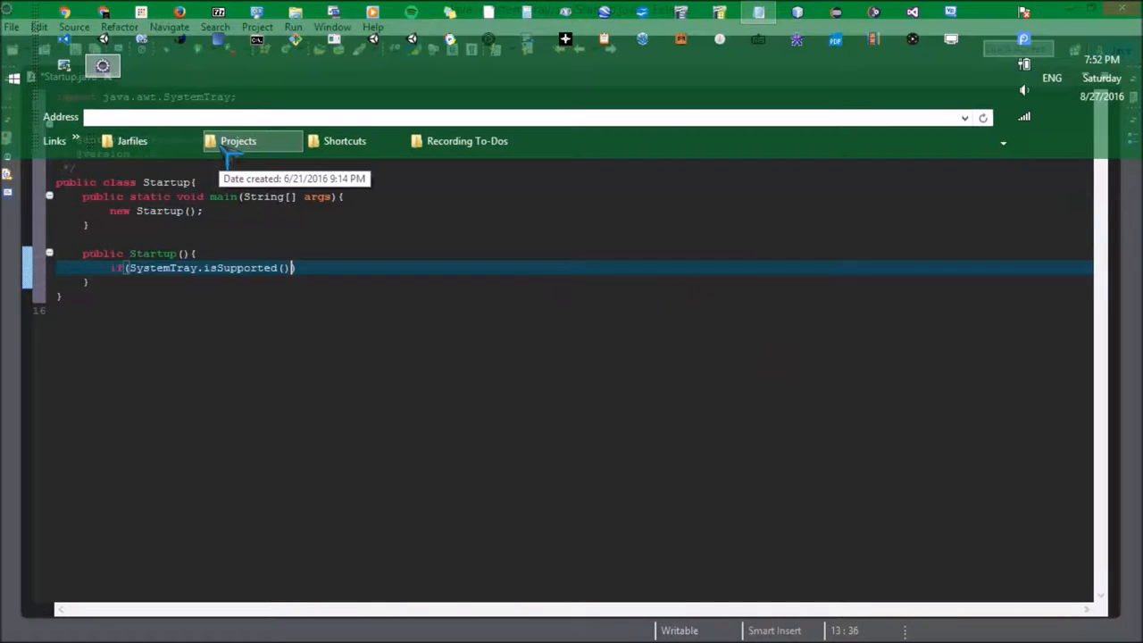
# - Call initSysTray() in the constructor when SystemTray.isSupported()
pyautogui.write('initS')
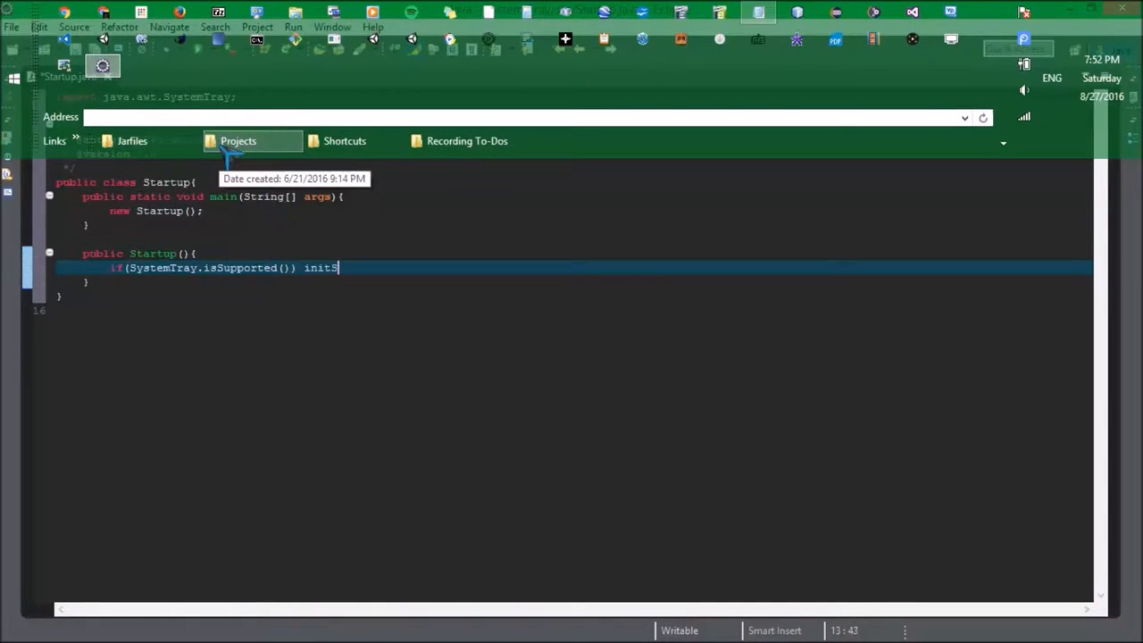
pyautogui.write('ysTray();')
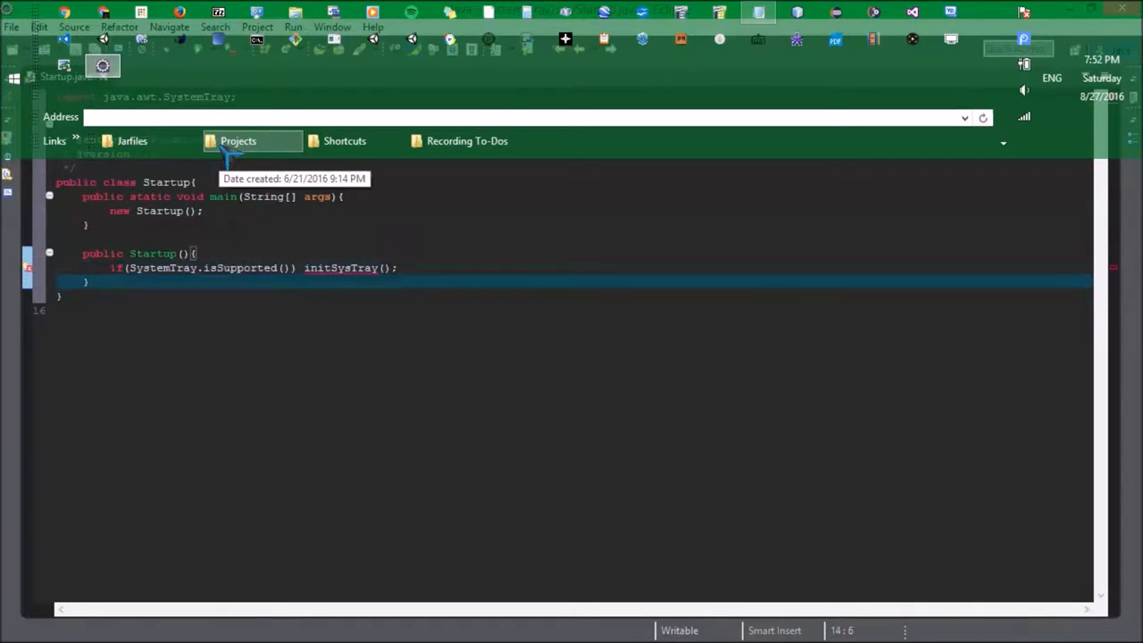
# - Add an empty private void initSysTray() method and save Startup.java
pyautogui.write('private')
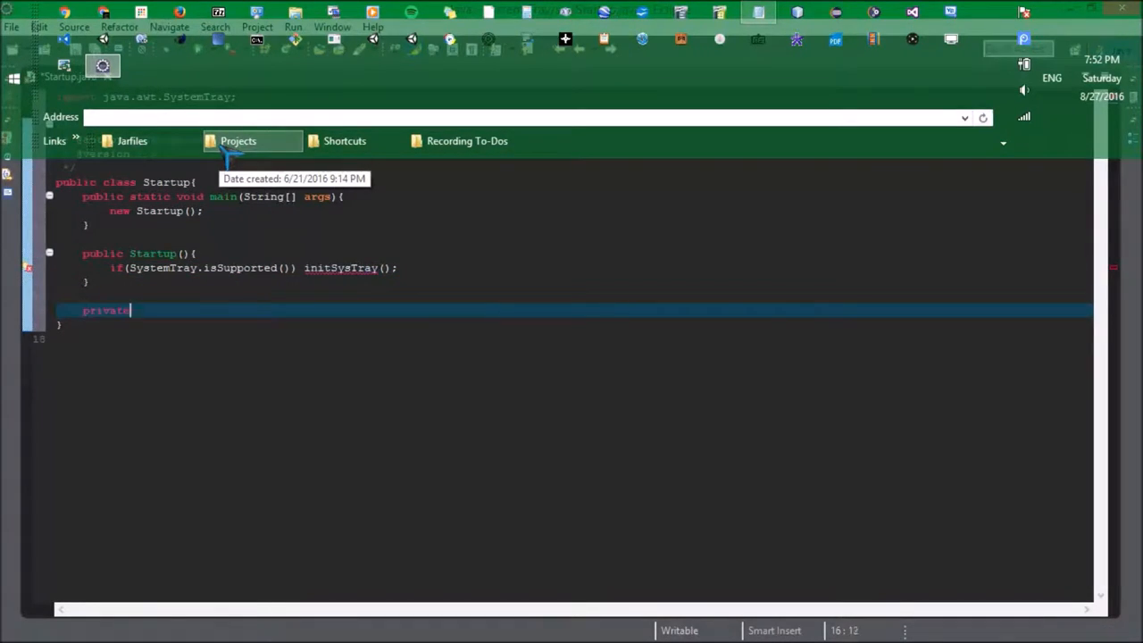
pyautogui.write('void initSys')
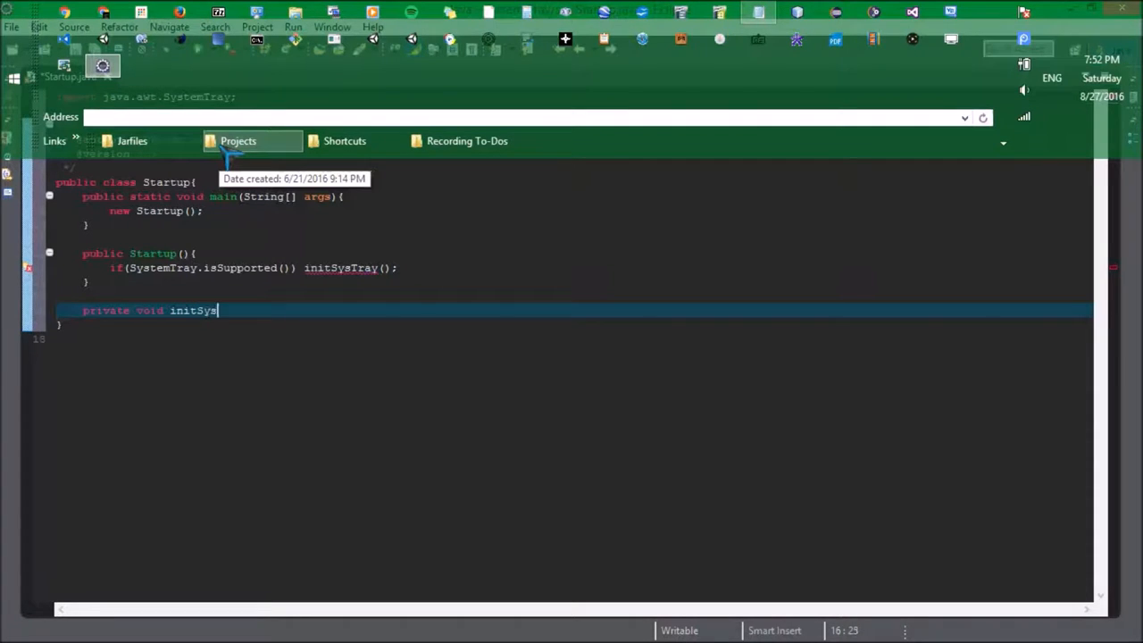
pyautogui.write('Tray(){')
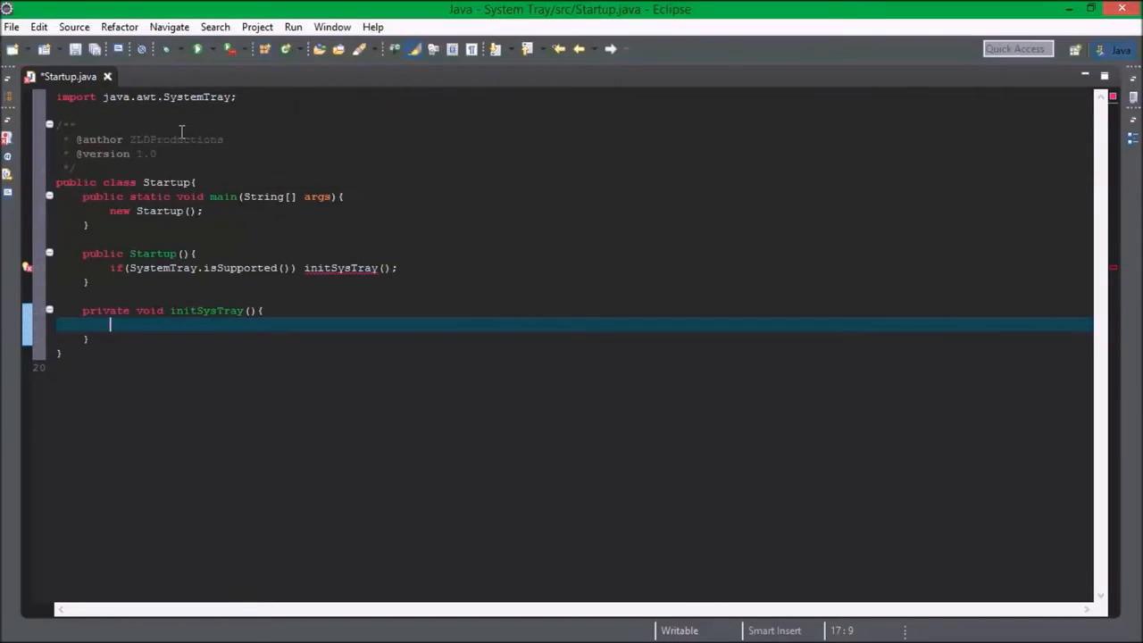
pyautogui.press('ctrl+s')
pyautogui.write('private ')
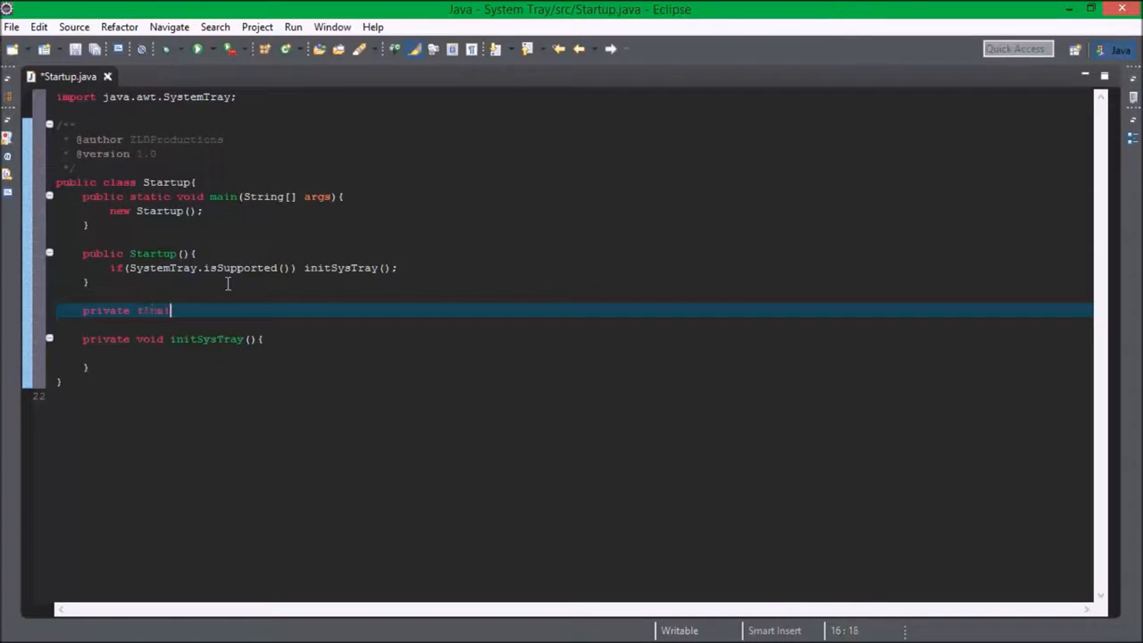
# - Declare a final PopupMenu popup field initialised with new PopupMenu()
pyautogui.write('final Popup')
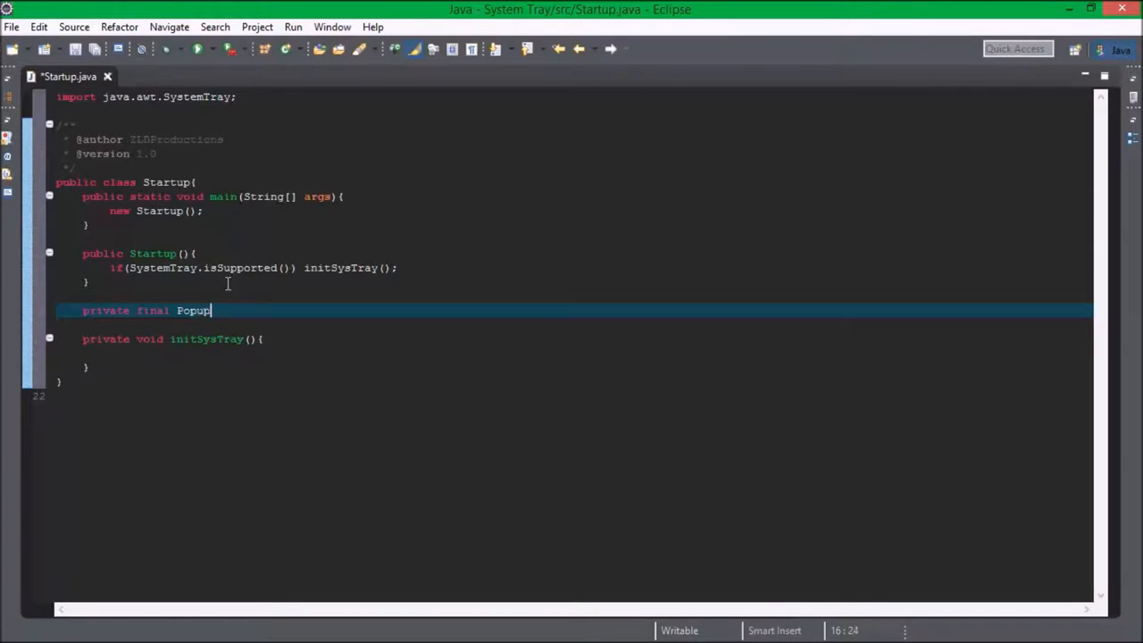
pyautogui.write('Menu')
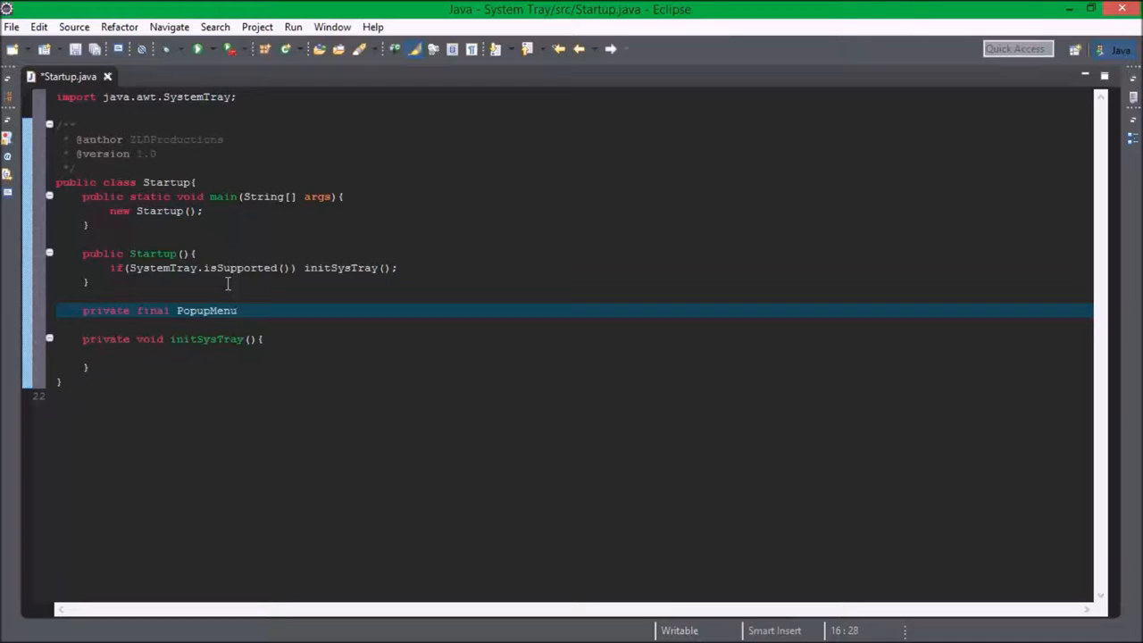
pyautogui.write('popup =')
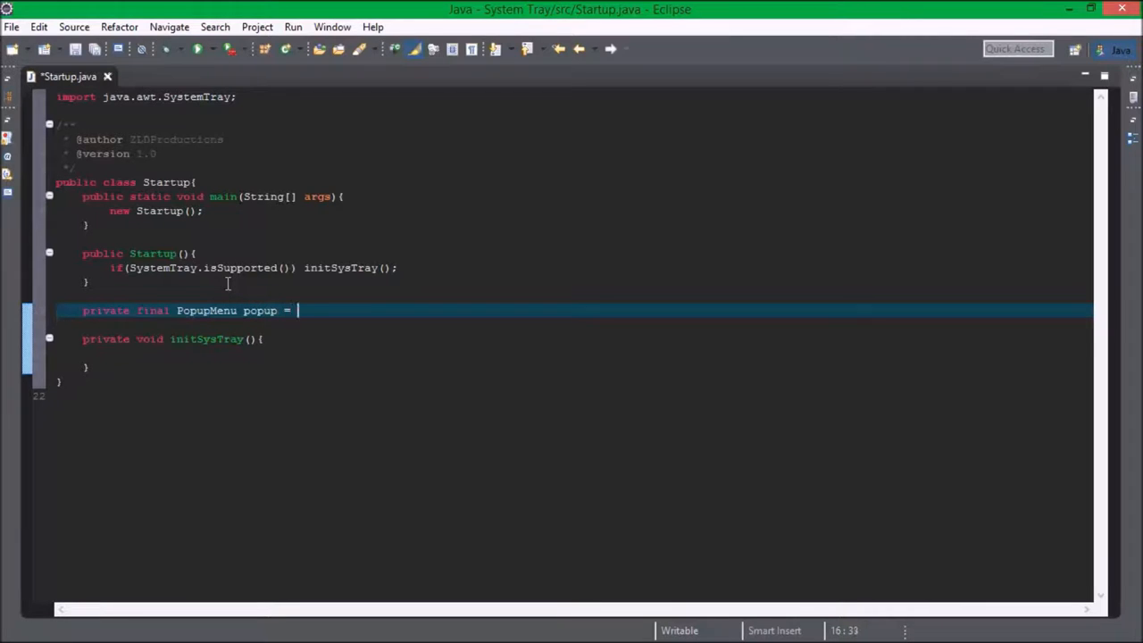
pyautogui.write('new PopupM')
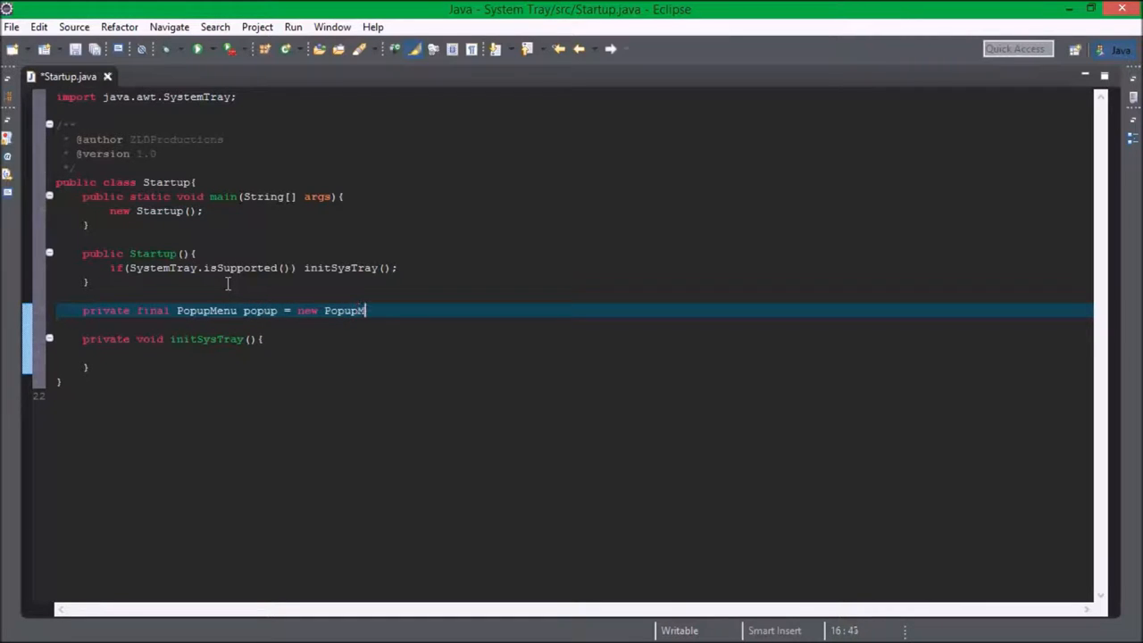
pyautogui.write('enu();')
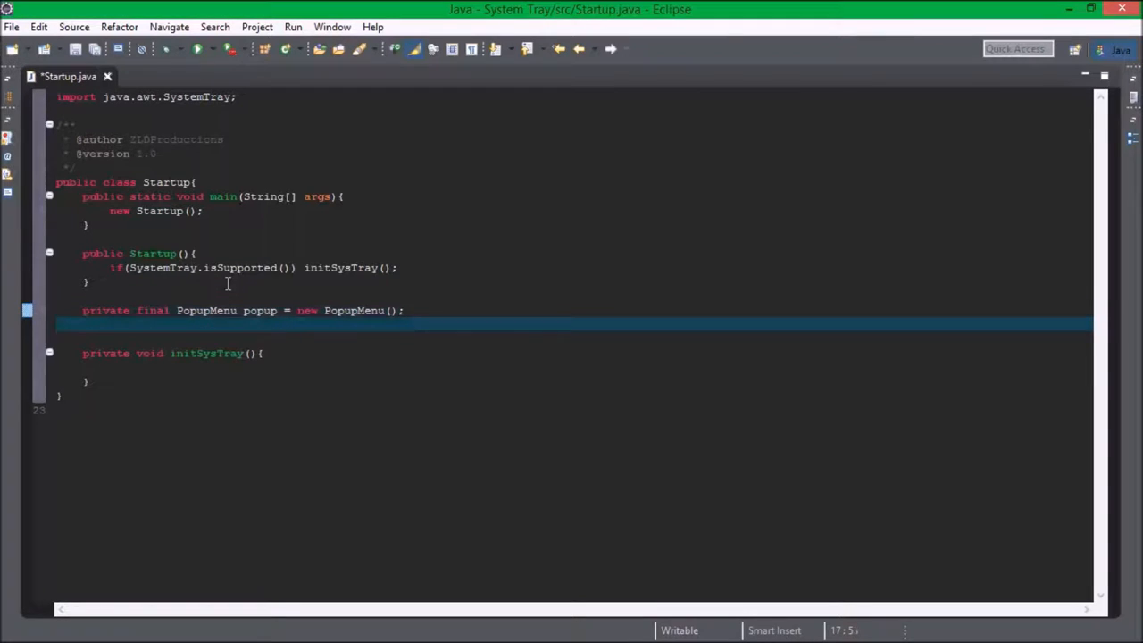
# - Declare private final TrayIcon trayIcon built from Toolkit.getDefaultToolkit().getImage(...)
pyautogui.write('priva')
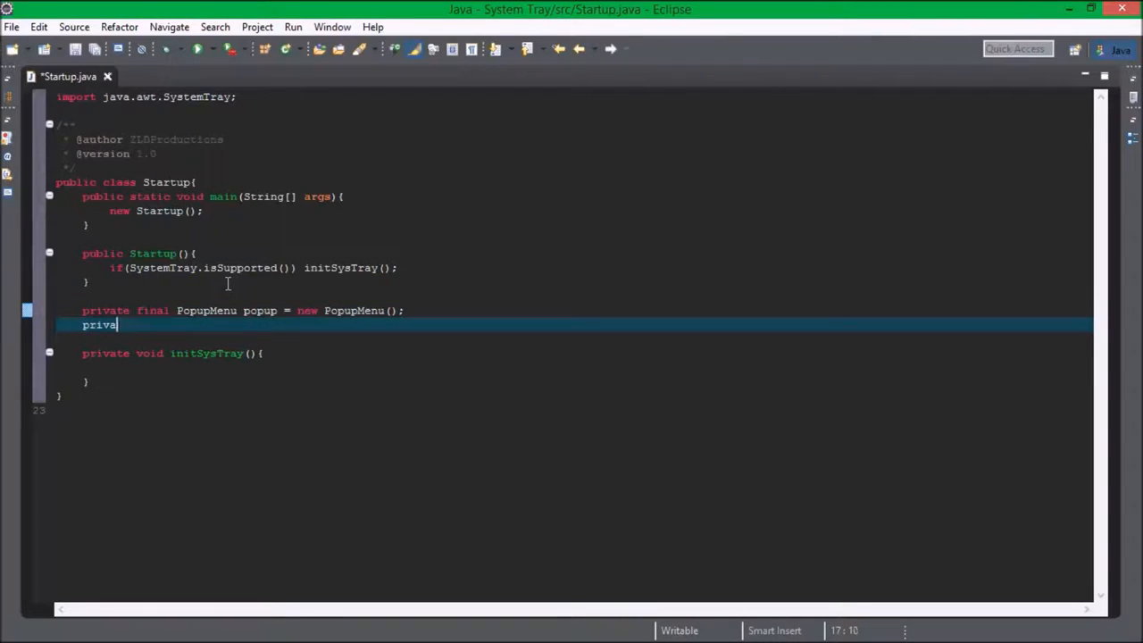
pyautogui.write('te final S')
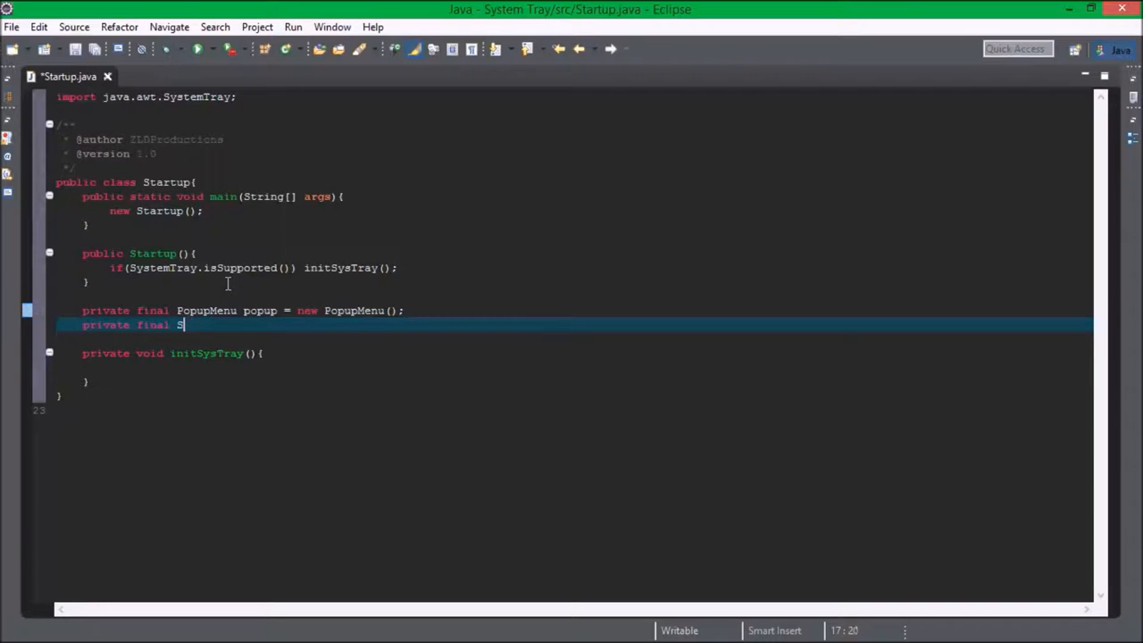
pyautogui.write('rayIC')
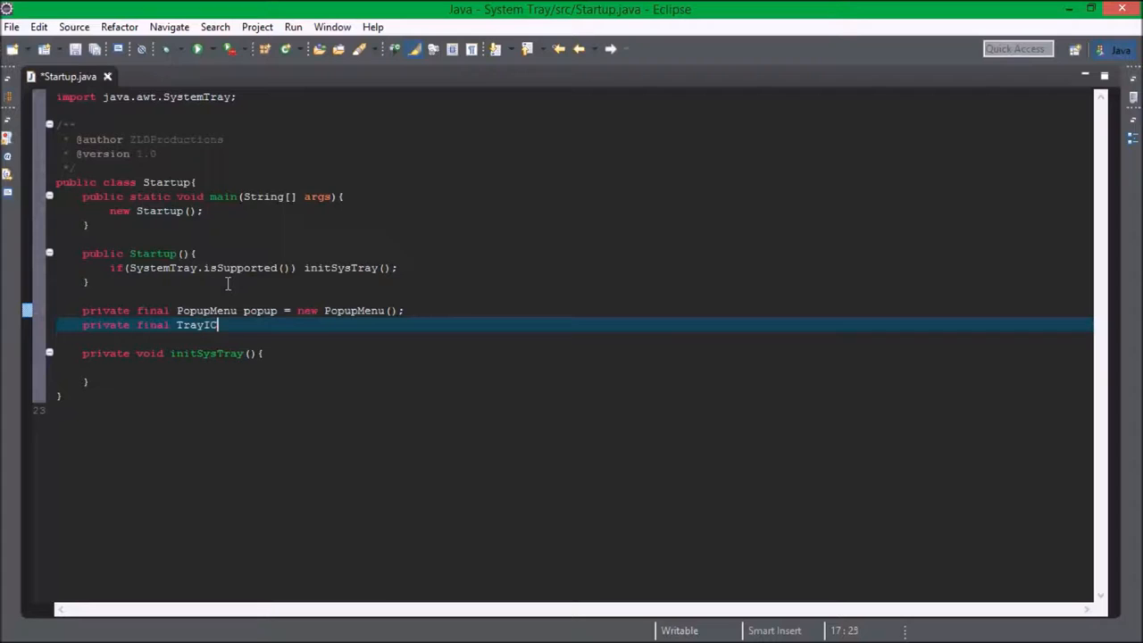
pyautogui.write('on')
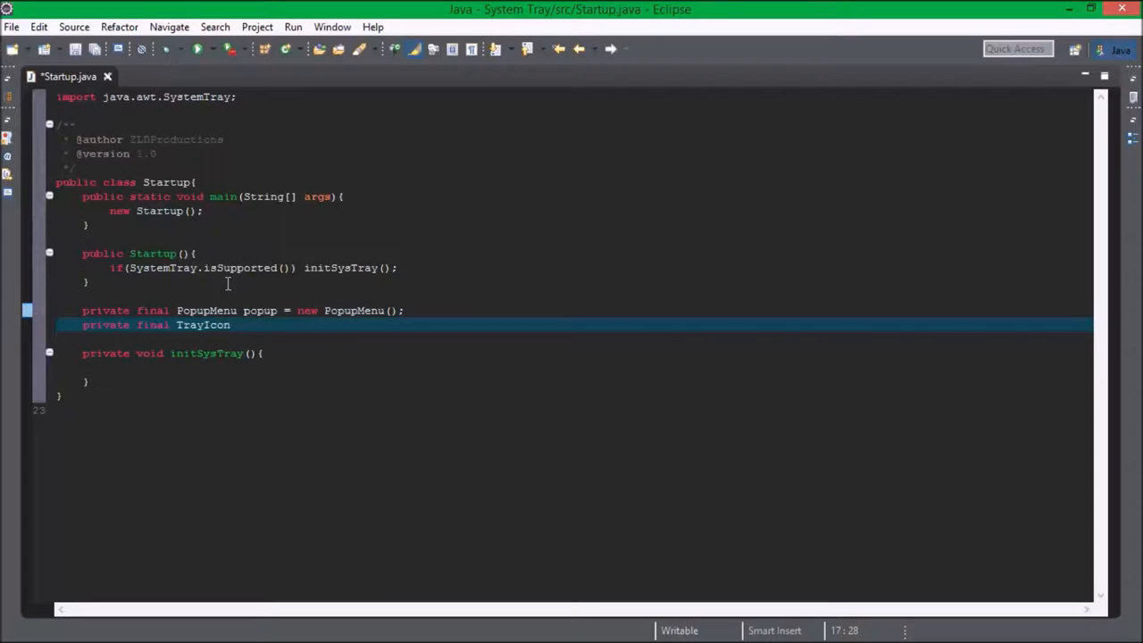
pyautogui.write('trayIcon = new')
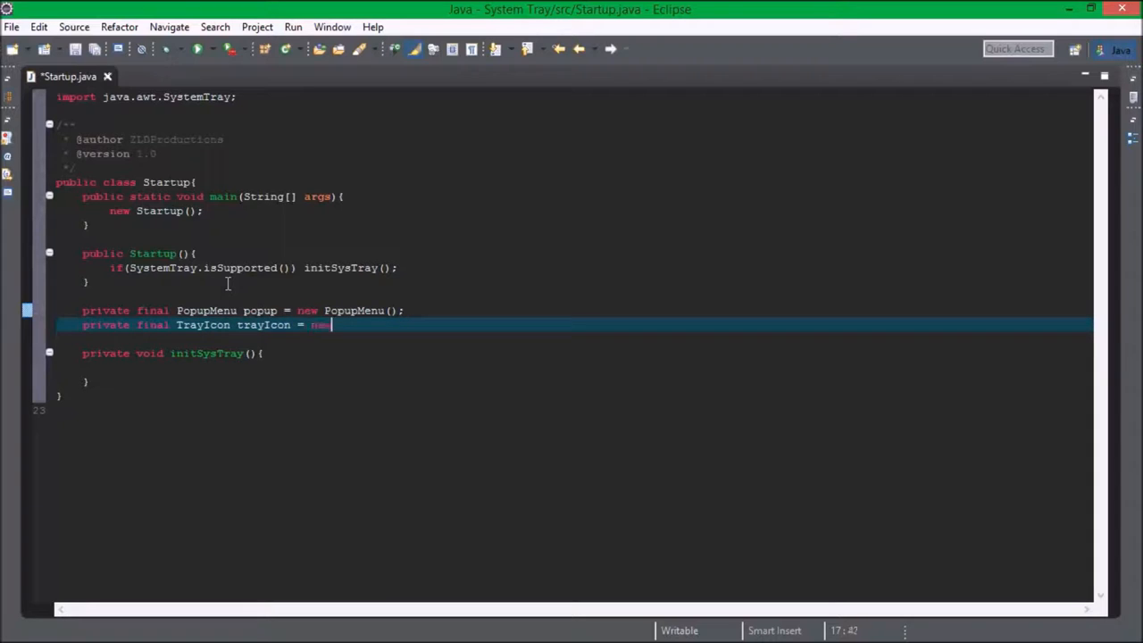
pyautogui.write('TrayIcon')
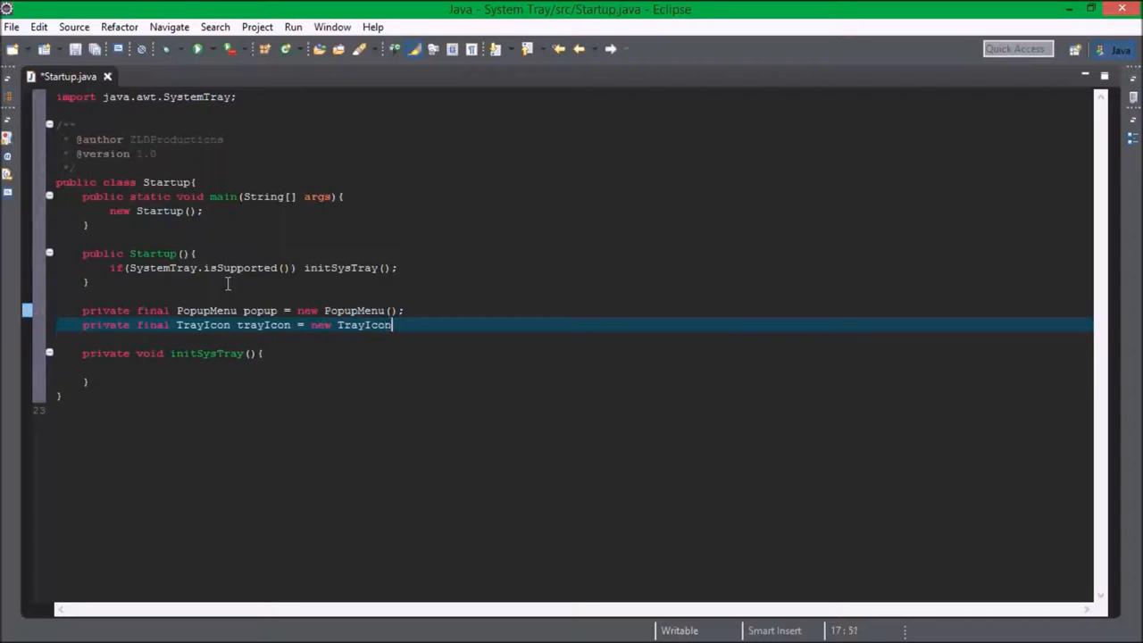
pyautogui.write('(To')
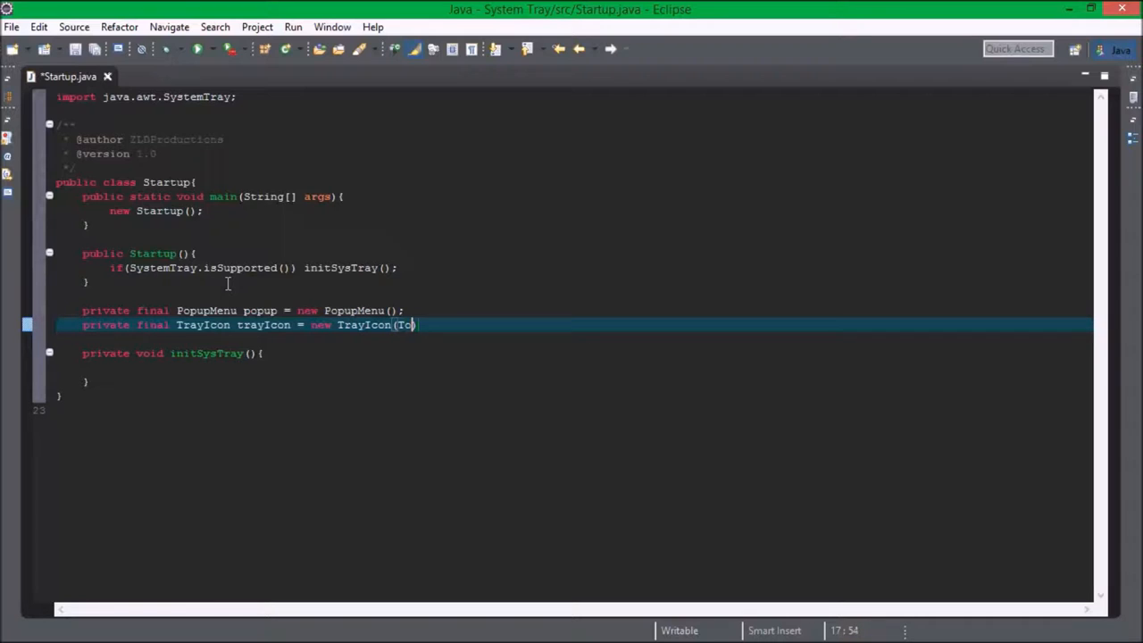
pyautogui.write('olkit.getDefaultToolkit(')
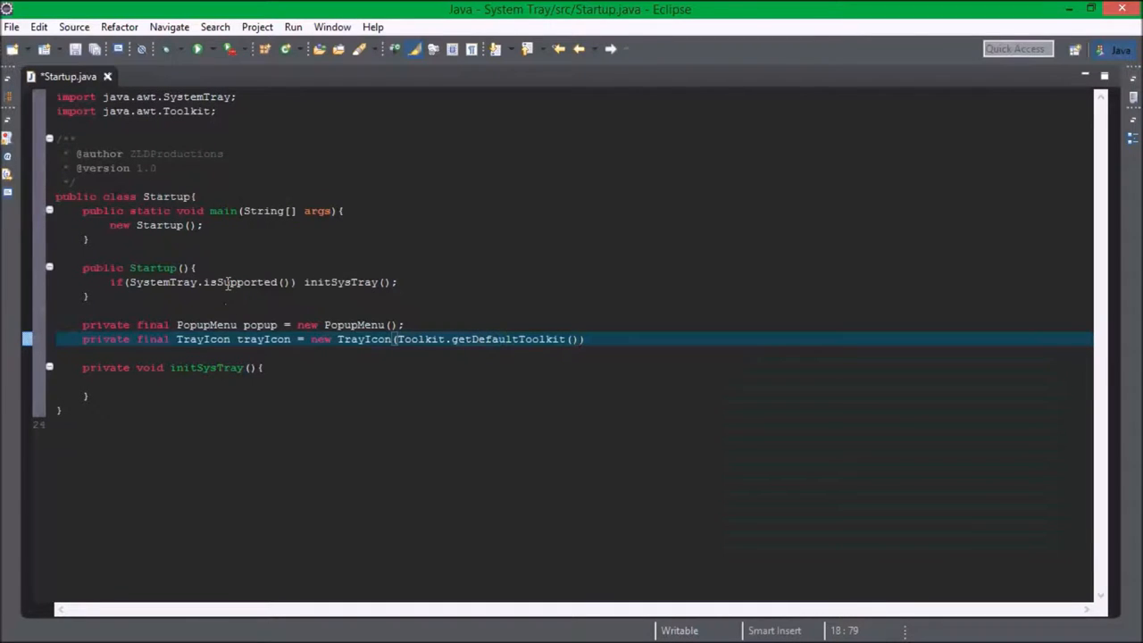
pyautogui.write('.getImage')
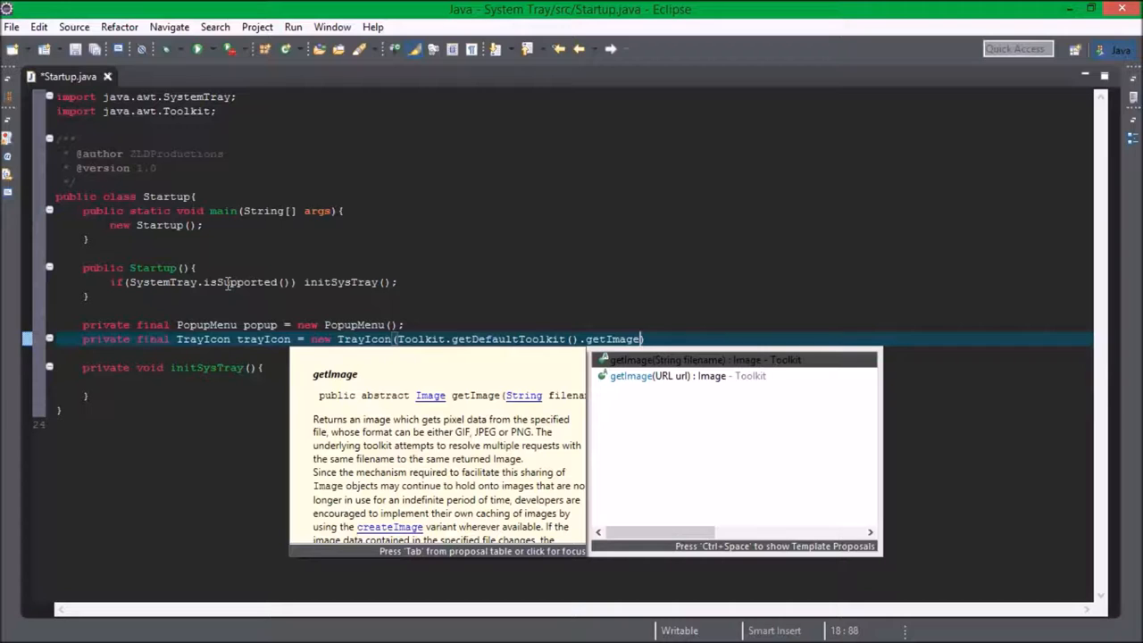
pyautogui.press('Escape')
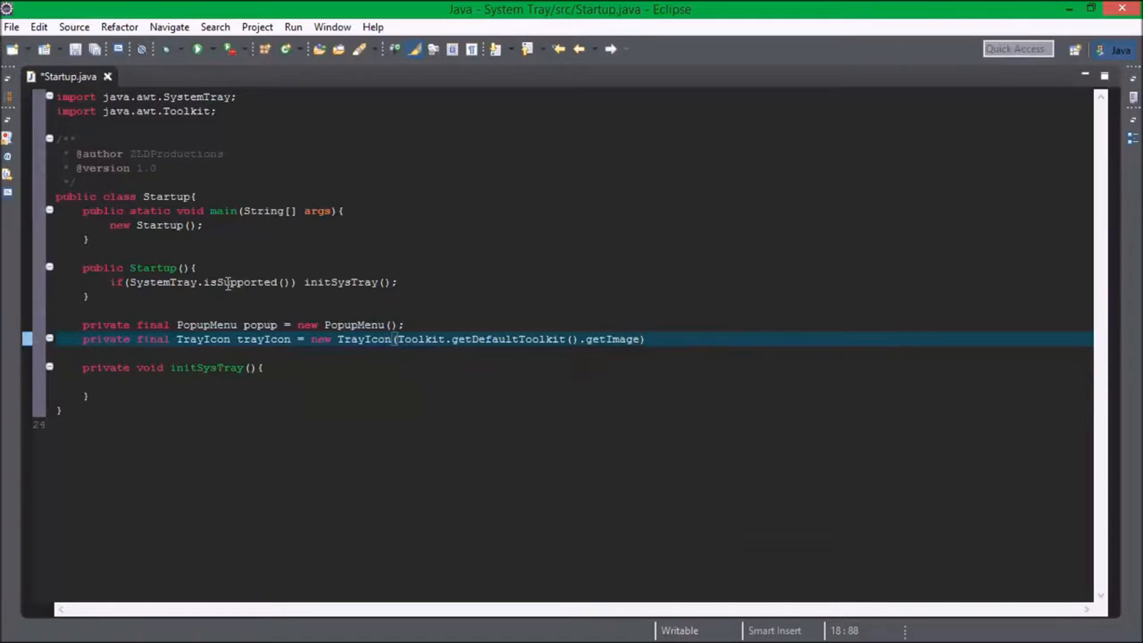
pyautogui.write('(')
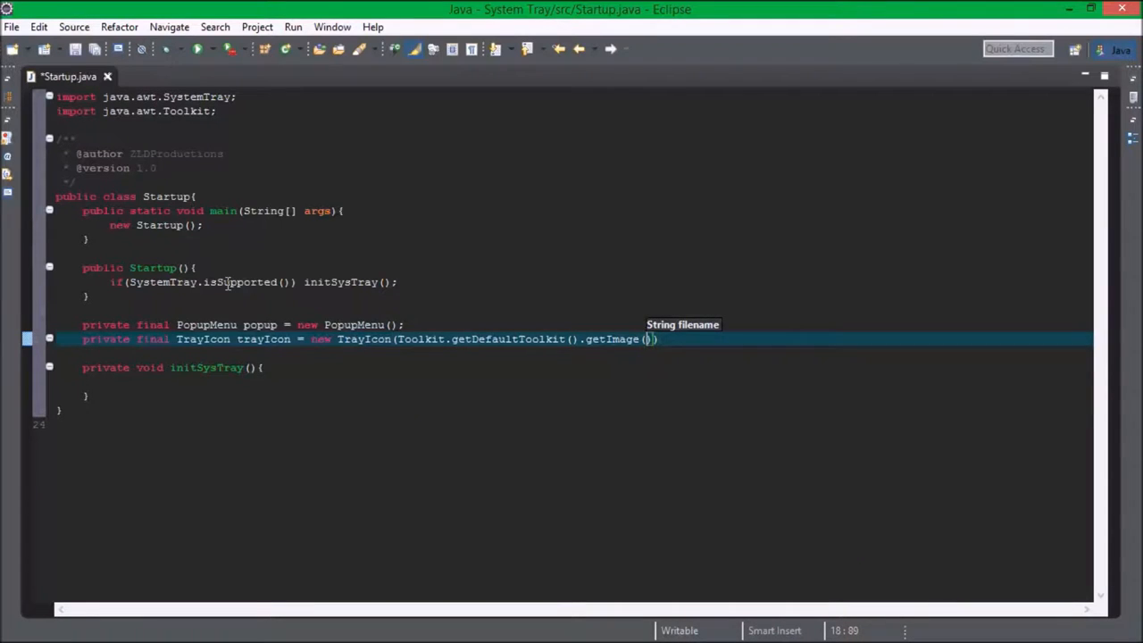
# - Pass System.getProperty("user.dir") + "\\icon.gif" as the tray icon image path
pyautogui.write('System.getProperty("user.d')
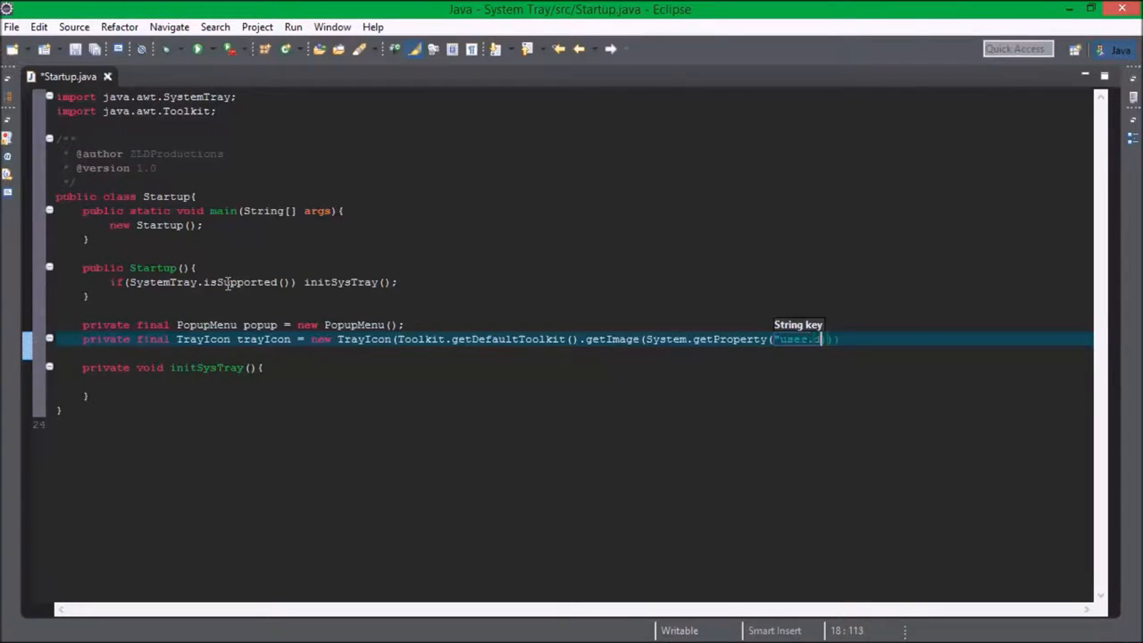
pyautogui.write('user.dir')
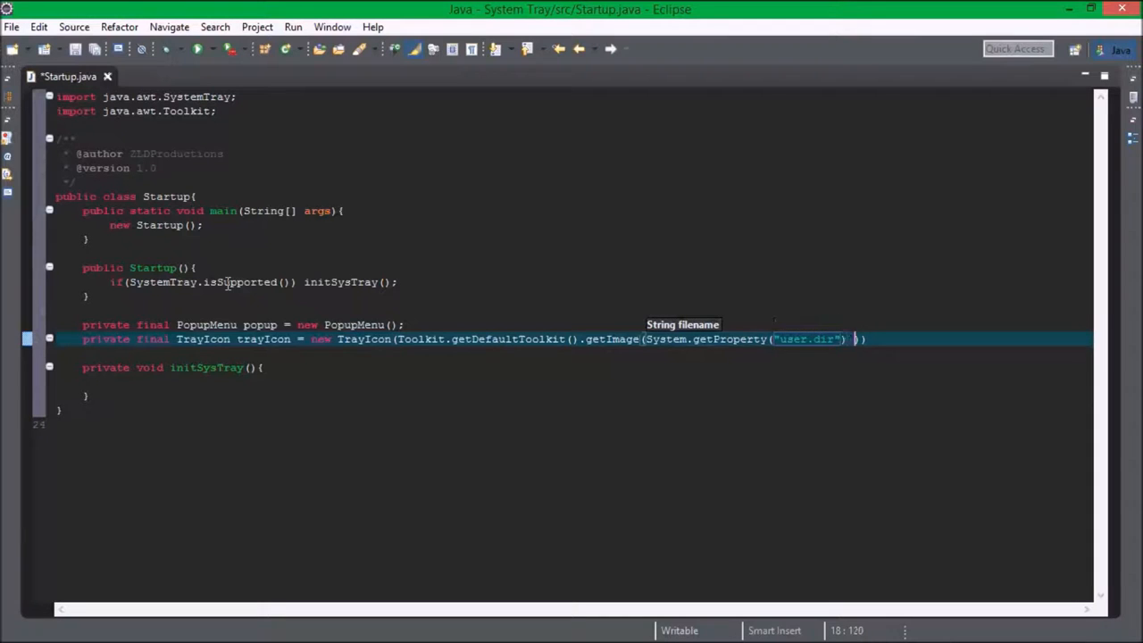
pyautogui.write('+ ""')
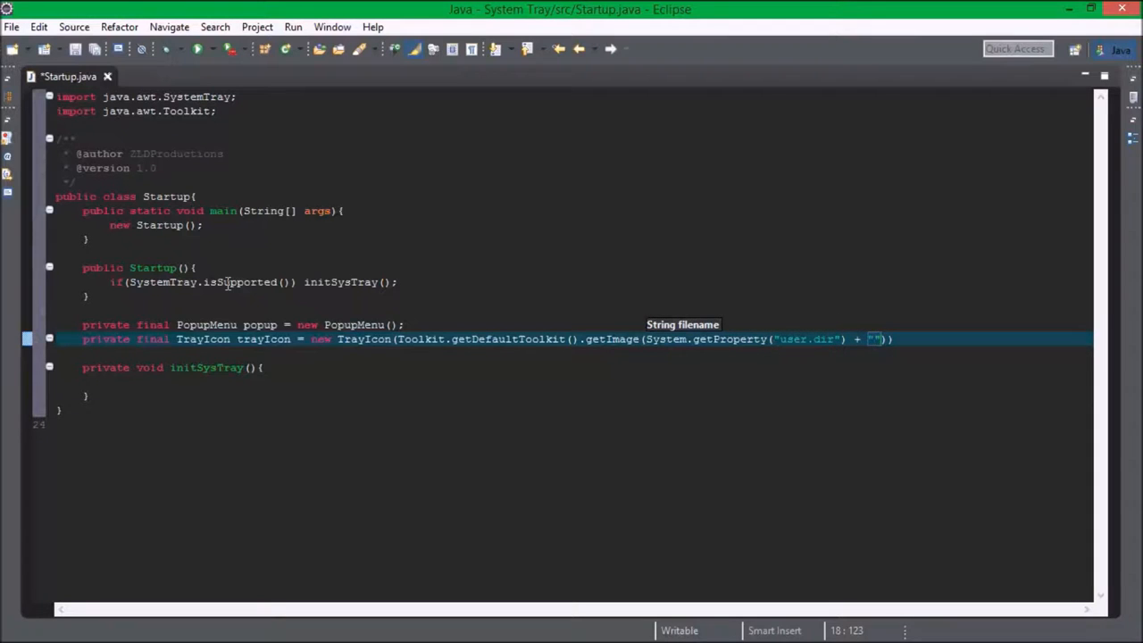
pyautogui.write('\\\\')
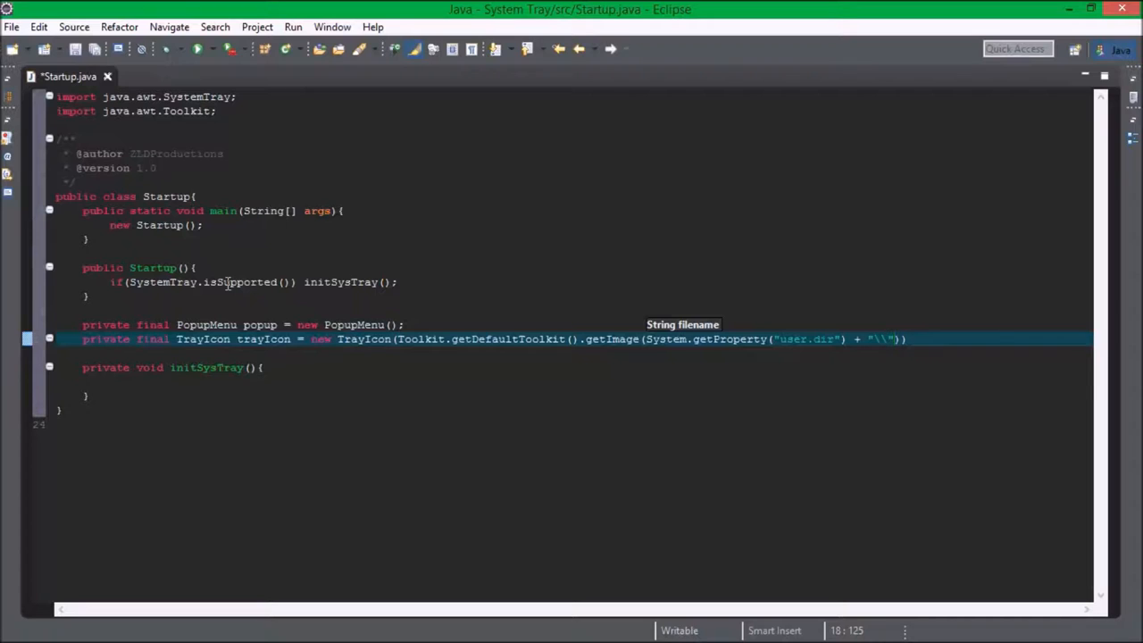
pyautogui.write('icon.gif')
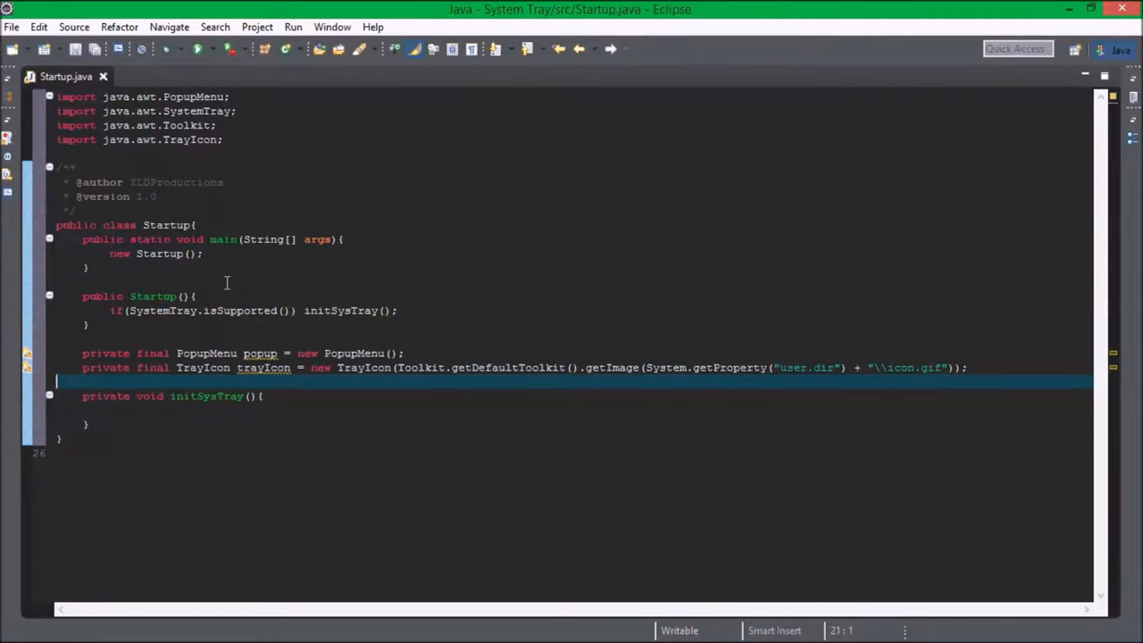
# - Start a new line below the finished trayIcon declaration
pyautogui.press('enter')
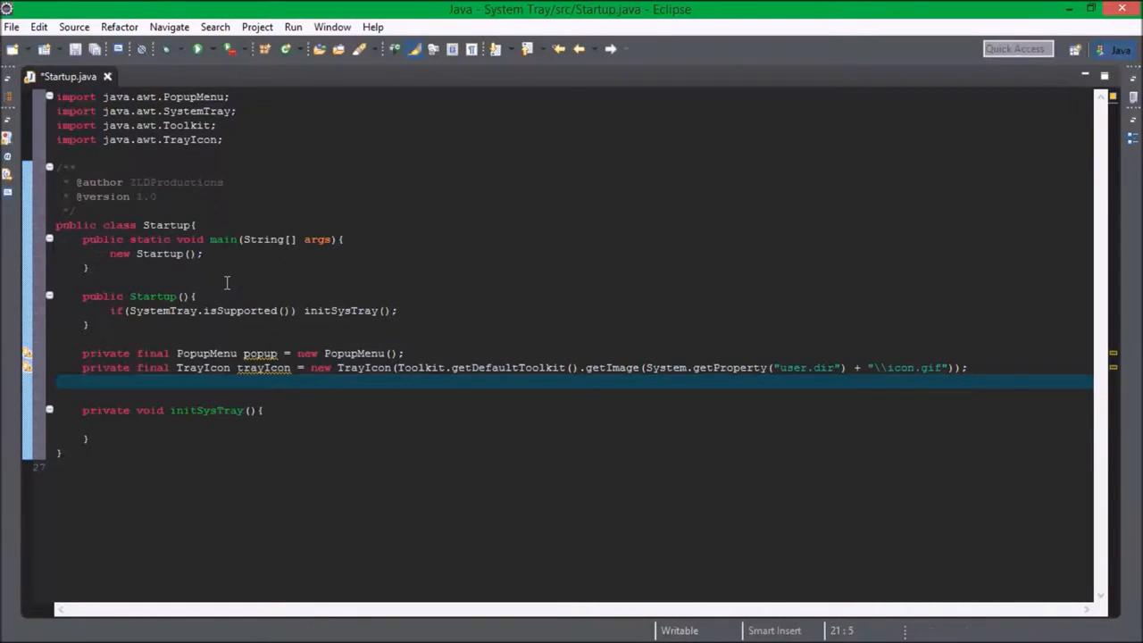
# - Declare private final SystemTray tray = SystemTray.getSystemTray(); and save
pyautogui.write('private final S')
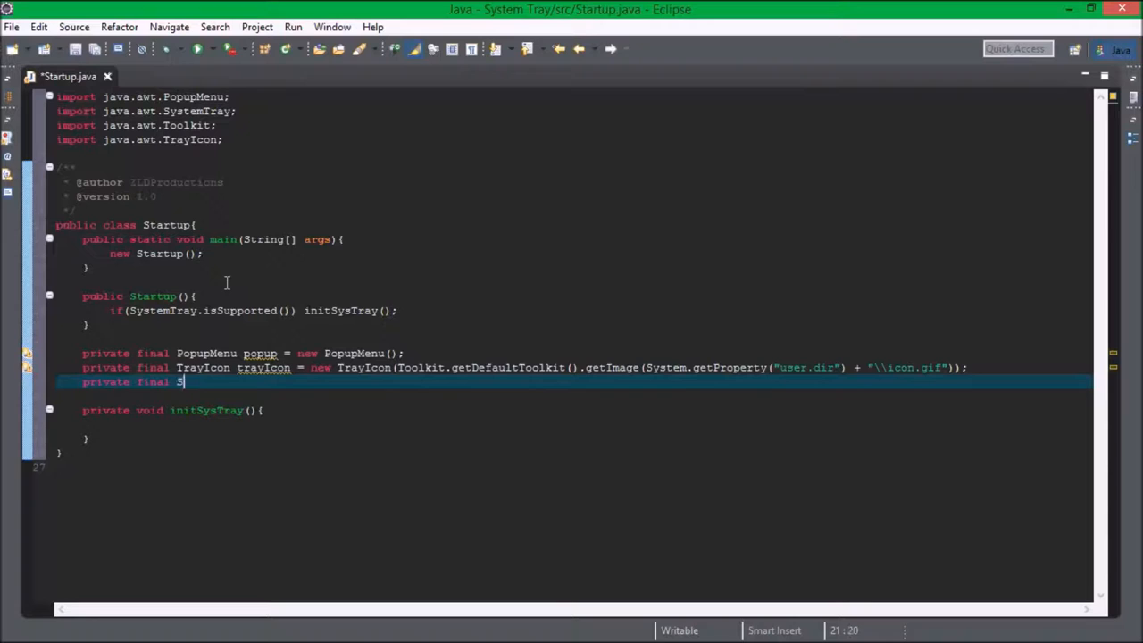
pyautogui.write('ystemTray')
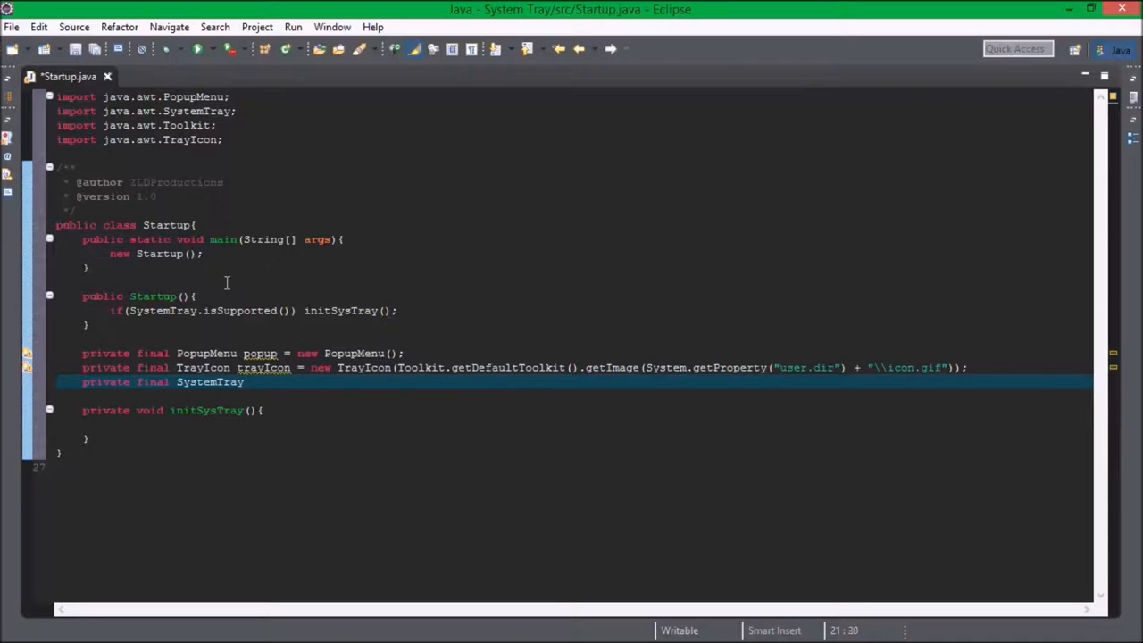
pyautogui.write('tray')
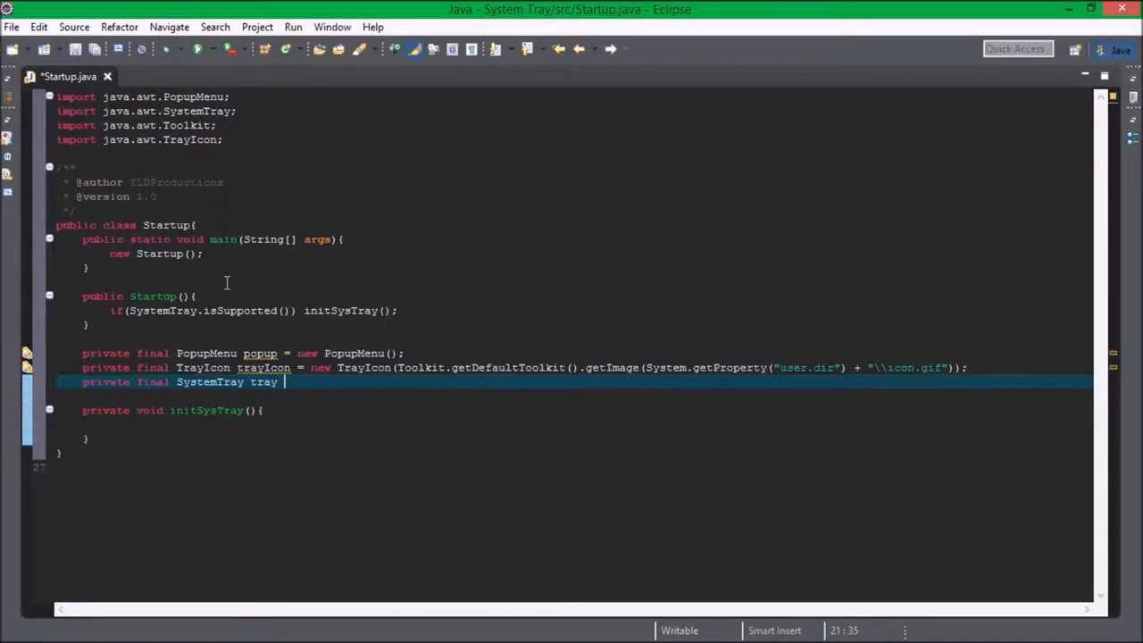
pyautogui.write("= SystemTray.getSystemTray()'")
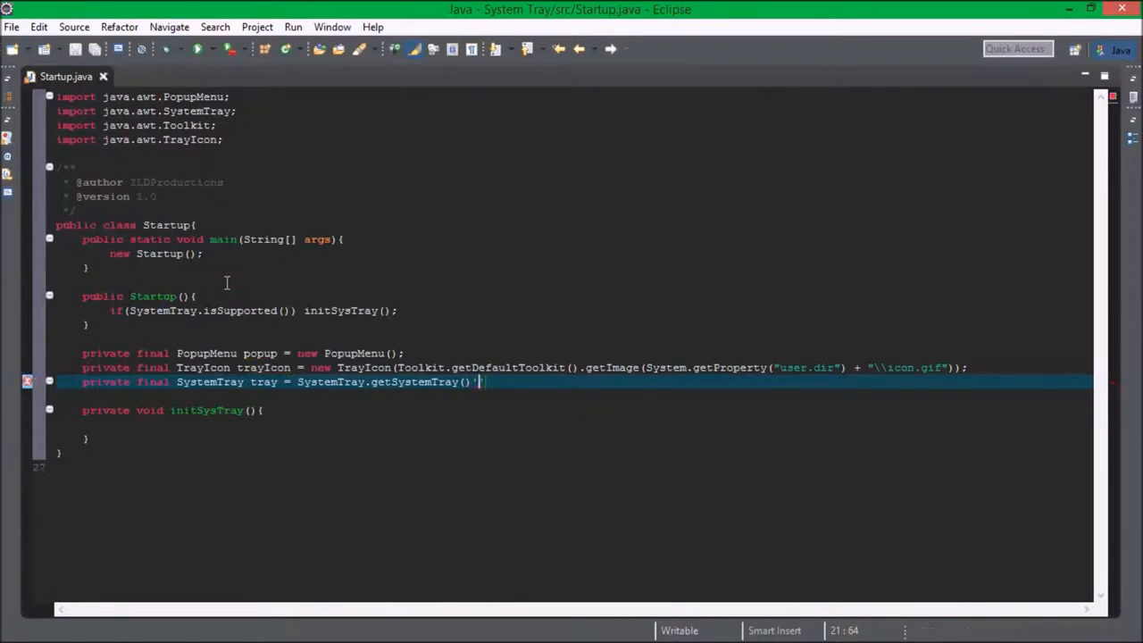
pyautogui.write(';')
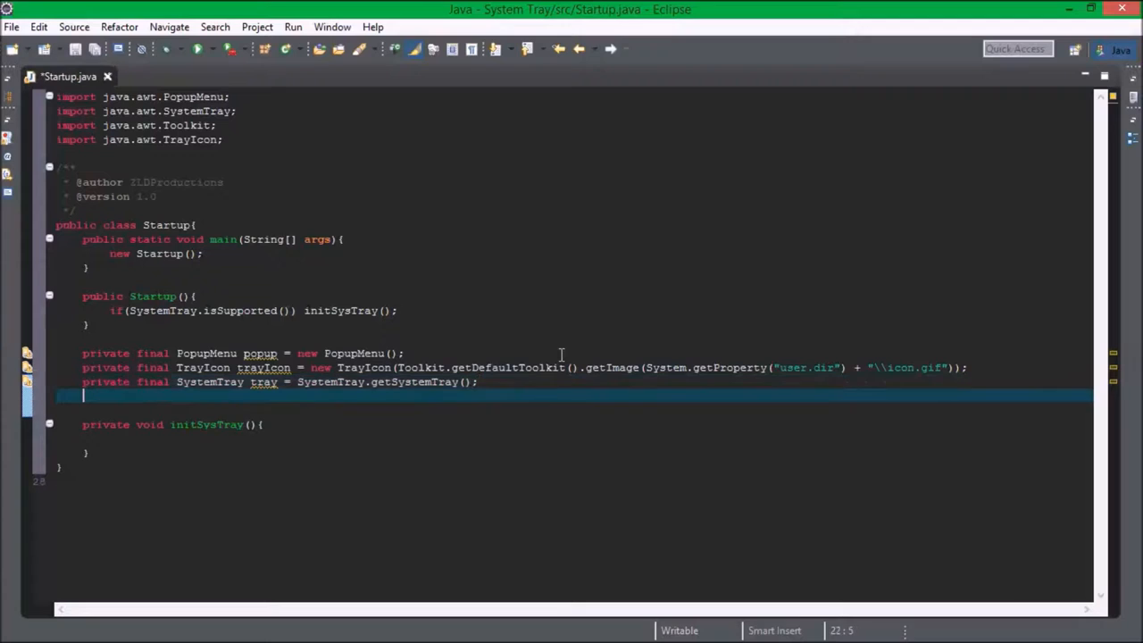
pyautogui.press('ctrl+s')
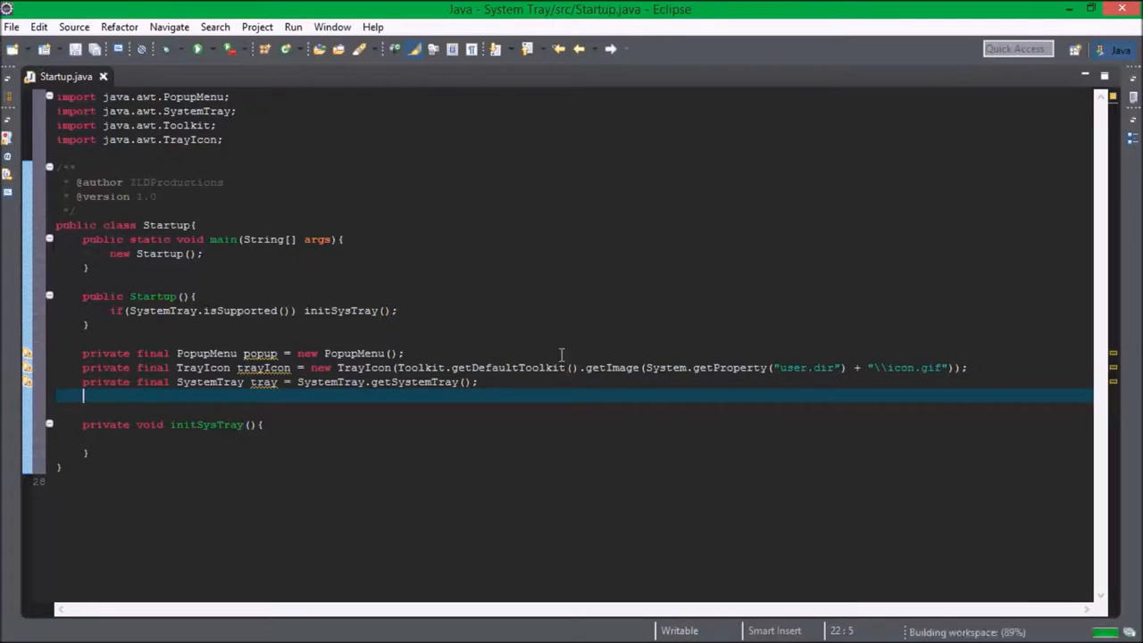
# - Declare private final JMenu menu = new JMenu("Bla") and import JMenu
pyautogui.write('private')
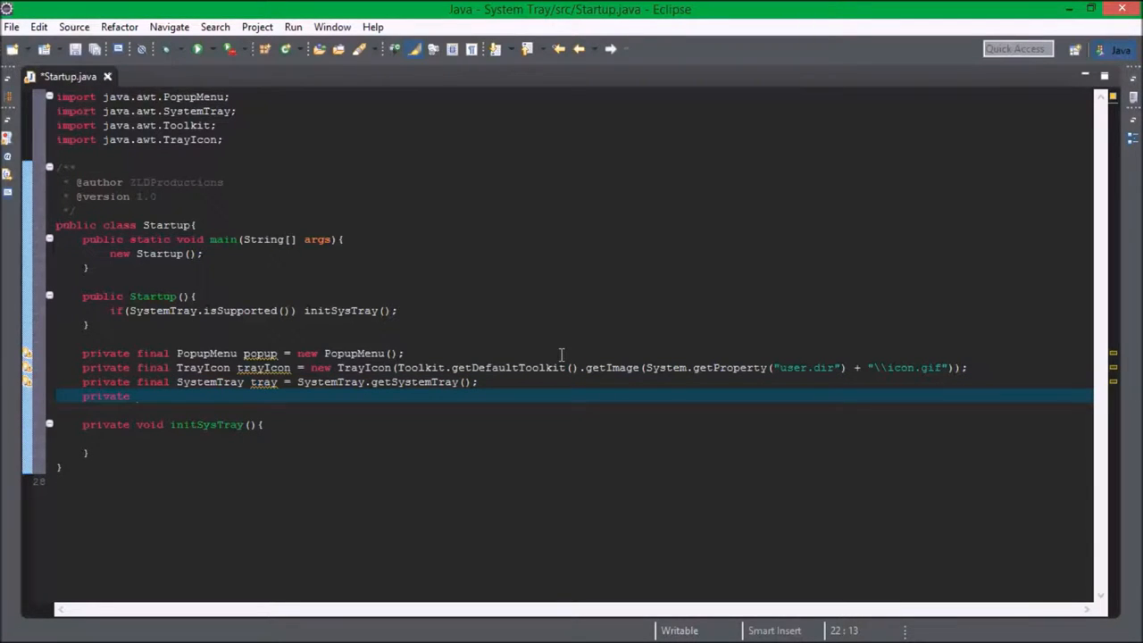
pyautogui.write('final')
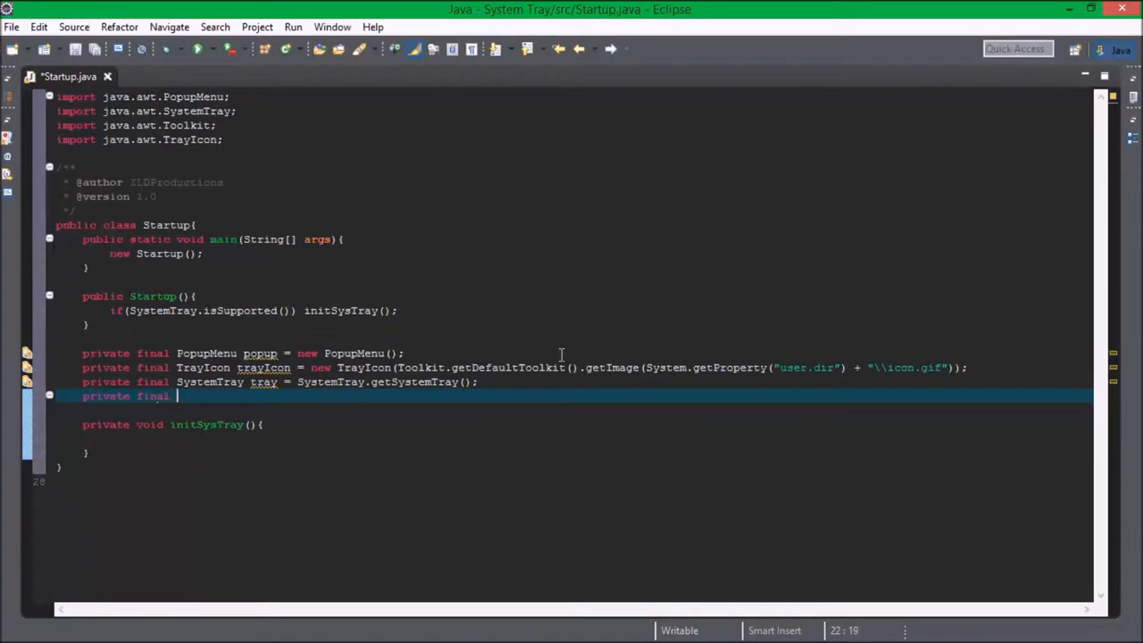
pyautogui.write('JMenu')
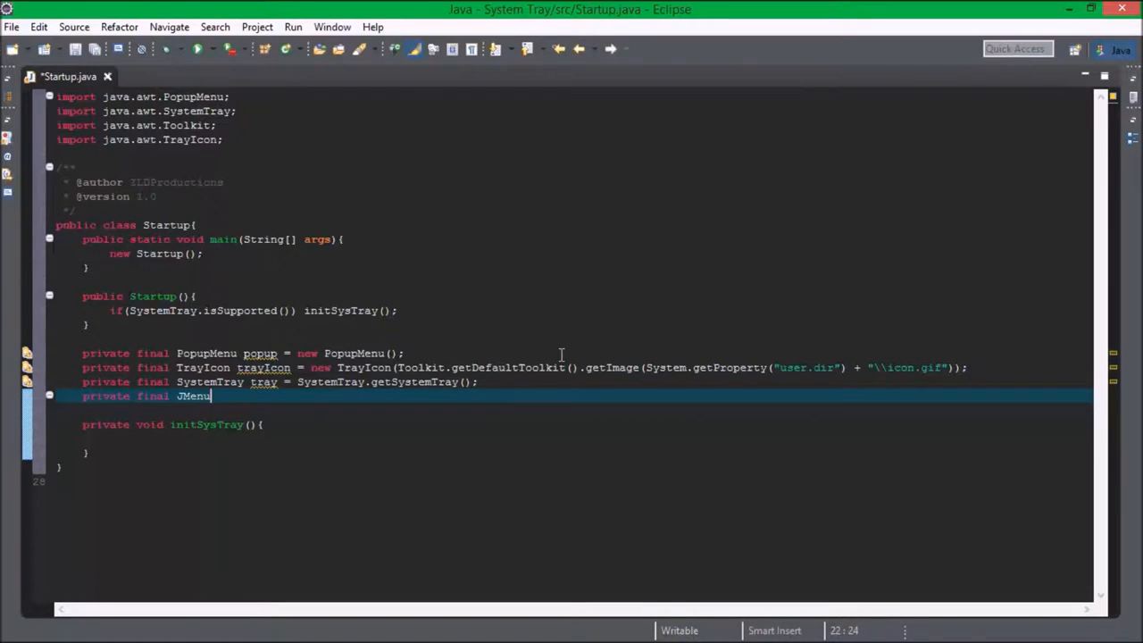
pyautogui.write('menu')
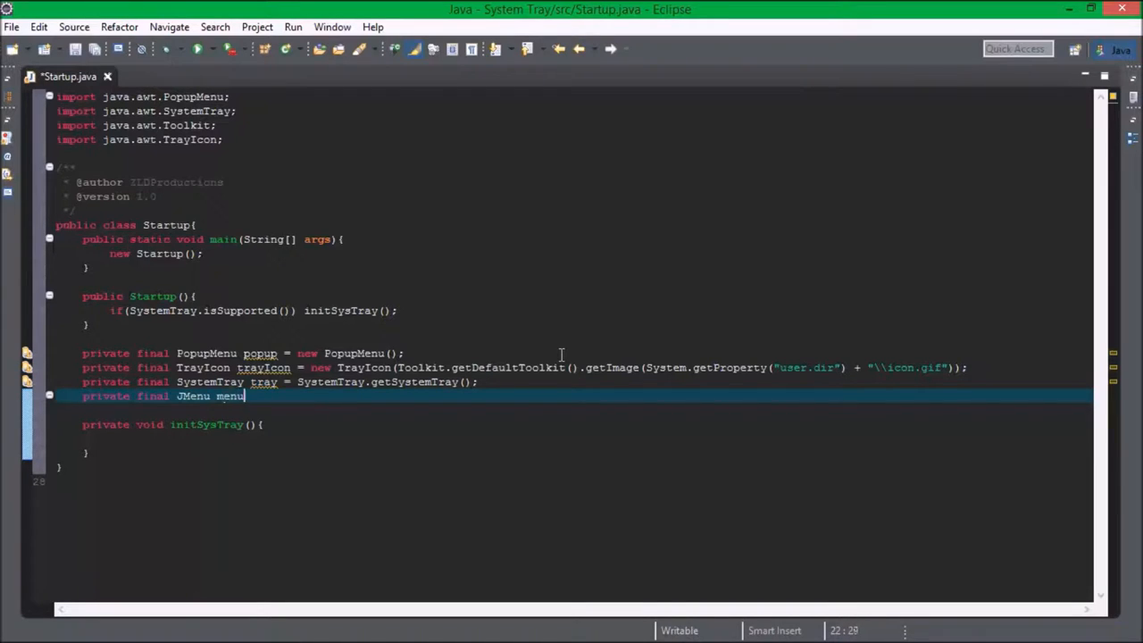
pyautogui.write('= new J')
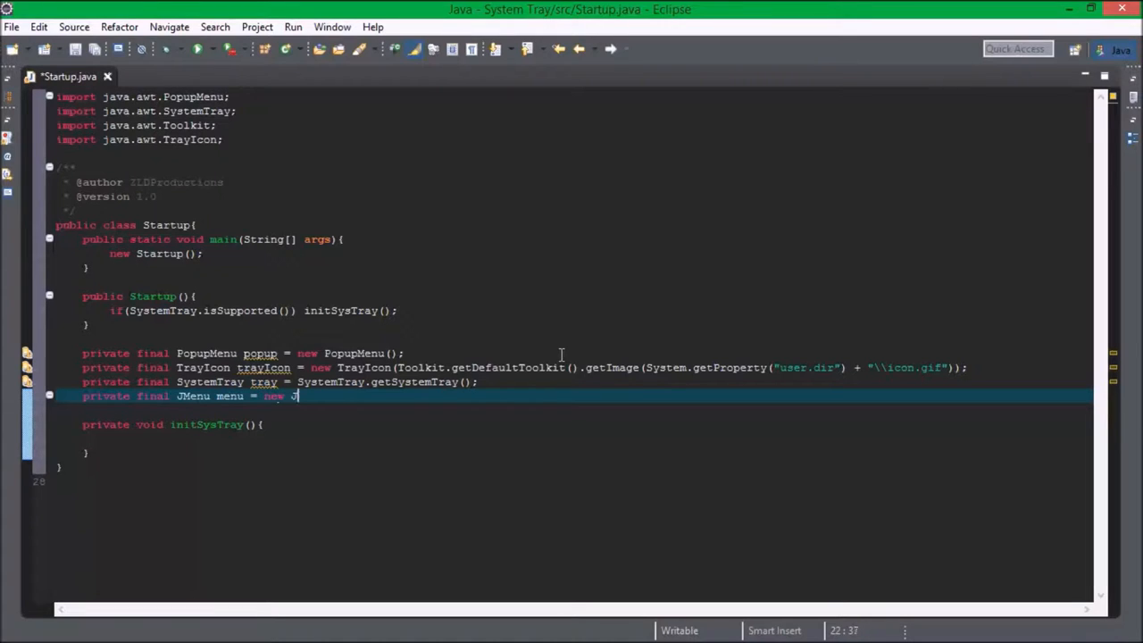
pyautogui.write('Menu();')
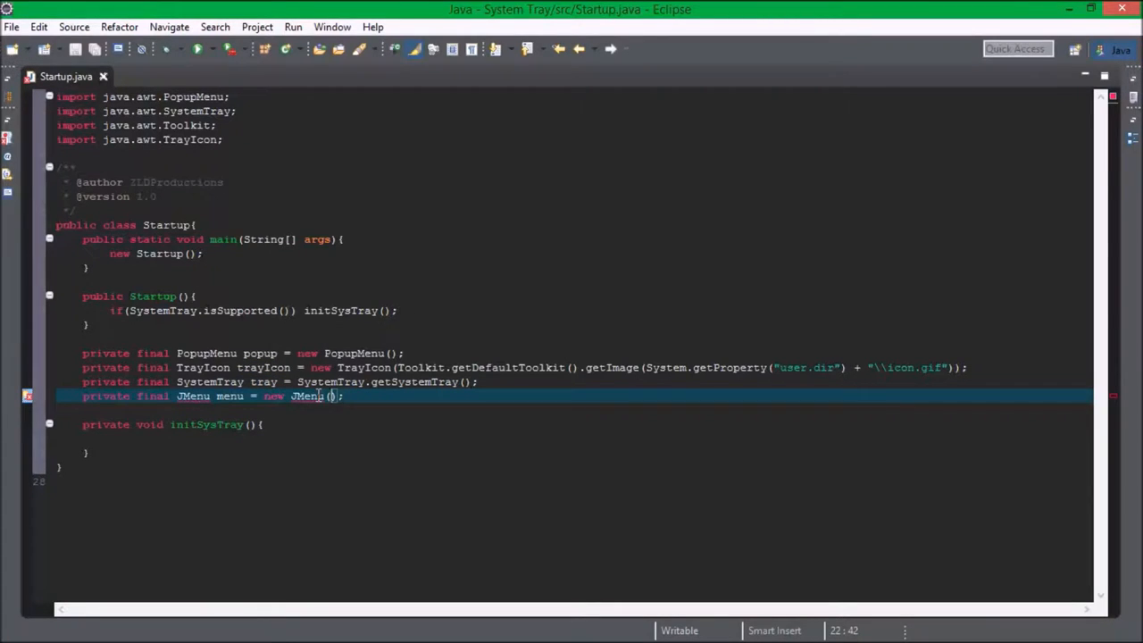
pyautogui.write('"')
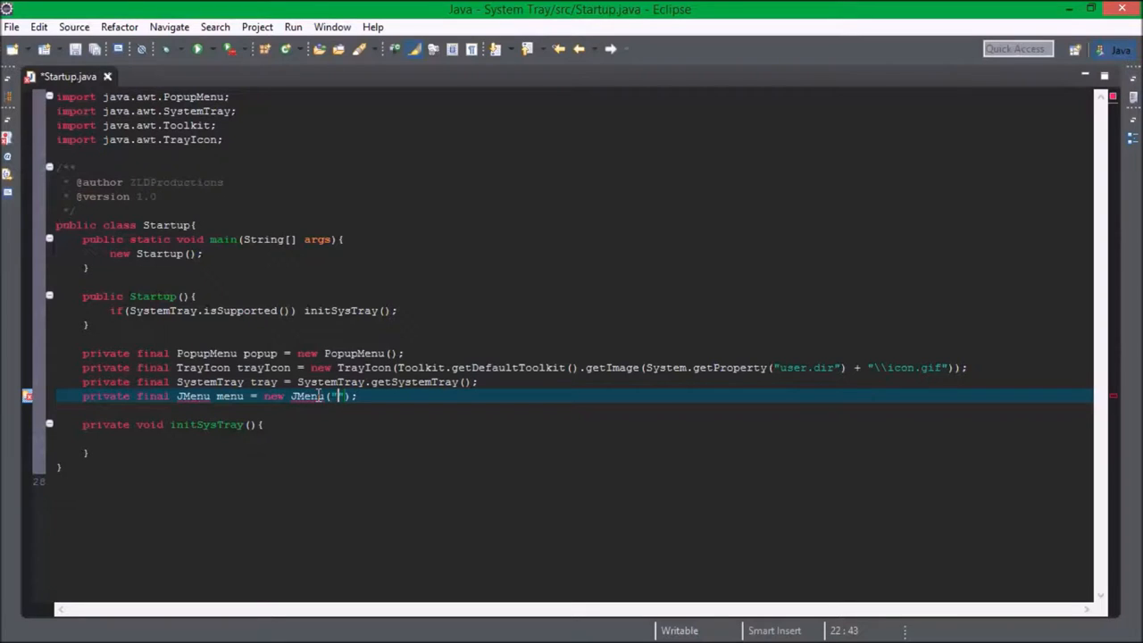
pyautogui.write('Bla')
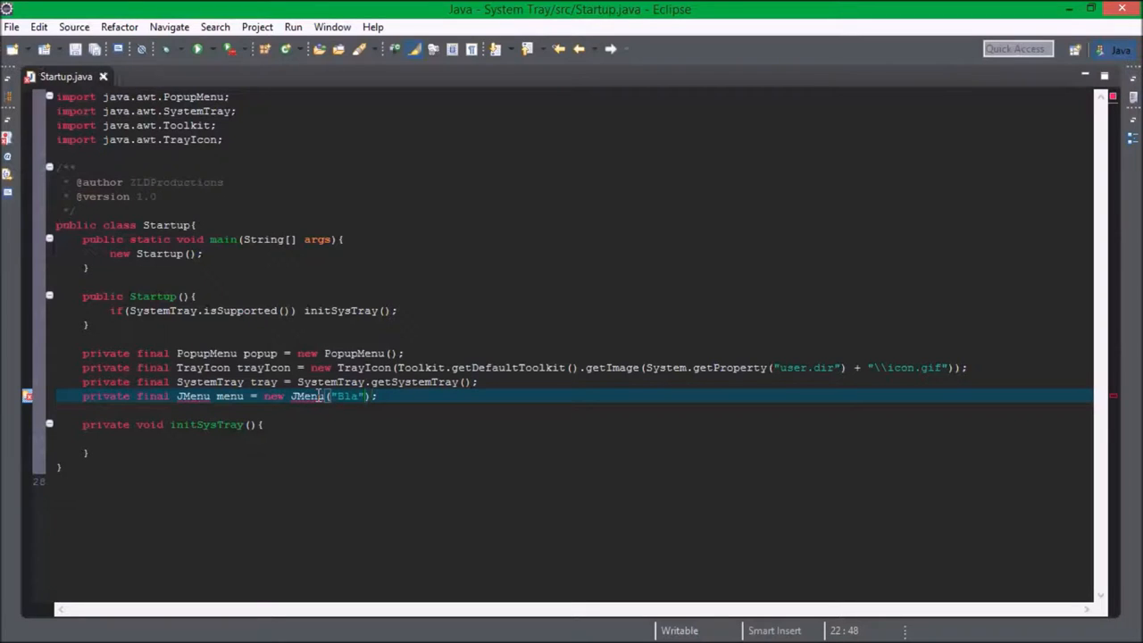
pyautogui.press('ctrl+shift+o')
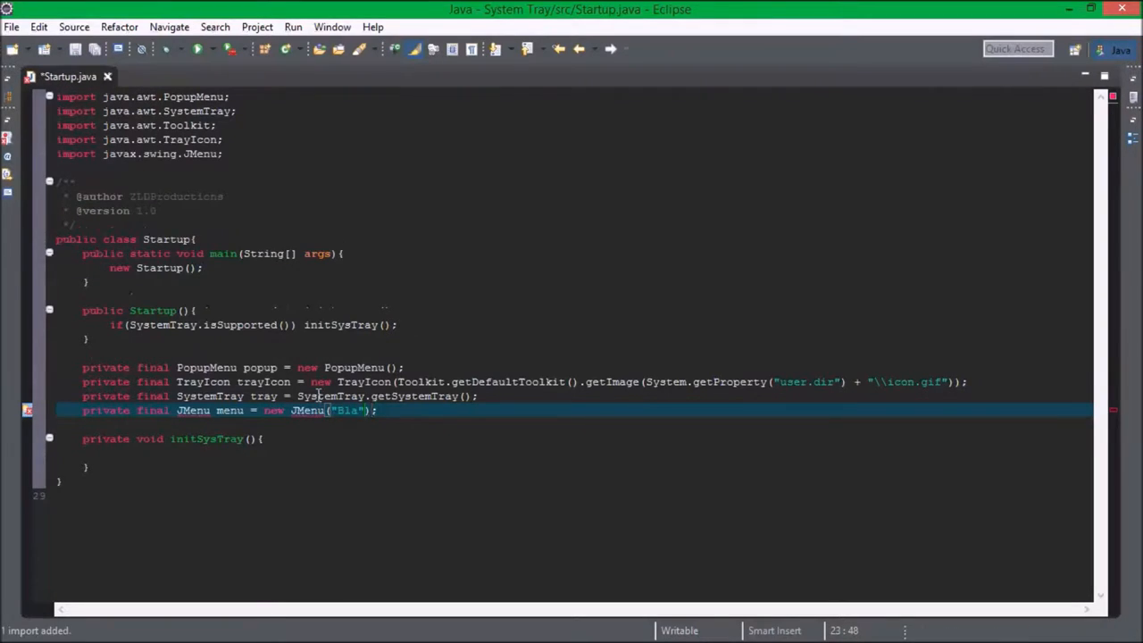
# - Begin a private final JMenuItem field declaration
pyautogui.write('private final')
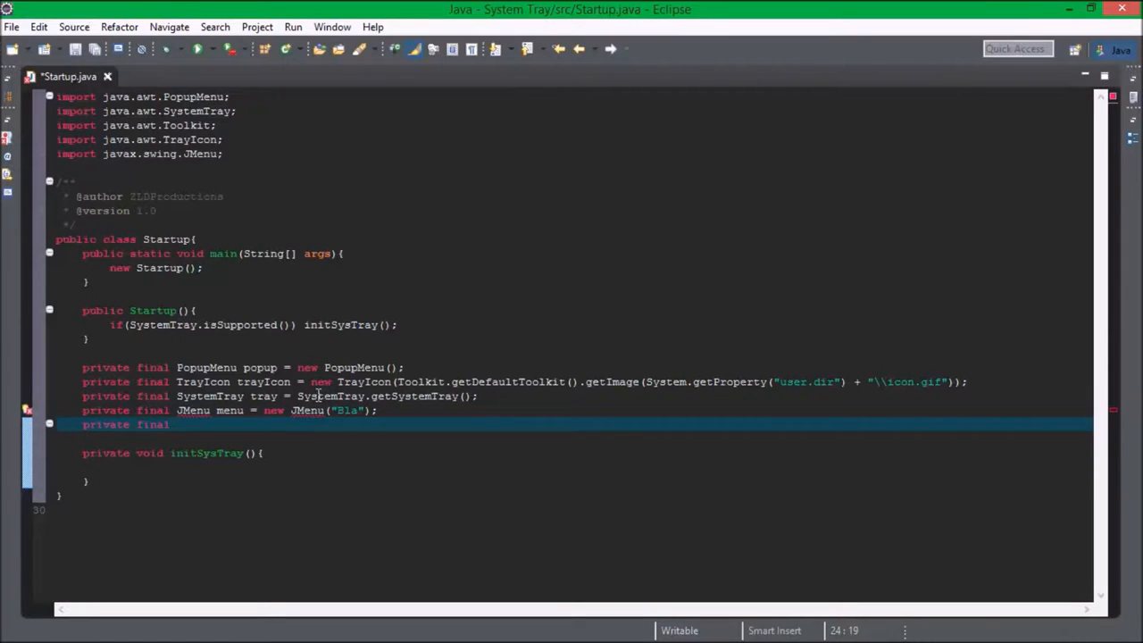
pyautogui.write('JMenuI')
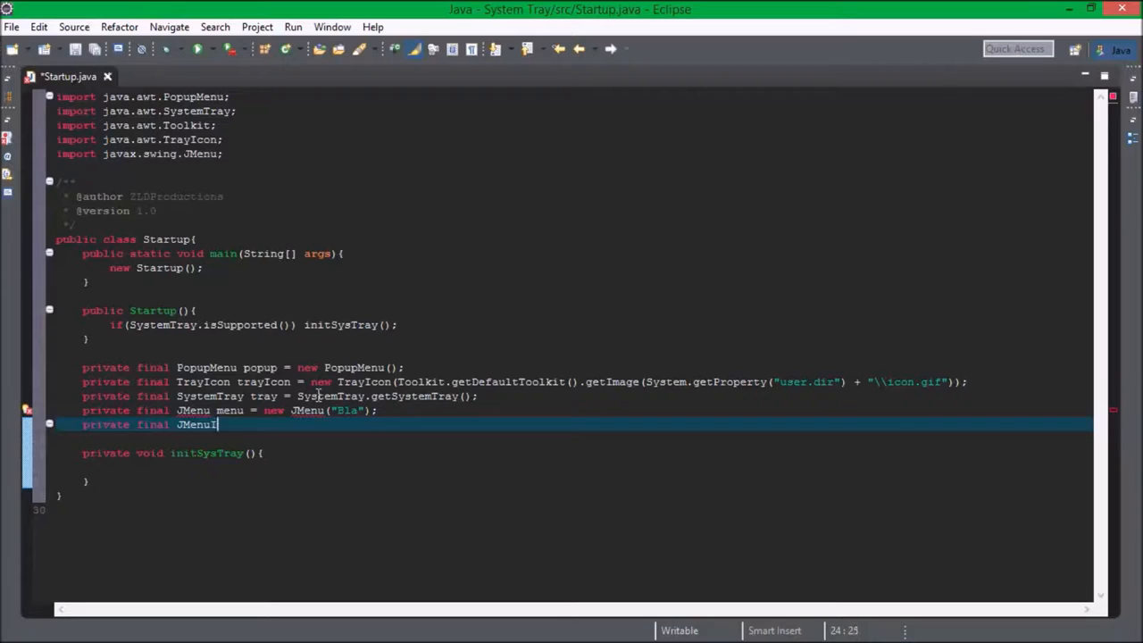
# - Finish JMenuItem item1 = new JMenuItem("bleh"), save, and import JMenuItem
pyautogui.write('tem')
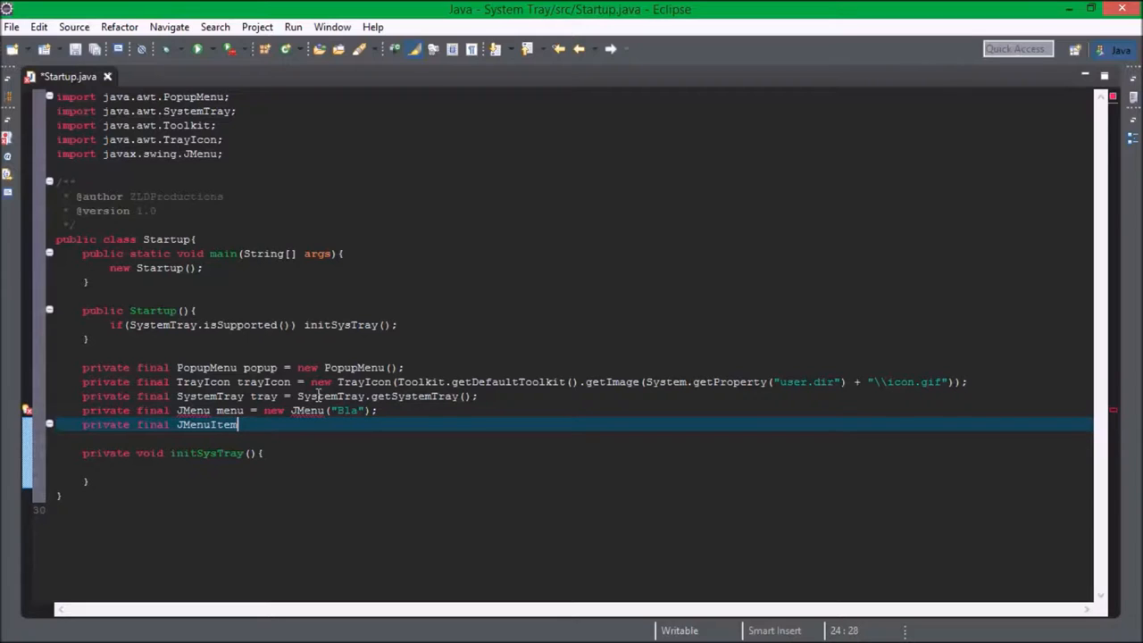
pyautogui.press('ctrl+s')
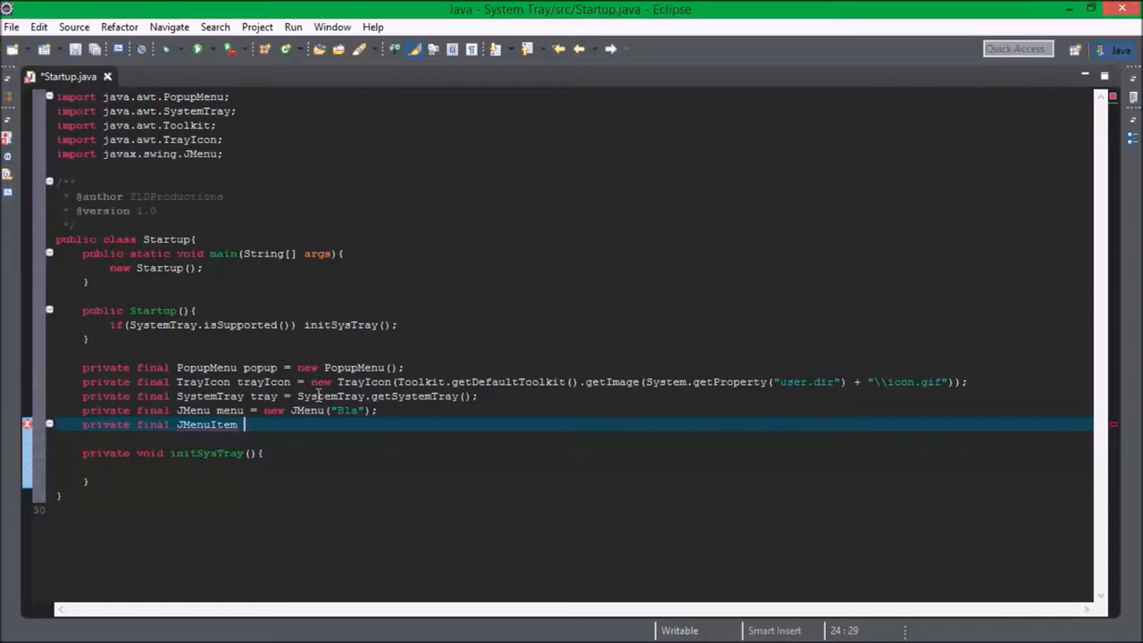
pyautogui.write('item1 = new')
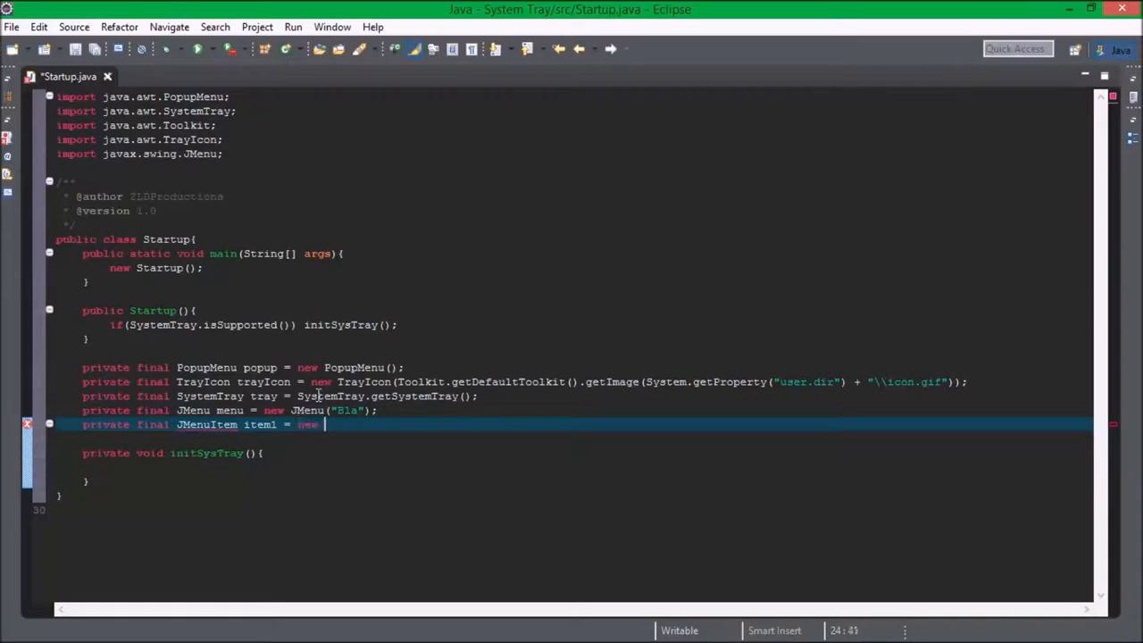
pyautogui.write('JMenuItem("')
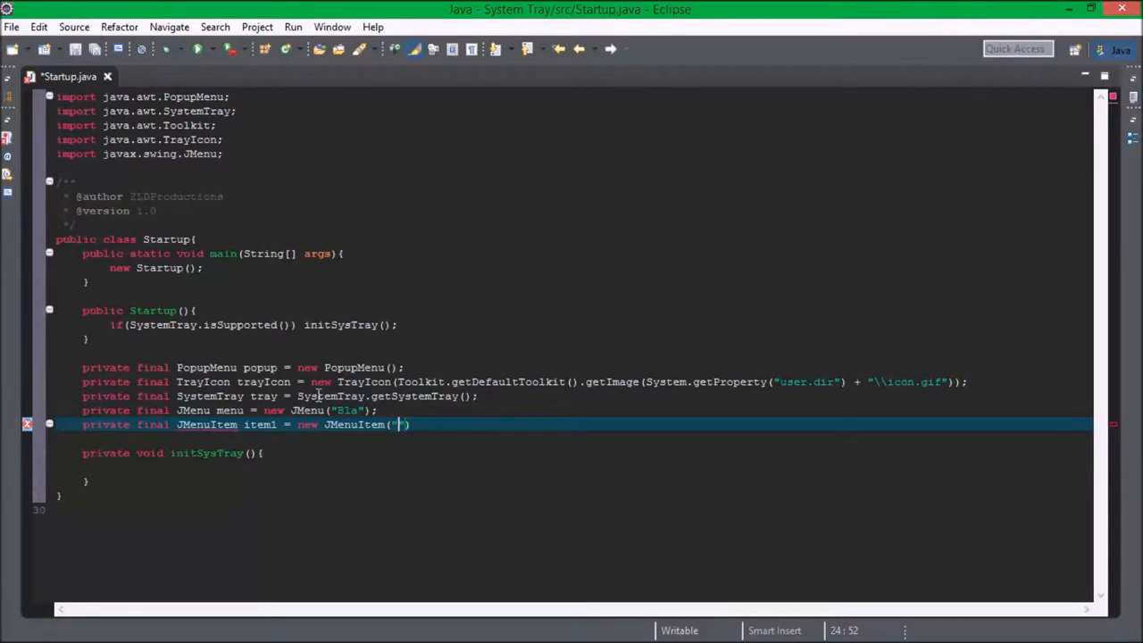
pyautogui.write('bleh')
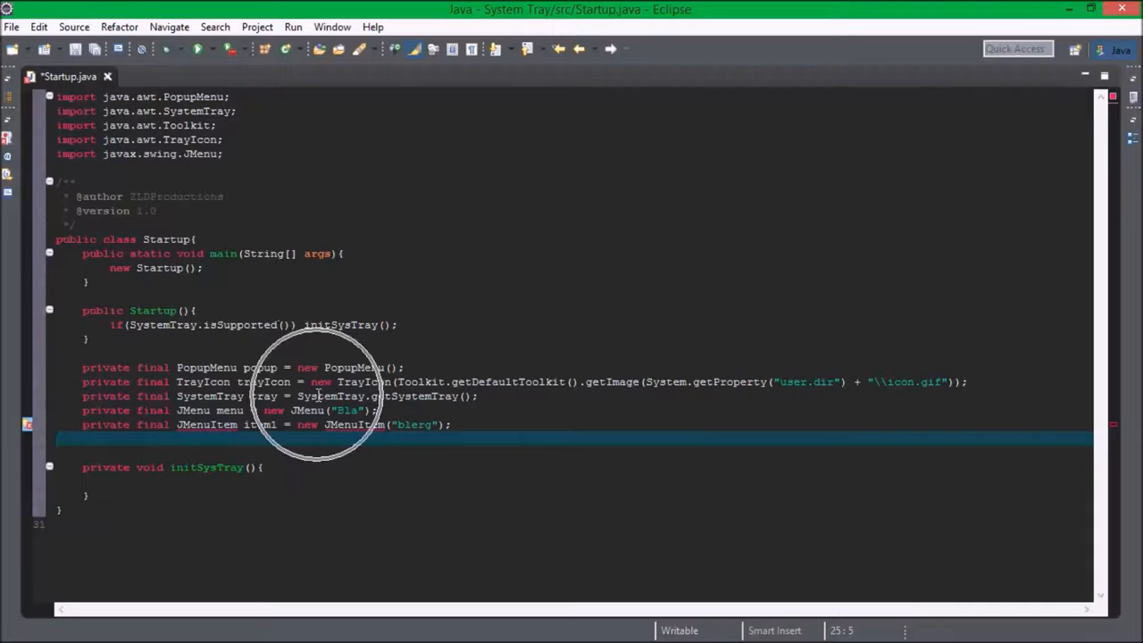
pyautogui.press('enter')
pyautogui.write('private final J')
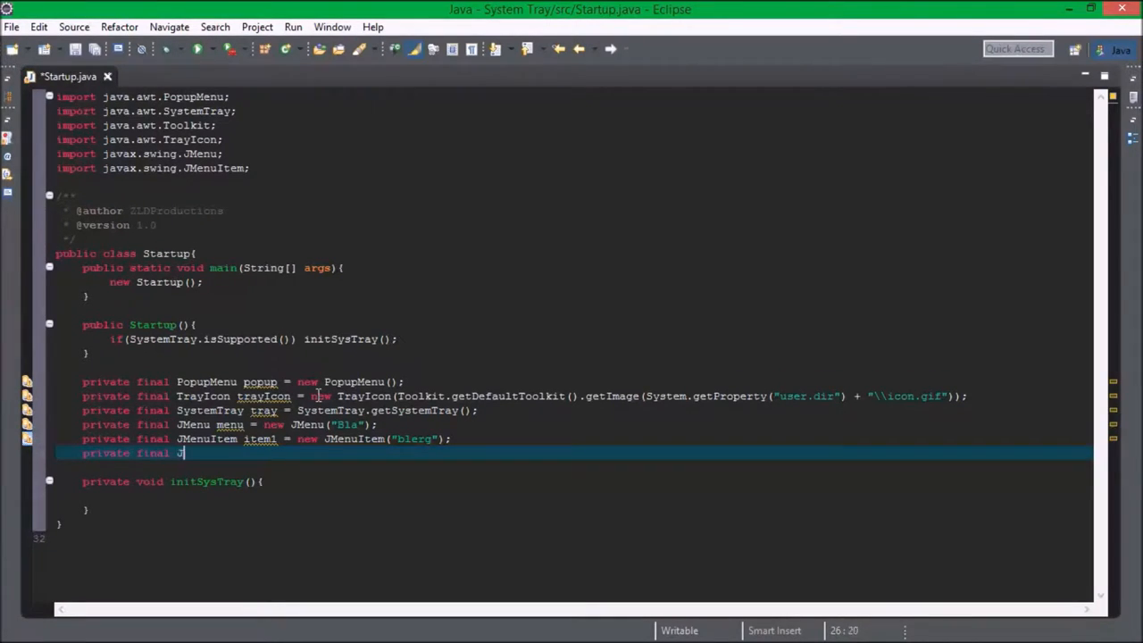
# - Declare private final JMenuItem item2 = new JMenuItem("foo") and start a new line
pyautogui.write('Men')
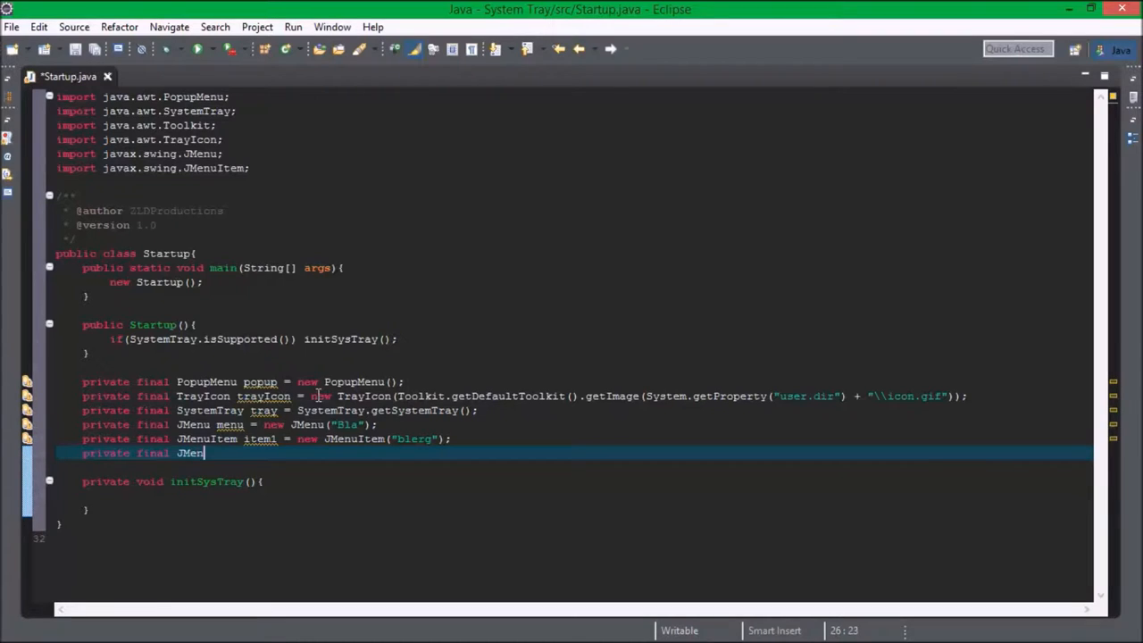
pyautogui.write('uItem')
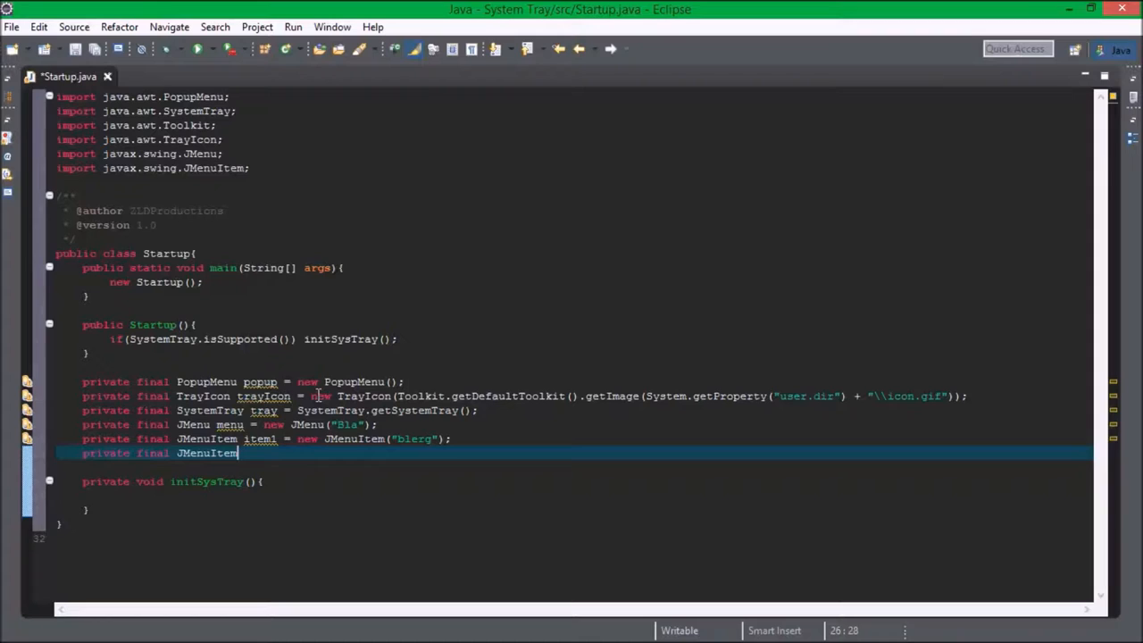
pyautogui.write('" "')
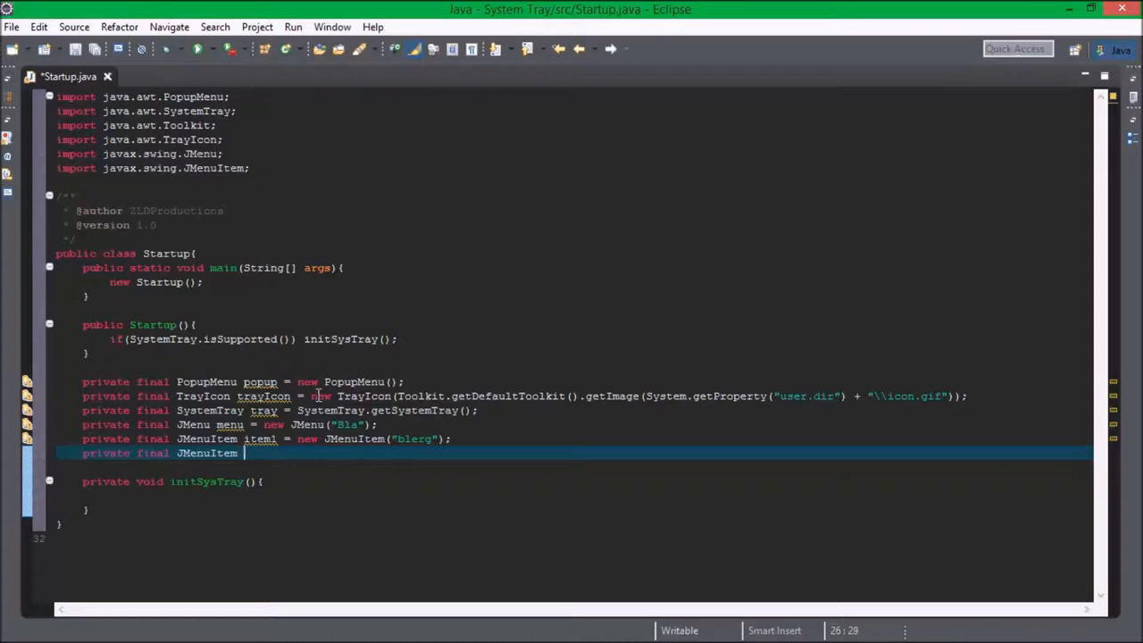
pyautogui.write('item2 = new')
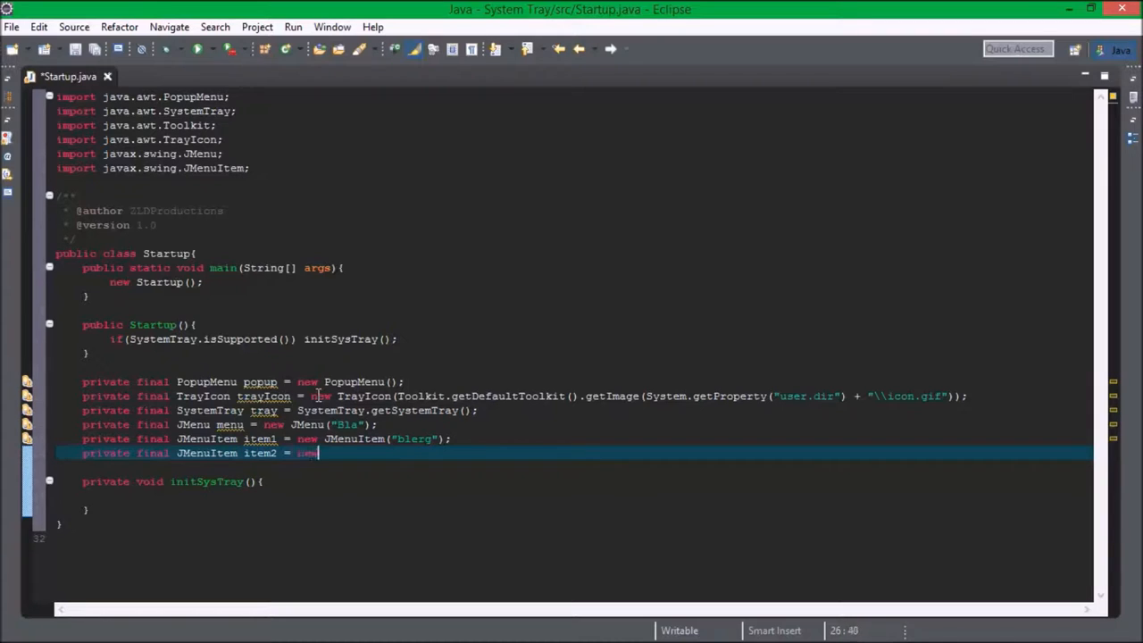
pyautogui.write('JMEn')
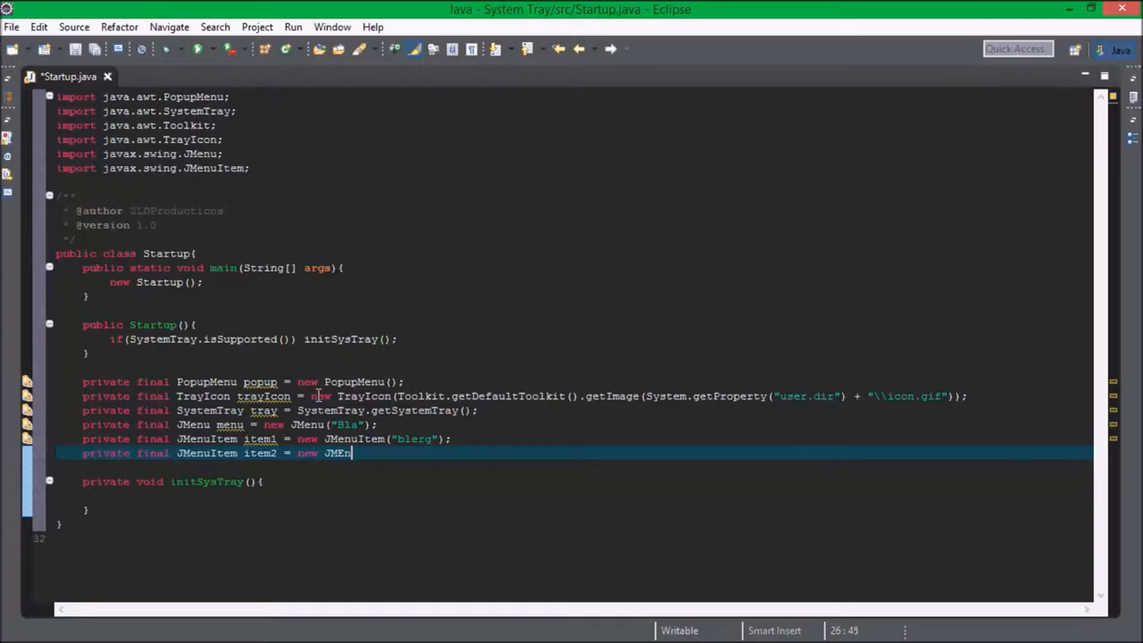
pyautogui.write('Item("fo')
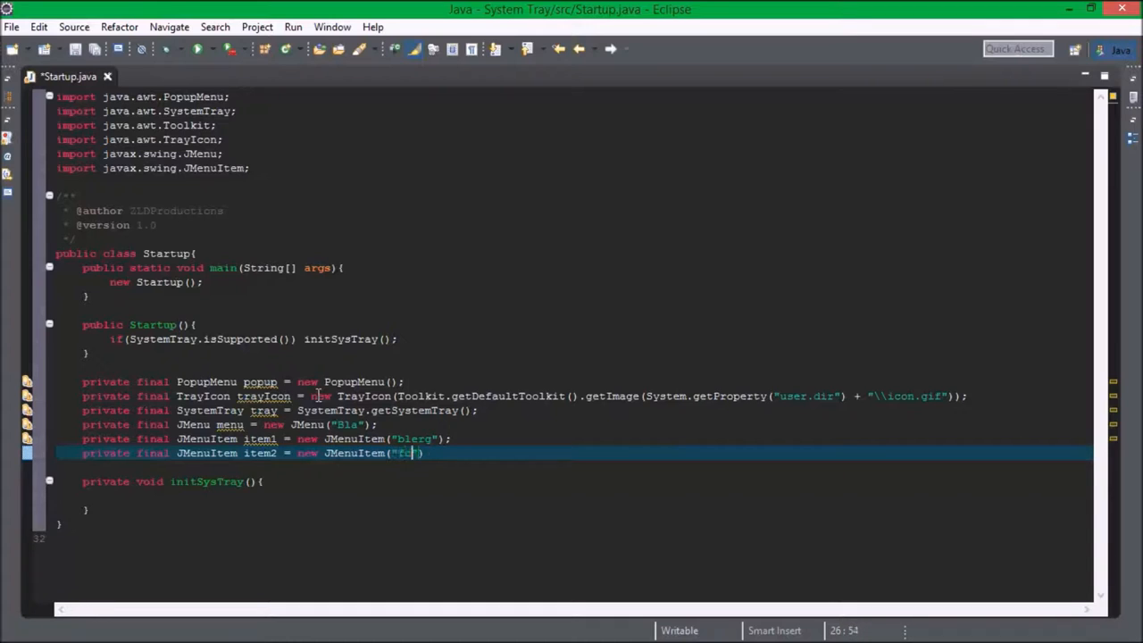
pyautogui.press('enter')
pyautogui.write('private final')
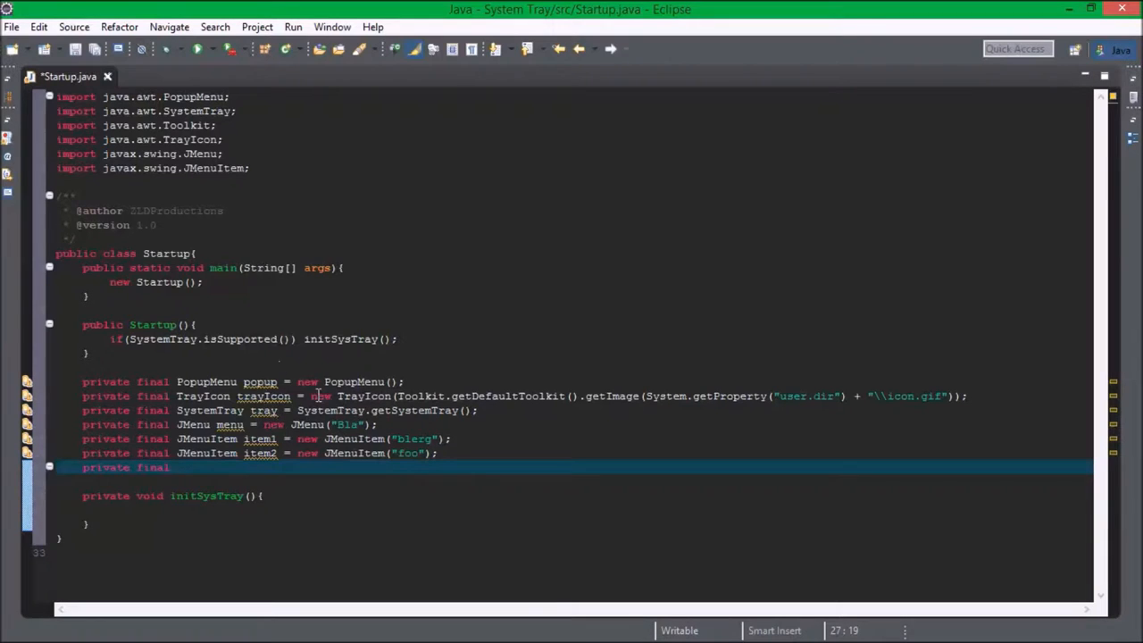
# - Switch to a javax.swing.* wildcard import and begin another private final J field
pyautogui.write('JM')
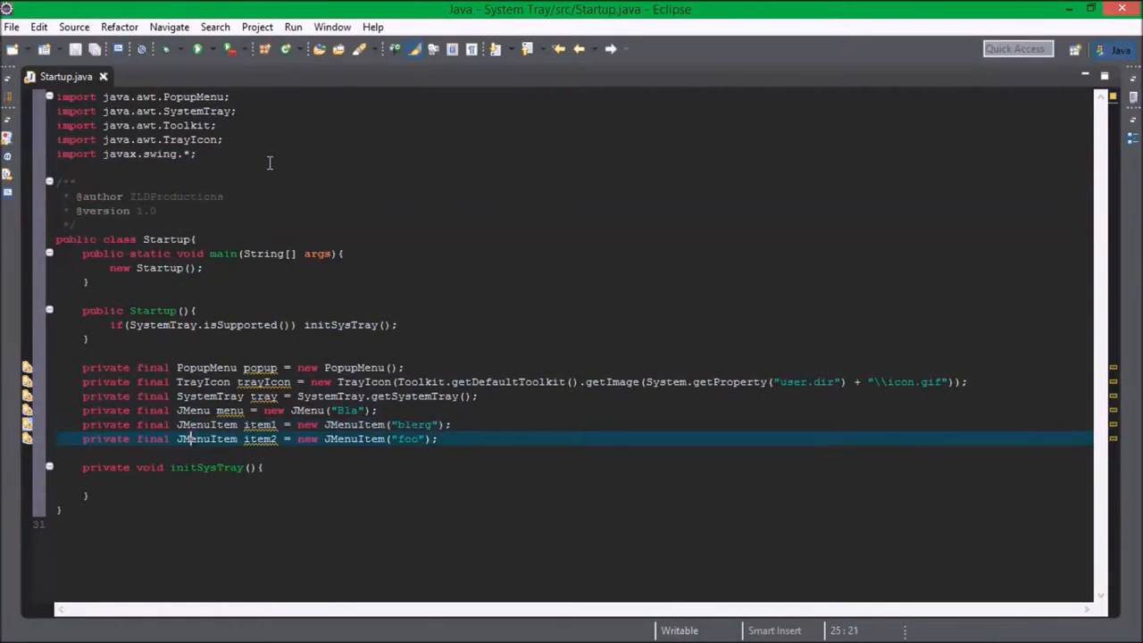
pyautogui.write('private final')
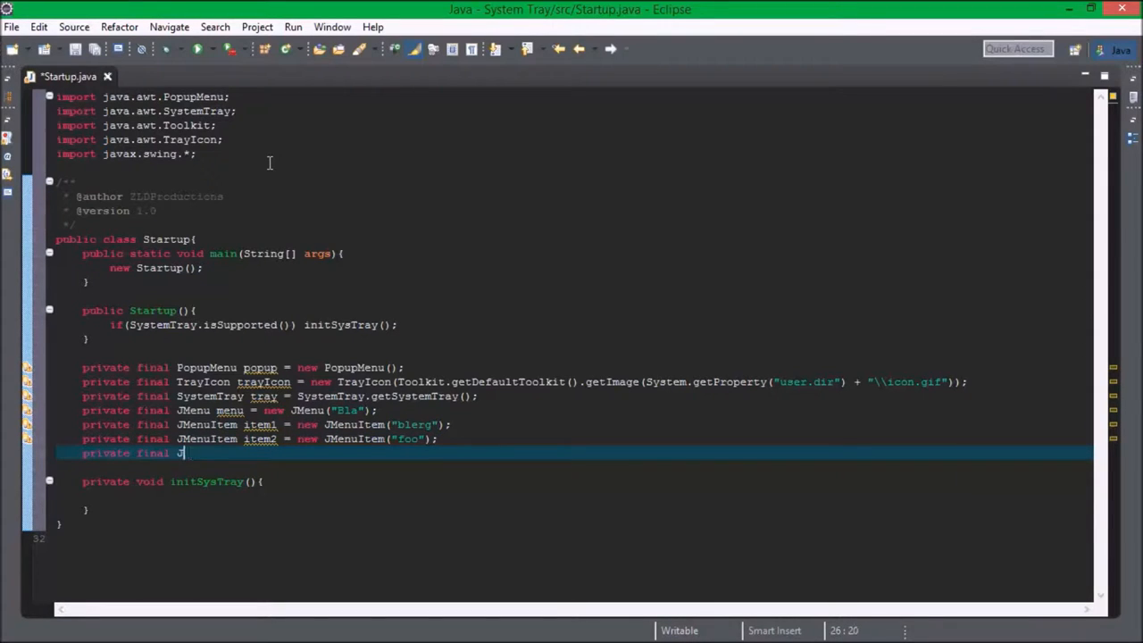
pyautogui.write('J')
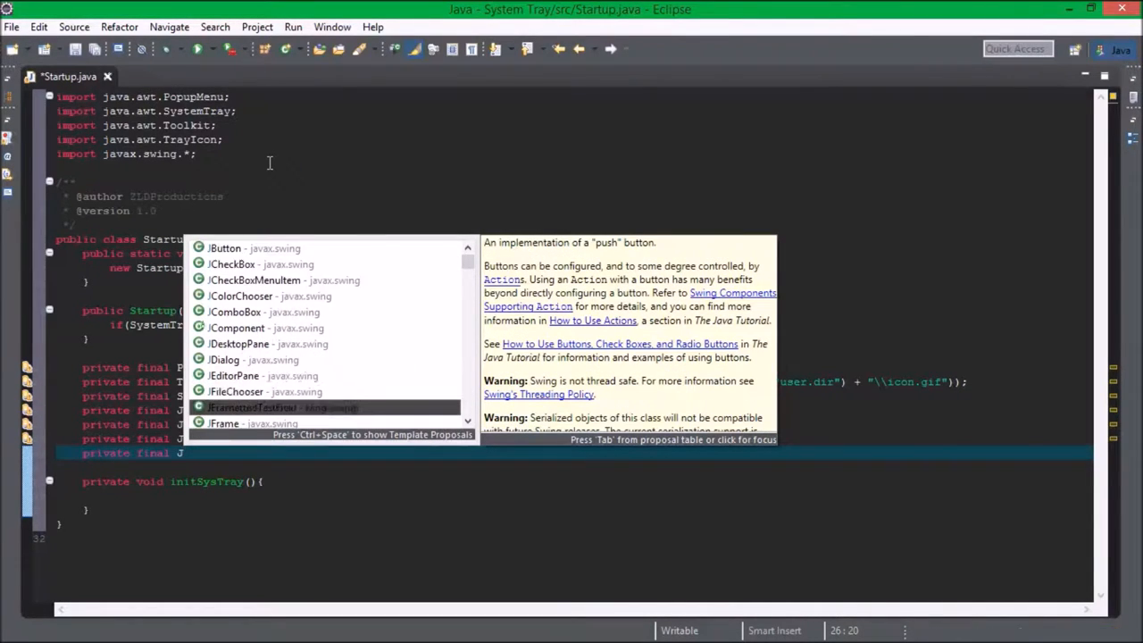
# - Browse Swing content-assist suggestions, then drop the partial field and restore separate JMenu/JMenuItem imports
pyautogui.scroll(-3)
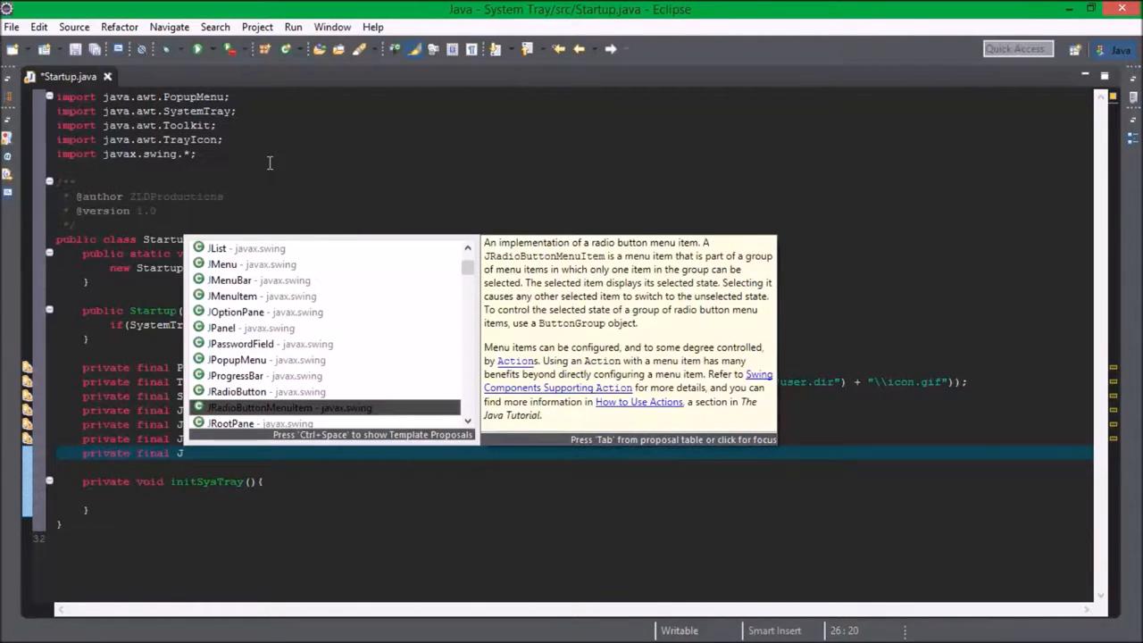
pyautogui.click(267, 391)
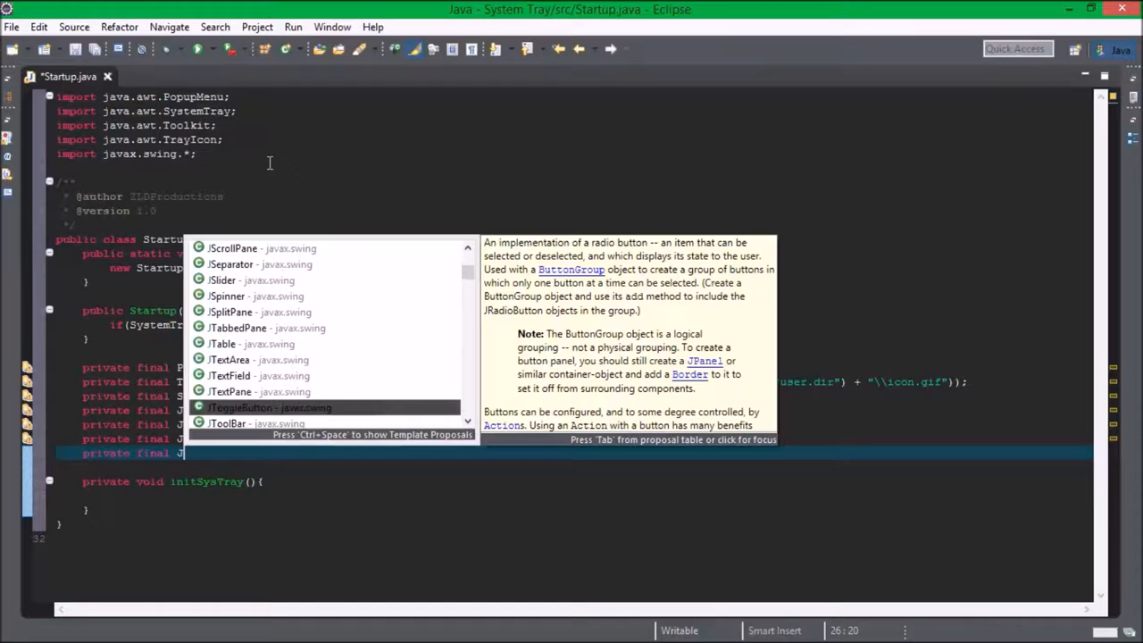
pyautogui.scroll(-3)
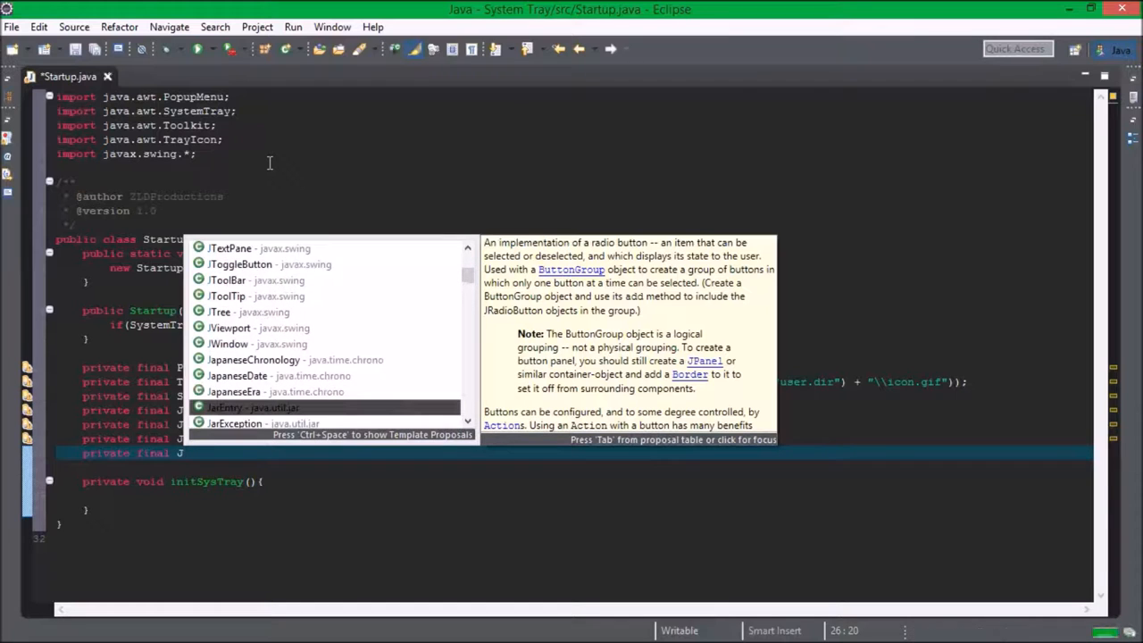
pyautogui.write('ME')
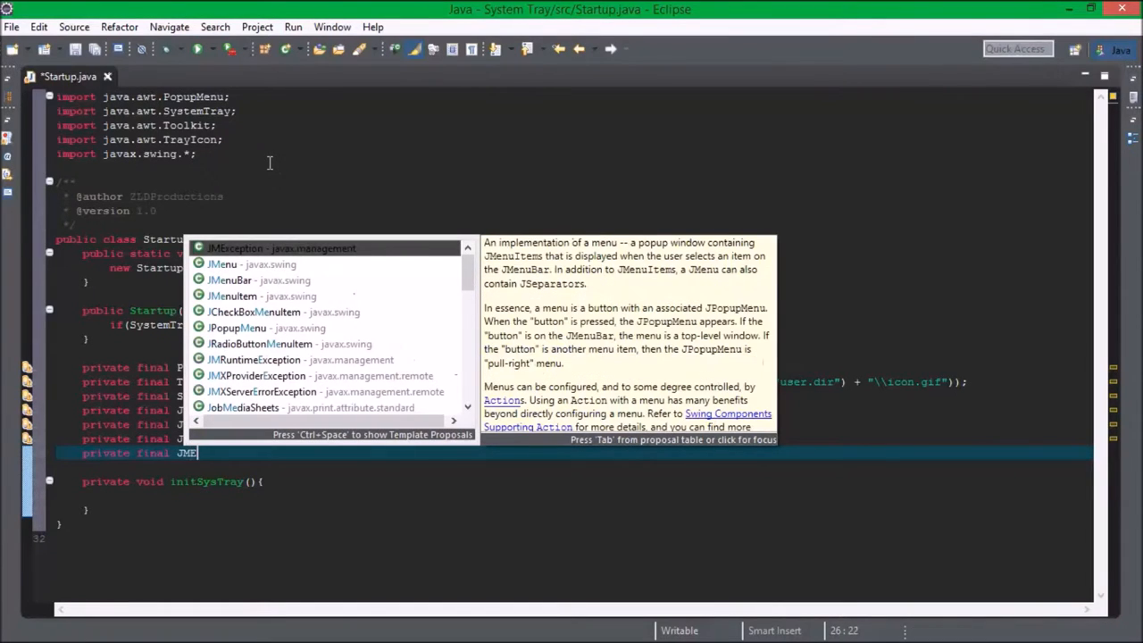
pyautogui.write('ny')
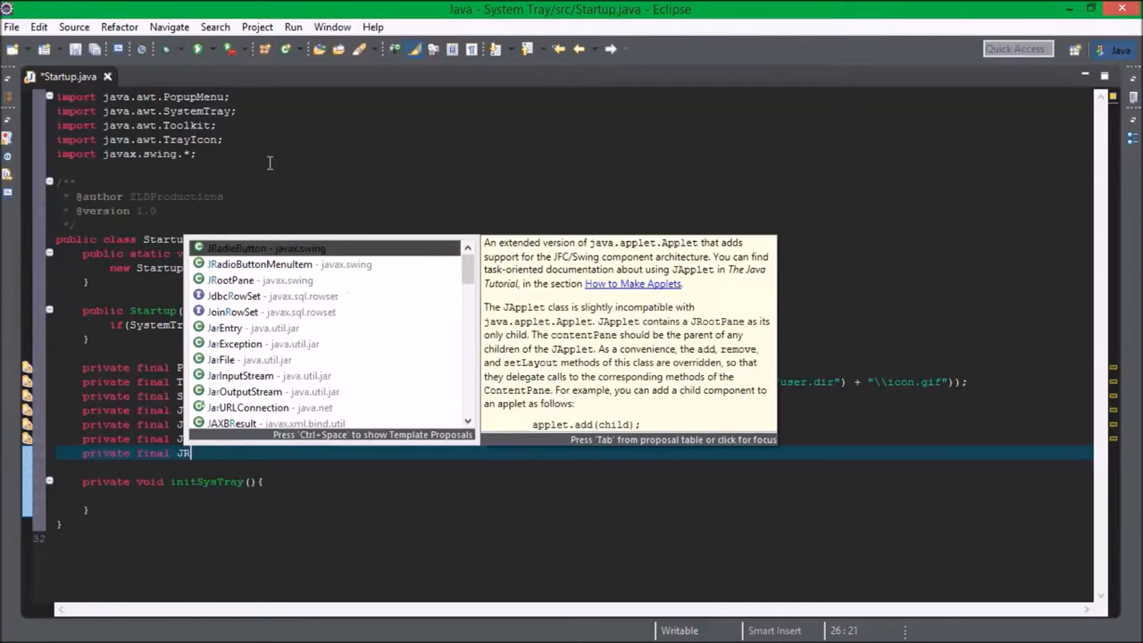
pyautogui.write('a");')
pyautogui.write('MenuItem item2 = new JMenuItem("foo");')
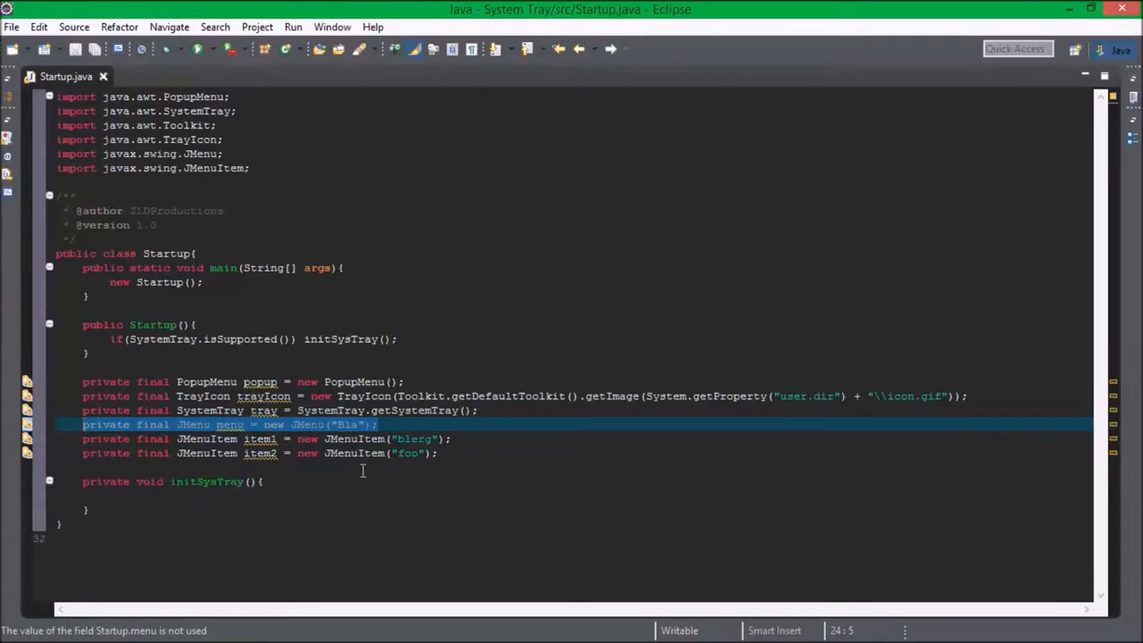
# - Duplicate the Bla menu into menu1–menu3 labelled "Bla 1", "Bla 2", "Bla 3"
pyautogui.write(' 1')
pyautogui.press('Return')
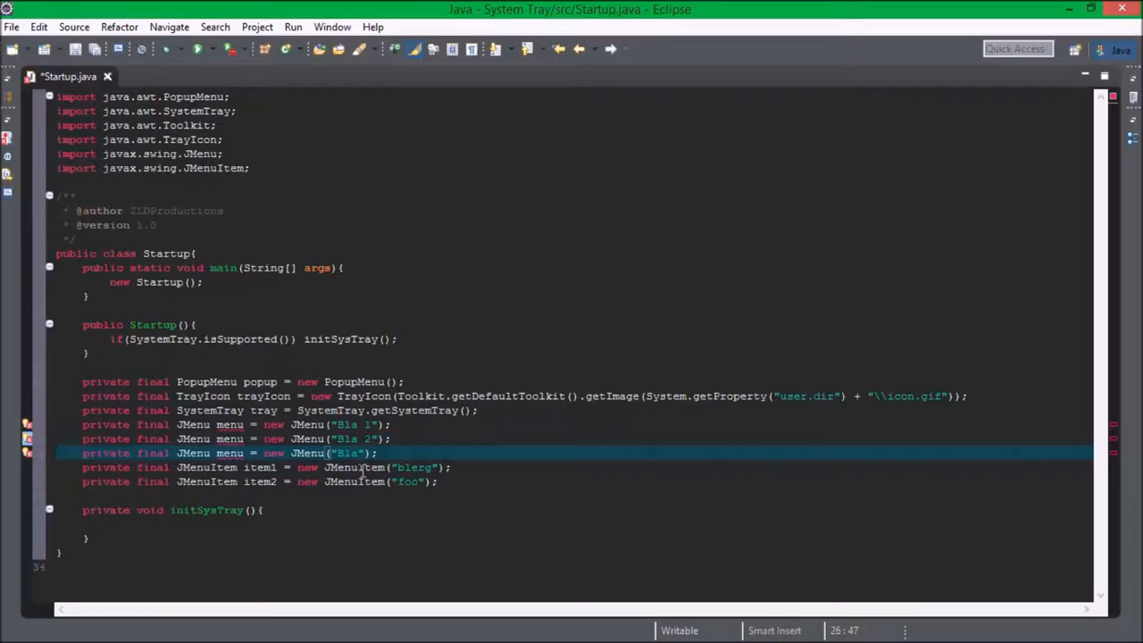
pyautogui.write('3')
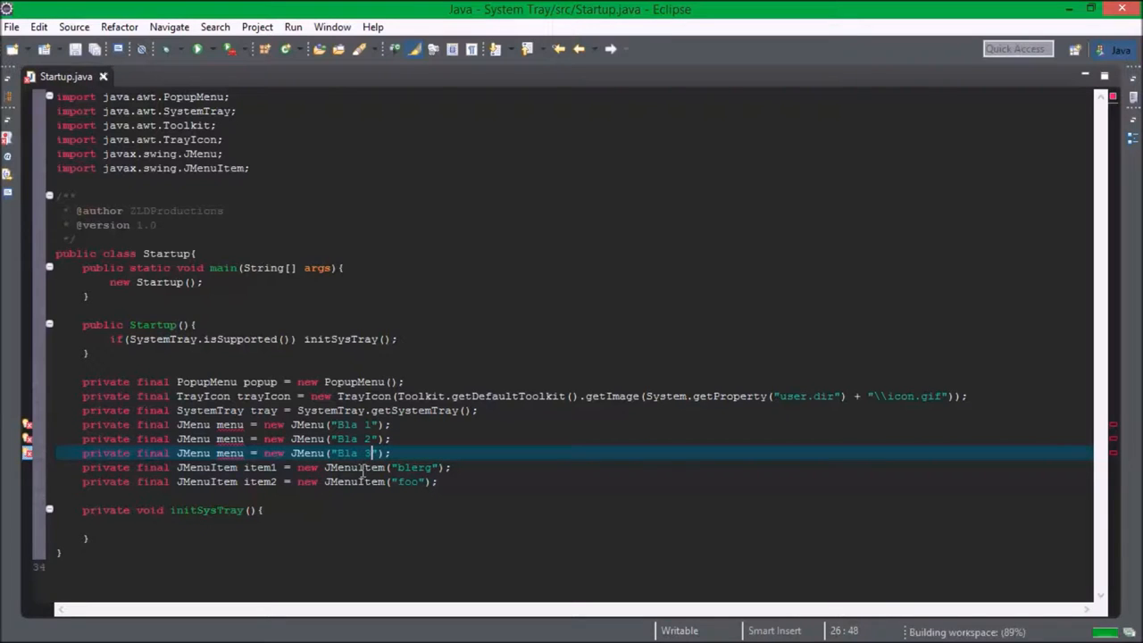
pyautogui.click(216, 453)
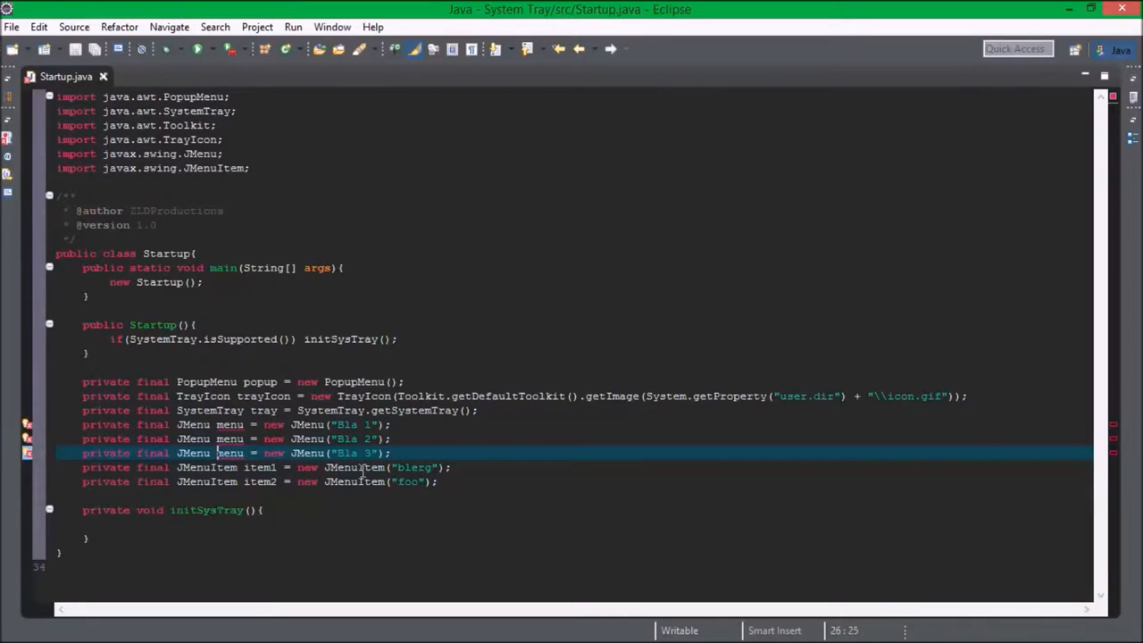
pyautogui.click(214, 409)
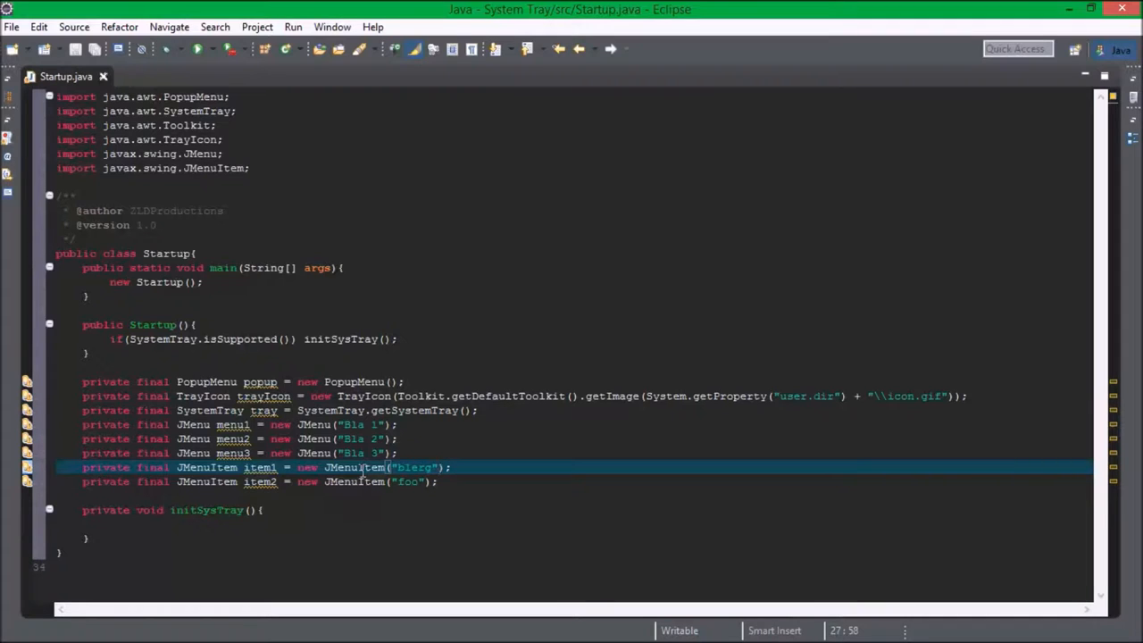
# - Declare private final JMenuItem exitItem = new JMenuItem("Exit") above item1
pyautogui.write('private final JM')
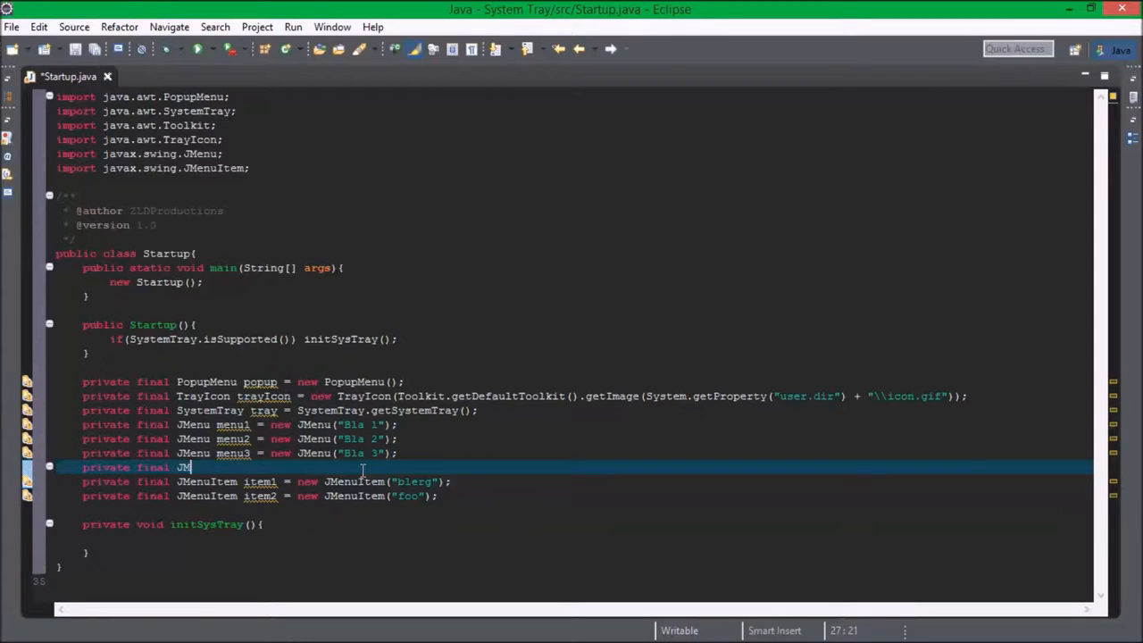
pyautogui.write('enuItem')
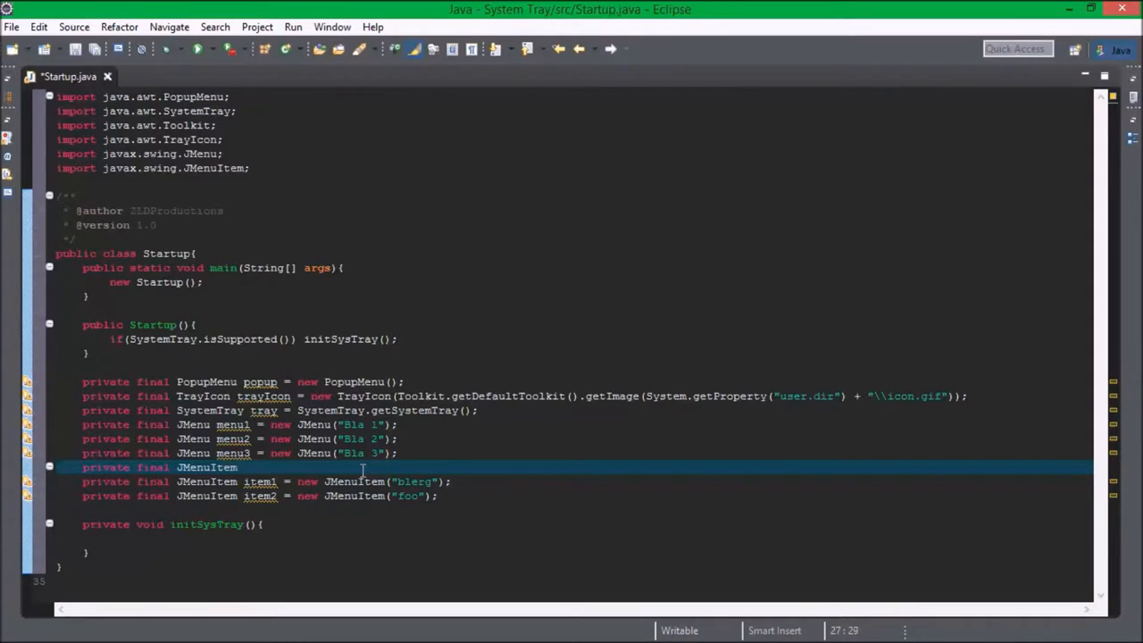
pyautogui.write('exitItem = new JMenuItem("')
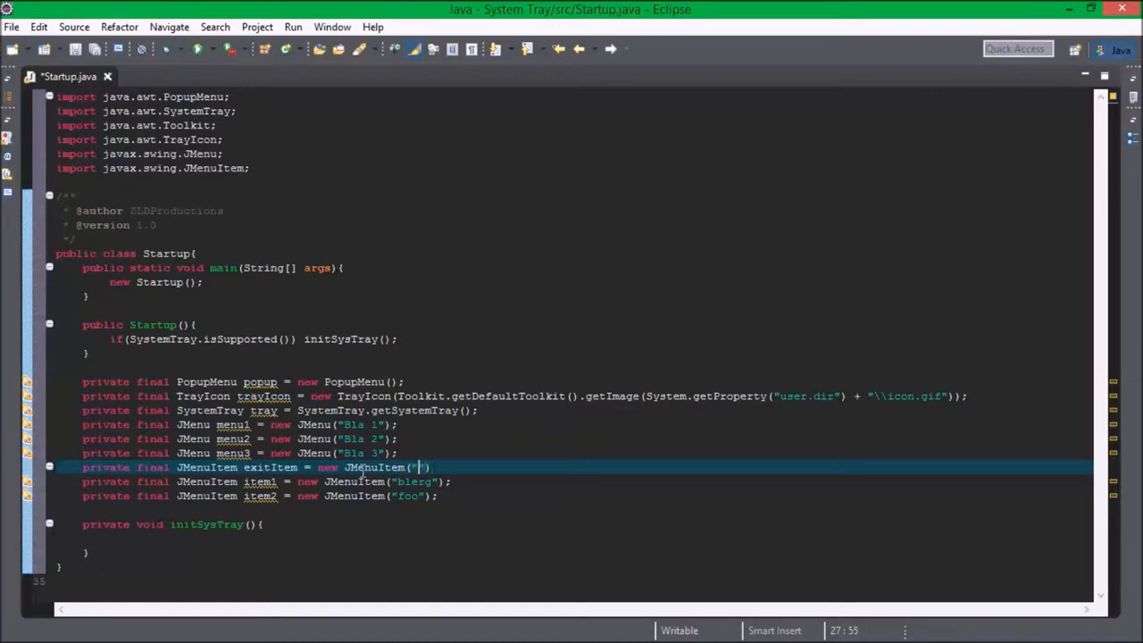
pyautogui.write('Exit')
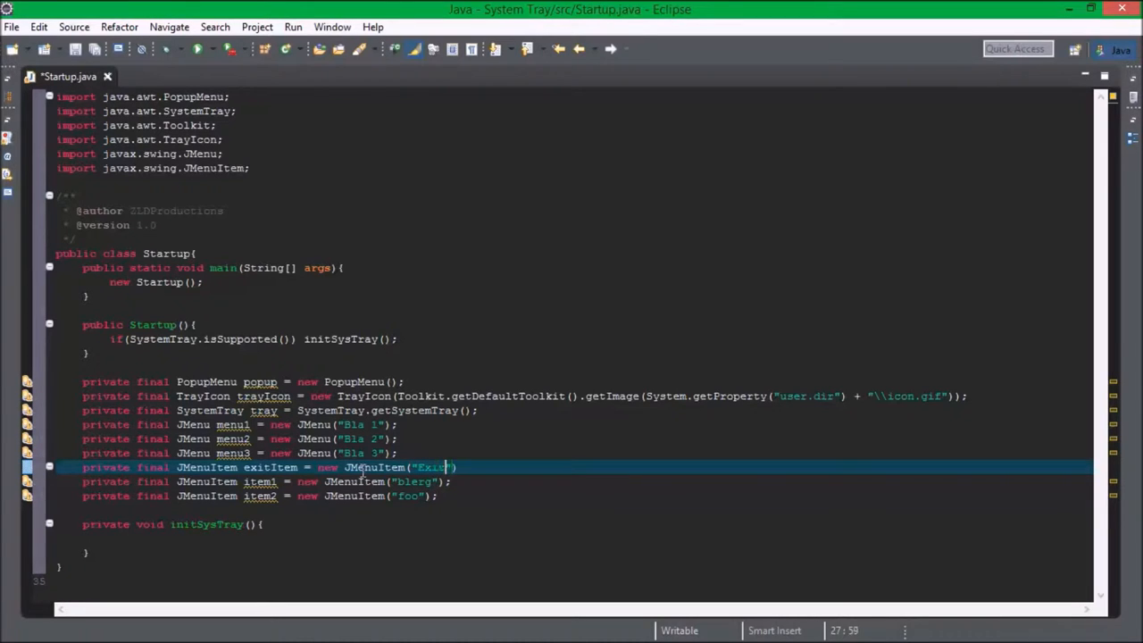
pyautogui.write(');')
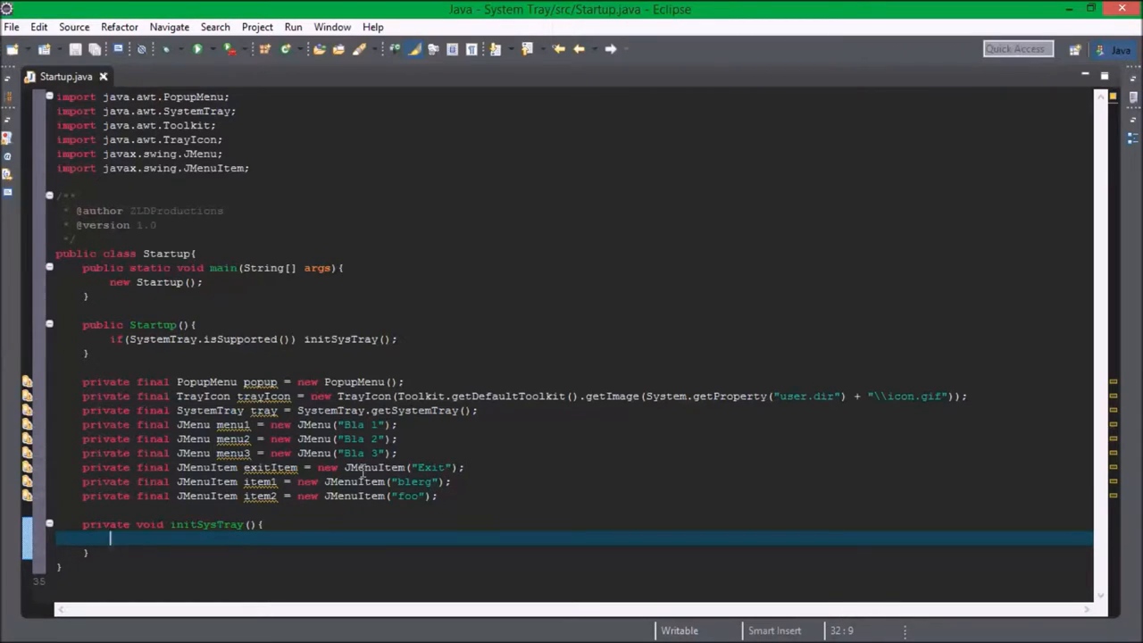
# - Add menu1 to the popup menu in initSysTray and save the file
pyautogui.write('popup')
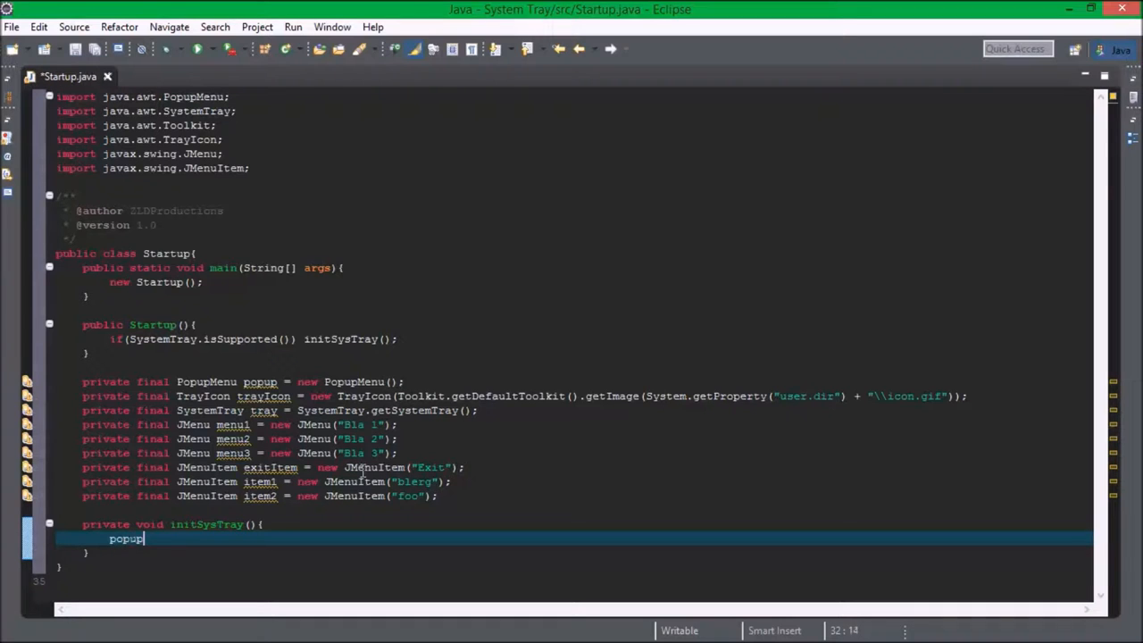
pyautogui.write('.add(arg0)')
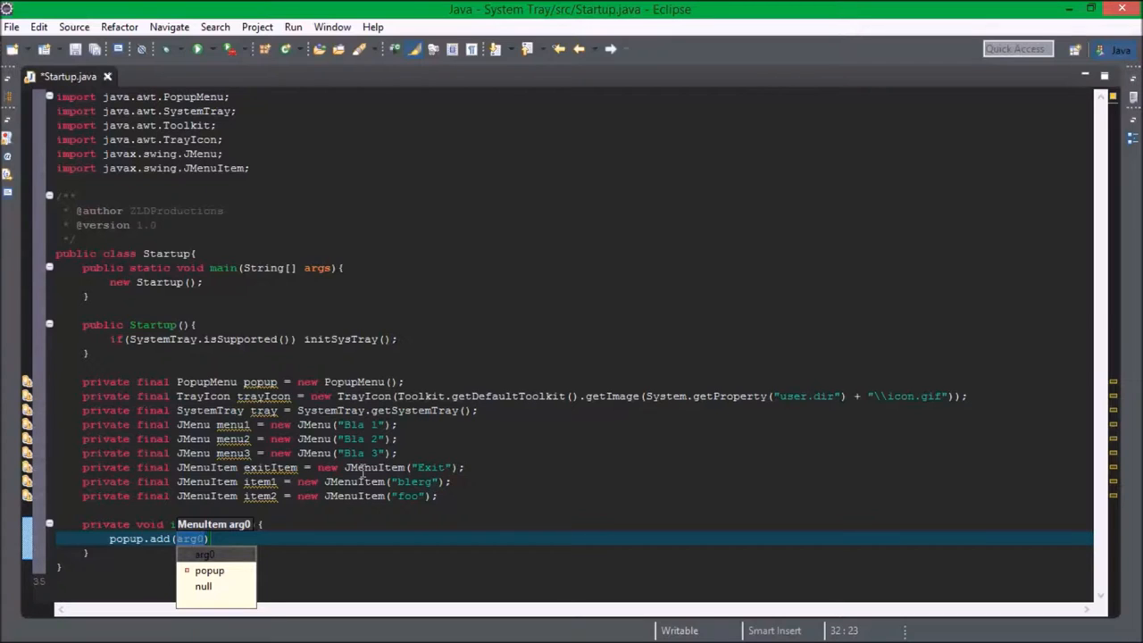
pyautogui.write('menu1')
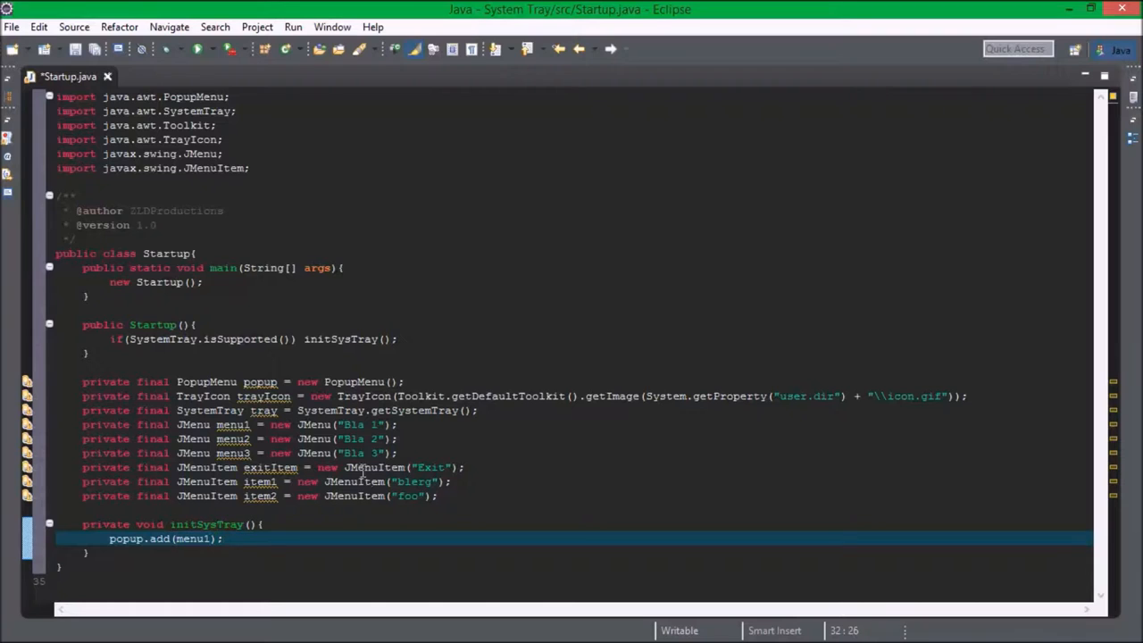
pyautogui.press('ctrl+s')
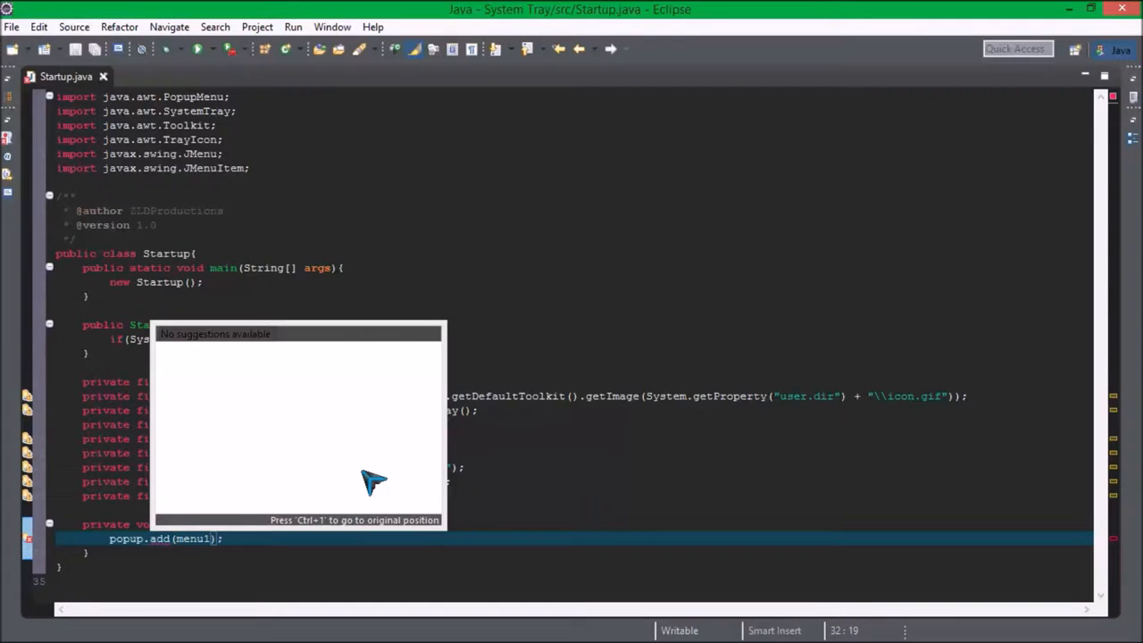
pyautogui.moveTo(318, 471)
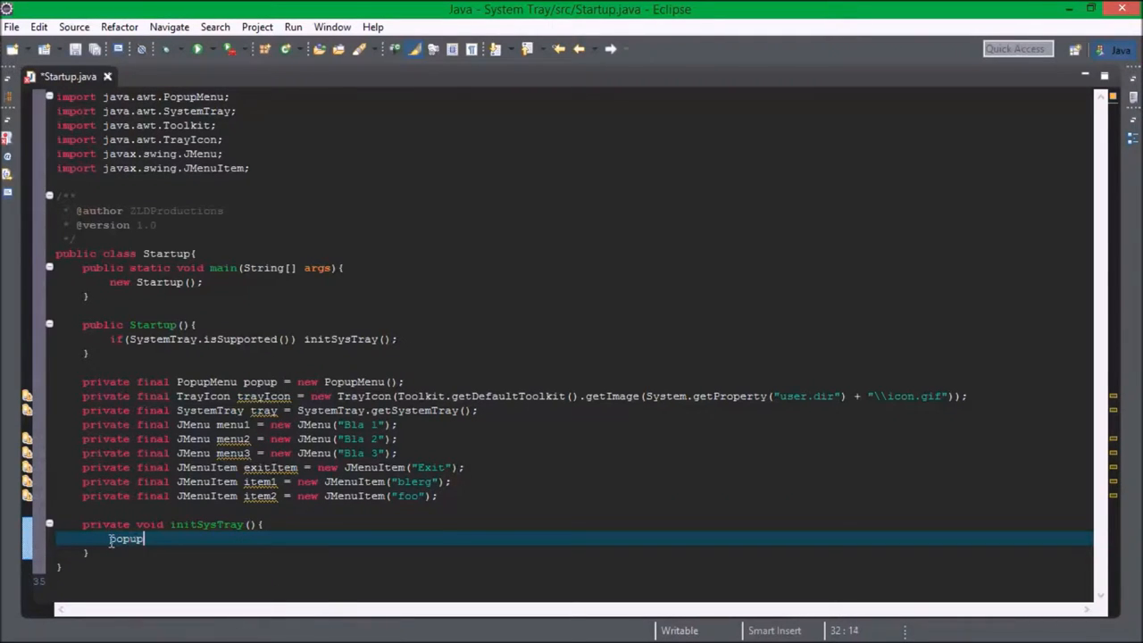
pyautogui.write('.add')
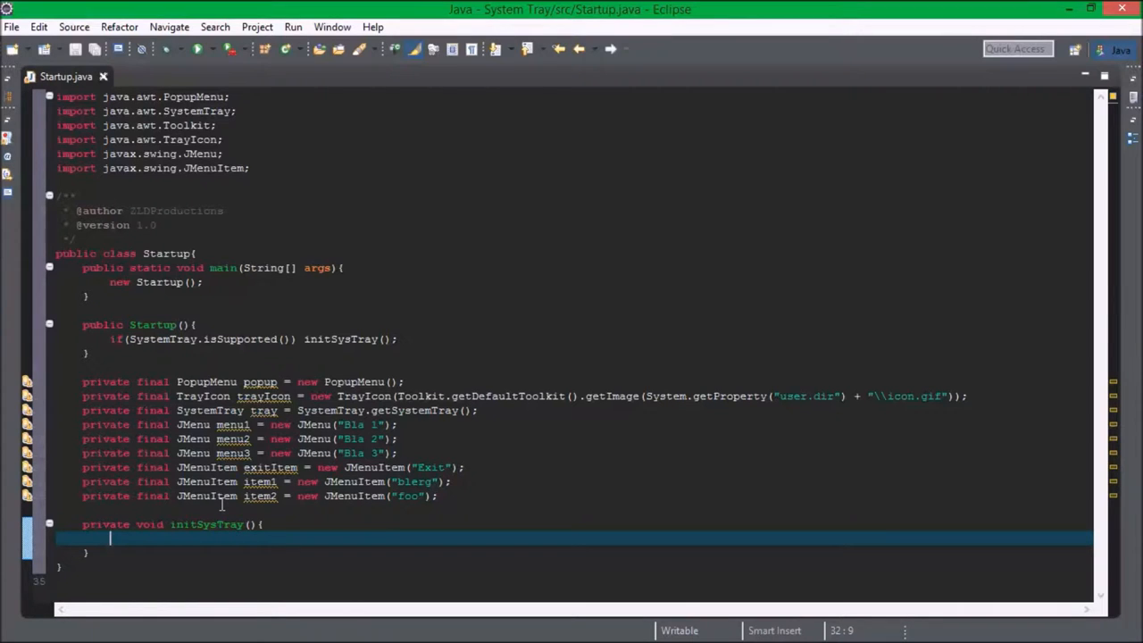
pyautogui.write('popup.add')
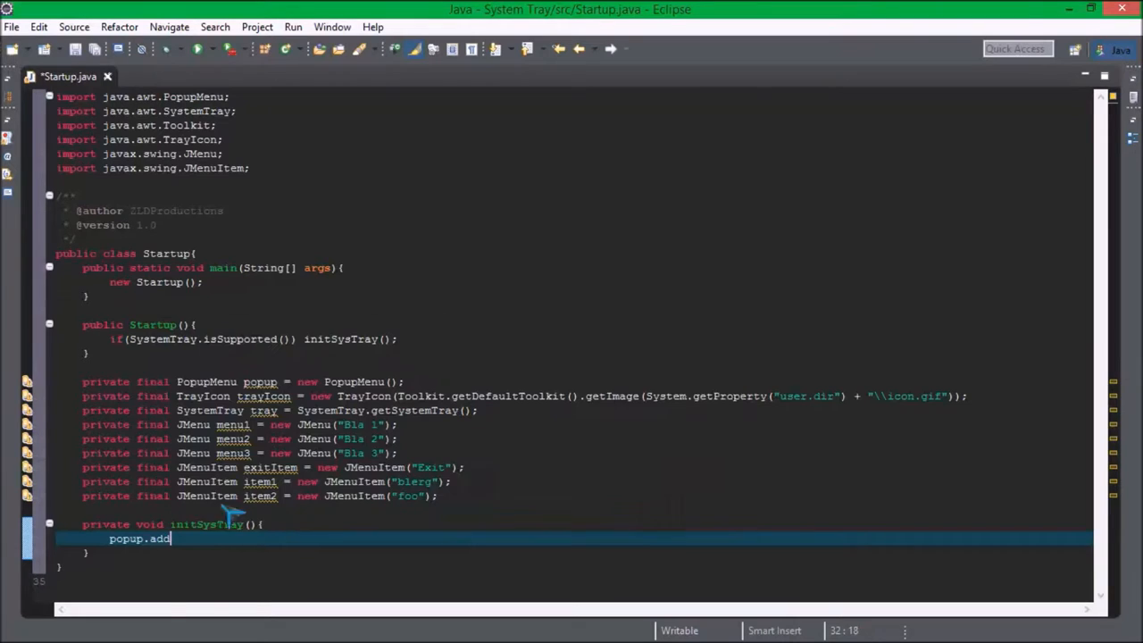
# - Add menu2 and menu3 to the popup and start a new line below them
pyautogui.write('mi)')
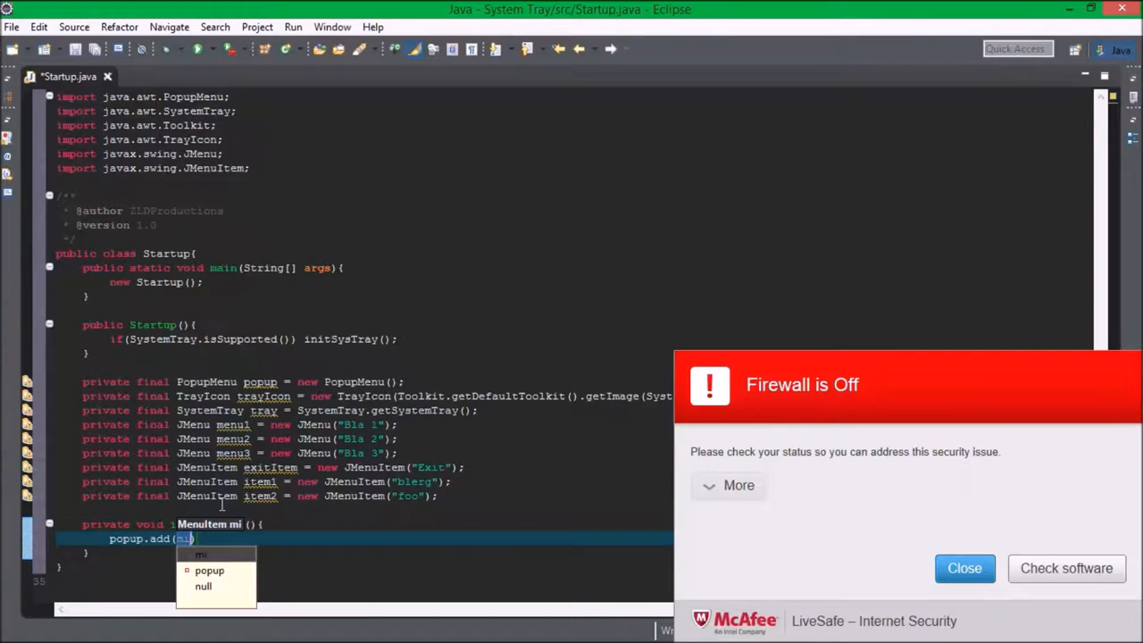
pyautogui.write('menu1')
pyautogui.write('popup.add(me')
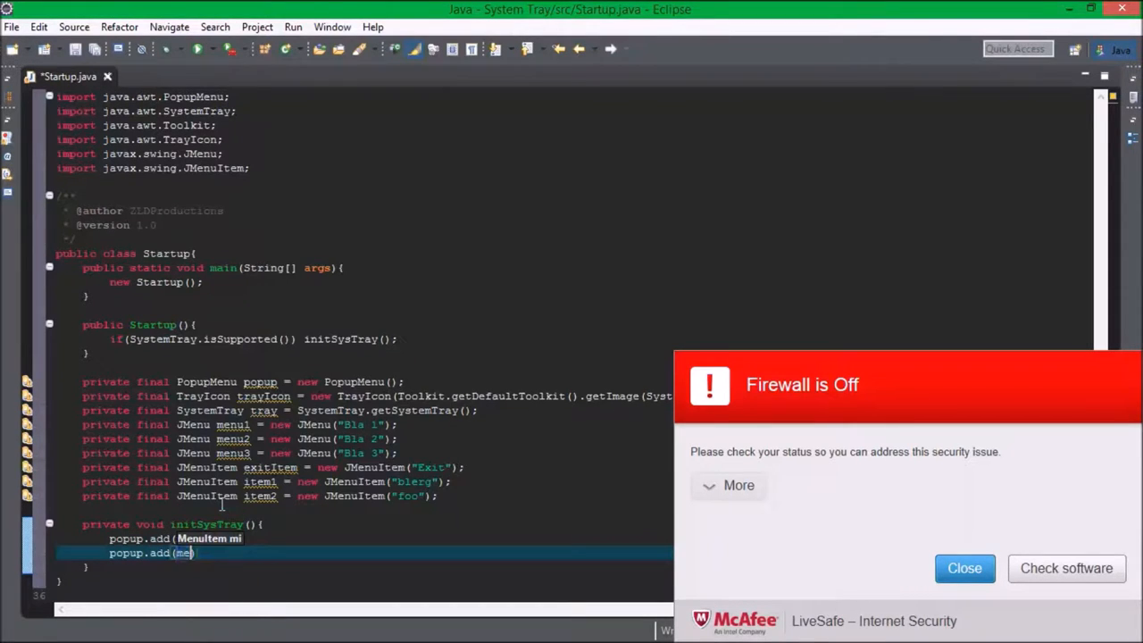
pyautogui.write('nu2')
pyautogui.write('popup.add')
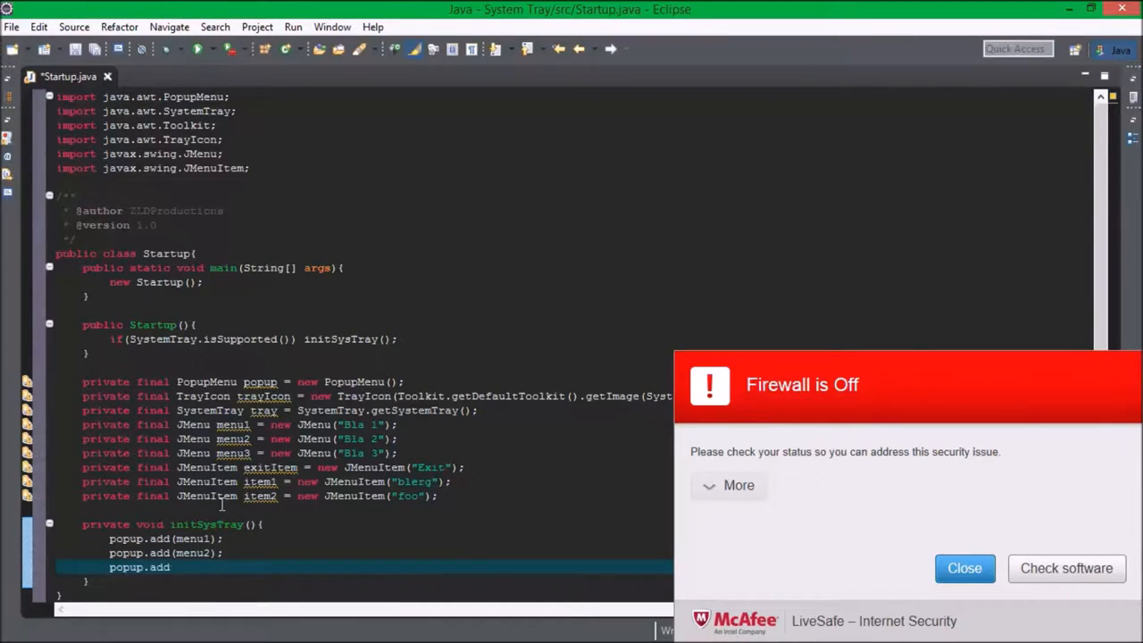
pyautogui.write('(menu)')
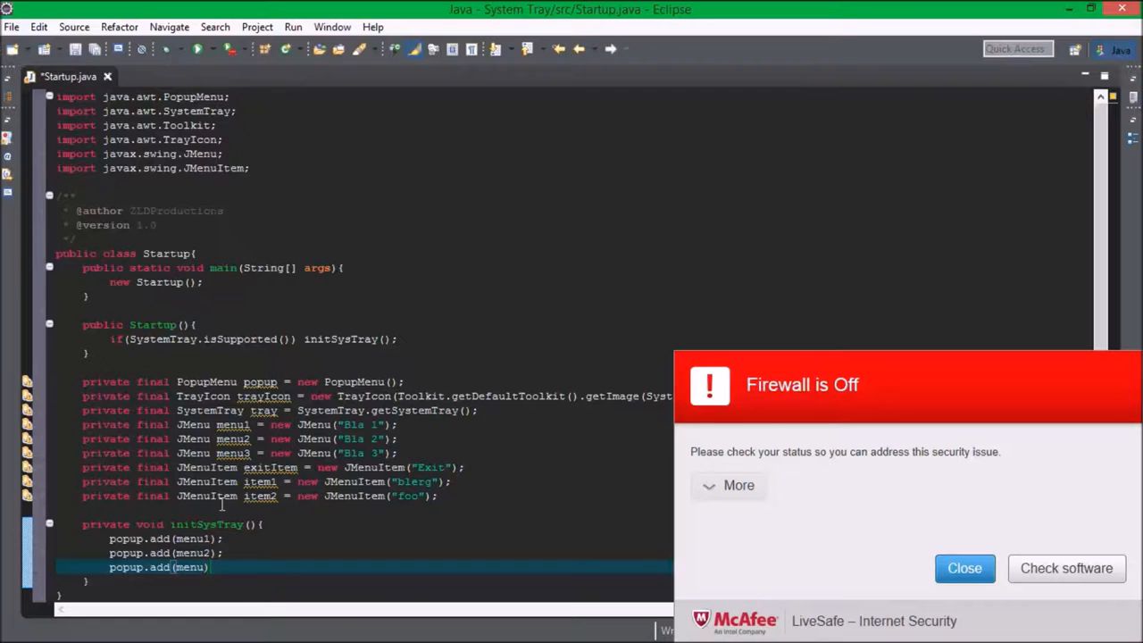
pyautogui.write('3);')
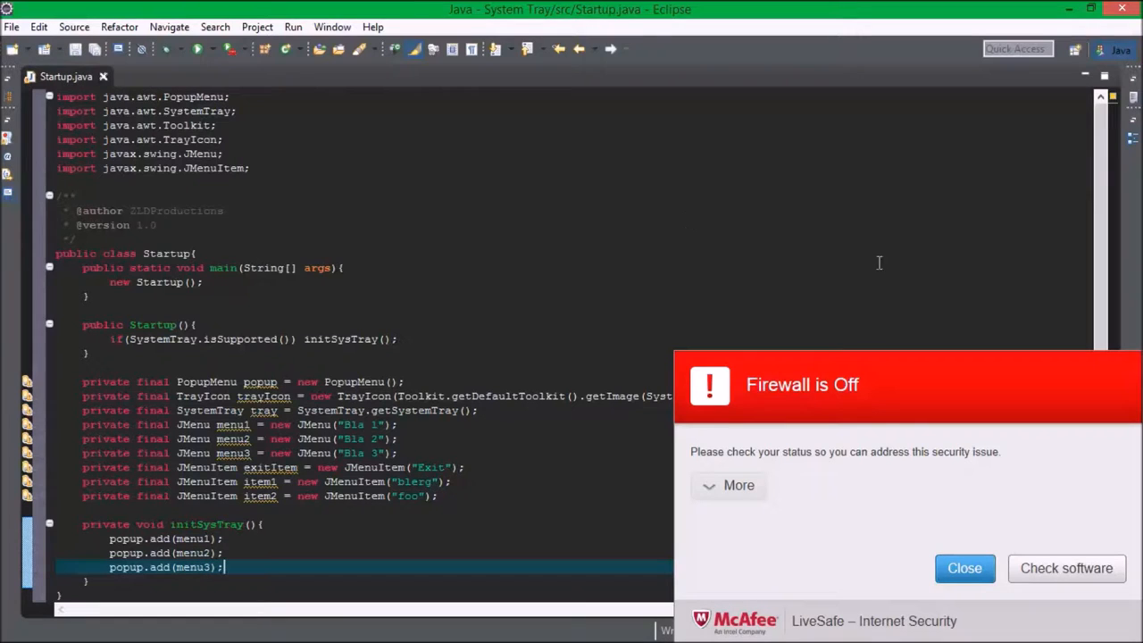
pyautogui.click(964, 568)
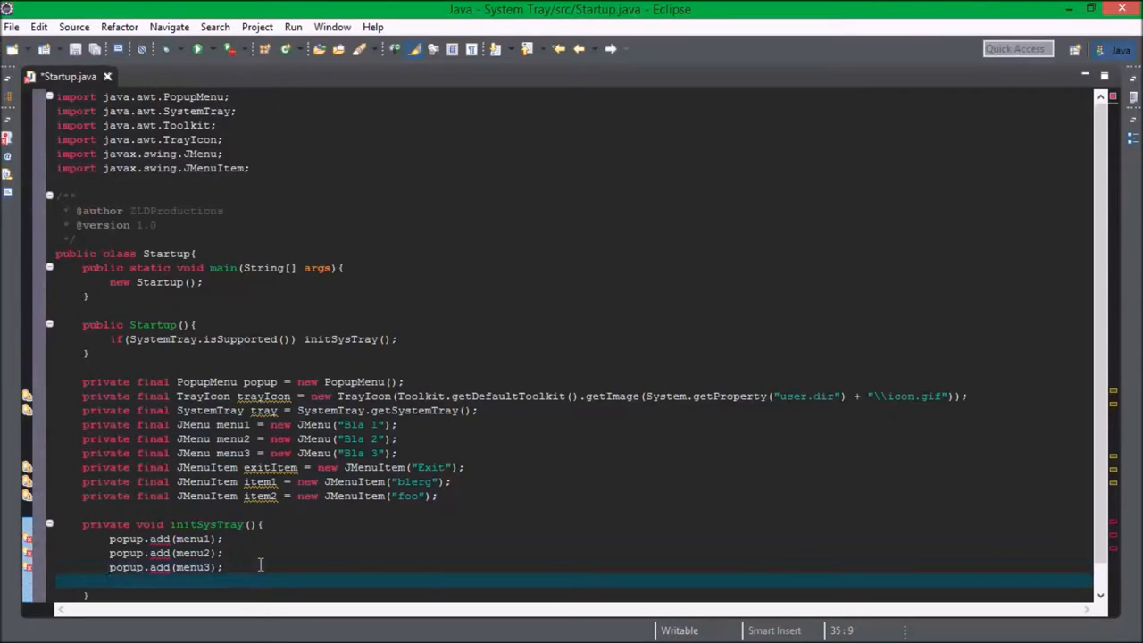
# - Add item1 to menu1 on a line below the three popup additions
pyautogui.write('menu1.')
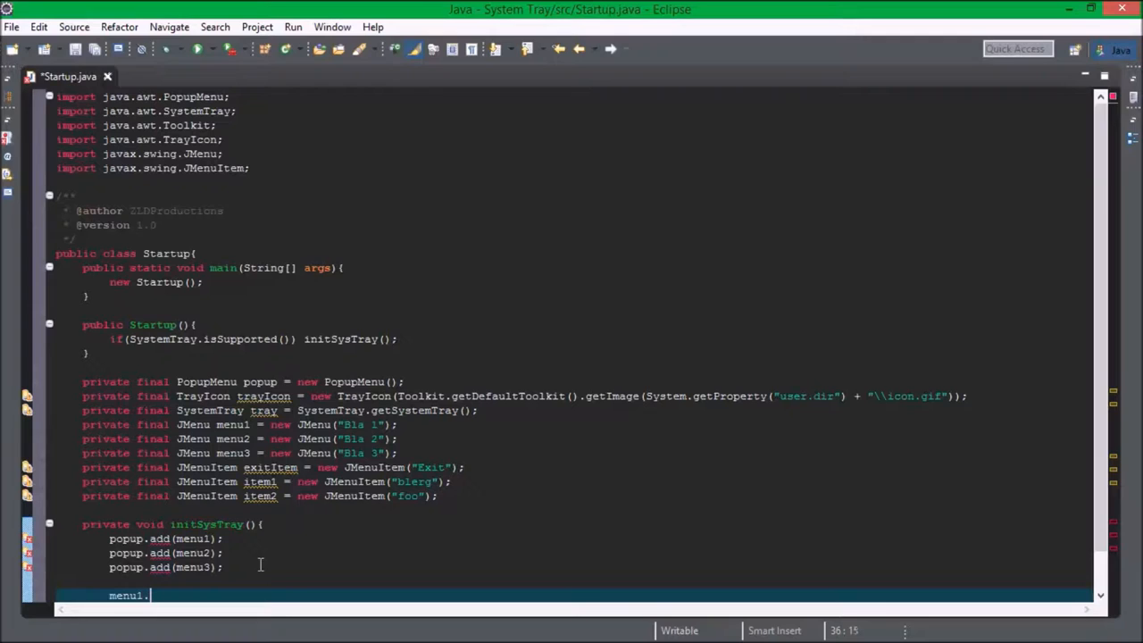
pyautogui.write('add(item1')
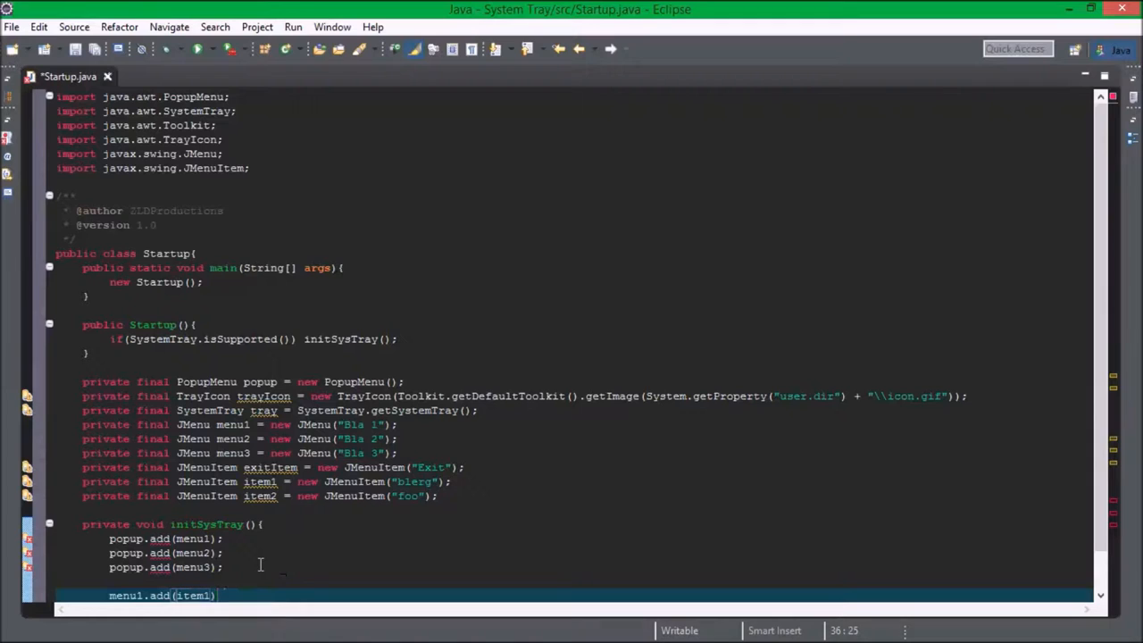
pyautogui.write(';')
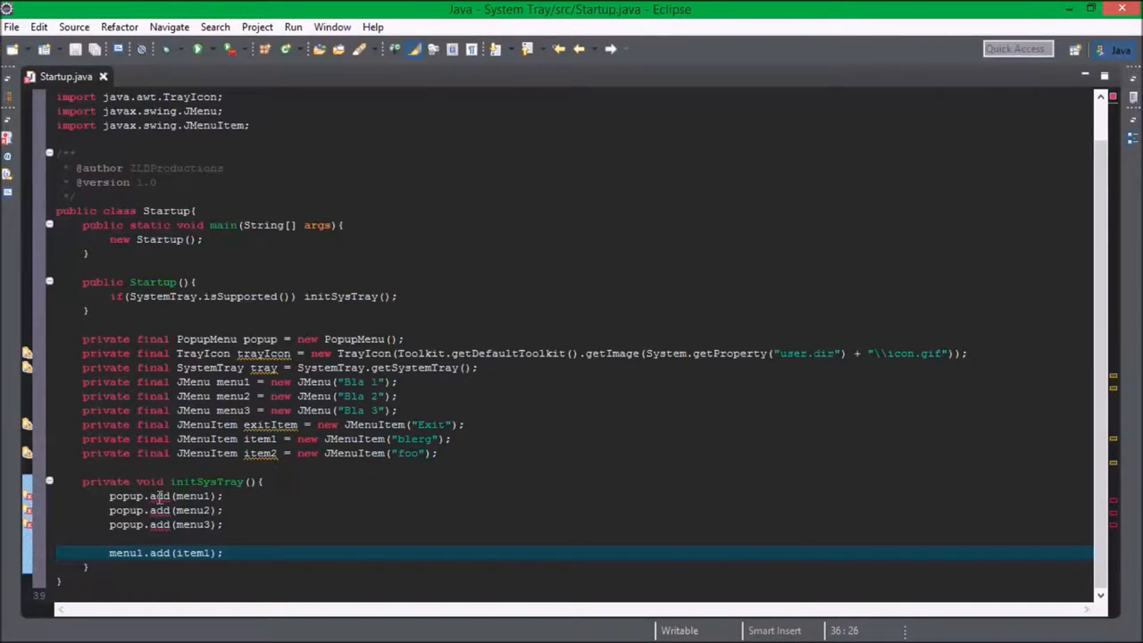
pyautogui.moveTo(159, 510)
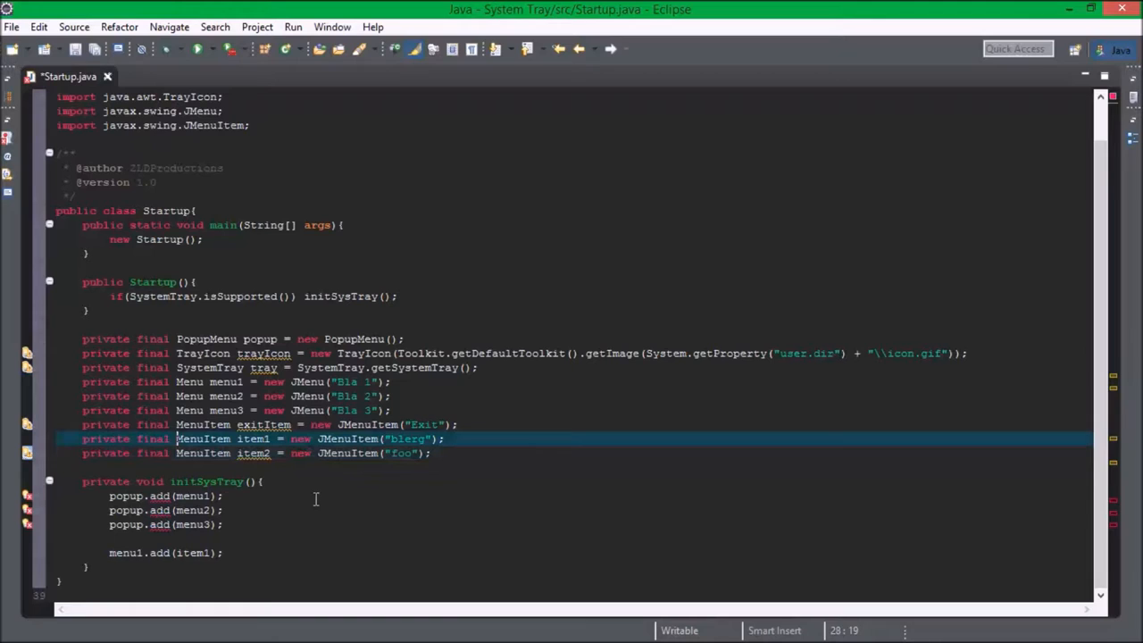
# - Organize imports so java.awt Menu and MenuItem replace the unused Swing imports
pyautogui.press('ctrl+s')
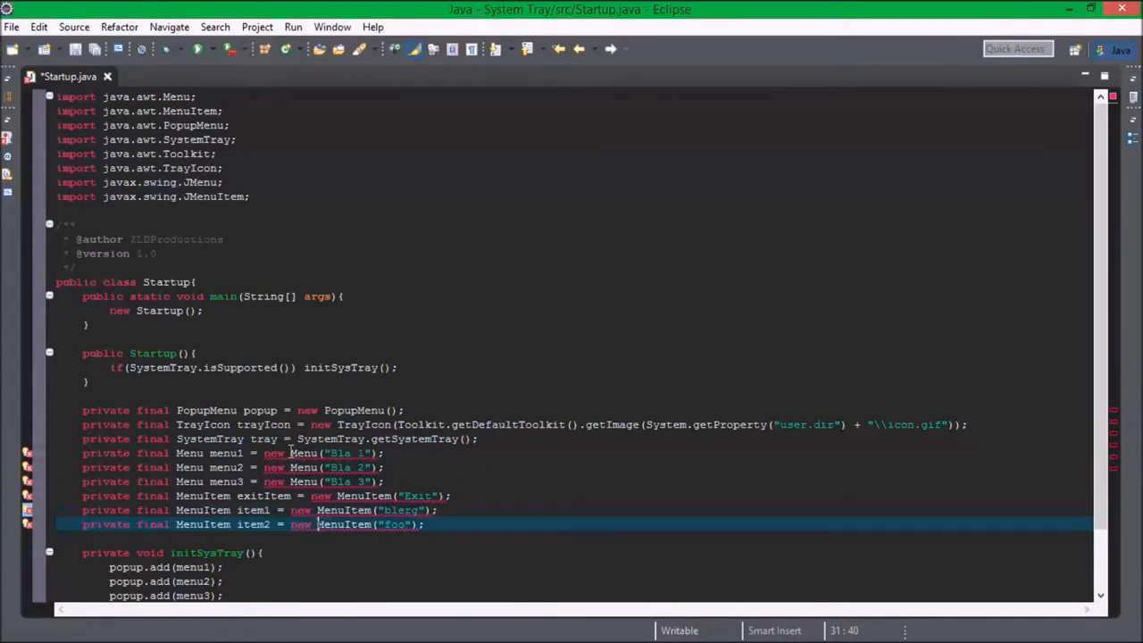
pyautogui.press('Ctrl+S')
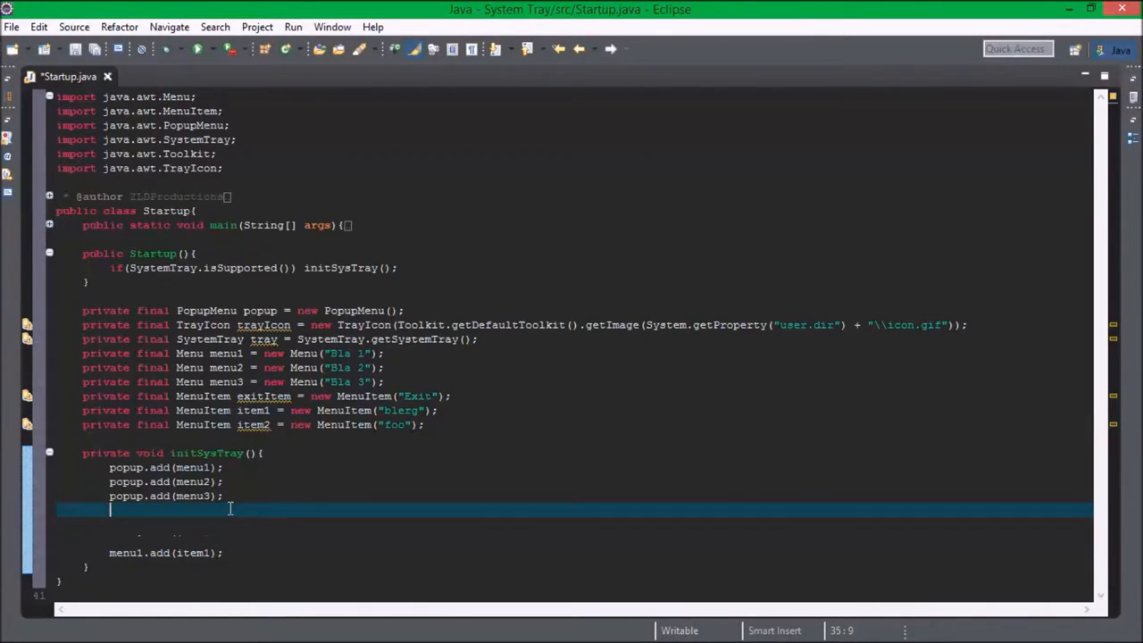
# - Add a separator and exitItem to the popup, and give each Bla menu item1 and item2
pyautogui.write('popupt')
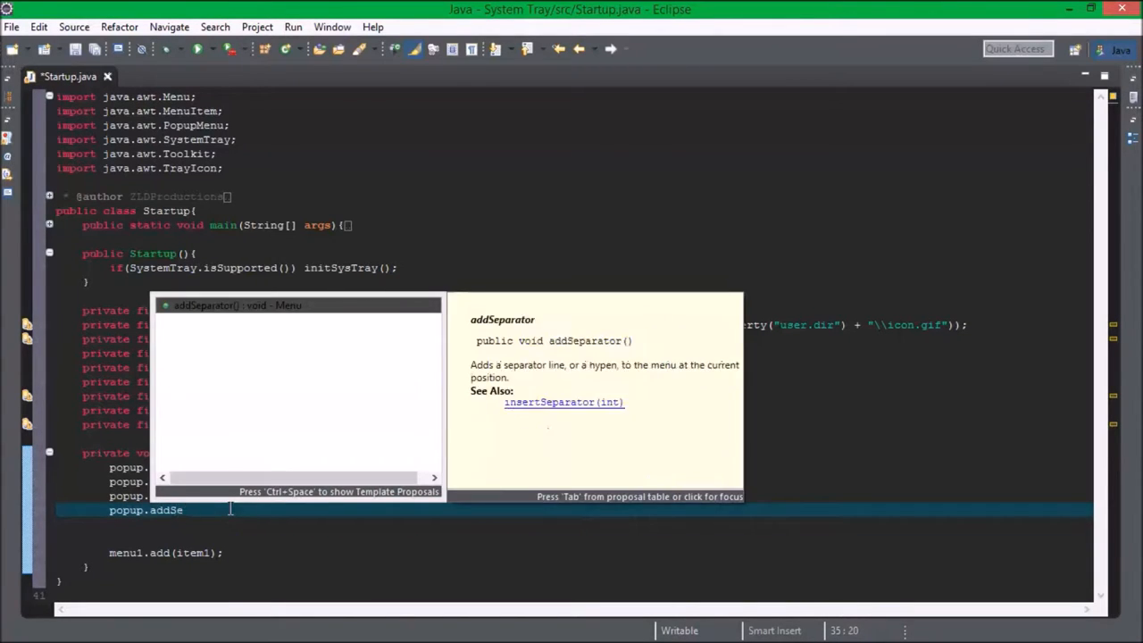
pyautogui.press('Enter')
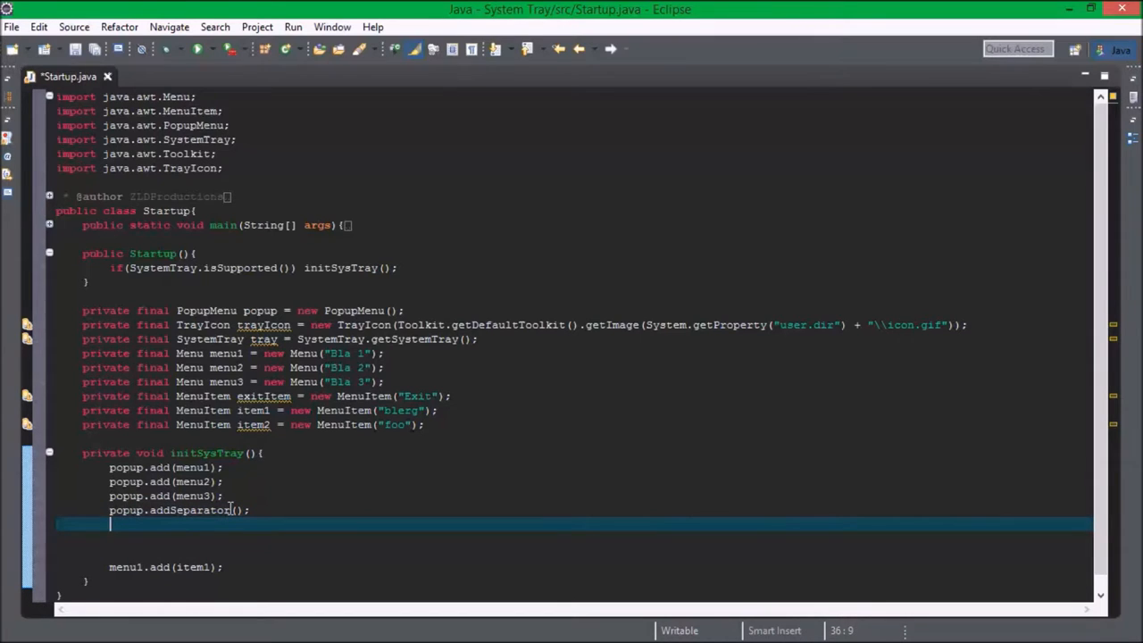
pyautogui.write('b')
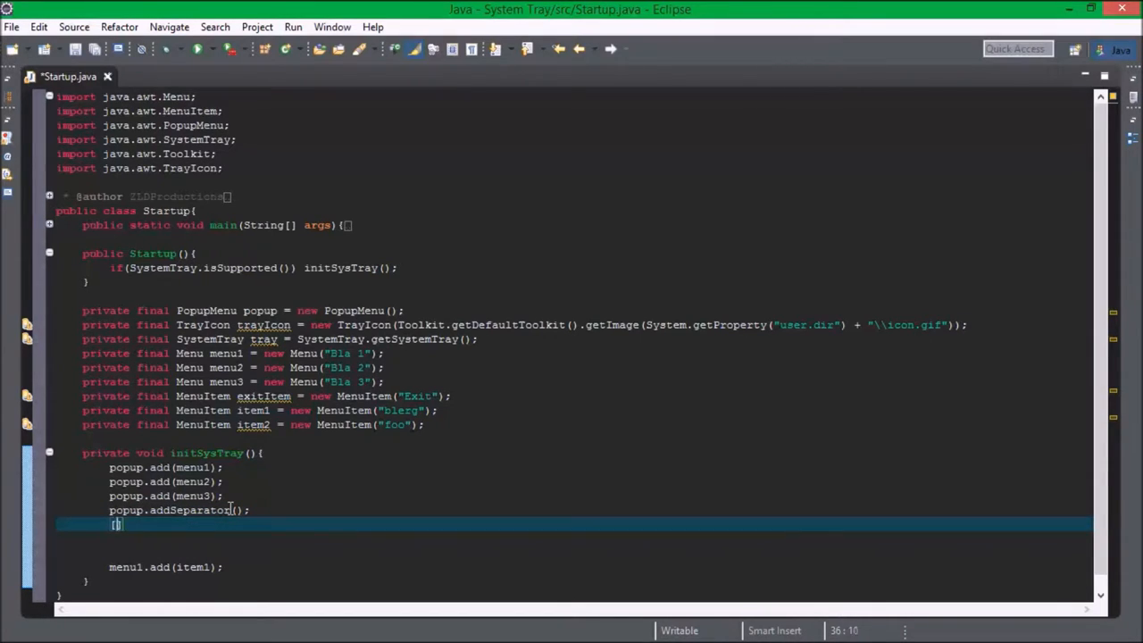
pyautogui.write('popup.add(exitItem);')
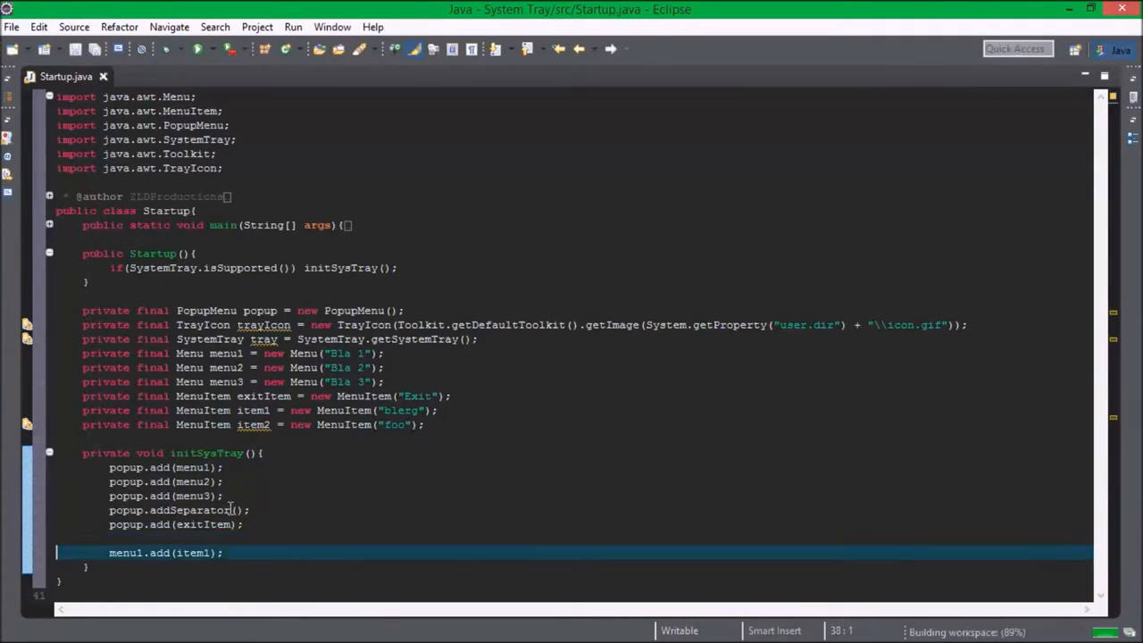
pyautogui.write('menu1.add(item2);')
pyautogui.write('menu3.add(item2);')
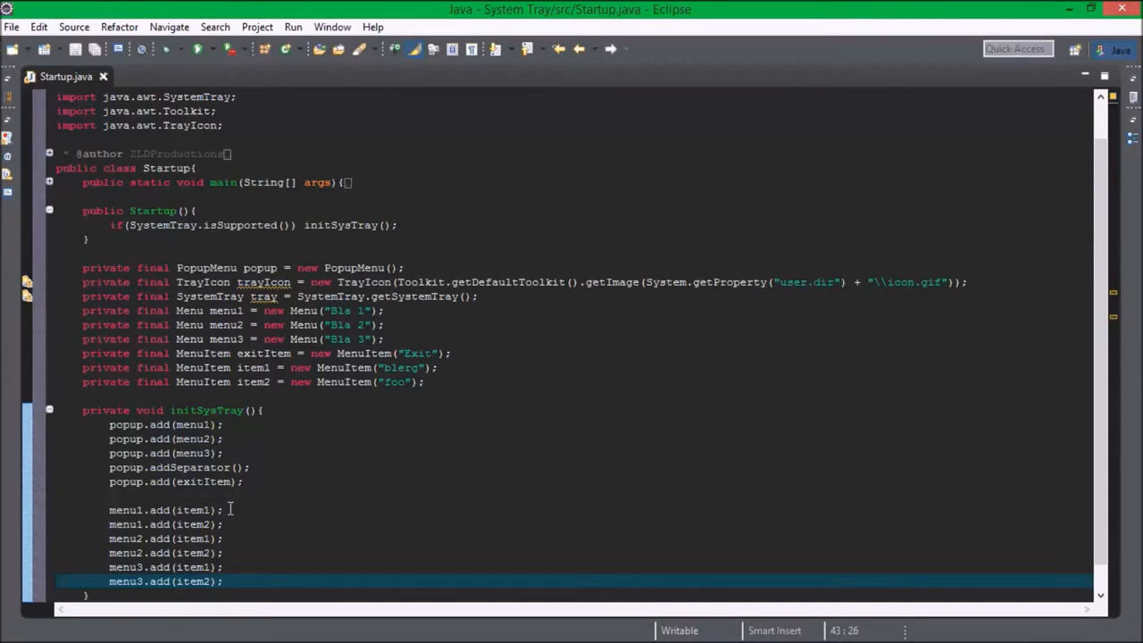
# - Set popup as trayIcon's popup menu and start a try/catch block for Exception
pyautogui.write('tr')
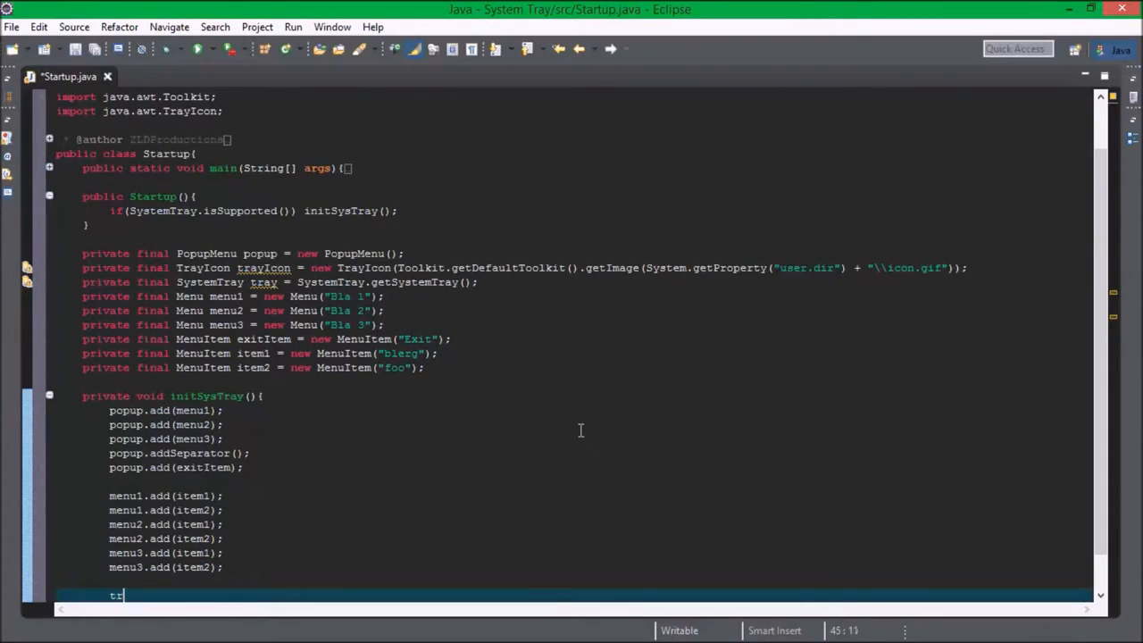
pyautogui.write('ayIcon')
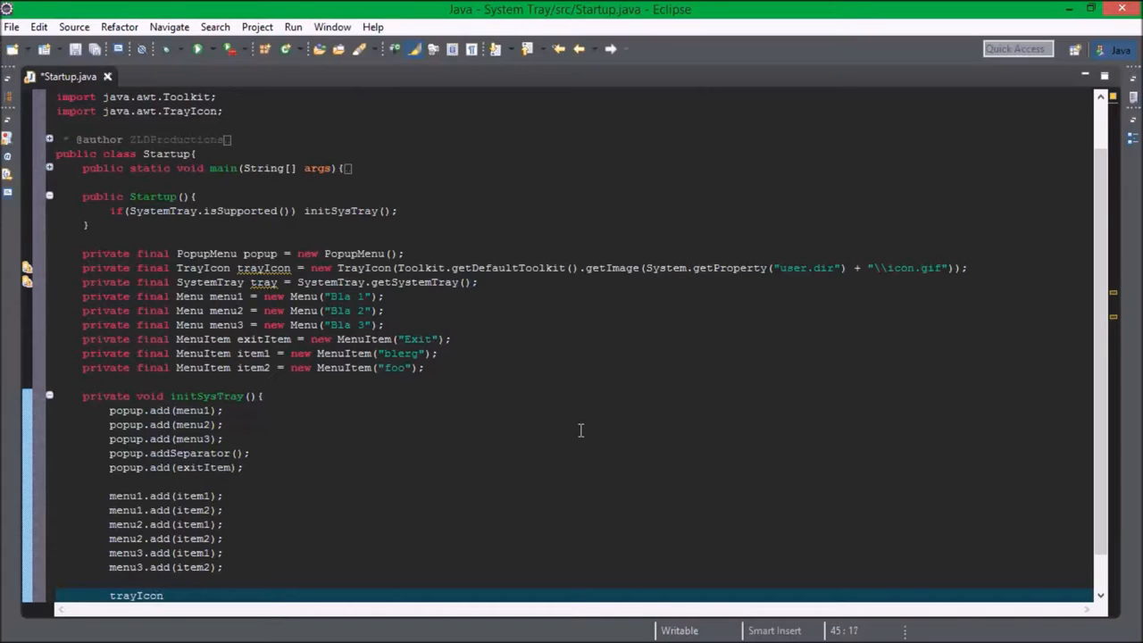
pyautogui.write('.')
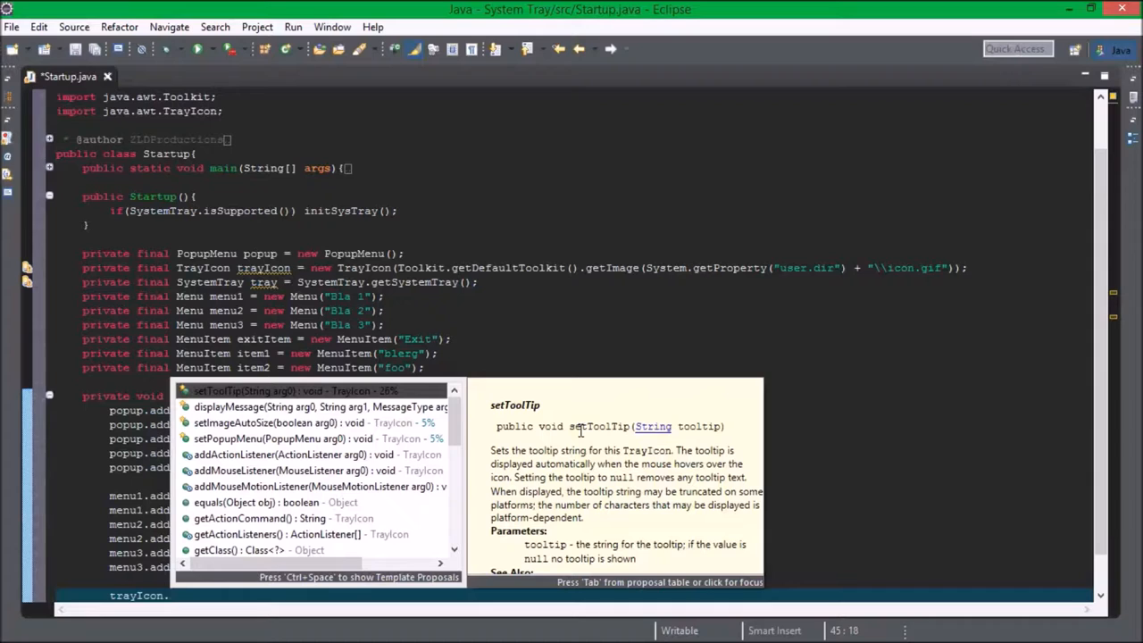
pyautogui.press('Escape')
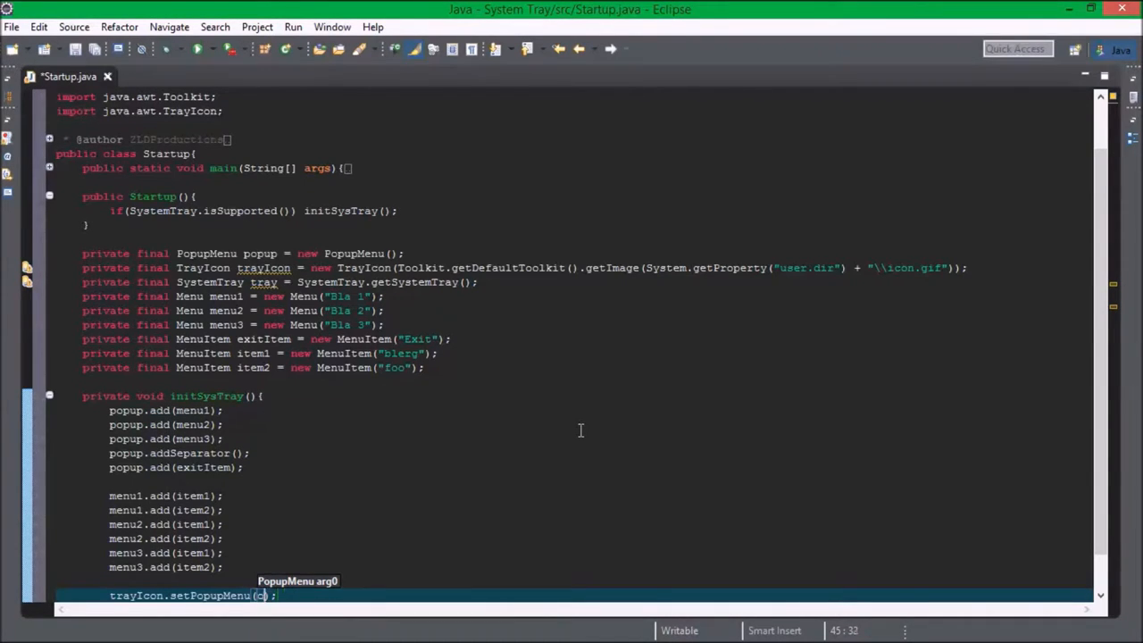
pyautogui.write('popup')
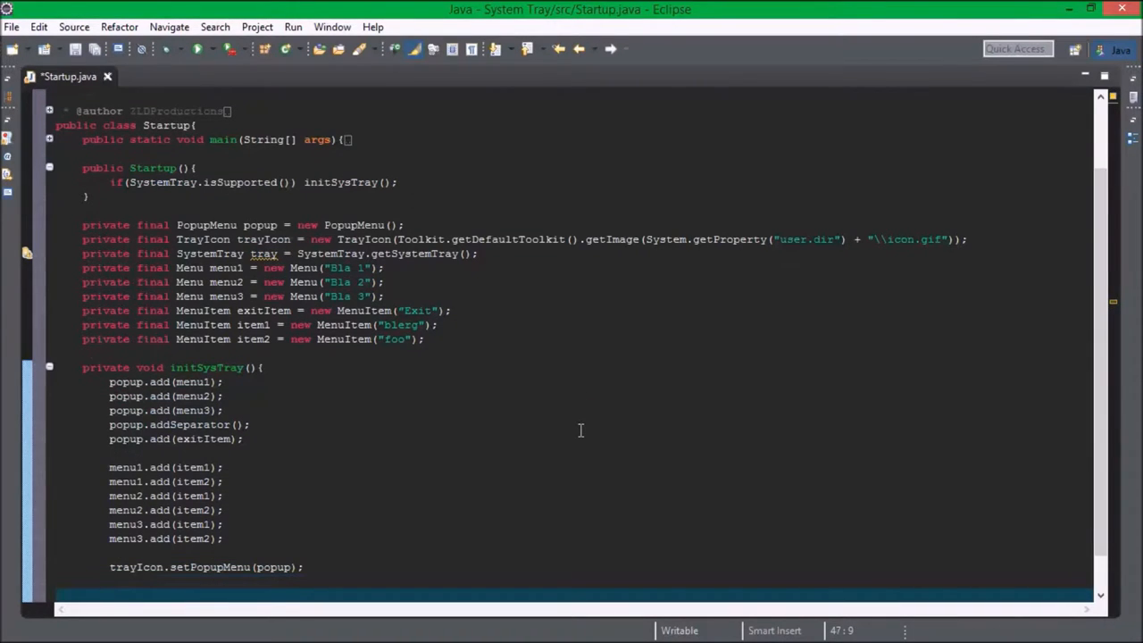
pyautogui.write('try{')
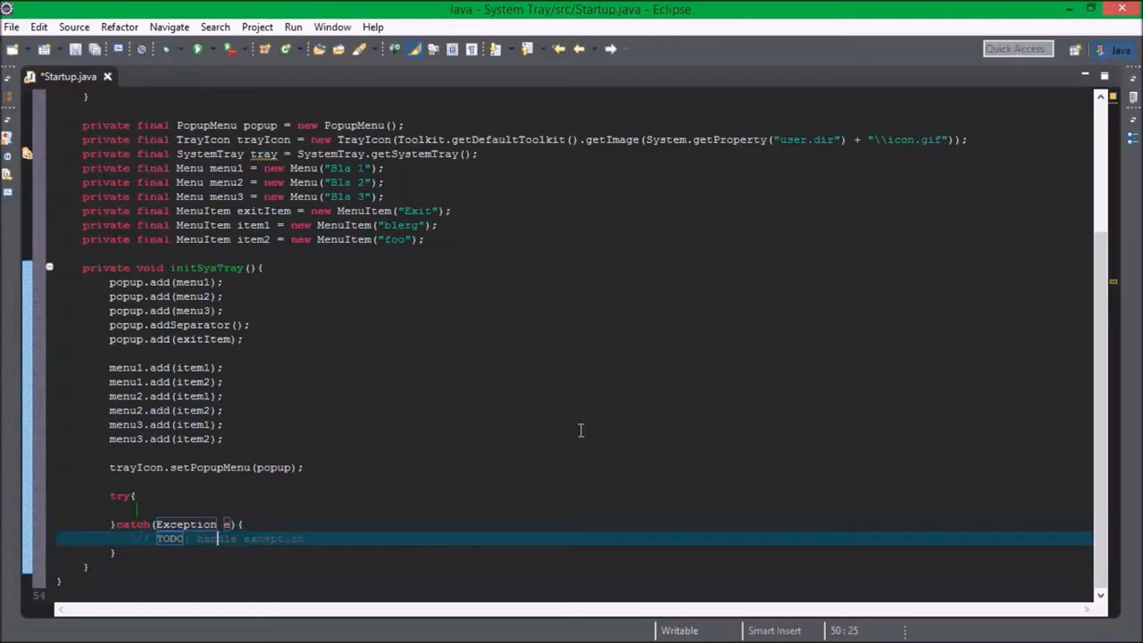
# - Remove the TODO comment and add trayIcon to the system tray inside try
pyautogui.press('Delete')
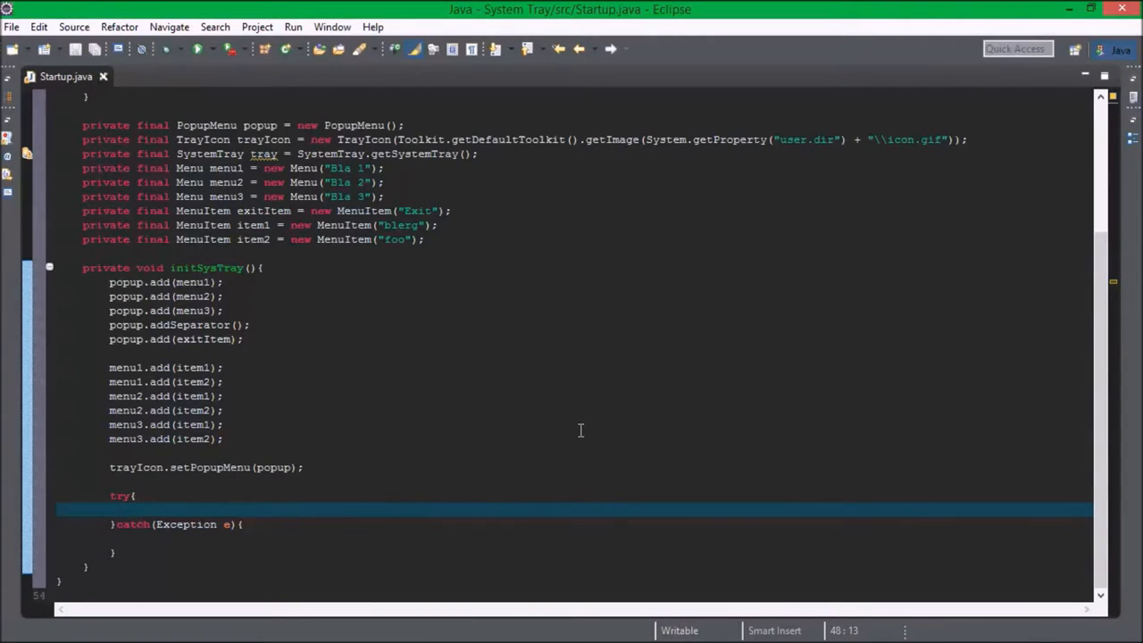
pyautogui.write('tray.add(trayIcon);')
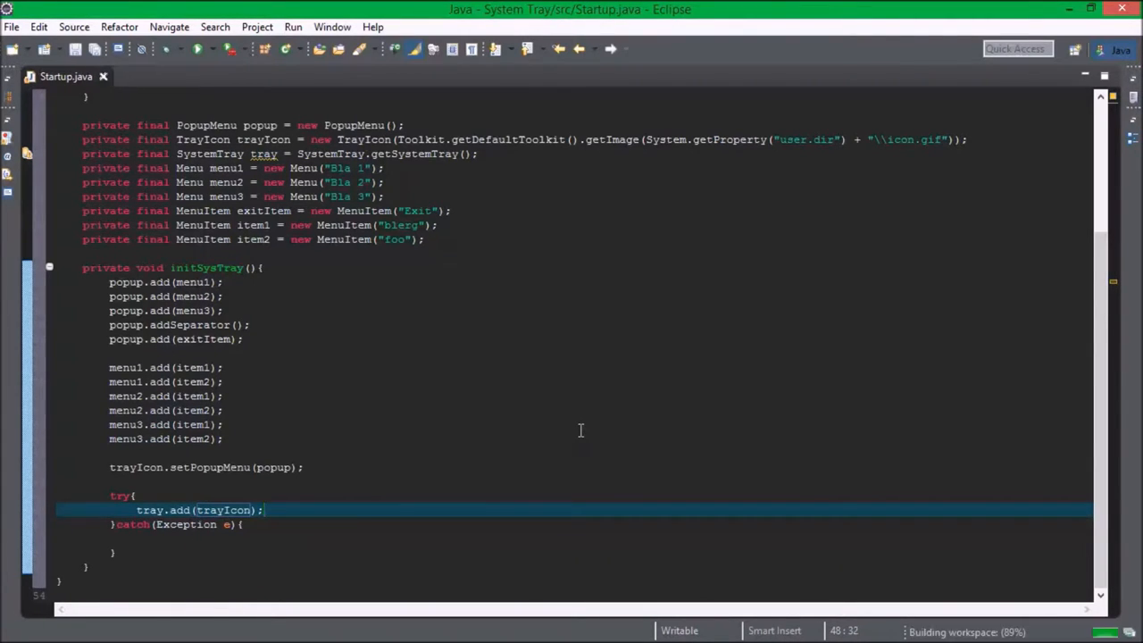
pyautogui.write('tray.')
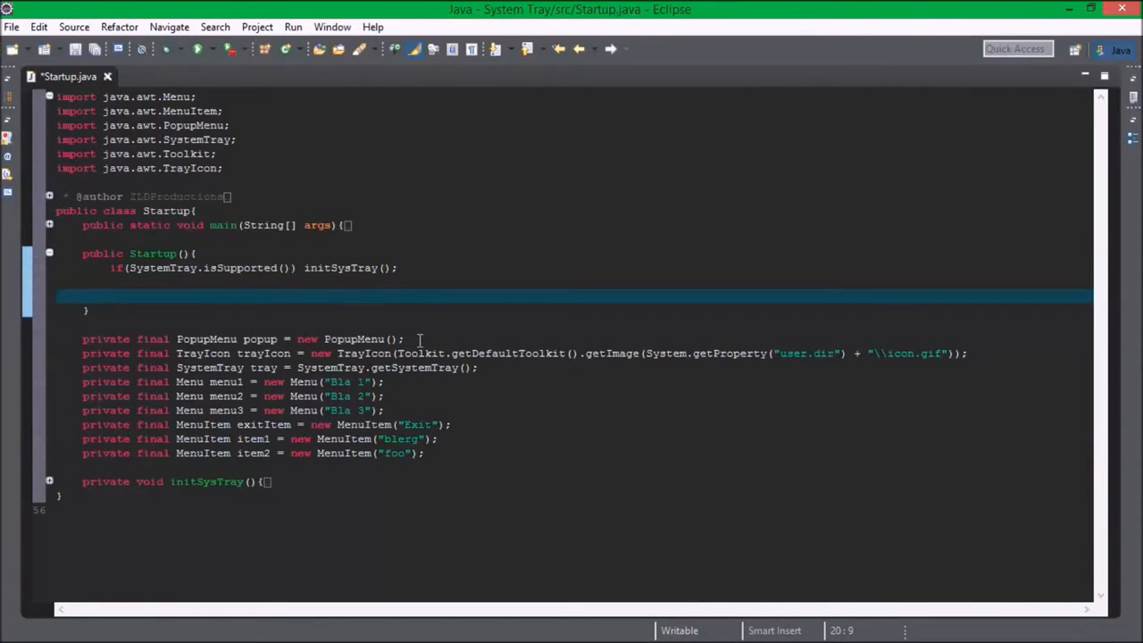
# - Give exitItem an anonymous ActionListener with an empty actionPerformed(ActionEvent) method
pyautogui.write('men')
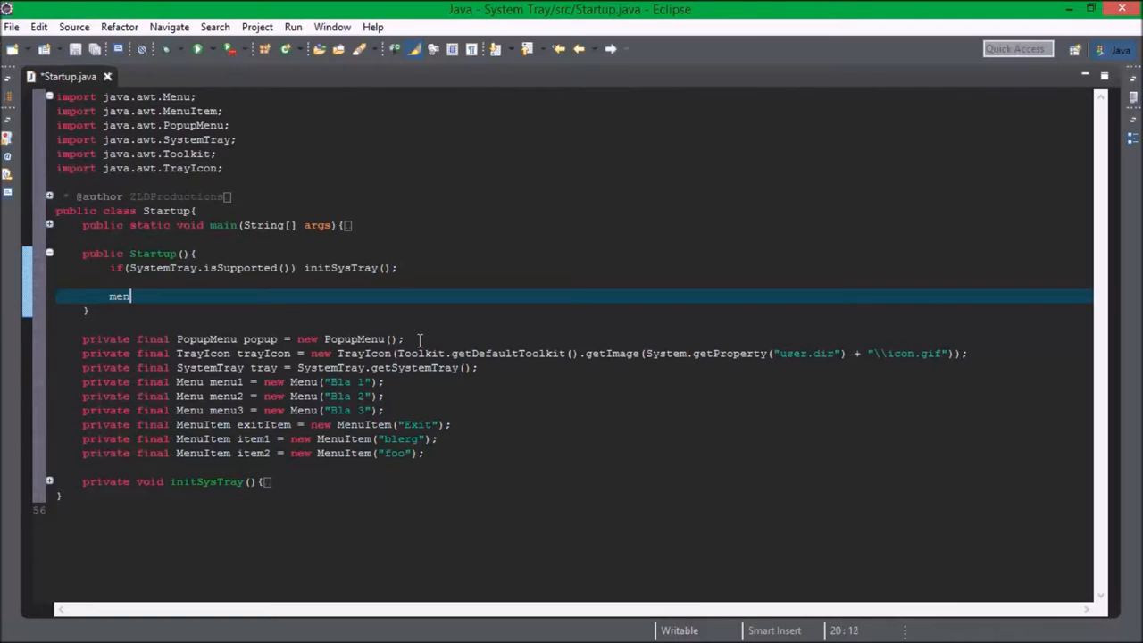
pyautogui.press('BackSpace')
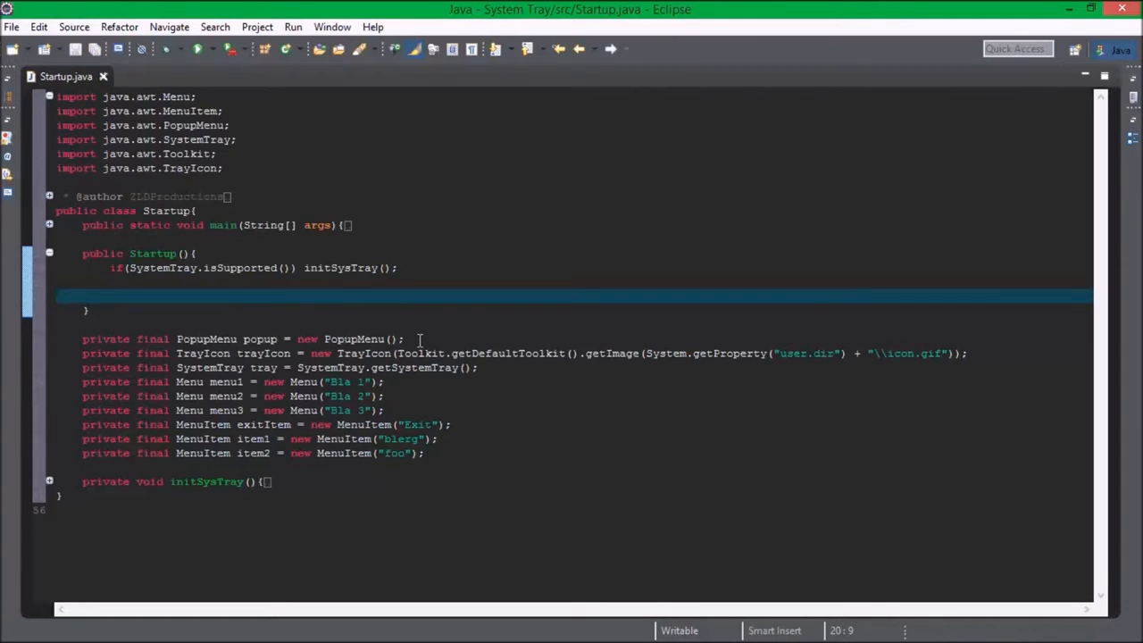
pyautogui.write('exitItem.addActionListener(l);')
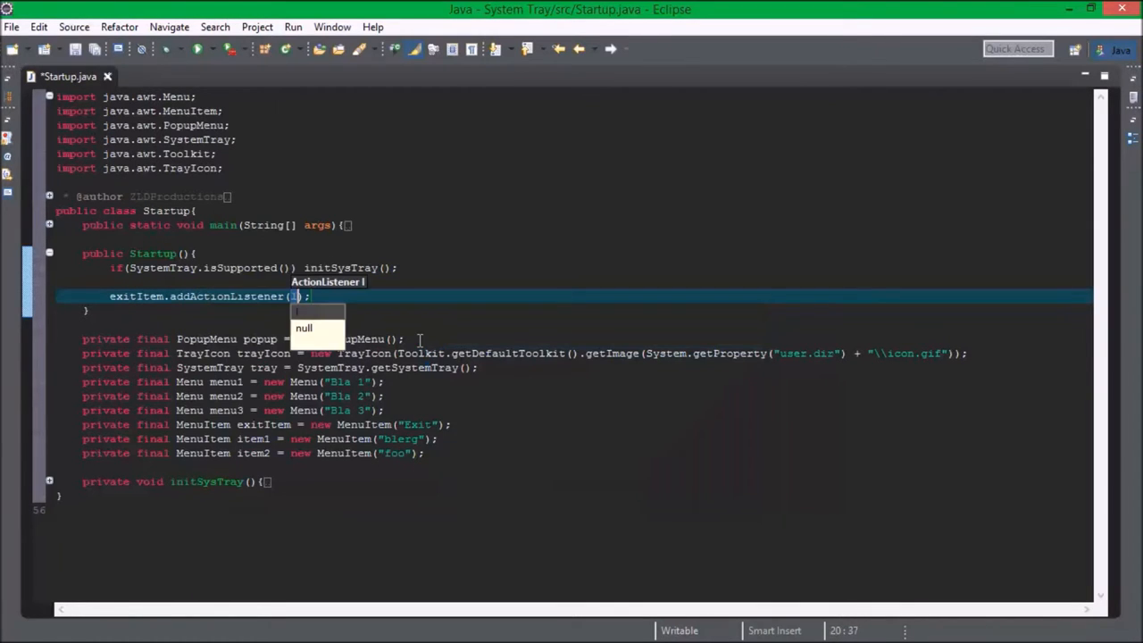
pyautogui.write('new A')
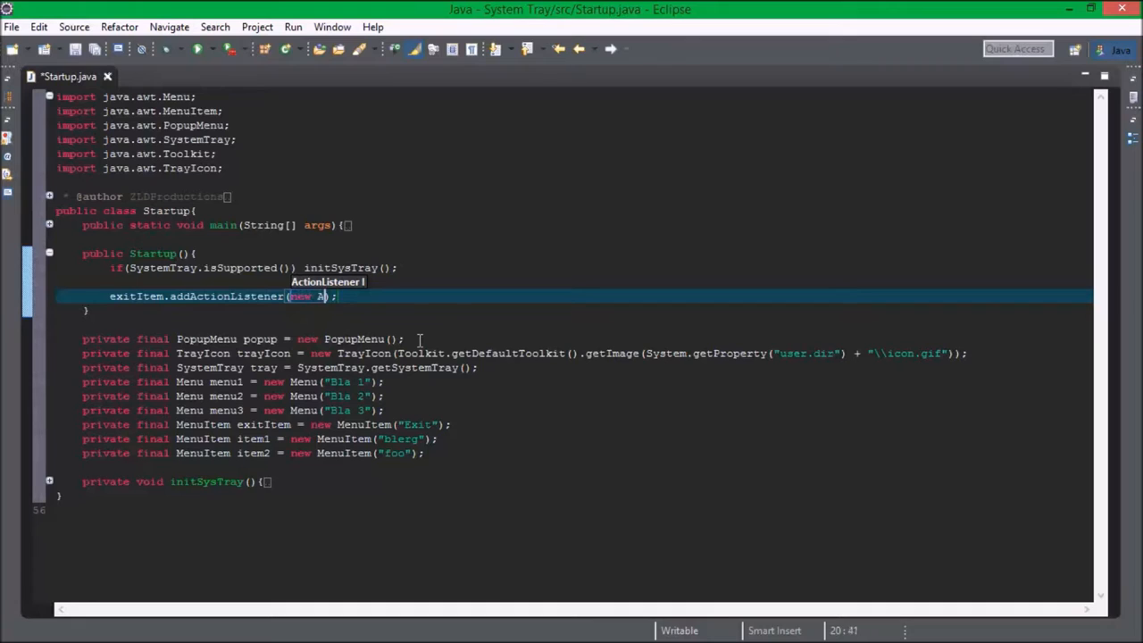
pyautogui.write('ActionListener(')
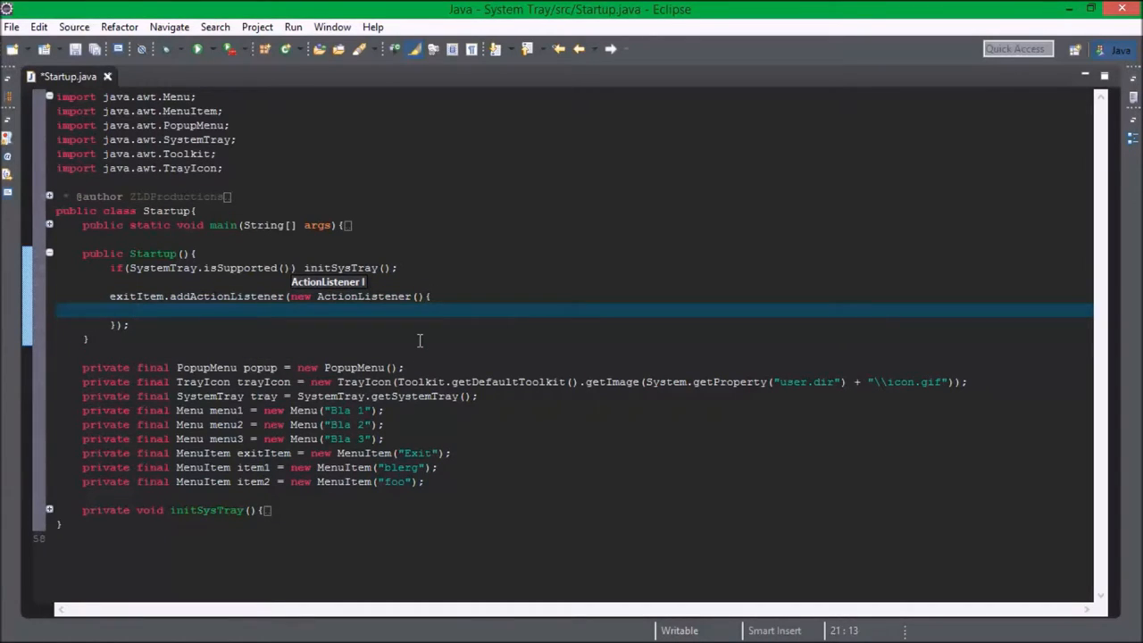
pyautogui.write('public void')
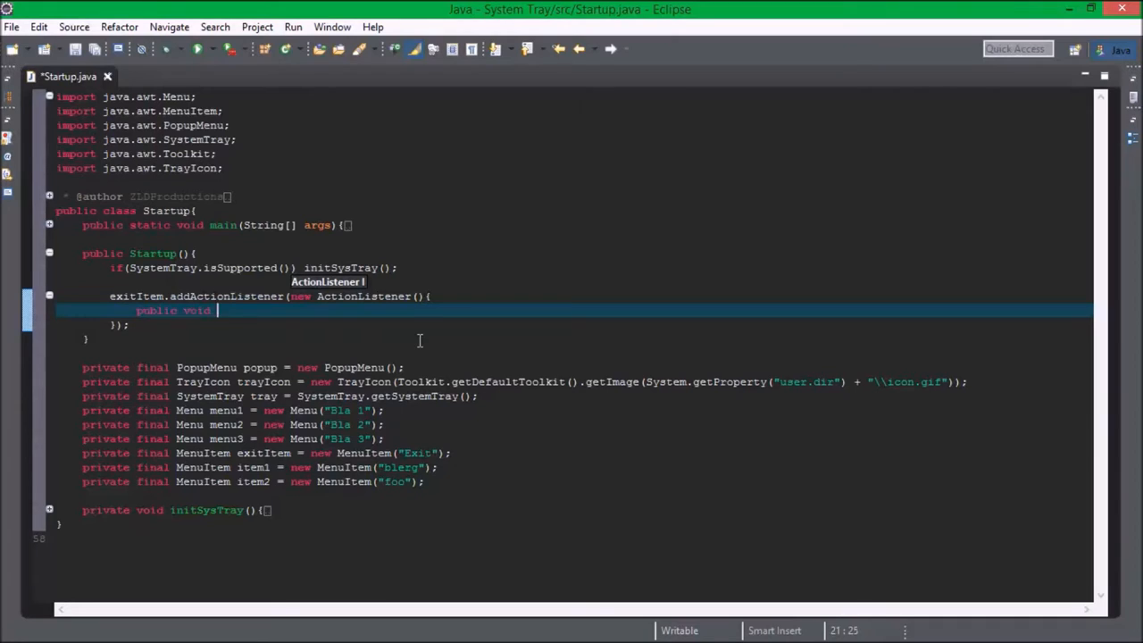
pyautogui.write('actionPerform')
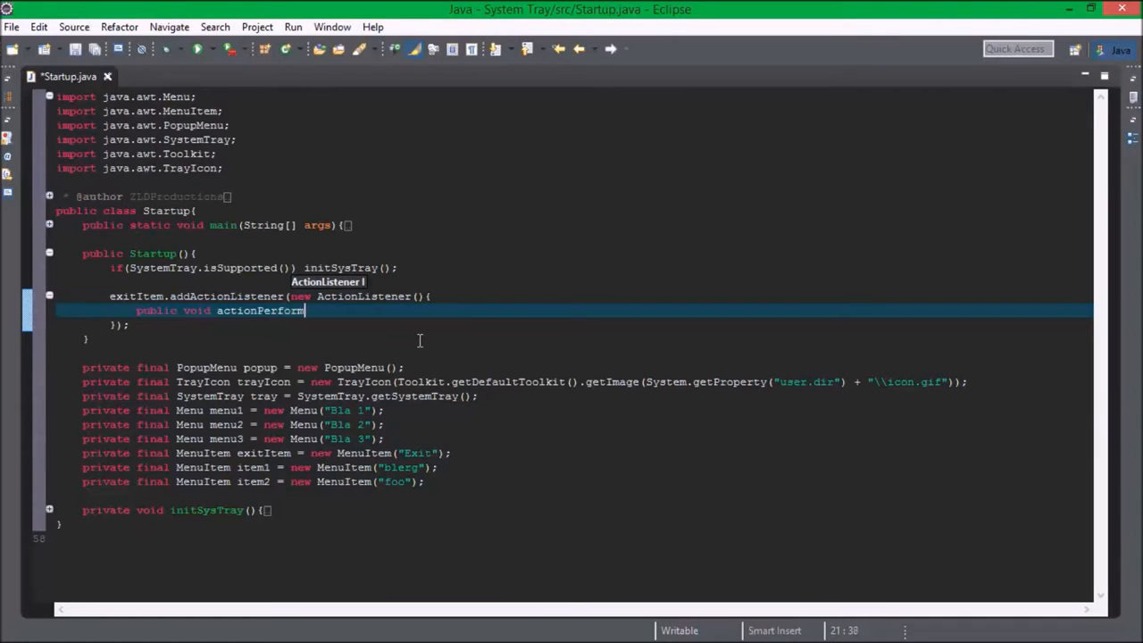
pyautogui.write('ed(ActionEvent evt){')
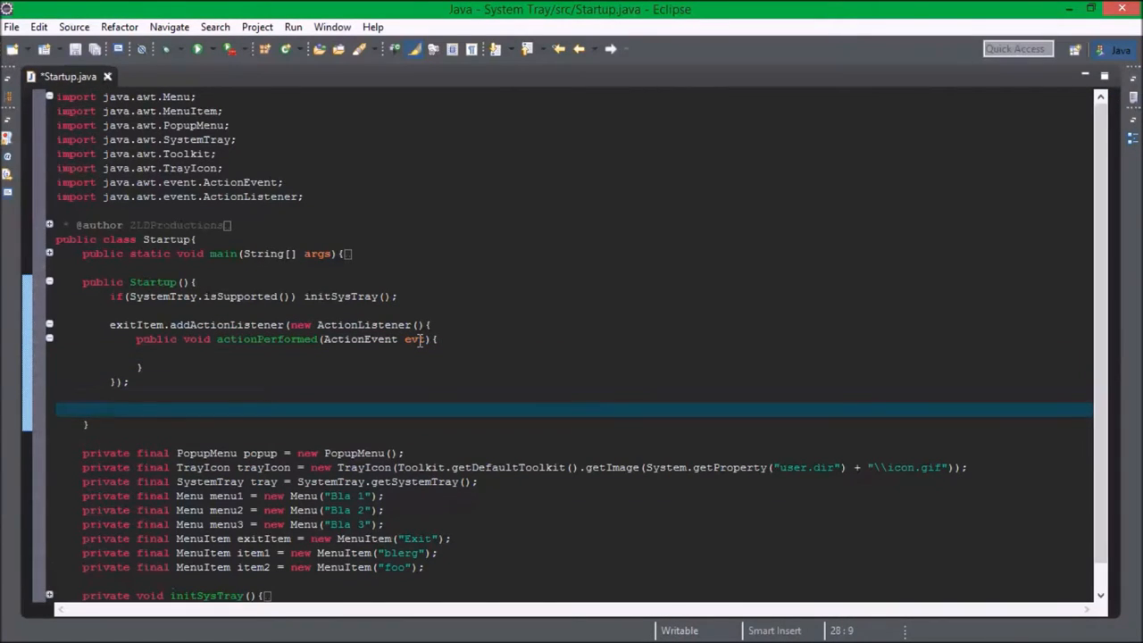
# - Give item1 and item2 anonymous ActionListeners with empty actionPerformed methods
pyautogui.write('item1.addActionListener(new ActionListener(){')
pyautogui.write('public void act')
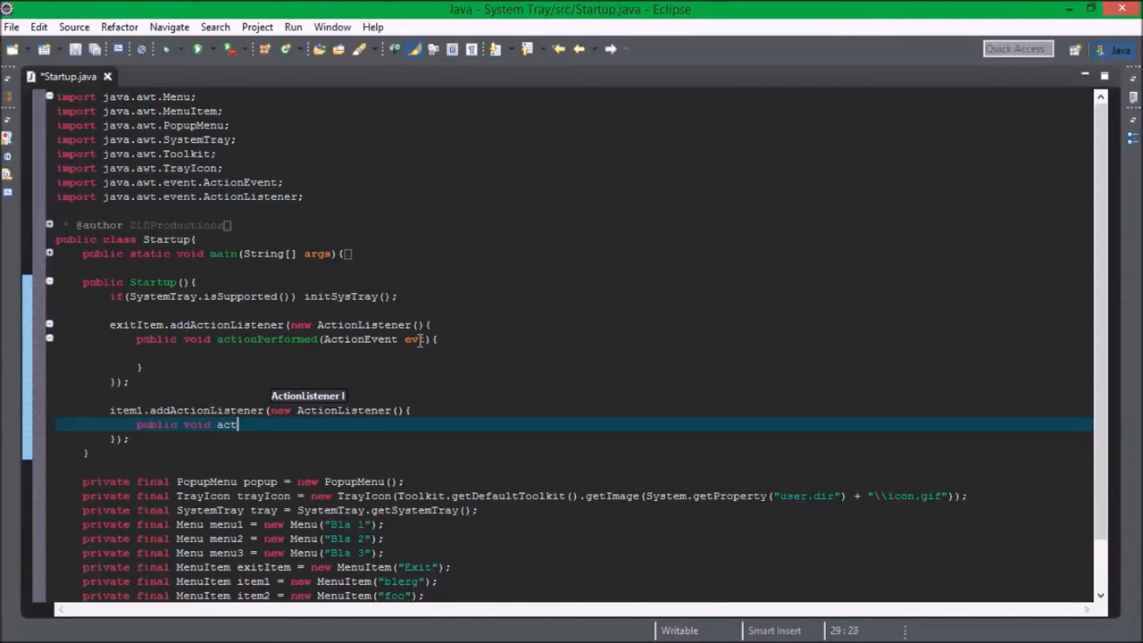
pyautogui.write('ionPerformed')
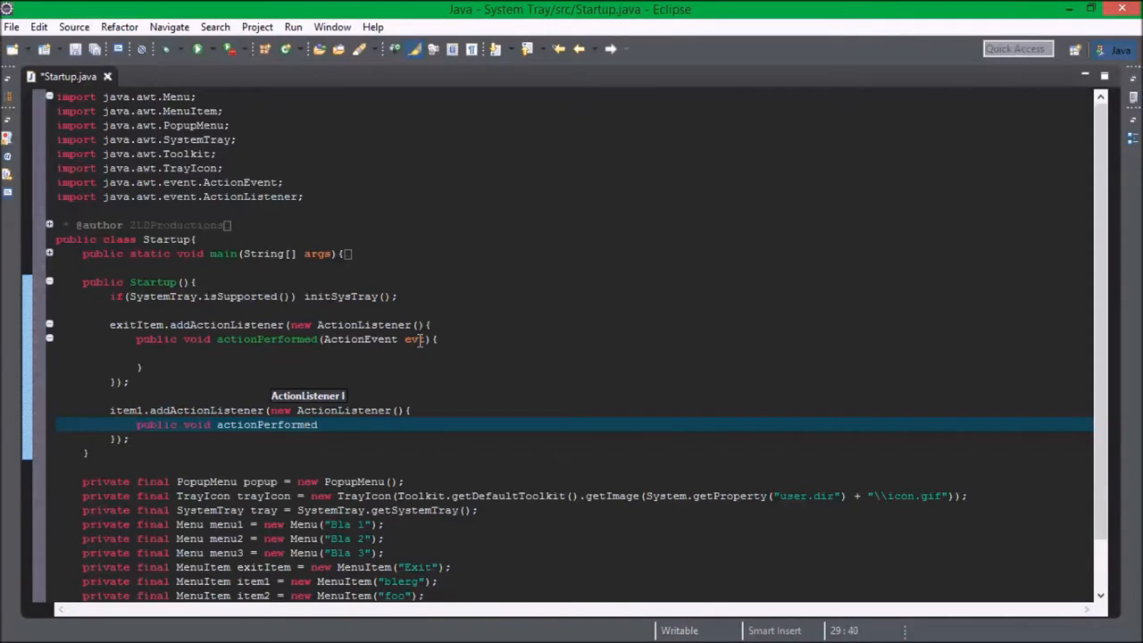
pyautogui.write('(ActionEvent evt){')
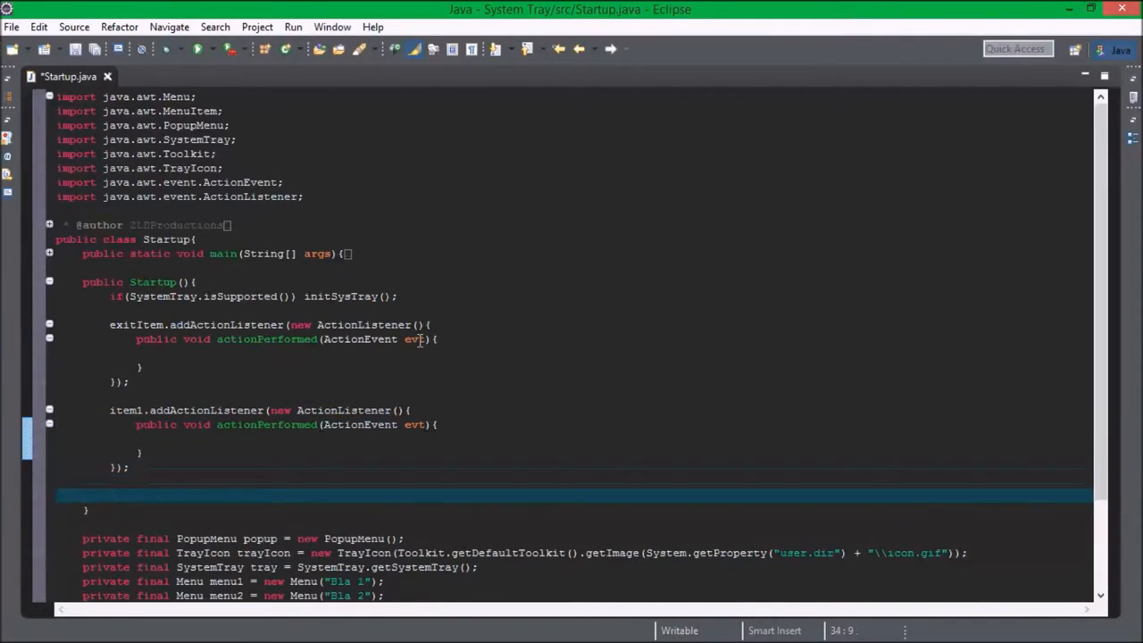
pyautogui.write('item2.addActionListener')
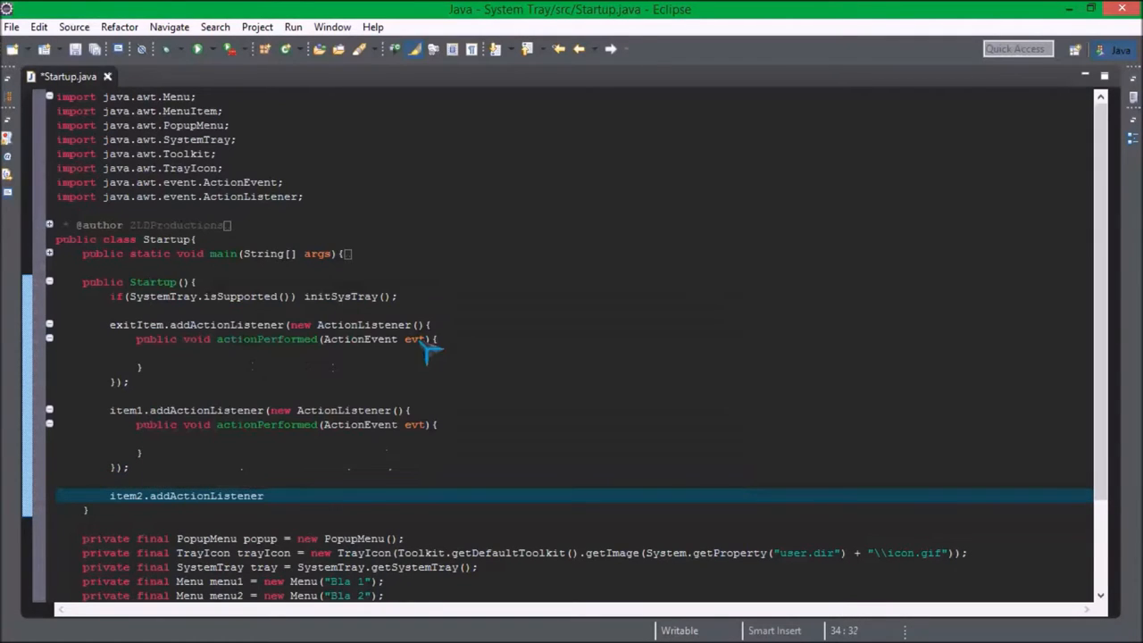
pyautogui.write('(new ACTI')
pyautogui.write('public void actio')
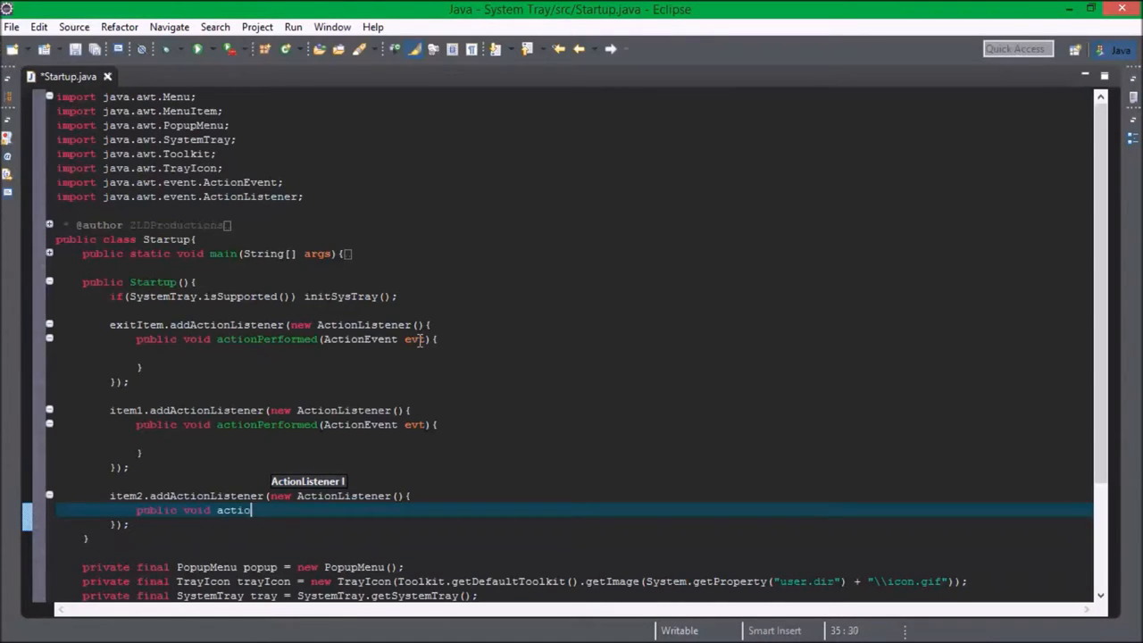
pyautogui.write('nPerformed')
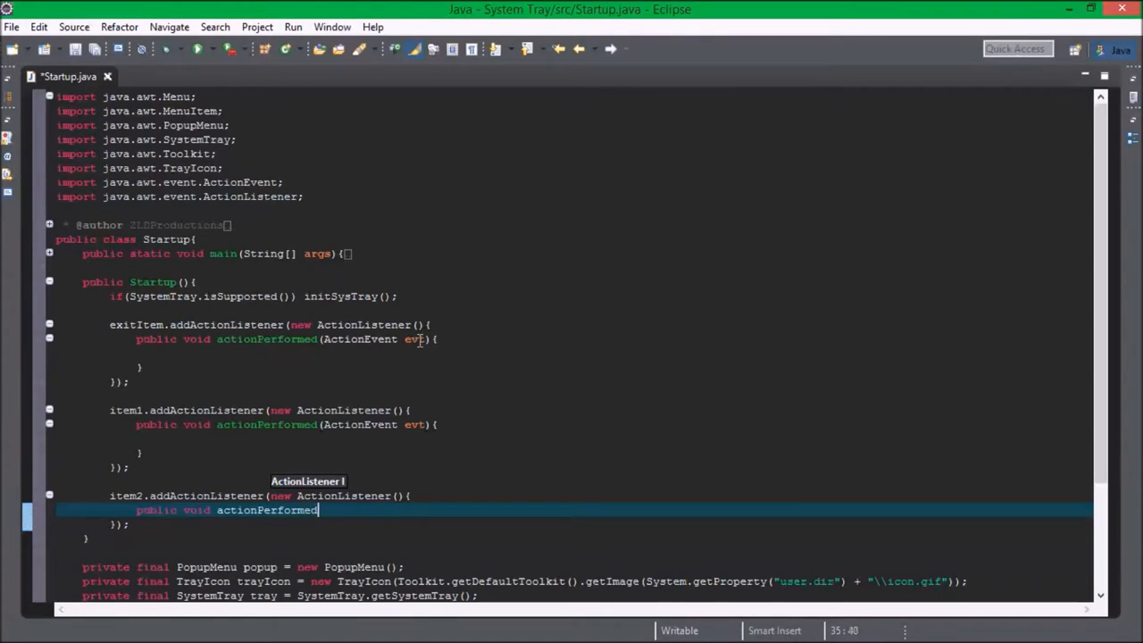
pyautogui.write('(ActionEvent evt){')
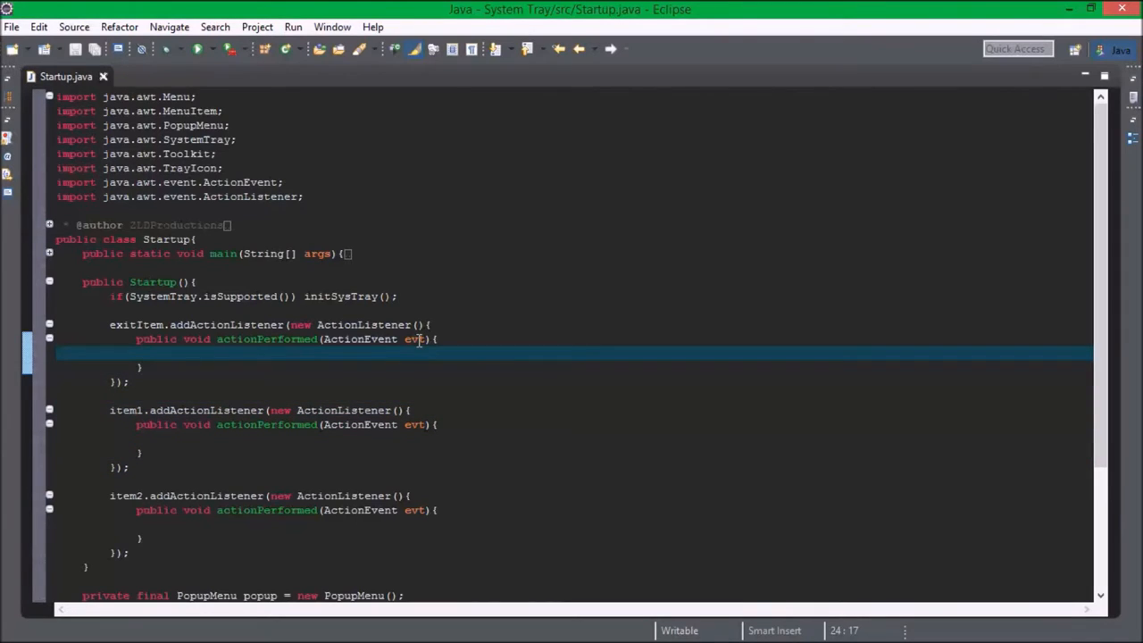
# - Make exitItem's handler call System.exit(0) and move into item1's listener body
pyautogui.write('Syste.ex')
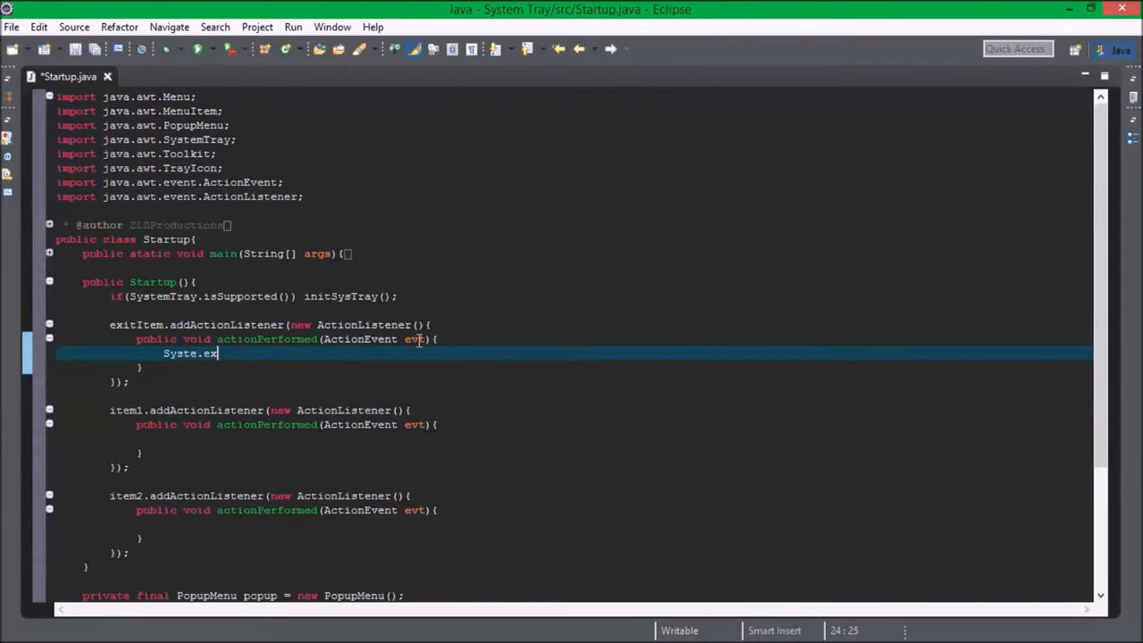
pyautogui.press('BackSpace')
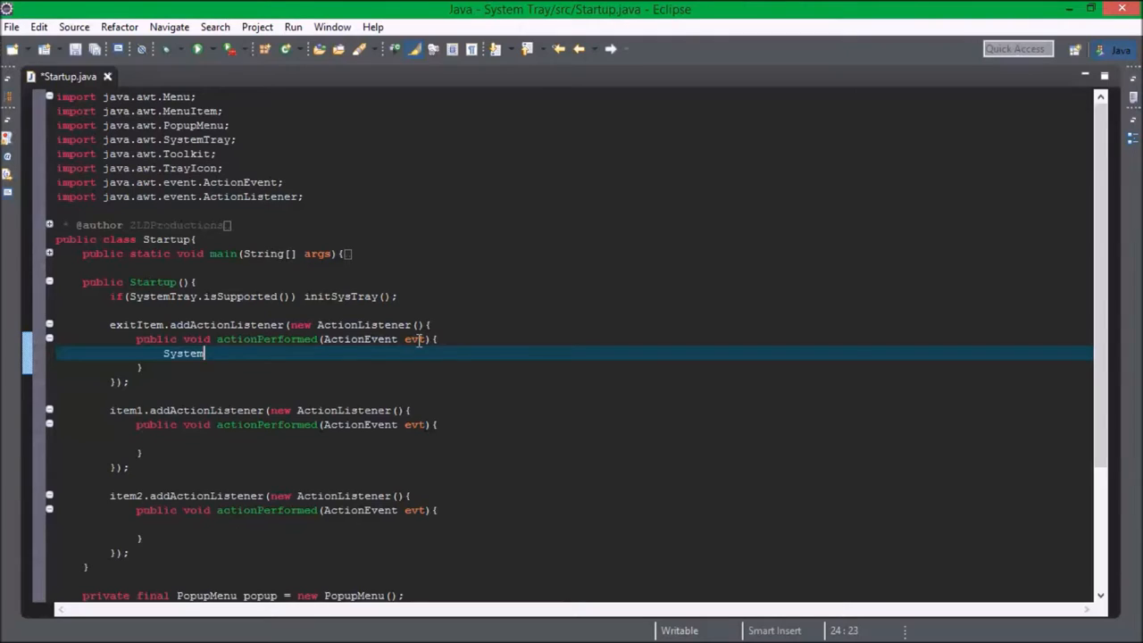
pyautogui.write('.exit')
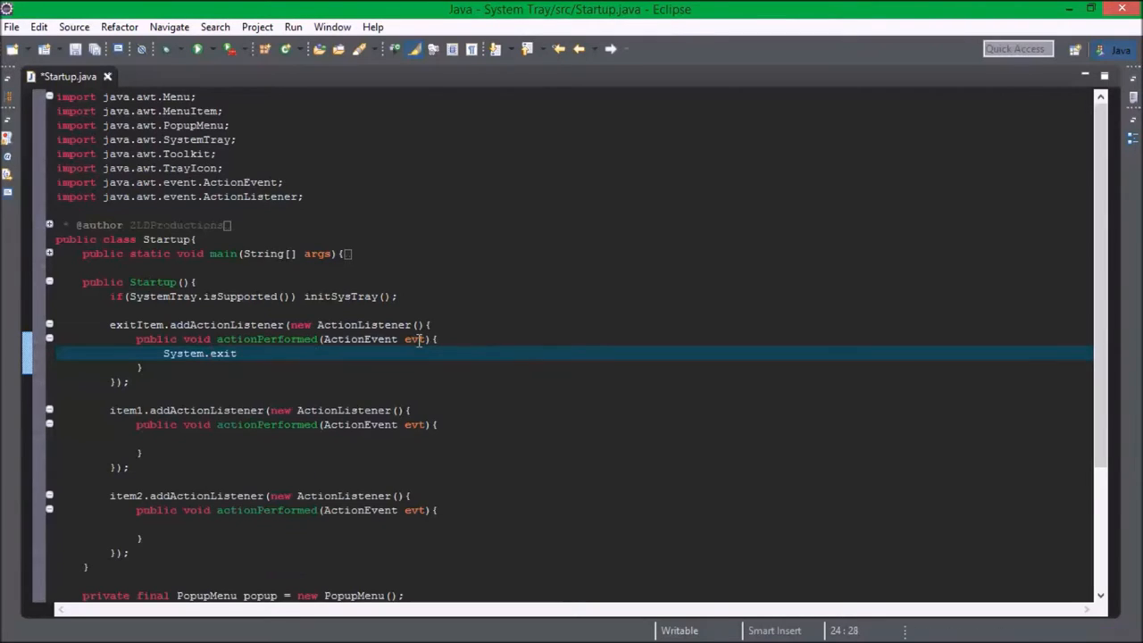
pyautogui.write('(0);')
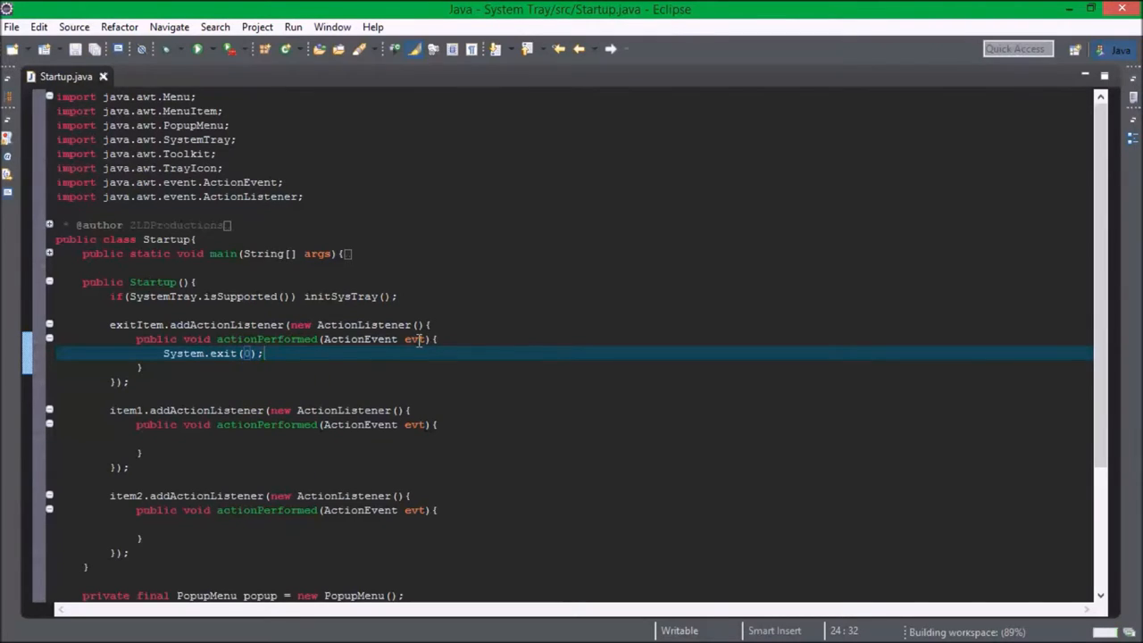
pyautogui.click(129, 382)
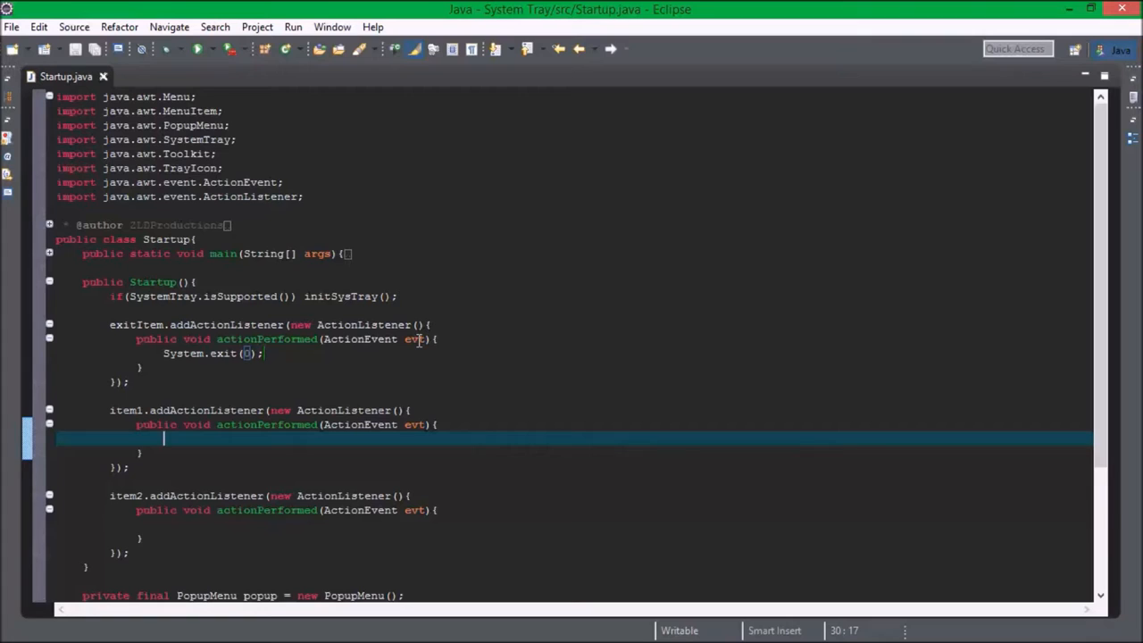
# - Have item1's listener call trayIcon.displayMessage with empty caption, text blerg and MessageType.INFO
pyautogui.scroll(-3)
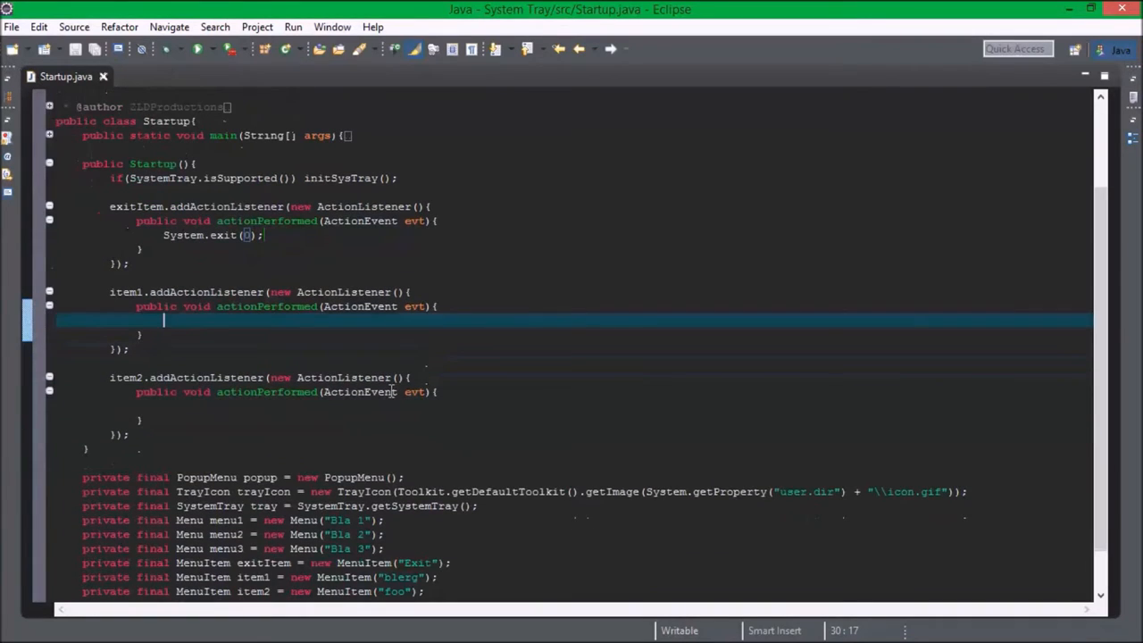
pyautogui.moveTo(384, 391)
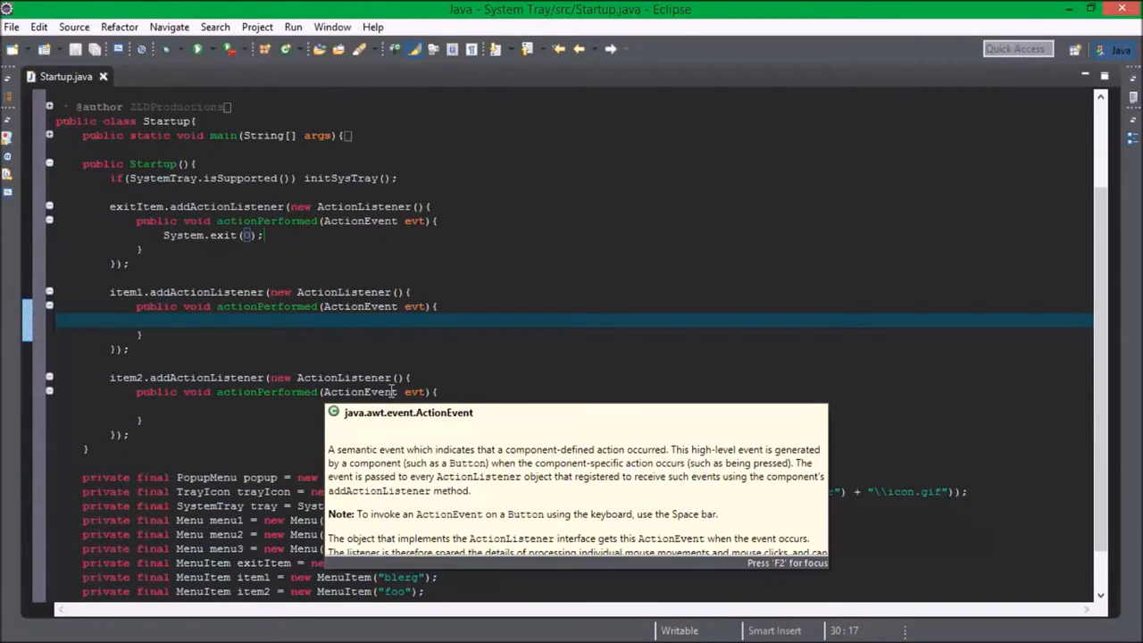
pyautogui.write('trayIcon.')
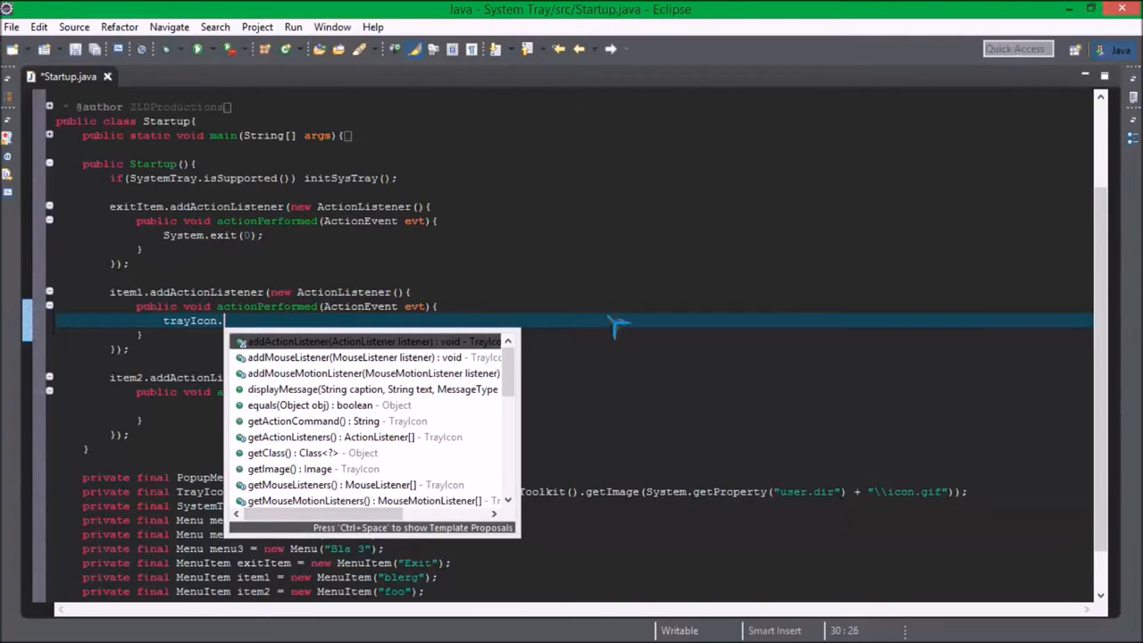
pyautogui.write('dis')
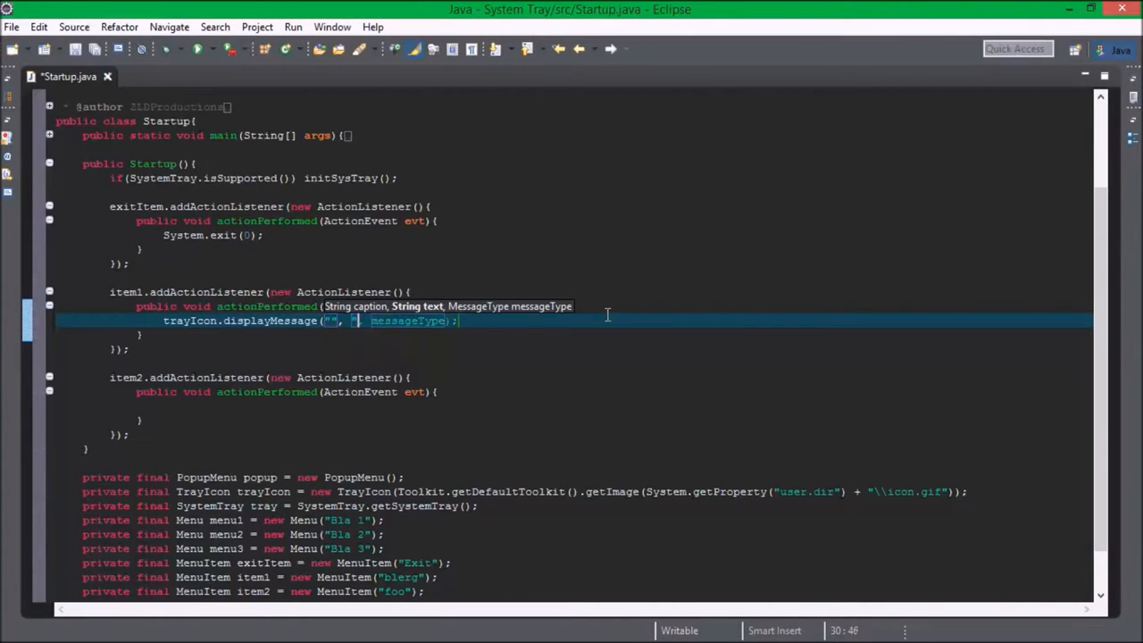
pyautogui.write('blerg')
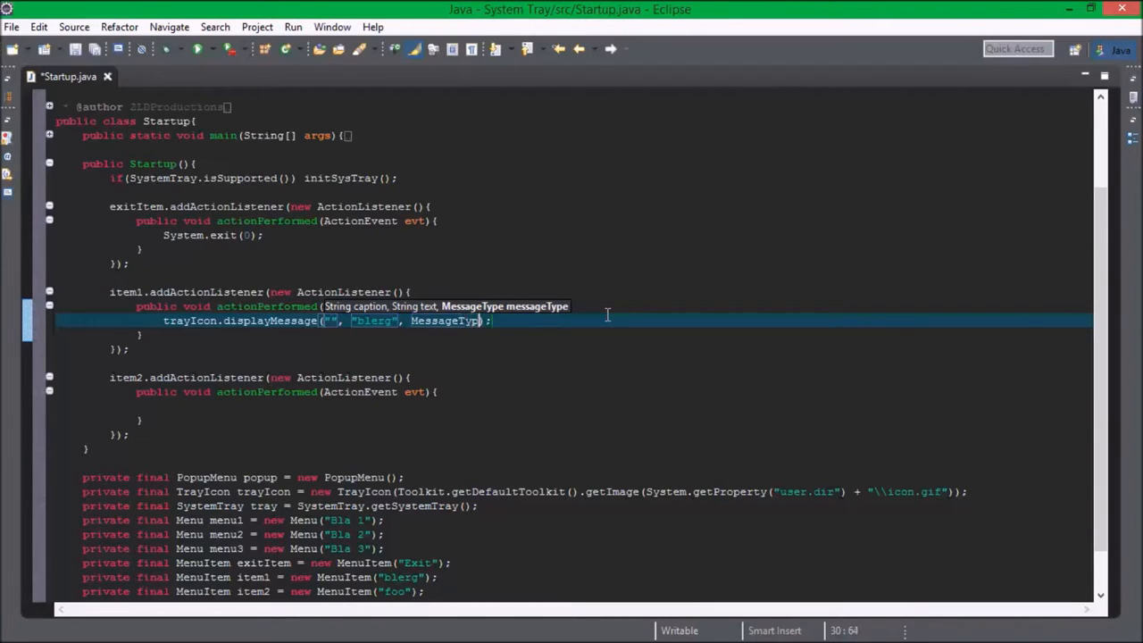
pyautogui.write('.')
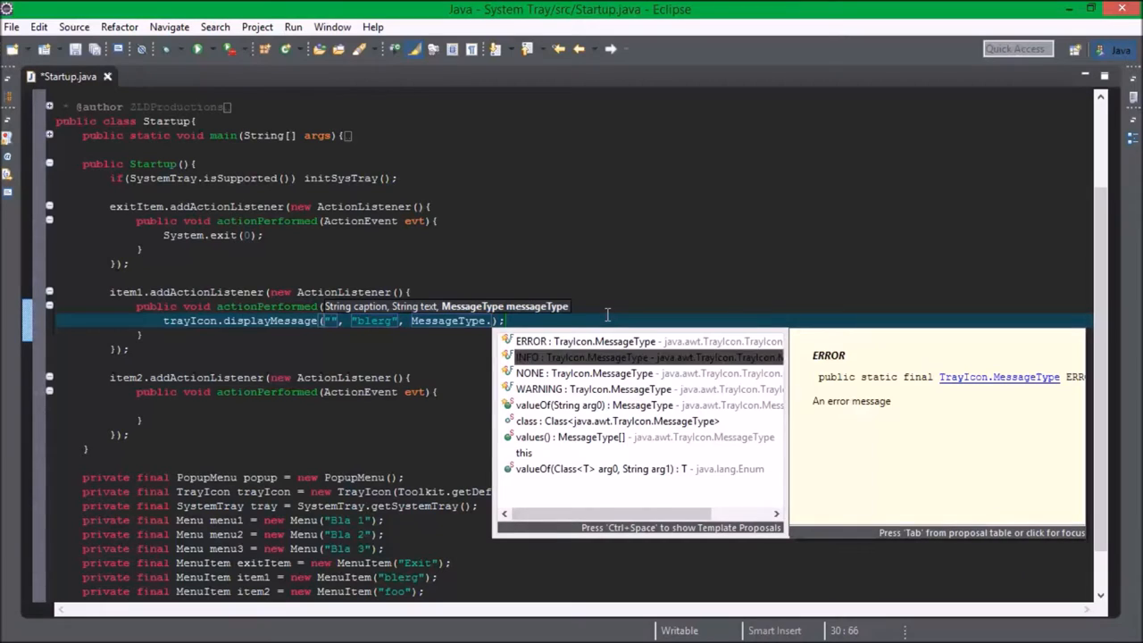
pyautogui.click(585, 357)
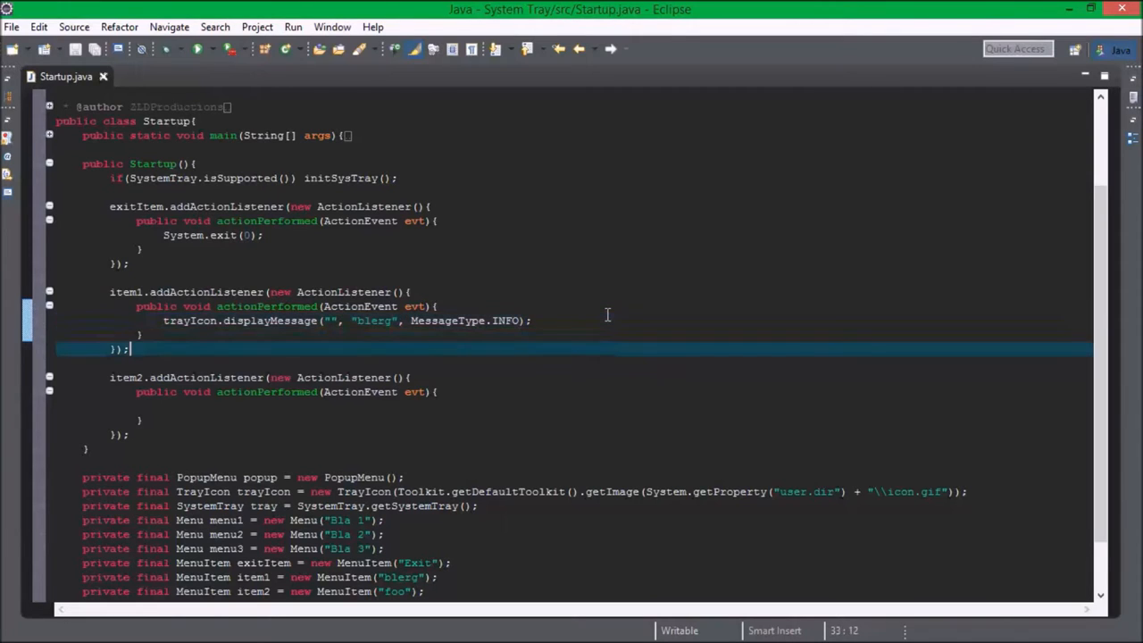
pyautogui.click(164, 407)
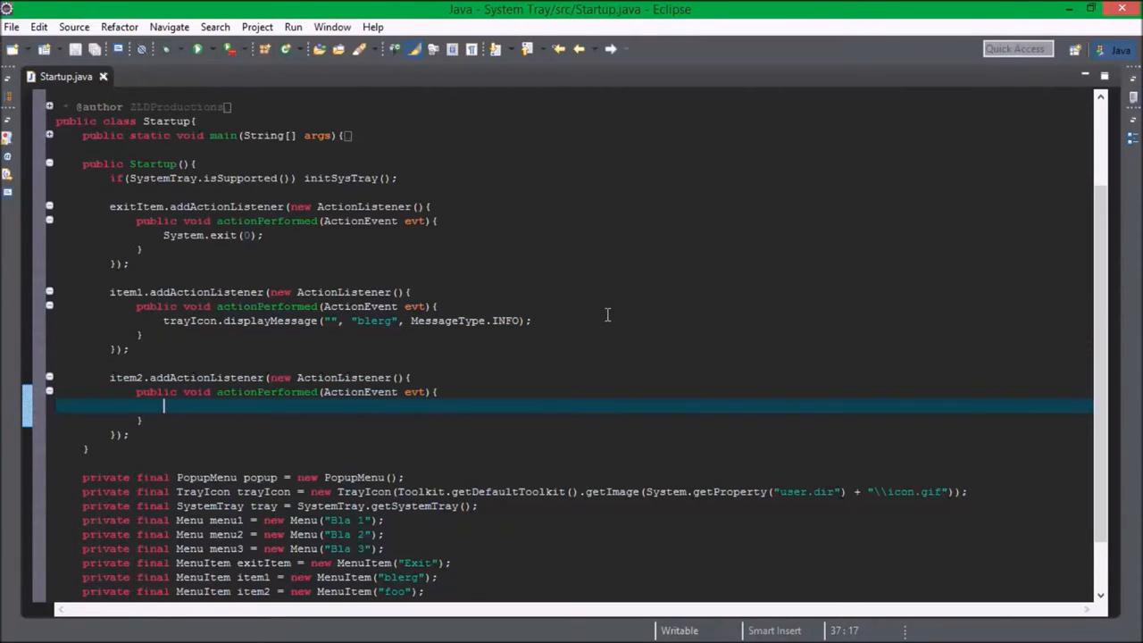
# - Have item2's listener call trayIcon.displayMessage with empty caption, text foo and MessageType.WARNING
pyautogui.write('3')
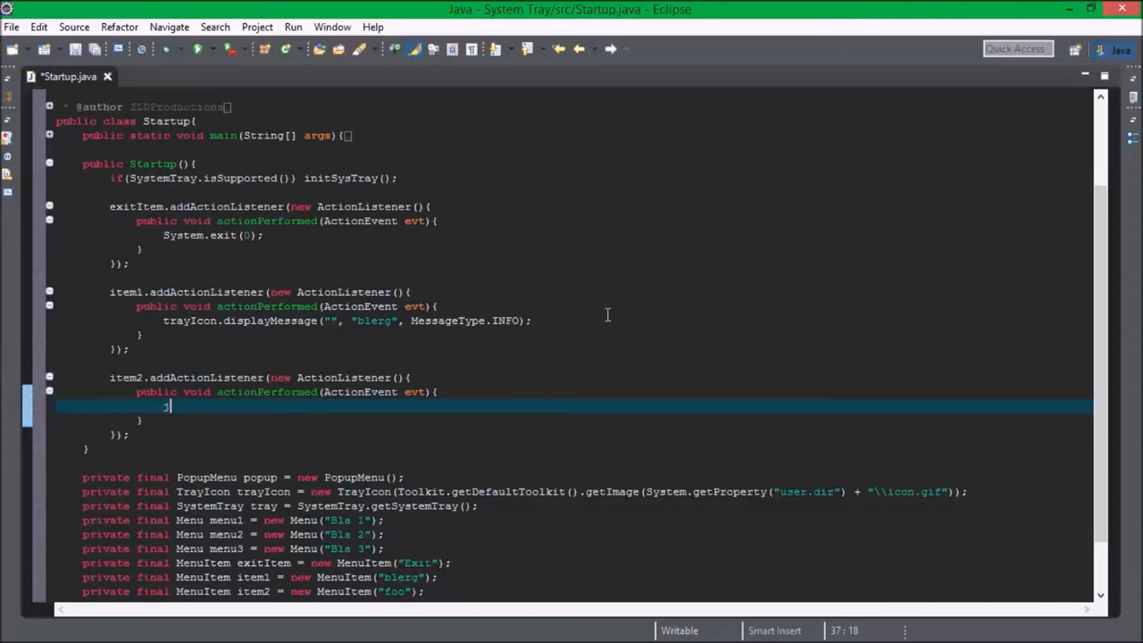
pyautogui.press('BackSpace')
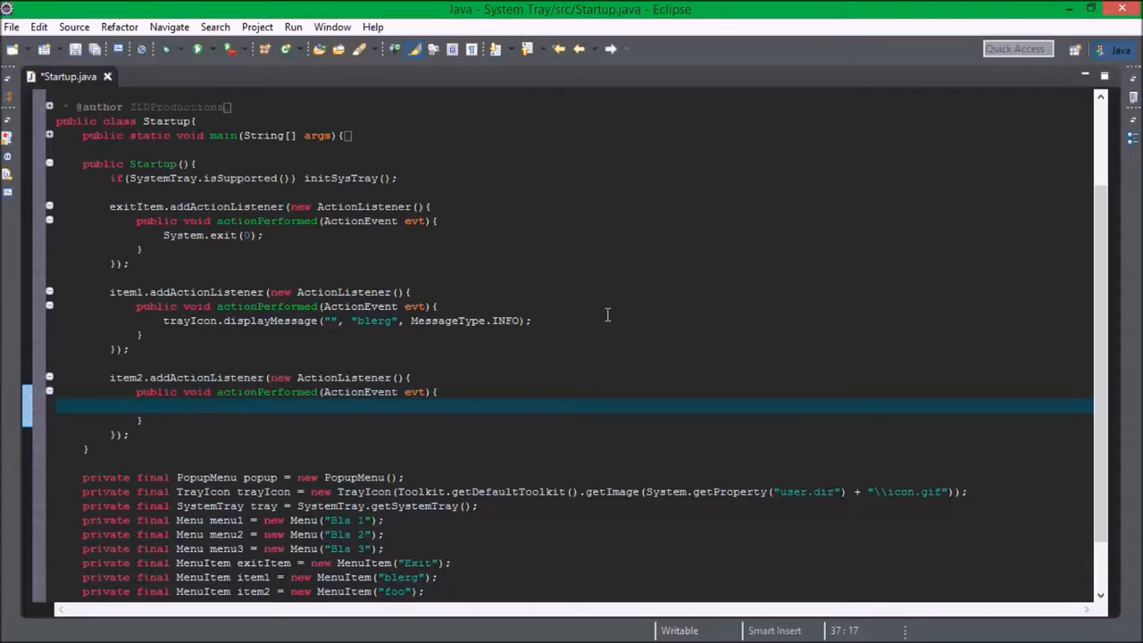
pyautogui.write('trayIcon.displayMessage("", "foo", messageType);')
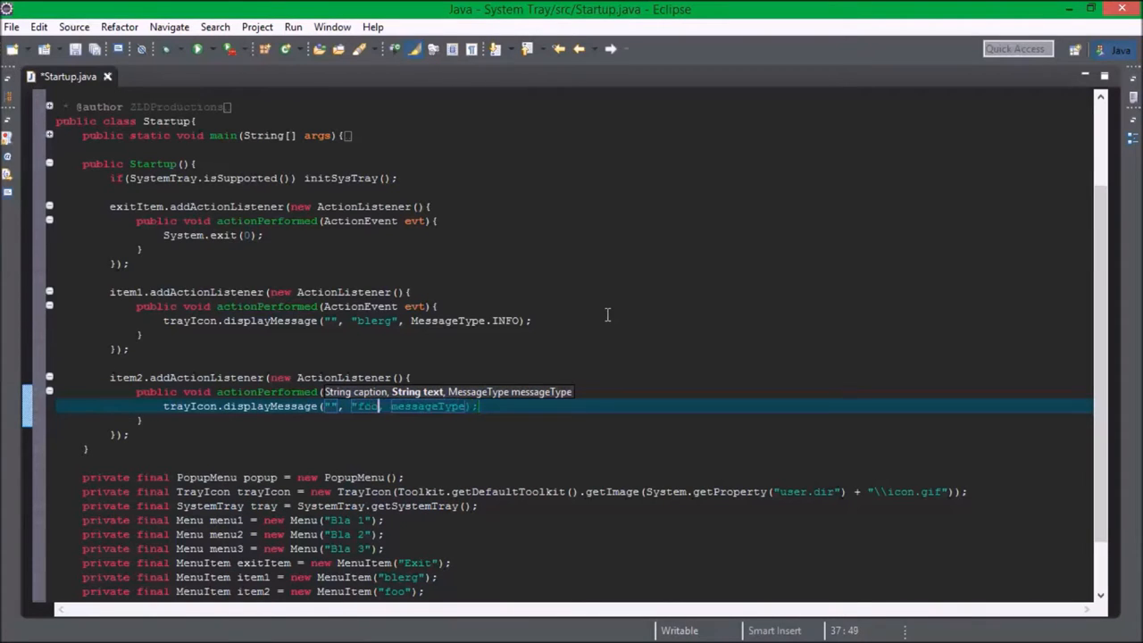
pyautogui.write('messageType')
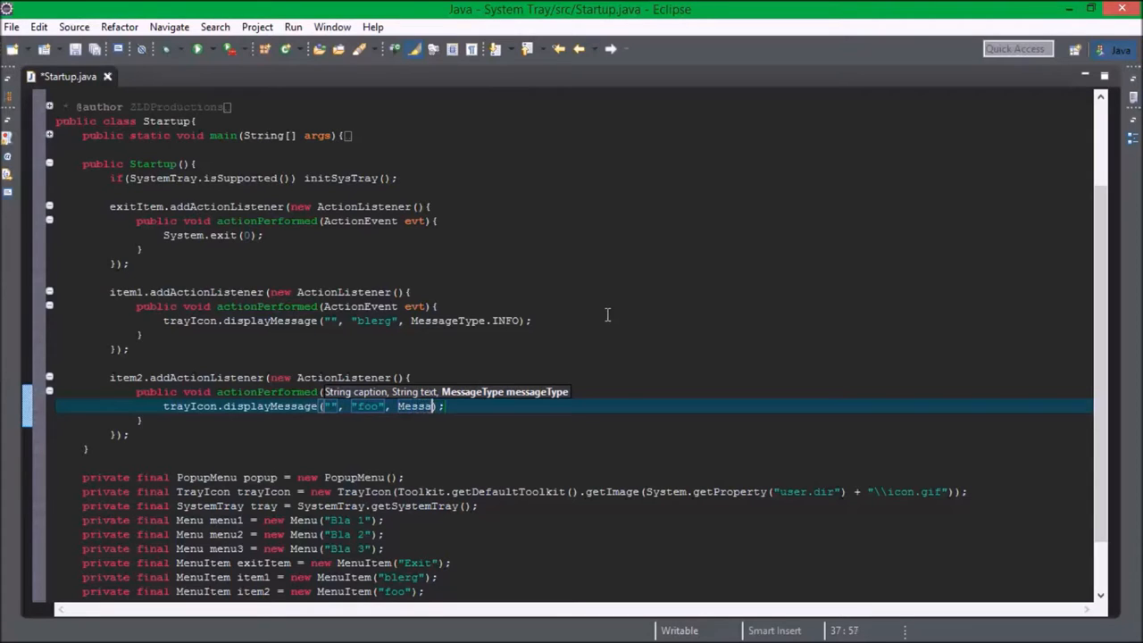
pyautogui.write('TYPE.')
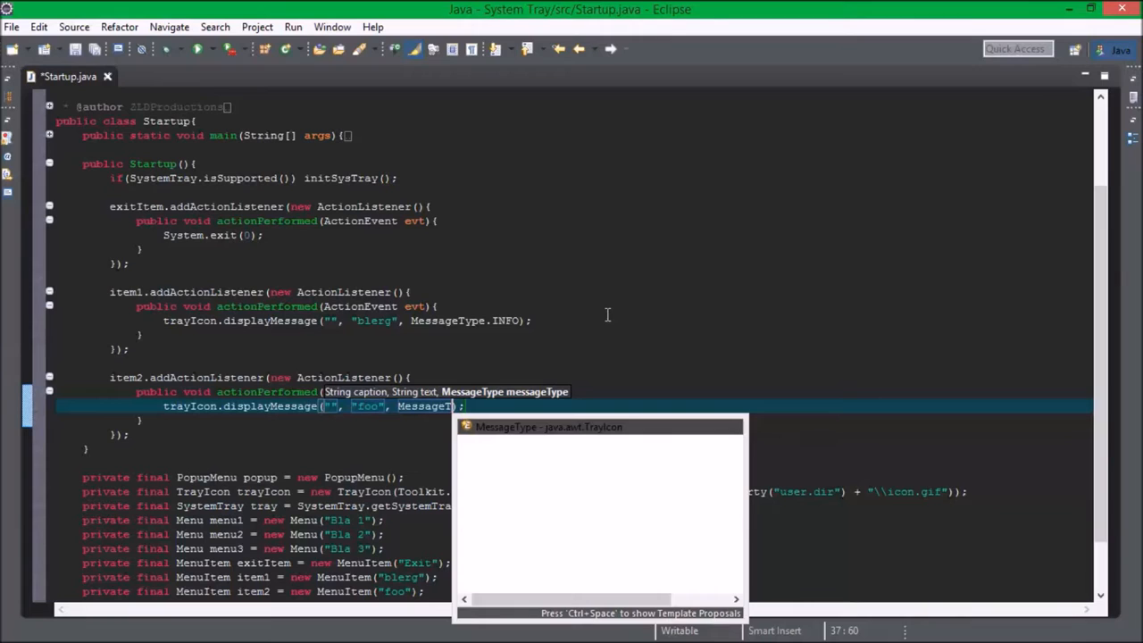
pyautogui.write('.WARNING')
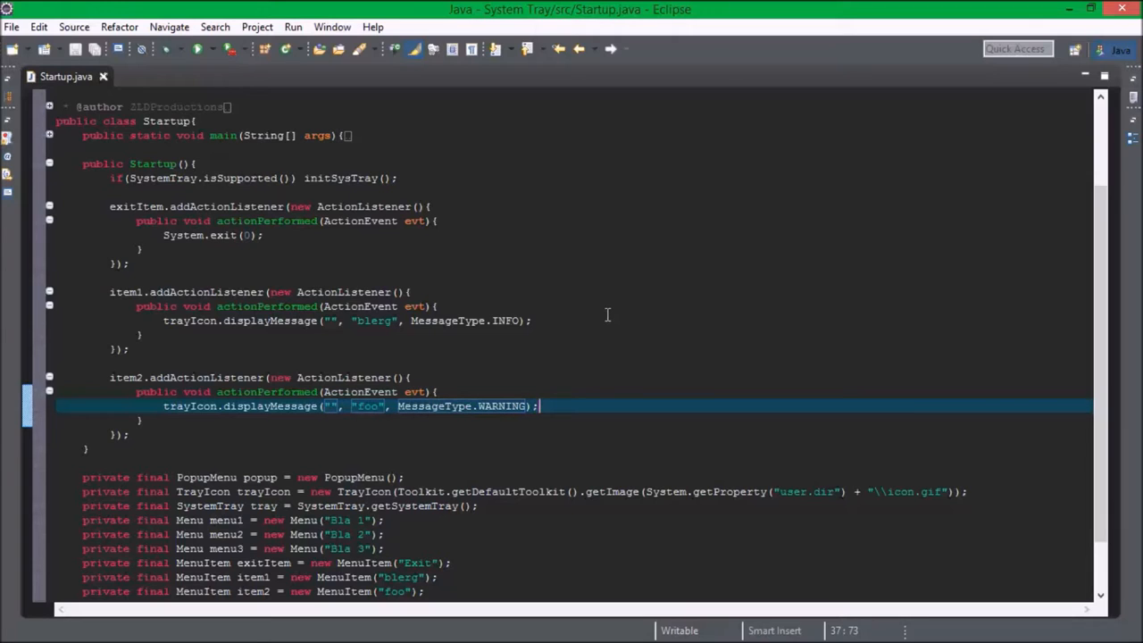
# - Declare the field private final MenuItem item3 = new MenuItem("bar") below item2
pyautogui.scroll(-3)
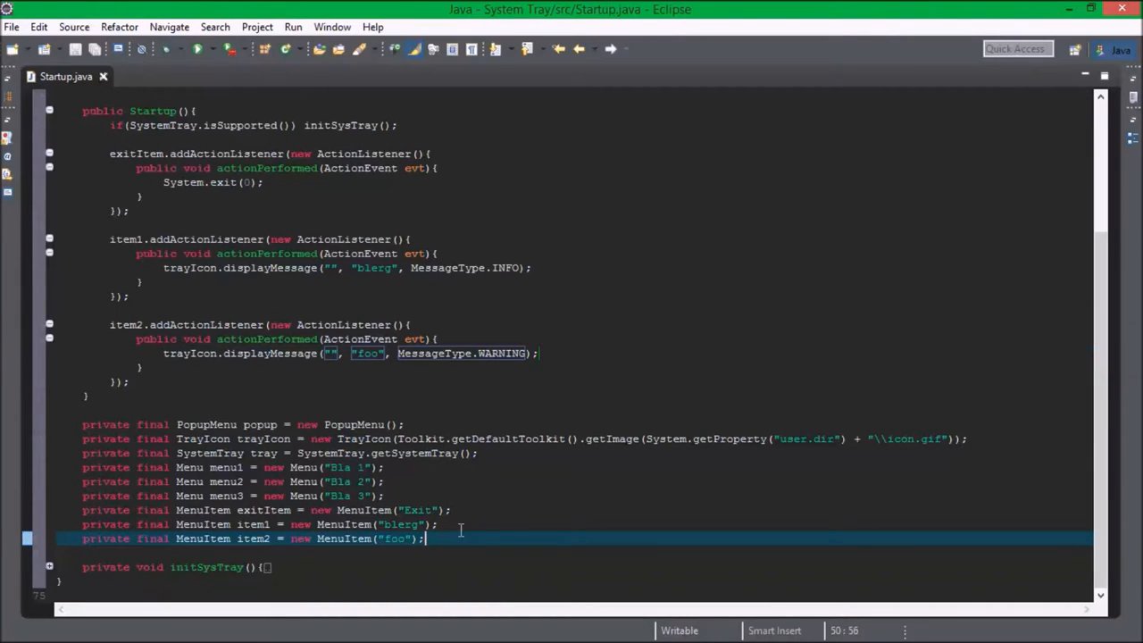
pyautogui.write('private final')
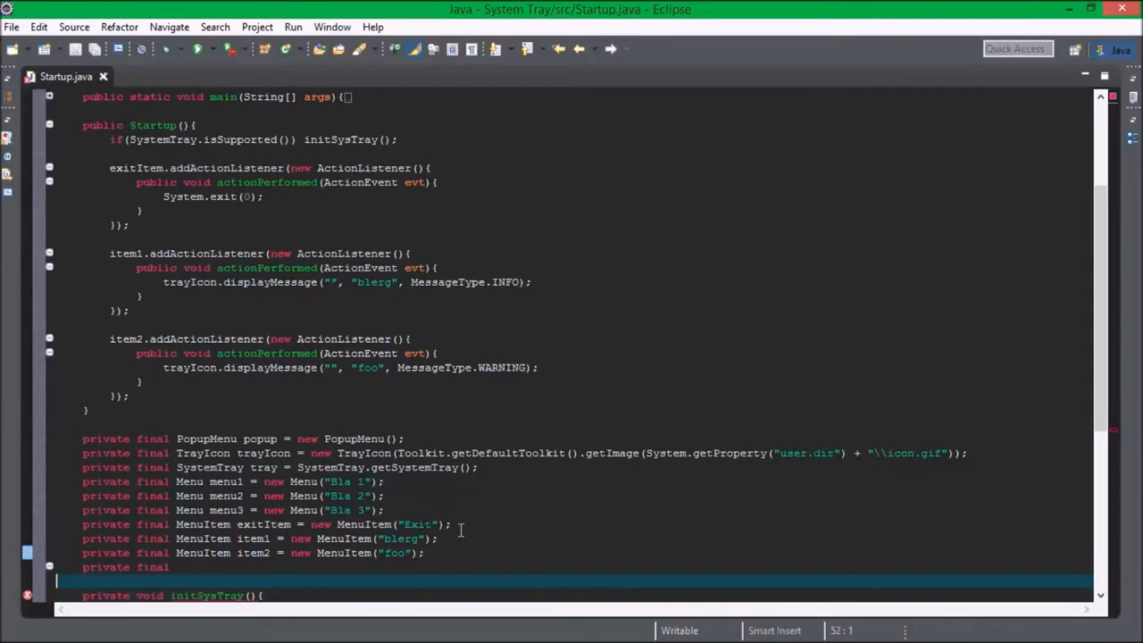
pyautogui.write('MenuI')
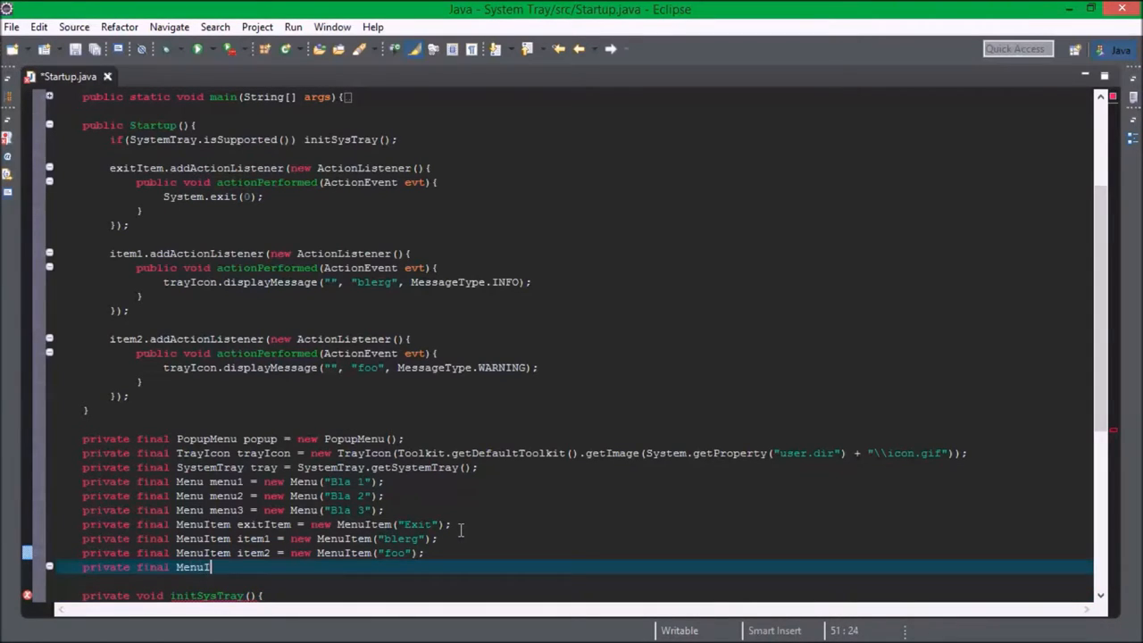
pyautogui.write('item3 =')
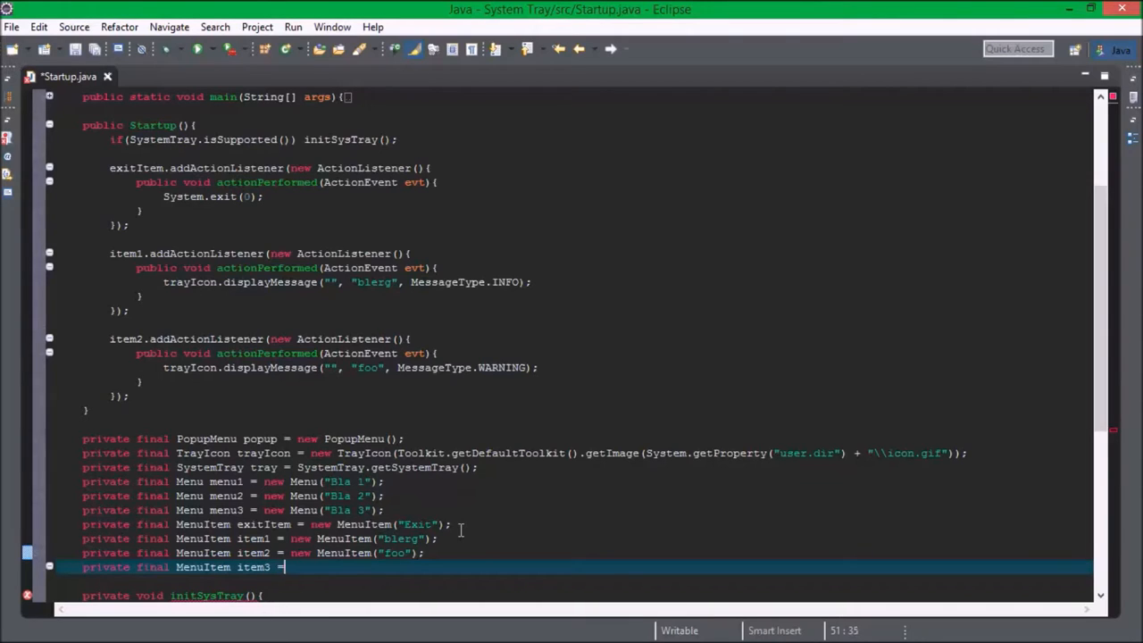
pyautogui.write('new MenuItem("bar");')
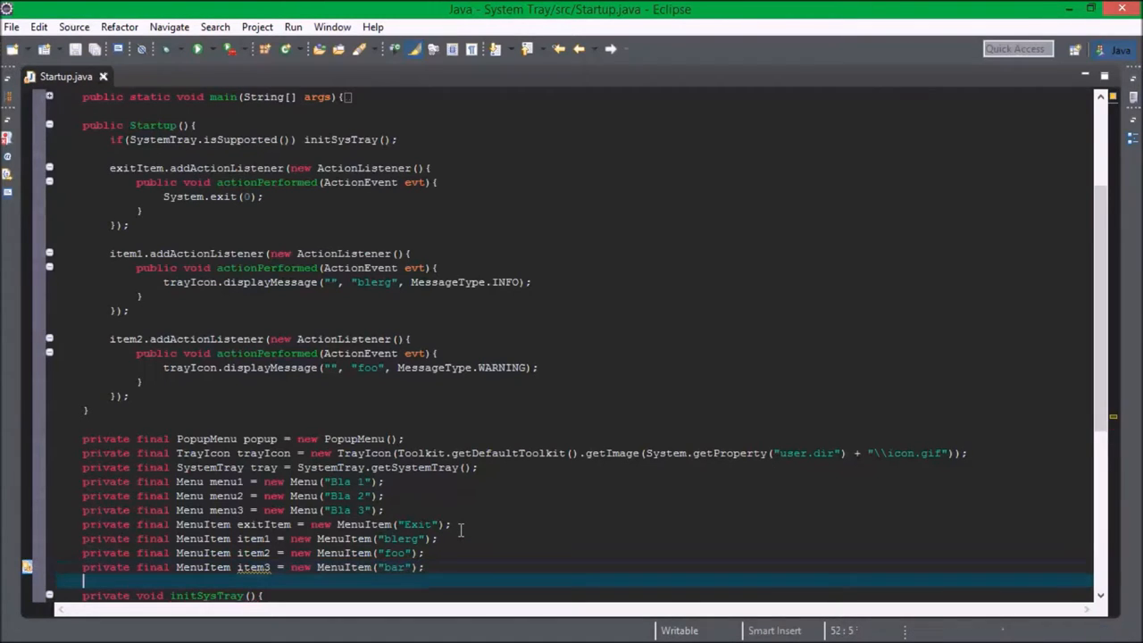
# - Begin item3's addActionListener registration in the Startup constructor
pyautogui.scroll(-3)
pyautogui.write('menu1')
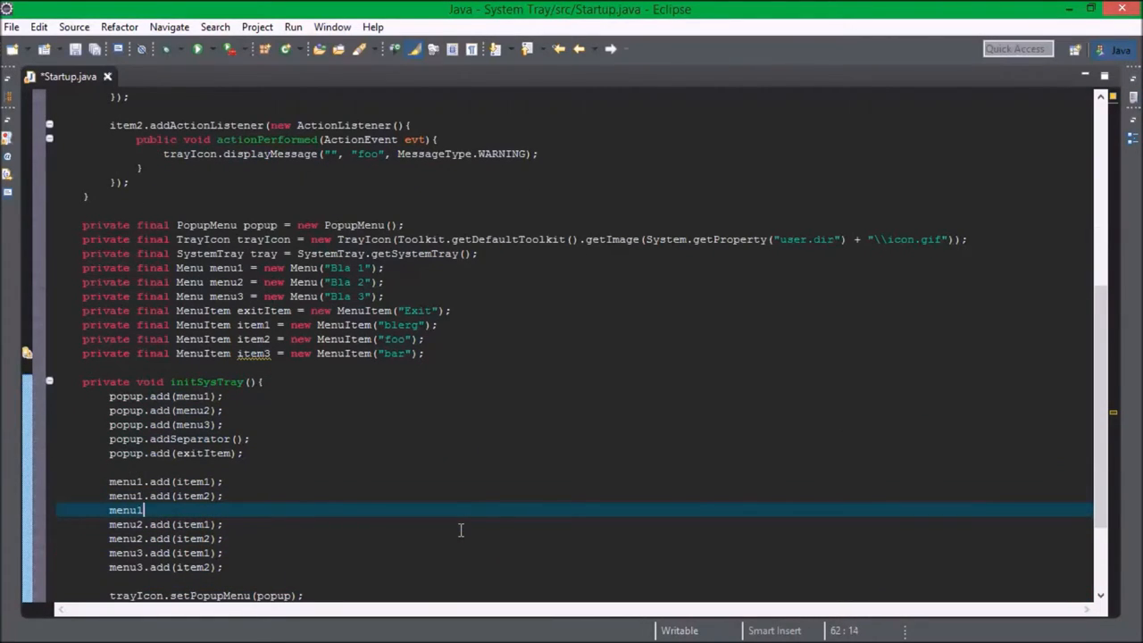
pyautogui.write('.addActionListener(new ActionListener(){')
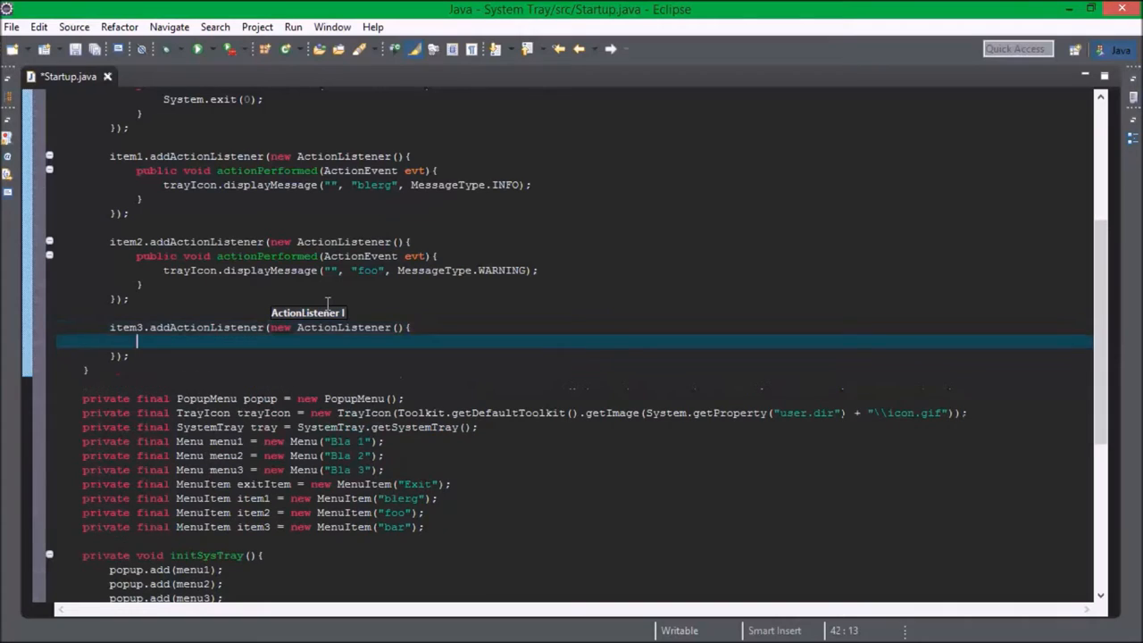
# - Write item3's actionPerformed line with "", "bar", MessageType.ERROR arguments inside the declaration
pyautogui.write('public void')
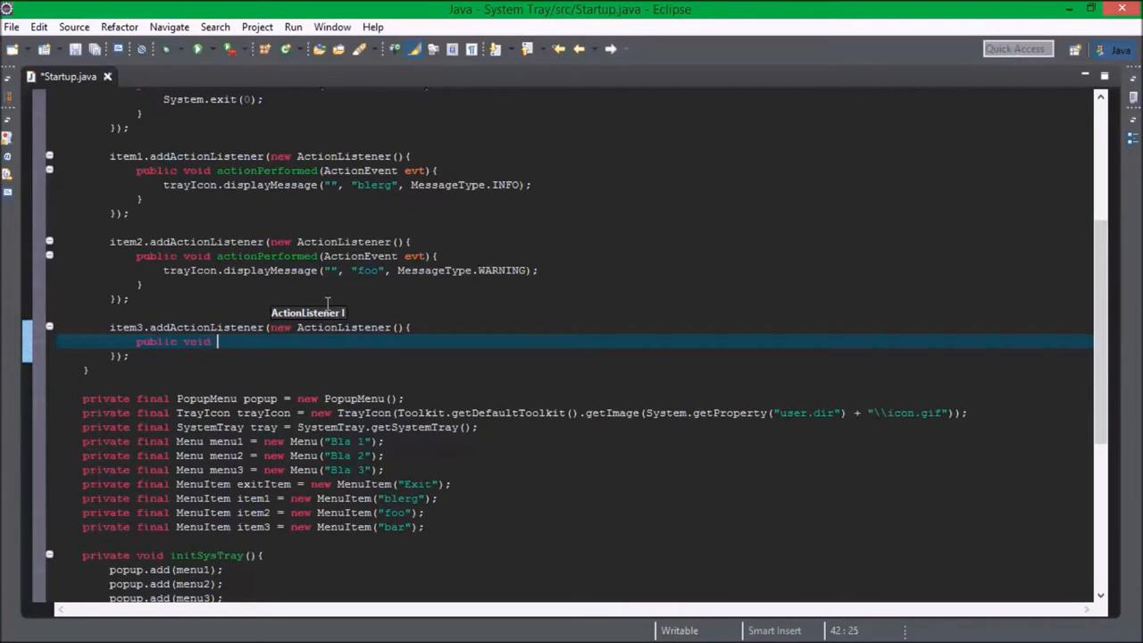
pyautogui.write('actionPerformed(')
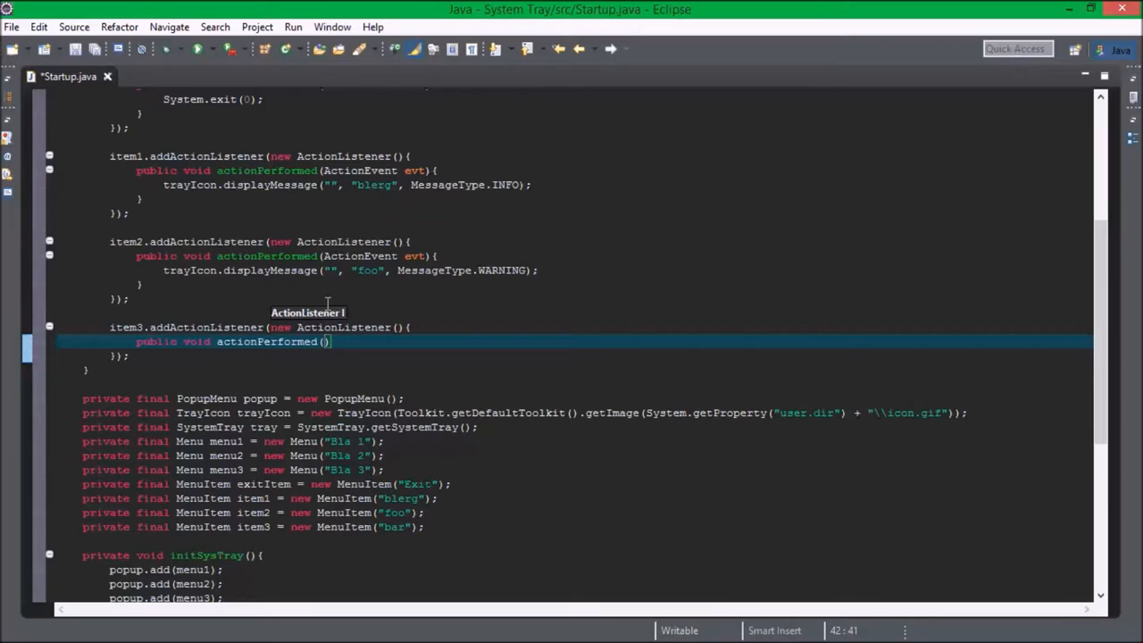
pyautogui.write('"", "bar"')
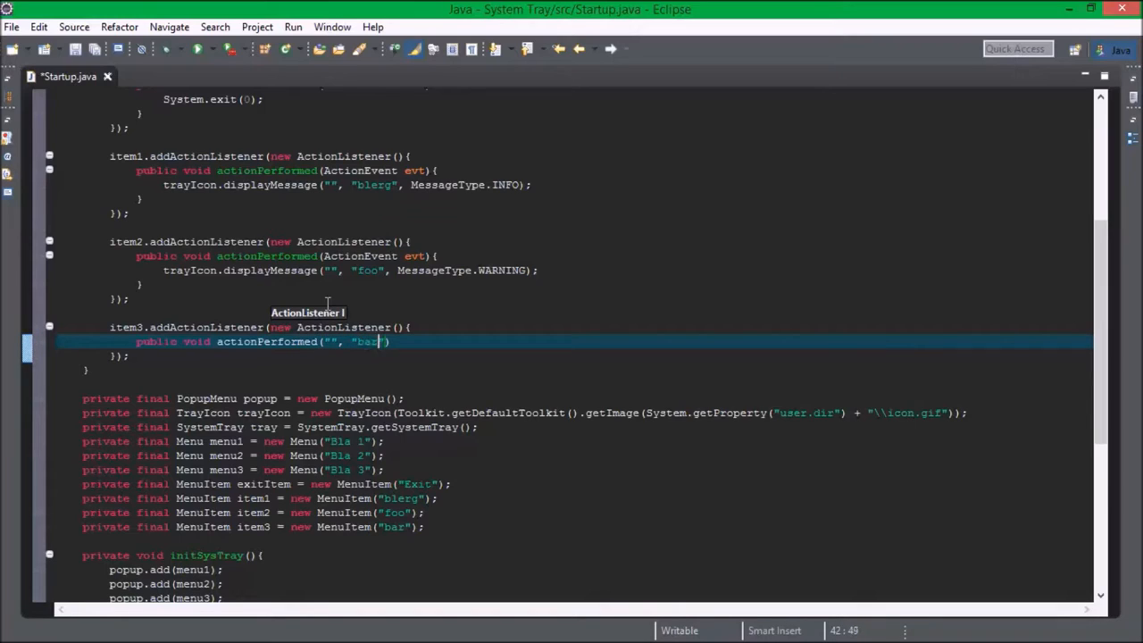
pyautogui.write(', MEs')
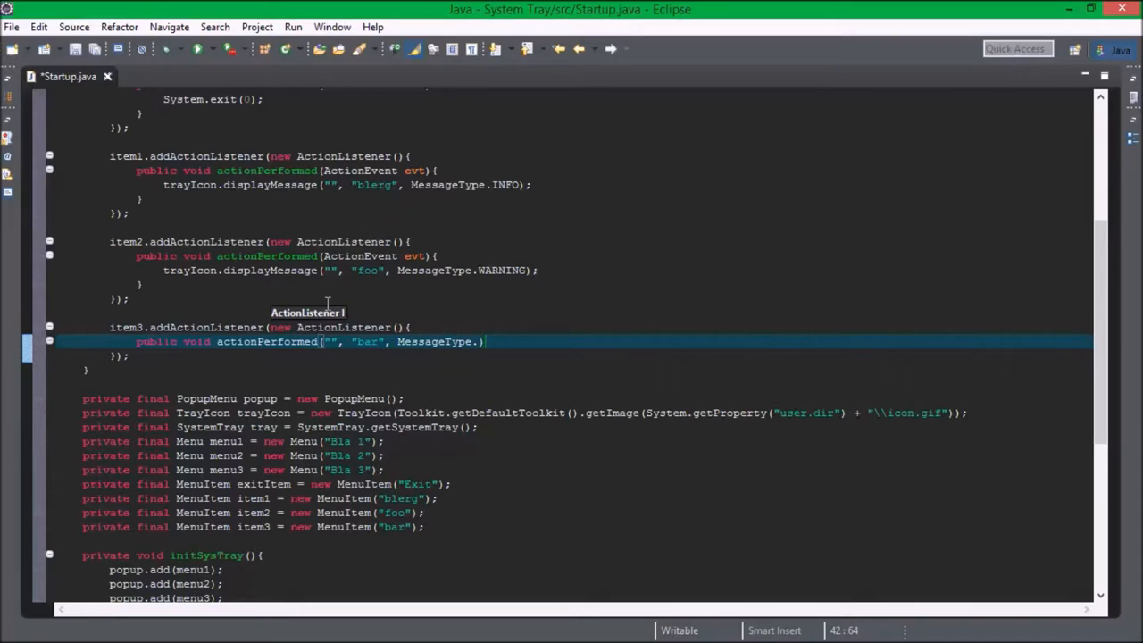
pyautogui.write('ERROR')
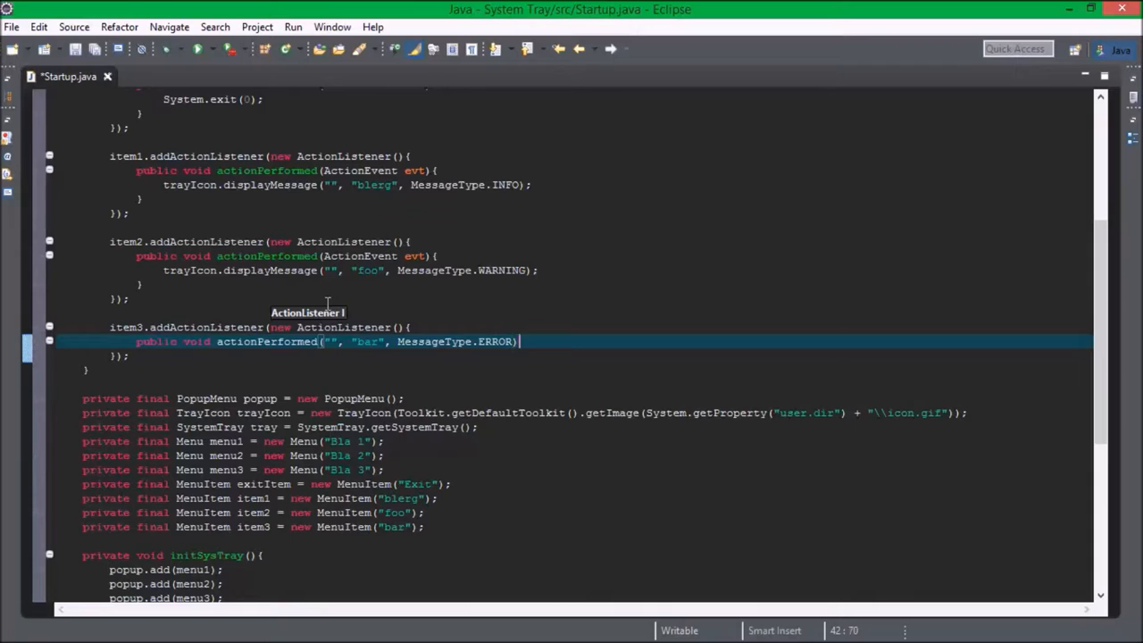
pyautogui.write(';')
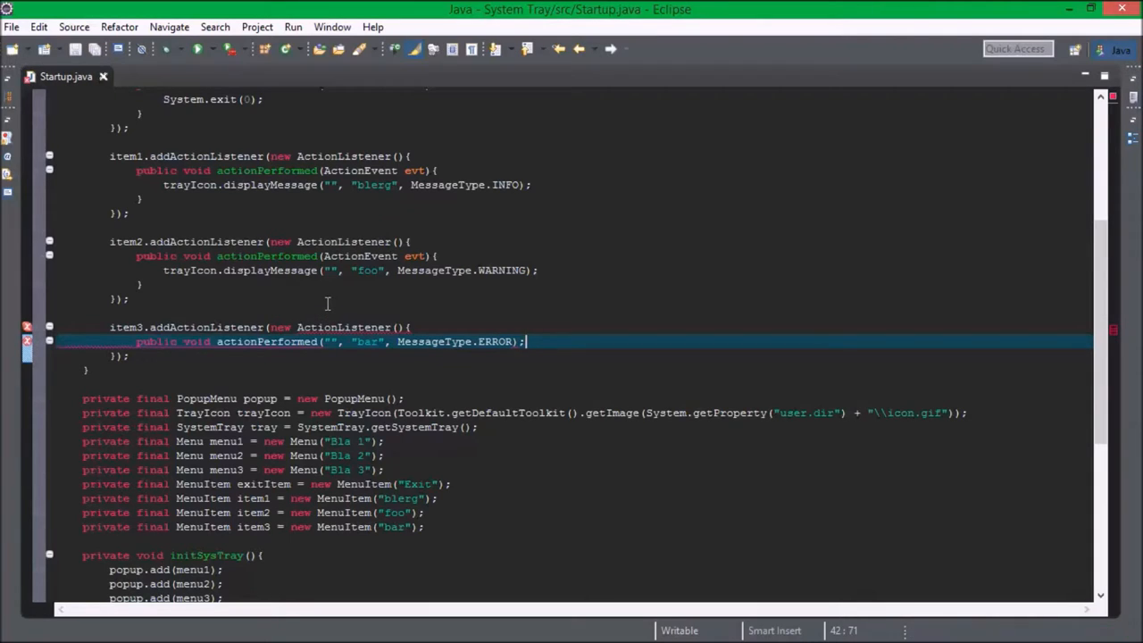
pyautogui.moveTo(395, 316)
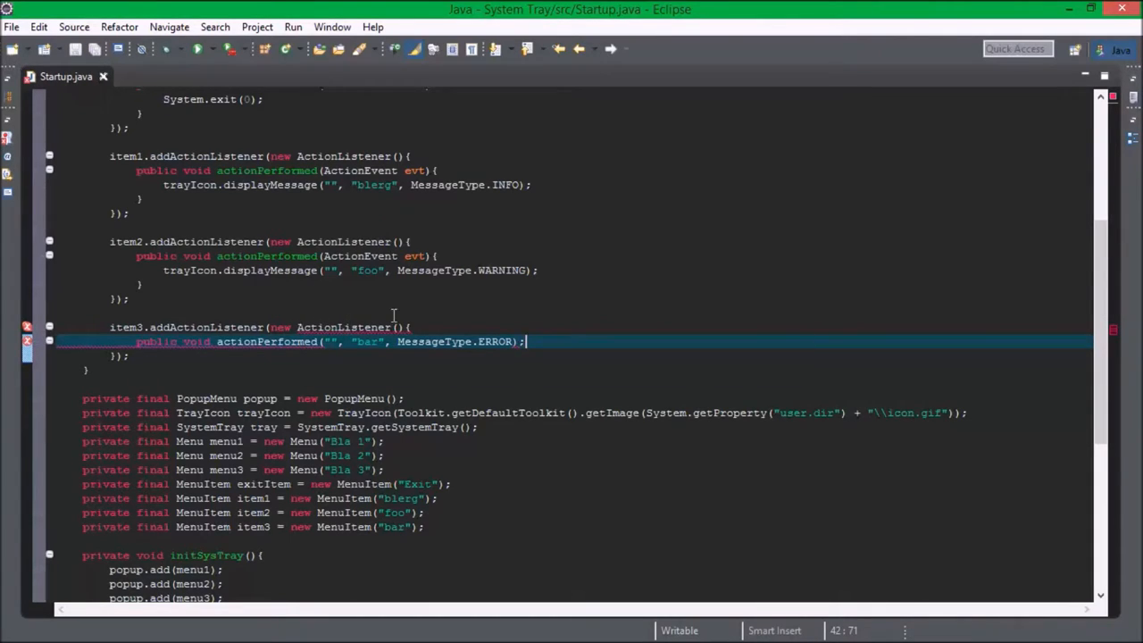
pyautogui.moveTo(442, 355)
pyautogui.write('{')
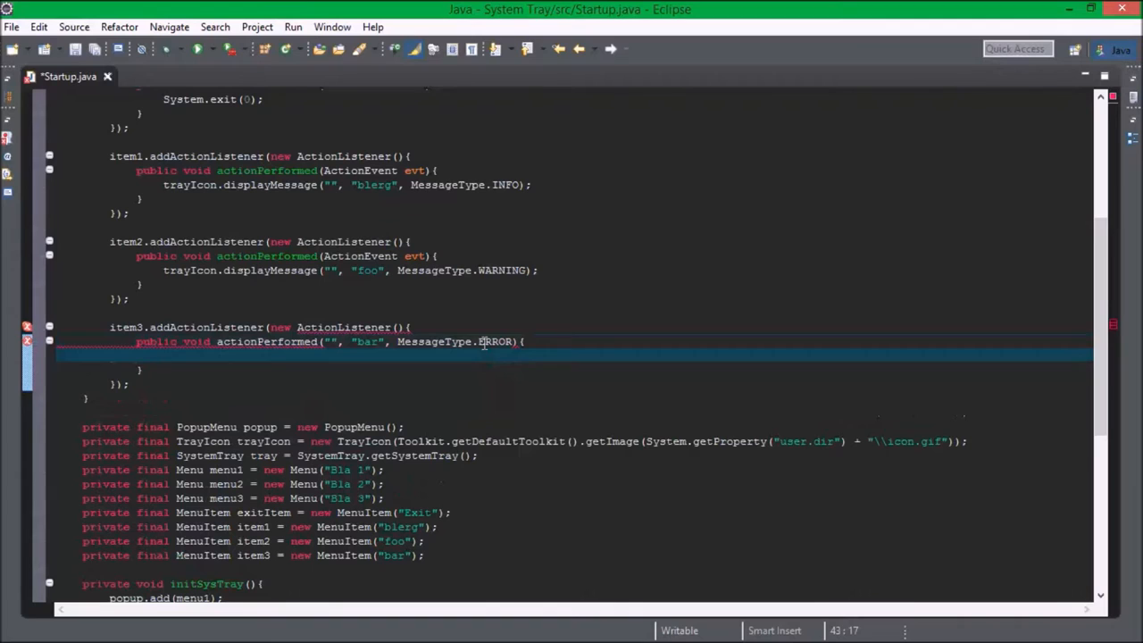
# - Call trayIcon.displayMessage("", "bar", MessageType.ERROR) in item3's actionPerformed(ActionEvent evt) body
pyautogui.scroll(-3)
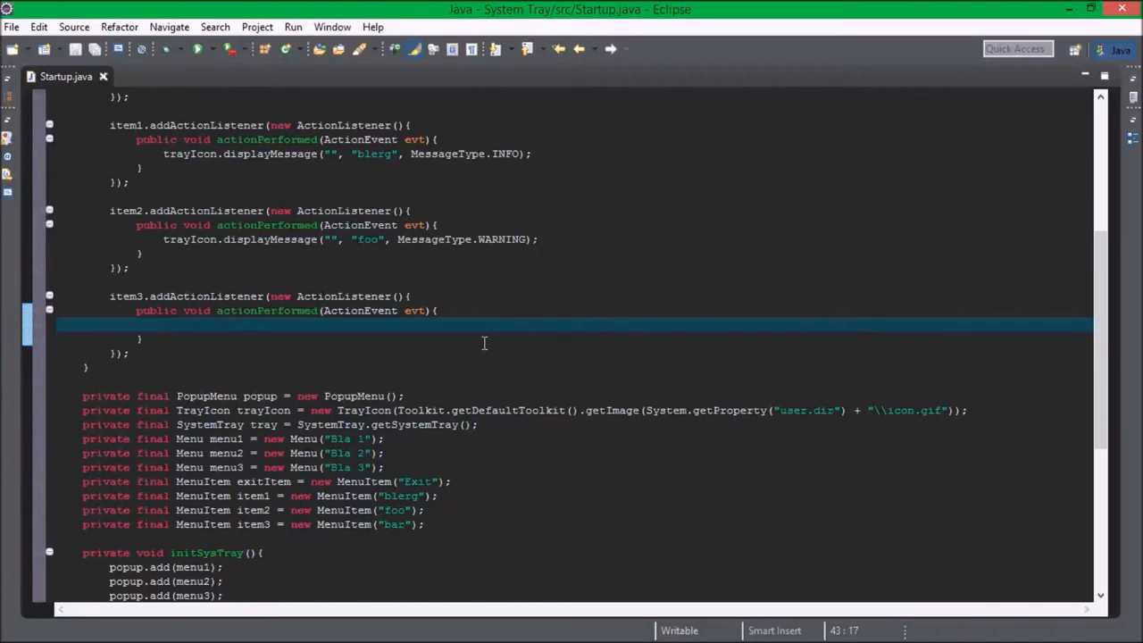
pyautogui.write('trayIcon')
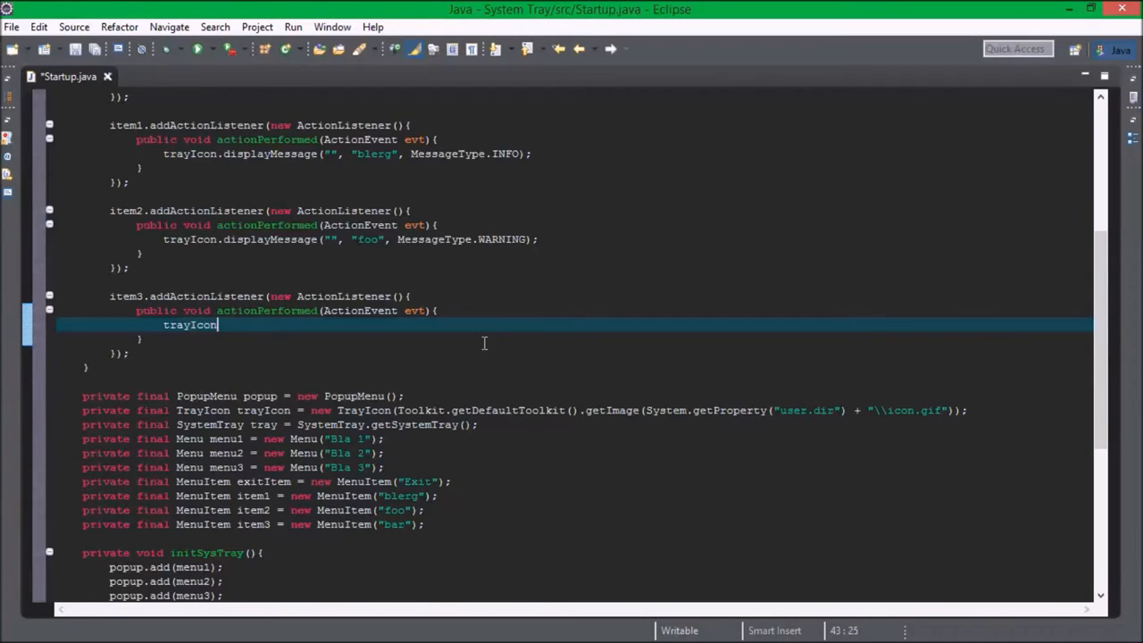
pyautogui.write('displayMessage(caption, text, messageType);')
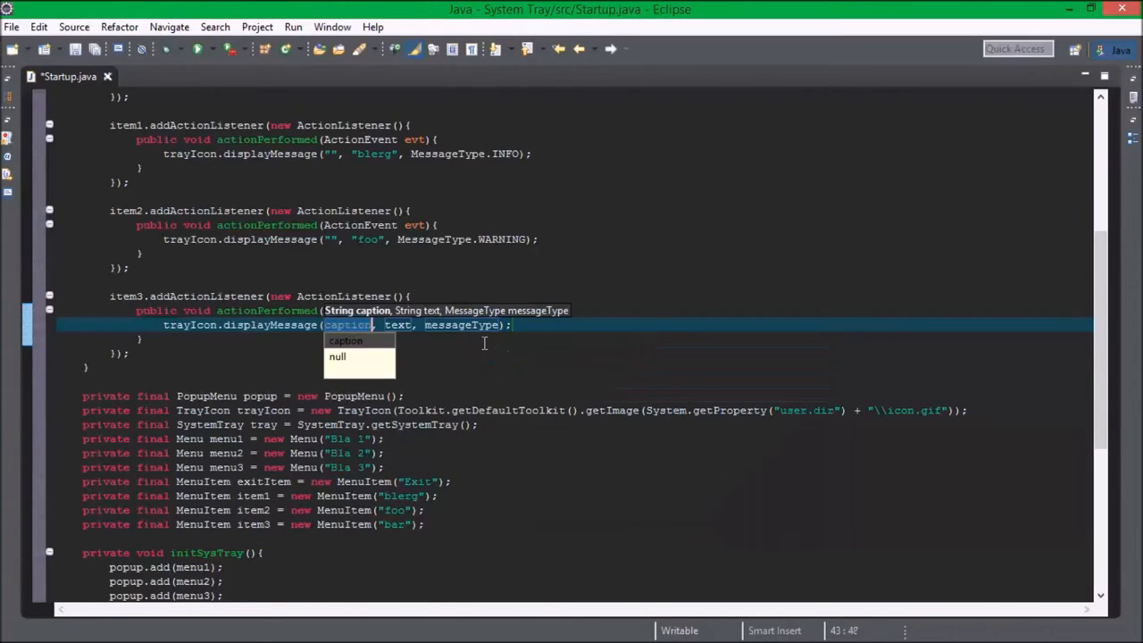
pyautogui.press('Delete')
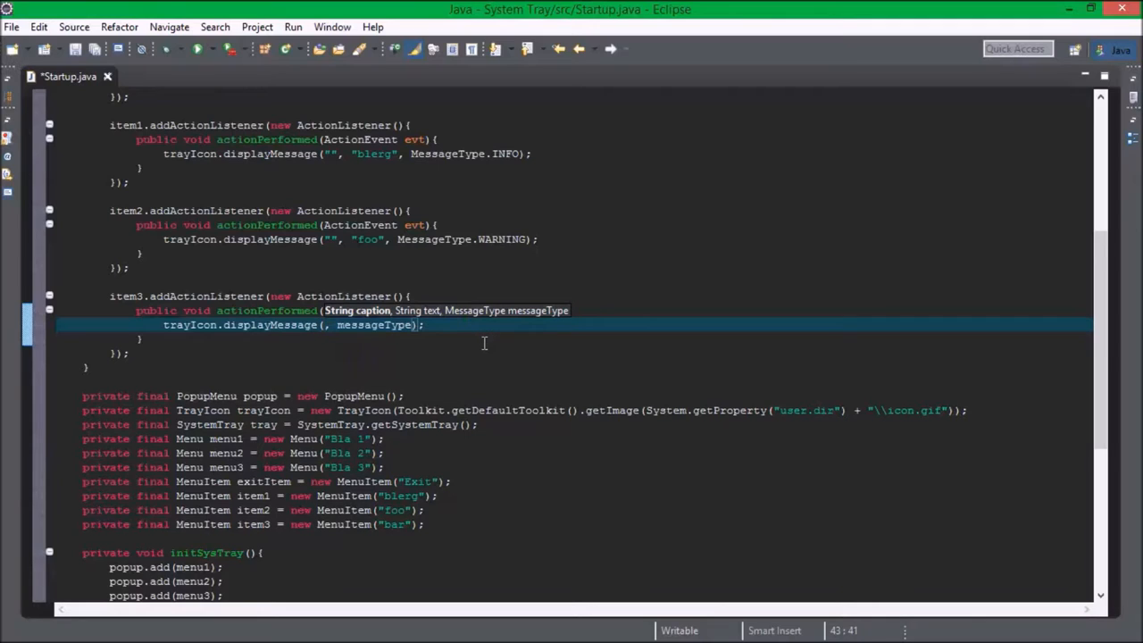
pyautogui.press('Delete')
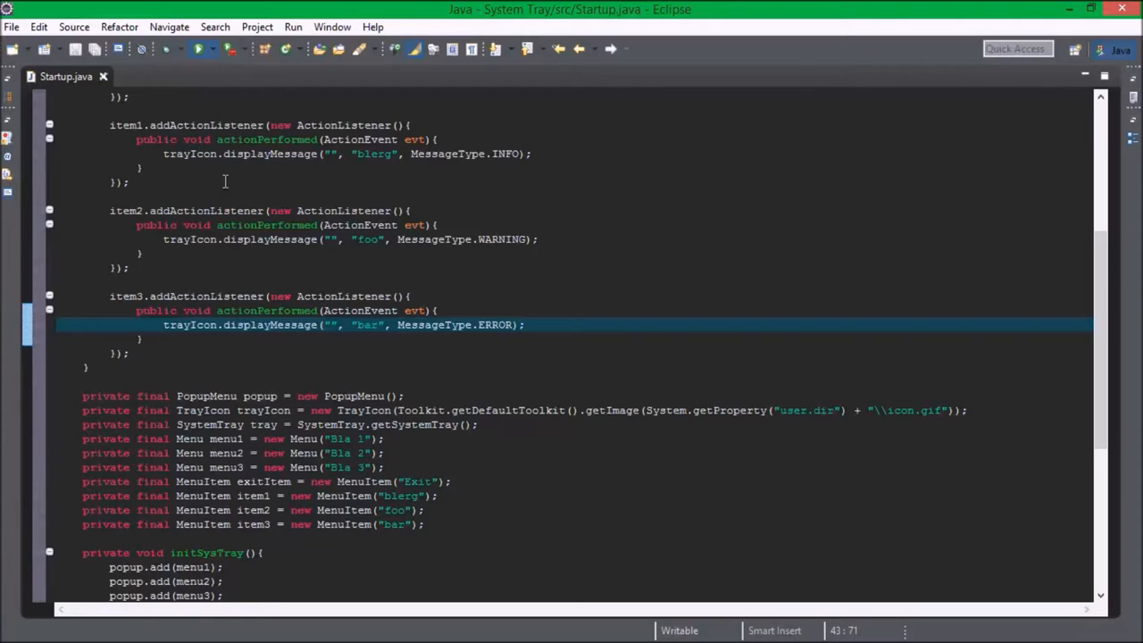
pyautogui.moveTo(225, 182)
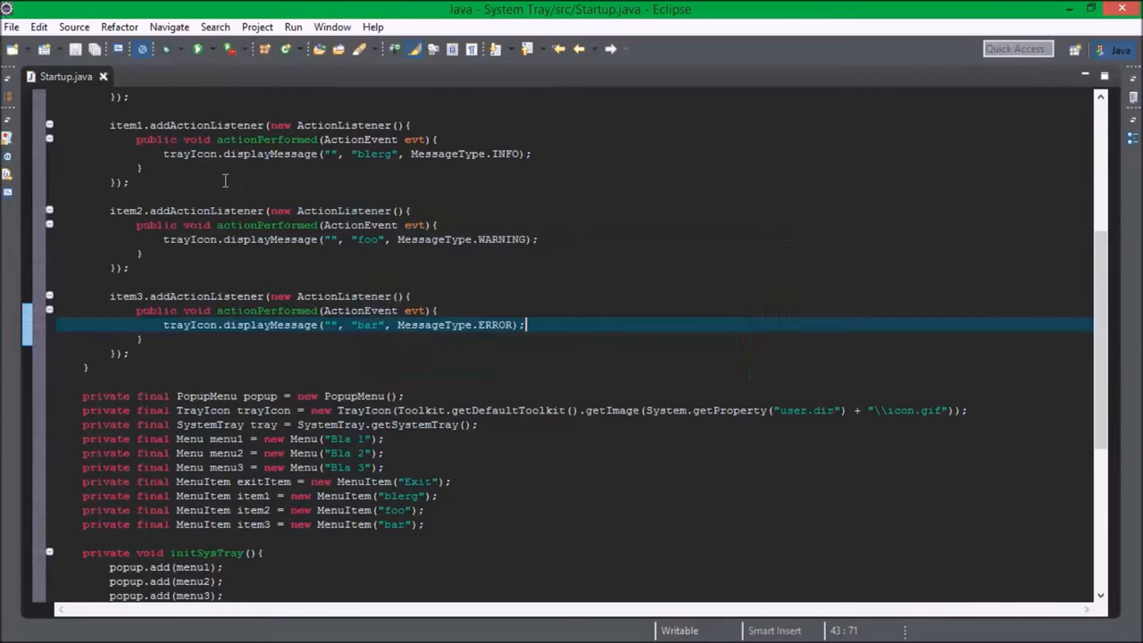
pyautogui.write('s')
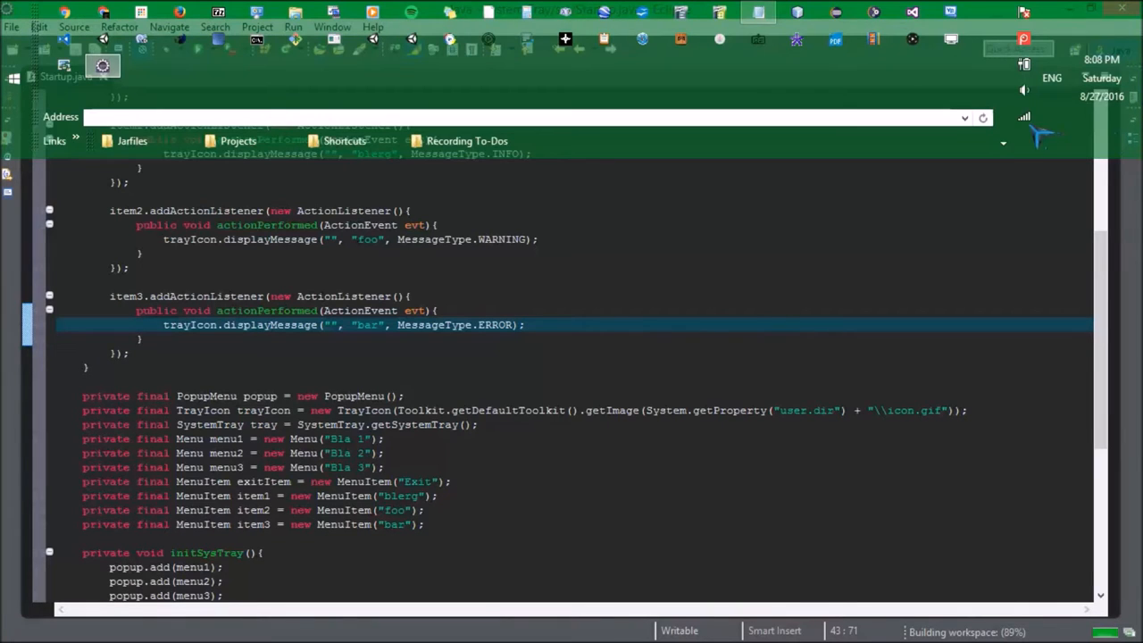
pyautogui.click(1004, 143)
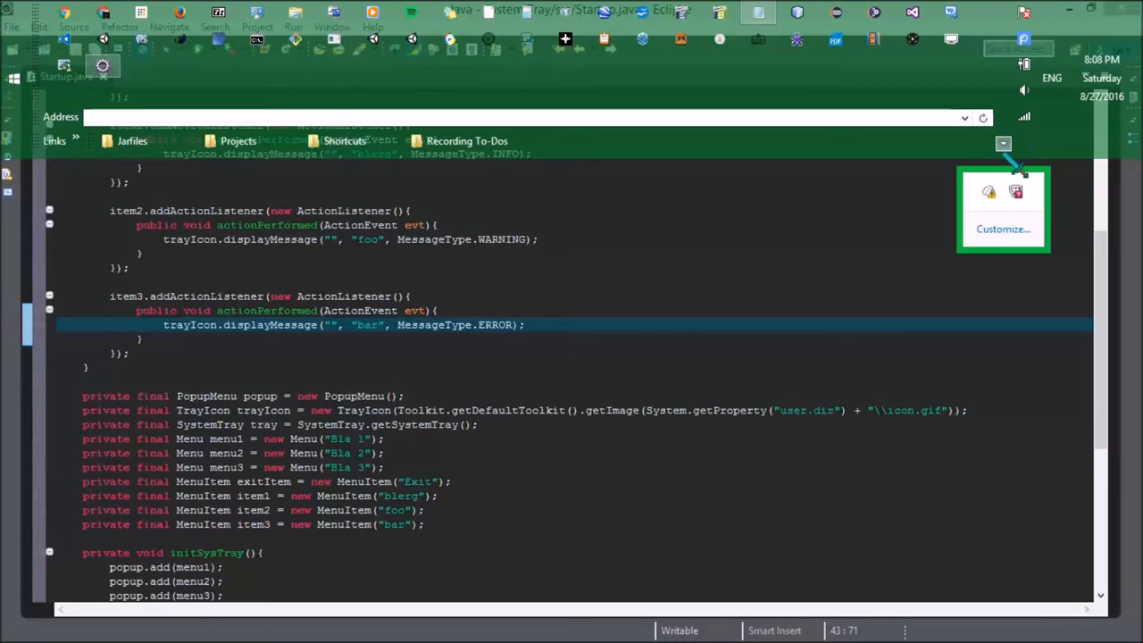
pyautogui.moveTo(1008, 203)
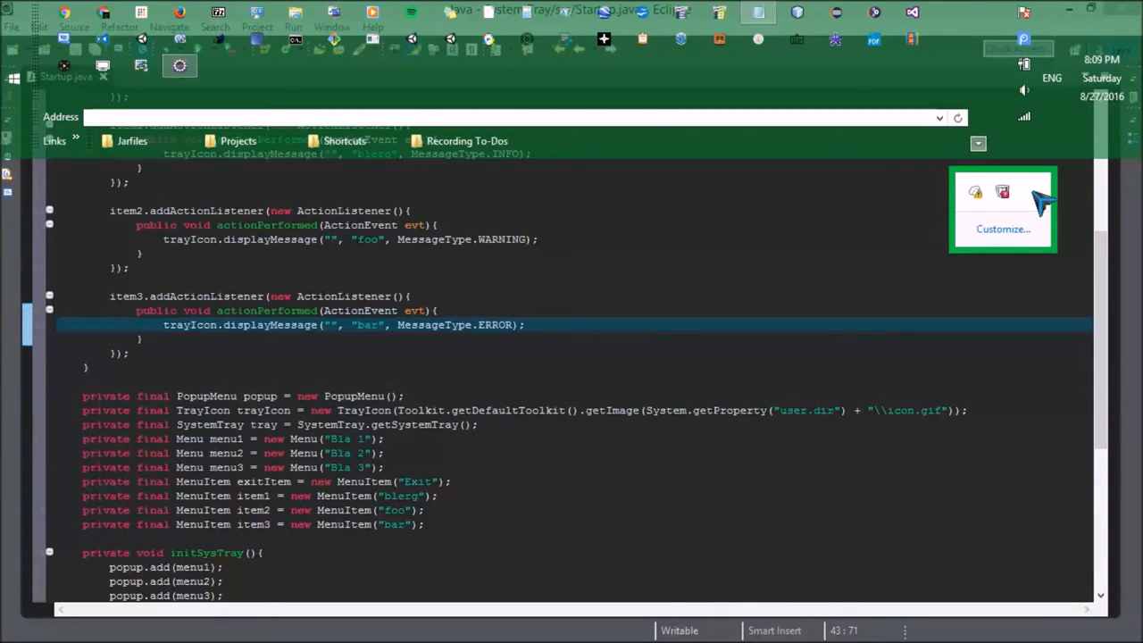
pyautogui.moveTo(1035, 200)
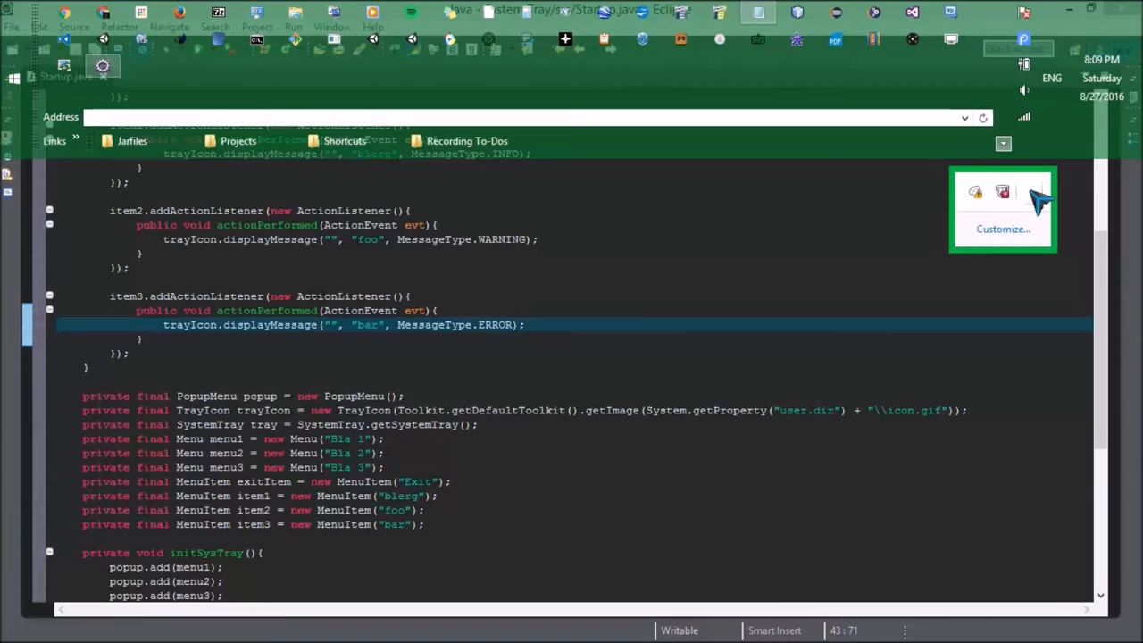
pyautogui.click(1003, 210)
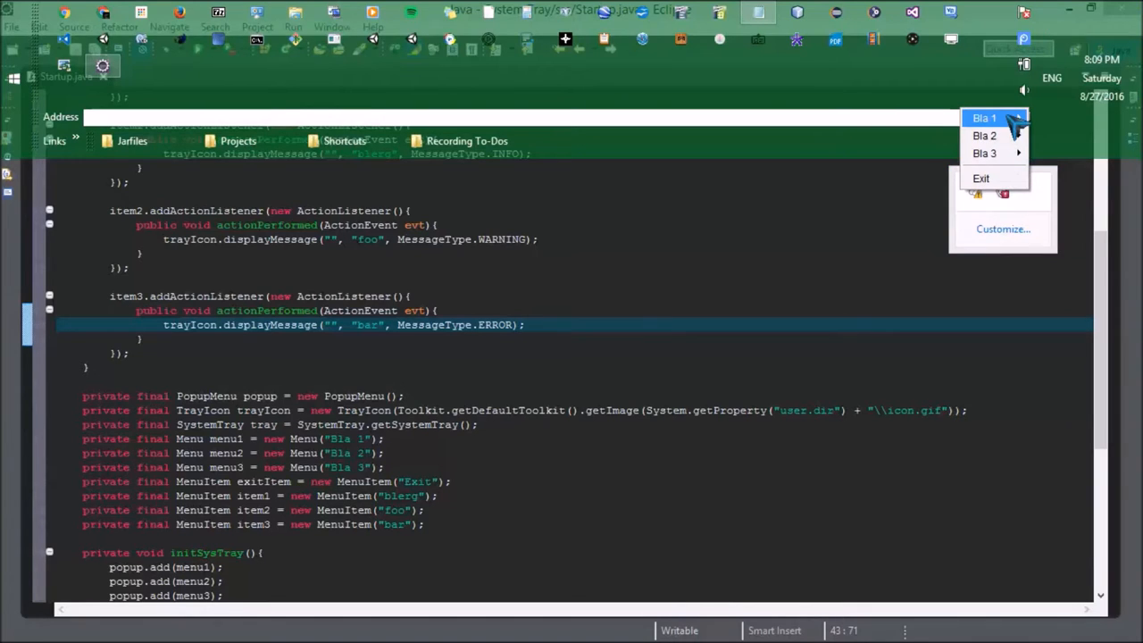
pyautogui.moveTo(1004, 143)
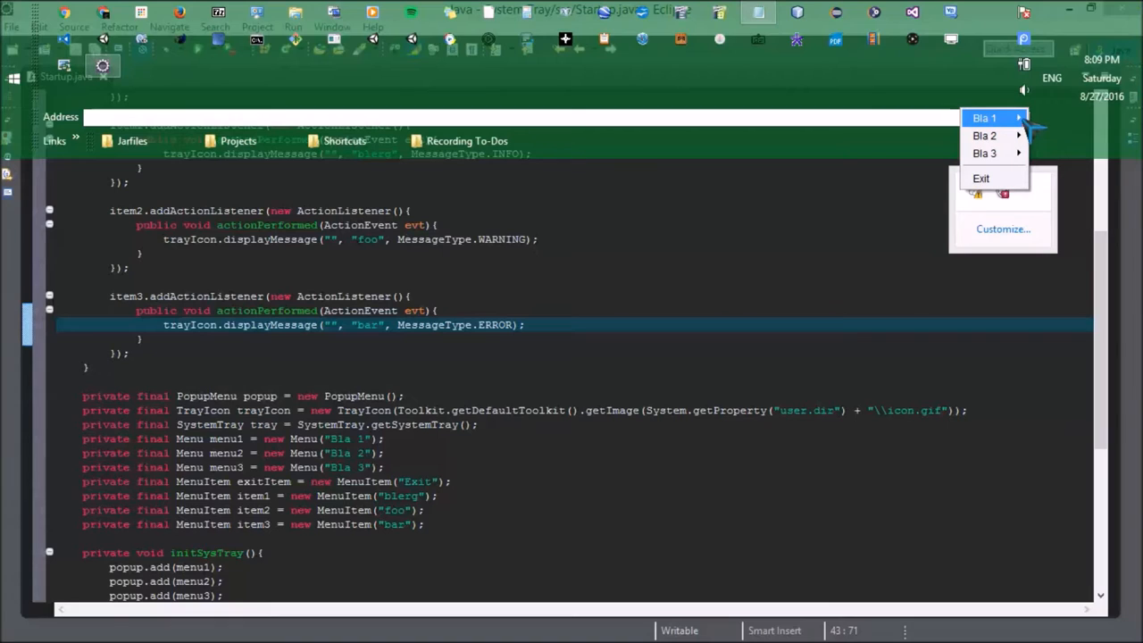
pyautogui.moveTo(980, 178)
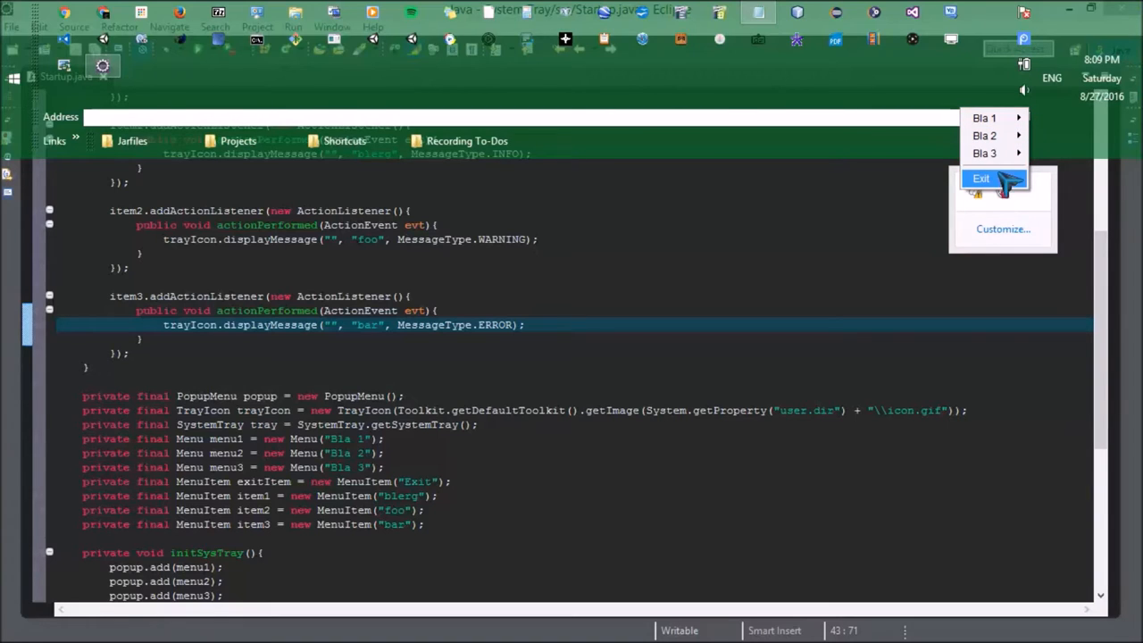
pyautogui.moveTo(998, 197)
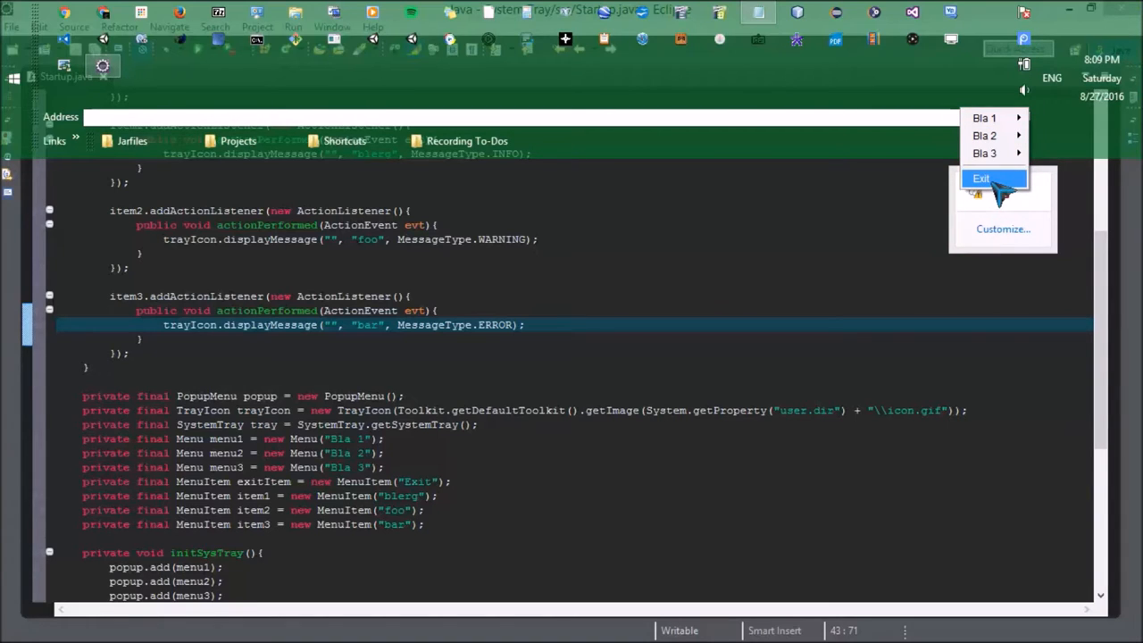
pyautogui.moveTo(996, 154)
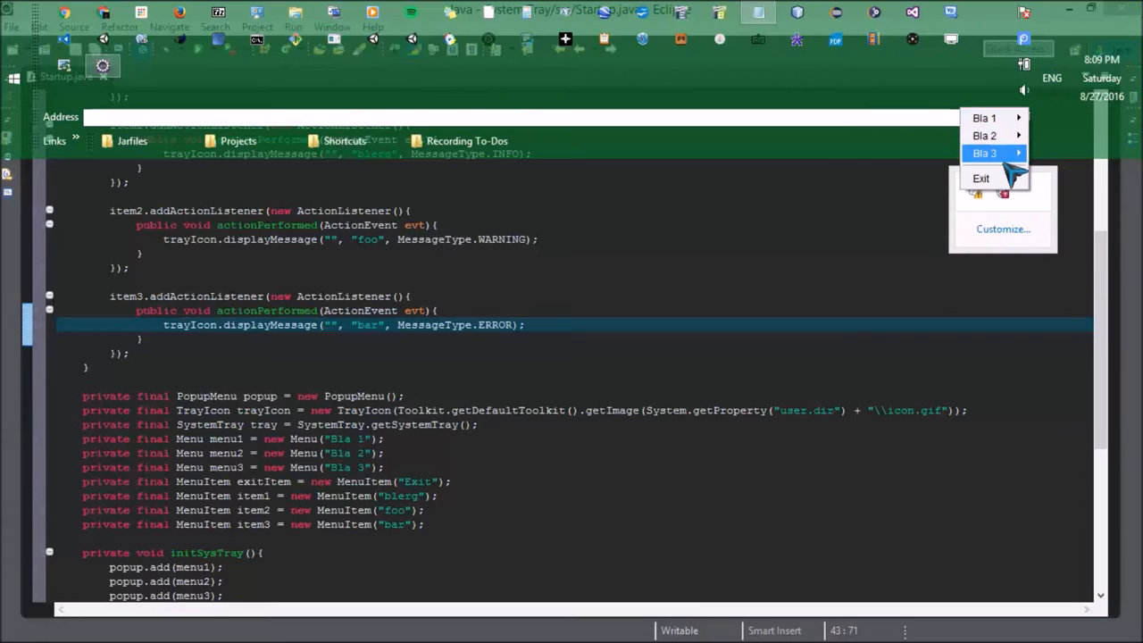
pyautogui.moveTo(980, 179)
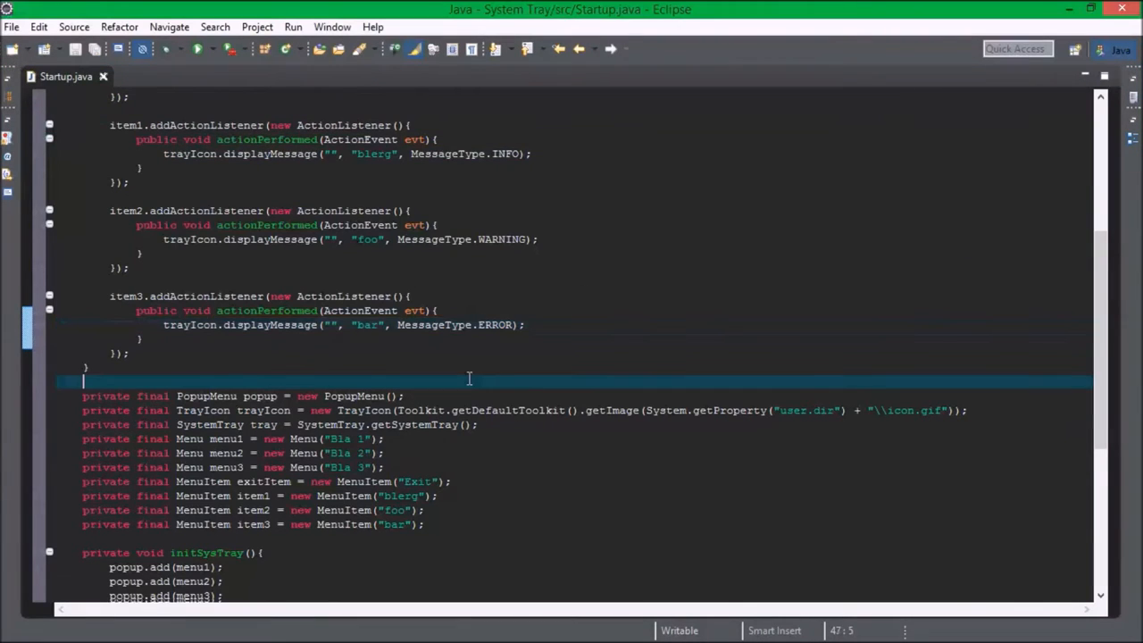
# - Register menu1.addActionListener(new ActionListener(){ ... }) on a new line below item3's listener
pyautogui.scroll(-3)
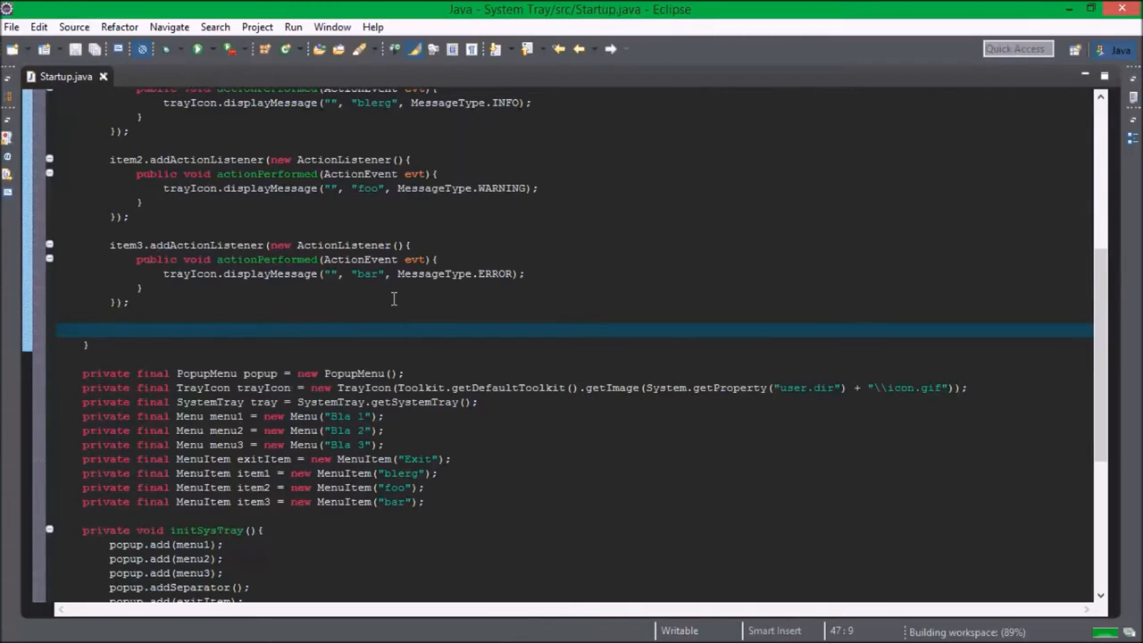
pyautogui.click(111, 331)
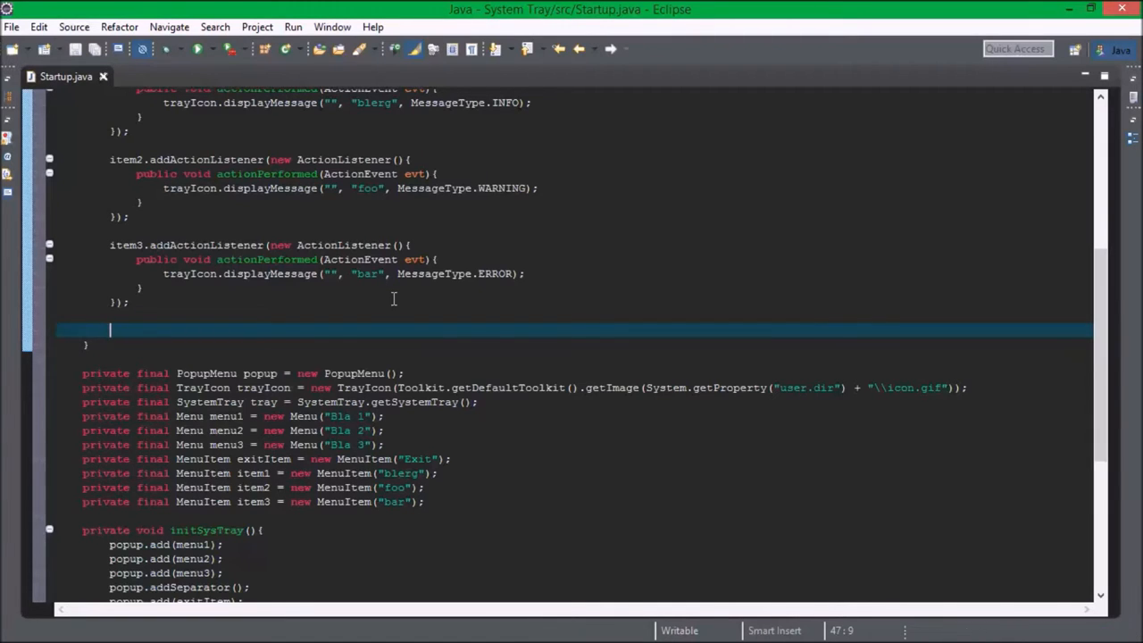
pyautogui.write('menu1.')
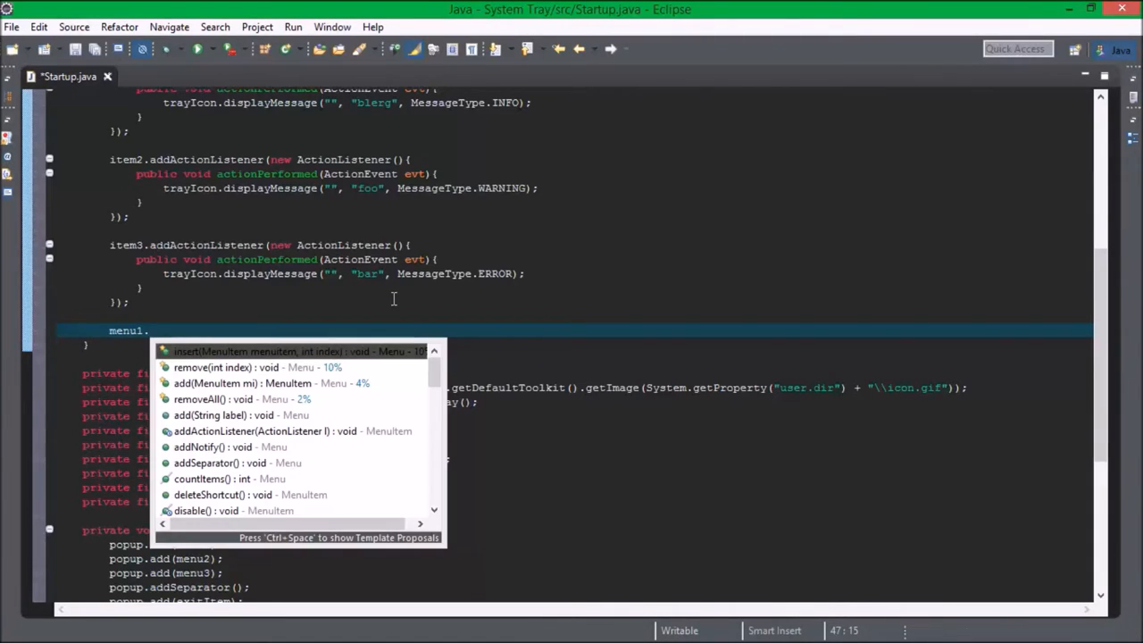
pyautogui.write('addActionListener(new);')
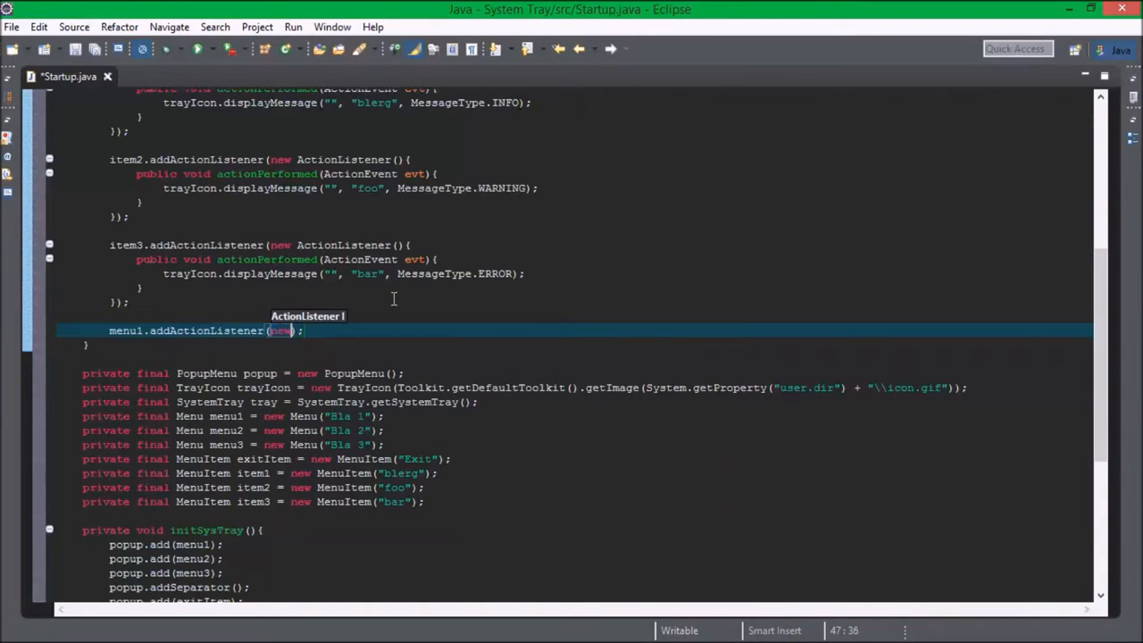
pyautogui.write('ActionListener')
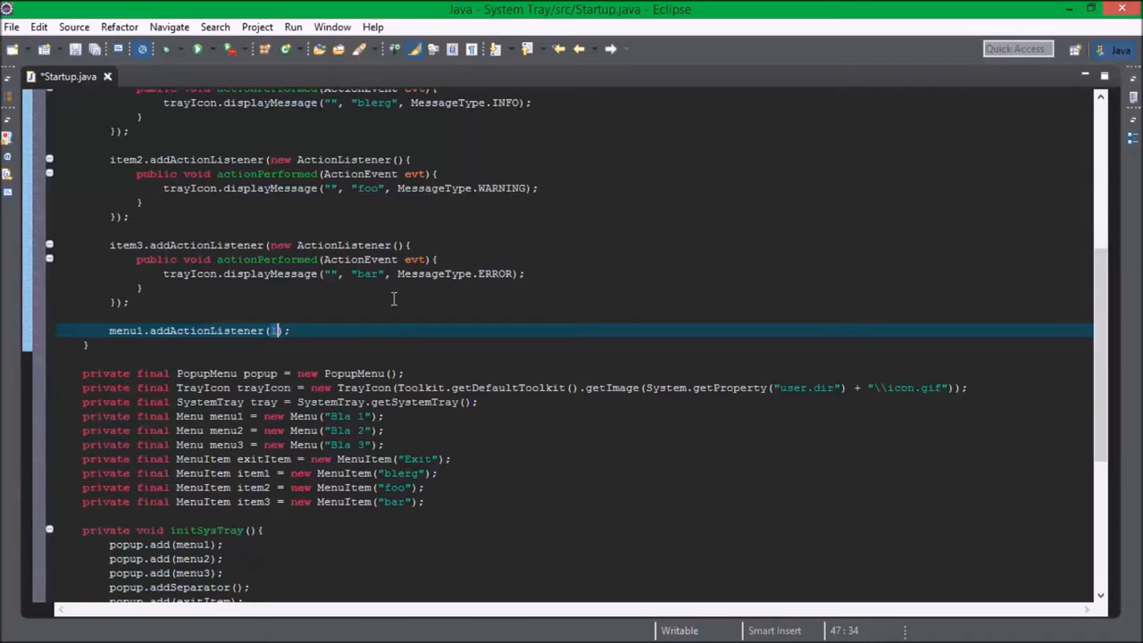
pyautogui.write('new ActionListener(')
pyautogui.write('public')
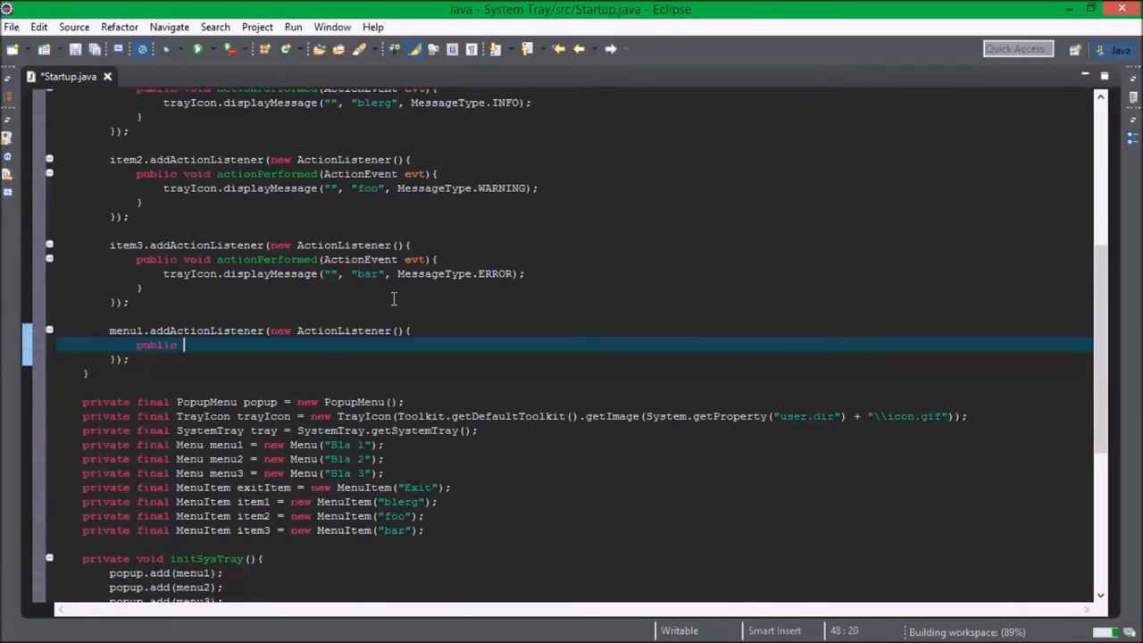
# - Declare the empty public void actionPerformed(ActionEvent evt) method and begin its body
pyautogui.write('void actionPerformed(Action')
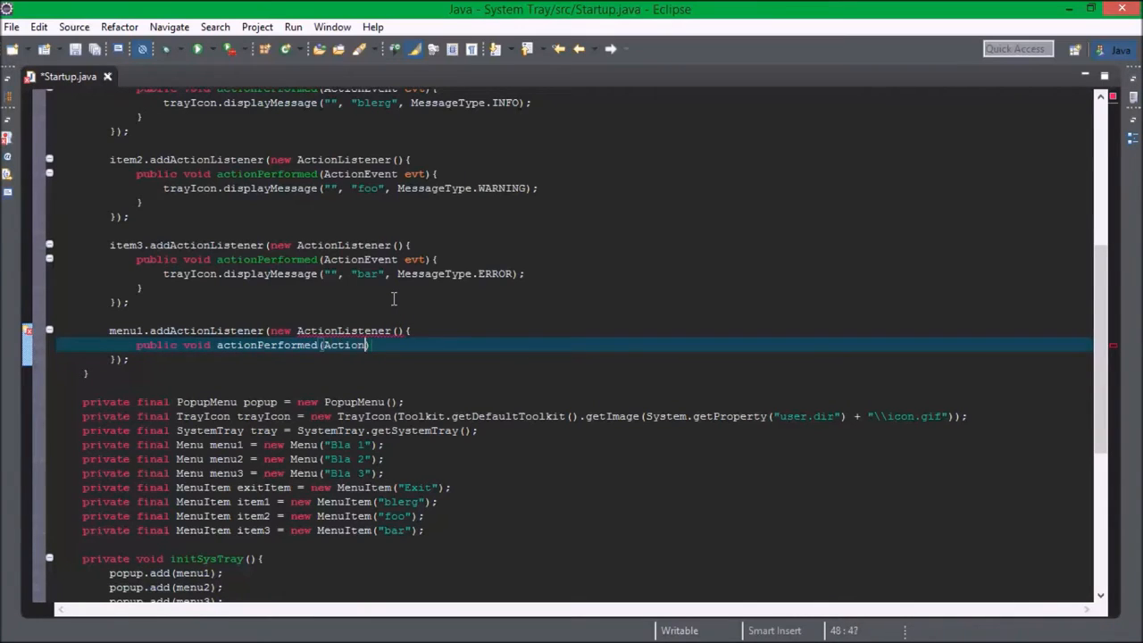
pyautogui.write('Event evt)')
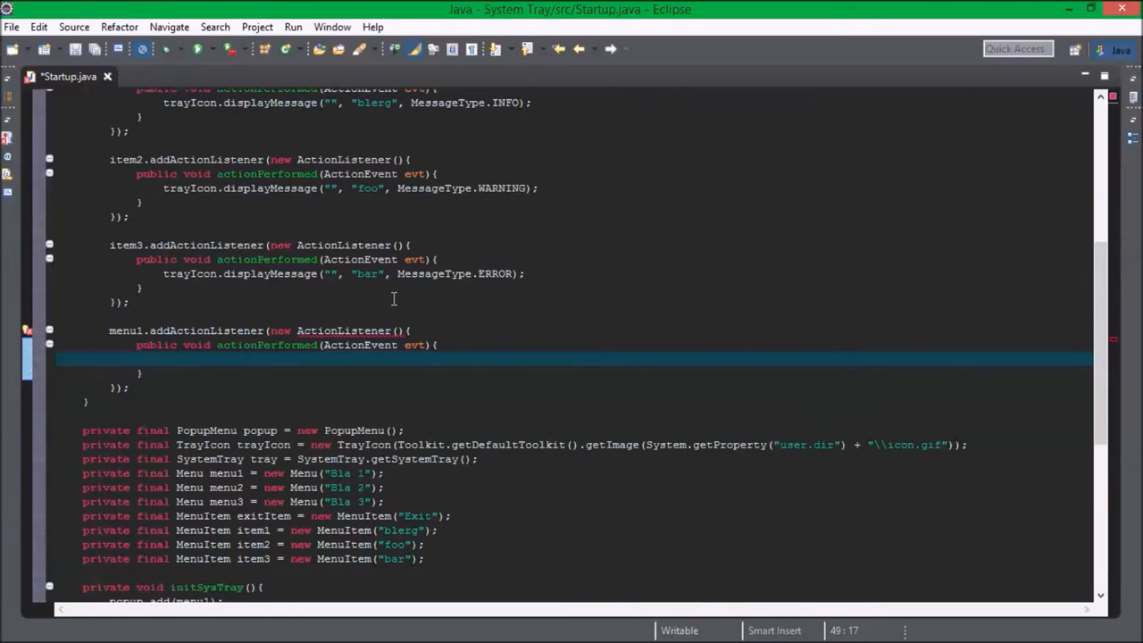
pyautogui.write('meny')
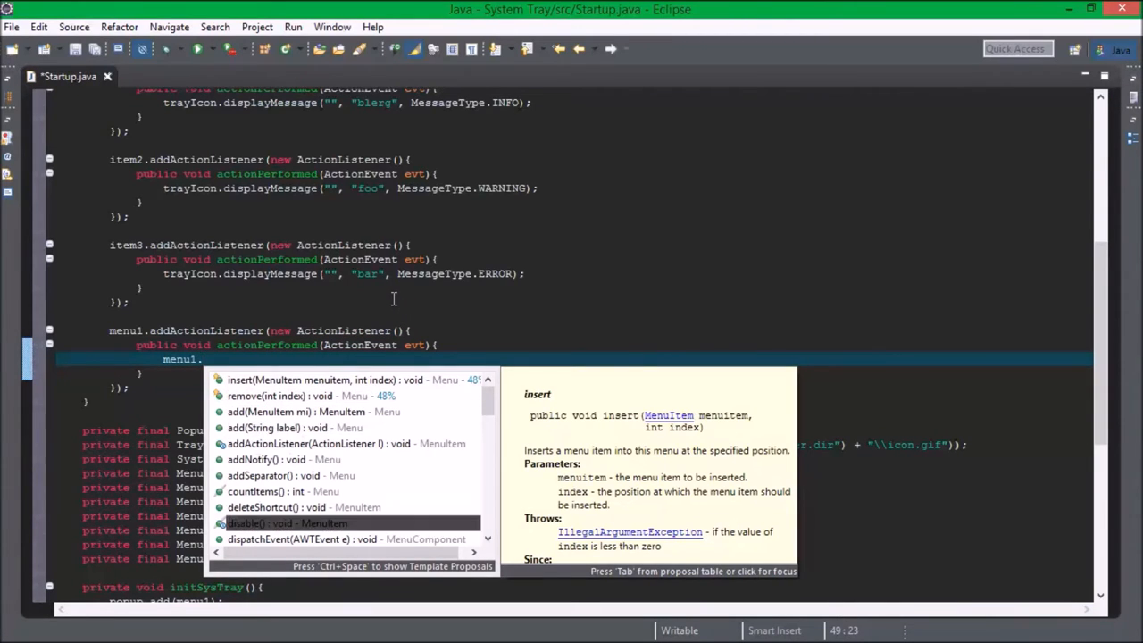
# - Browse menu1's content-assist proposals with isE then se prefixes toward setEnabled
pyautogui.scroll(-3)
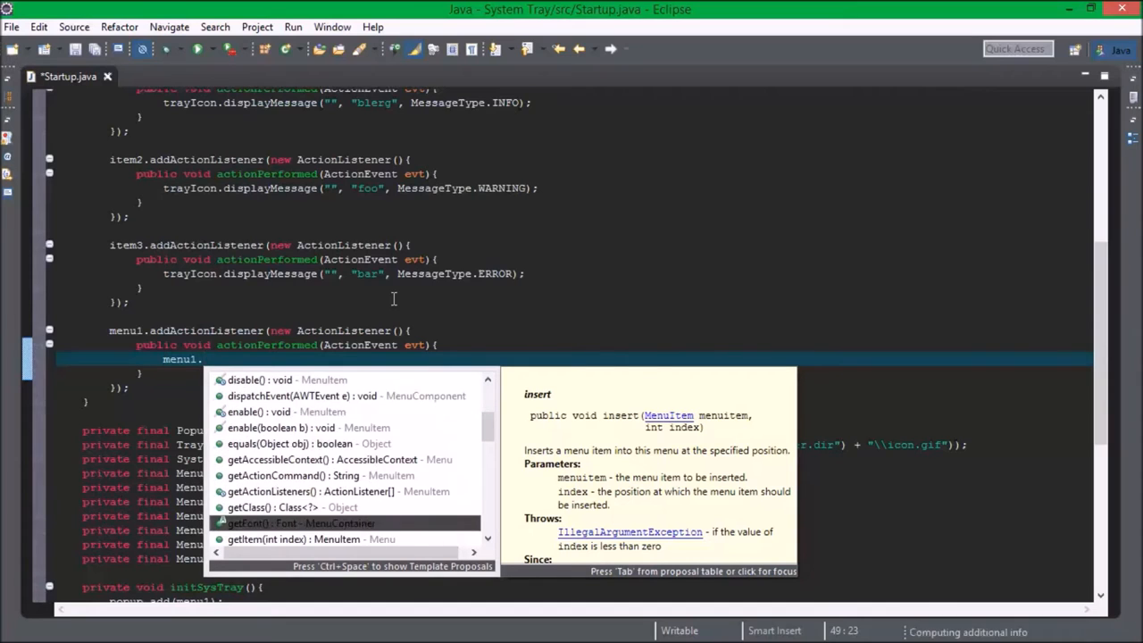
pyautogui.scroll(-3)
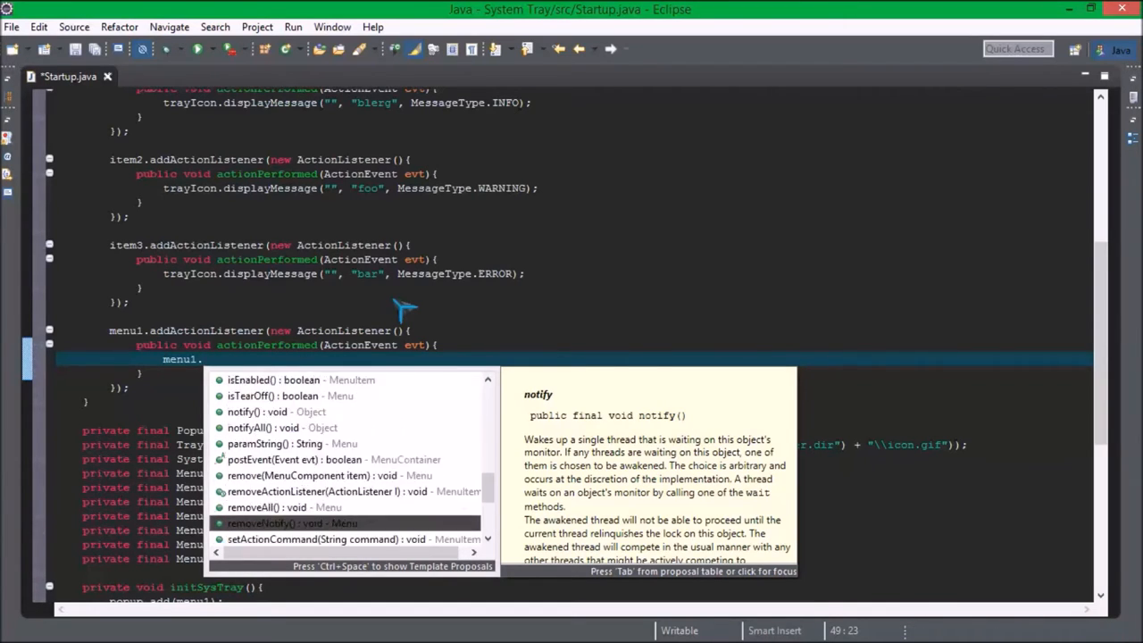
pyautogui.scroll(-3)
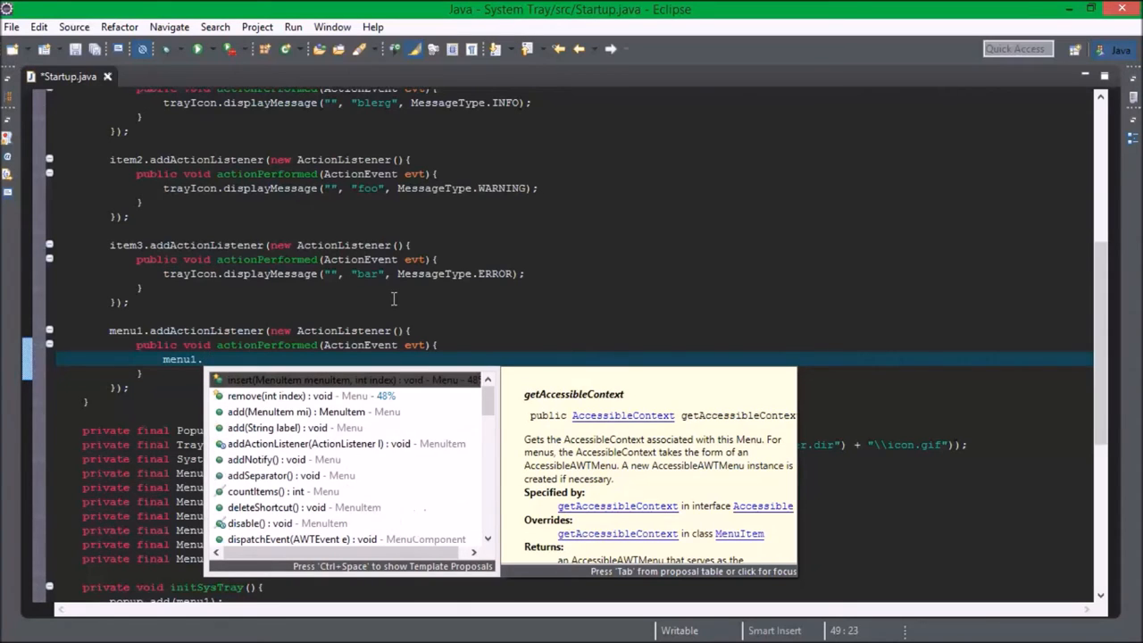
pyautogui.write('isE')
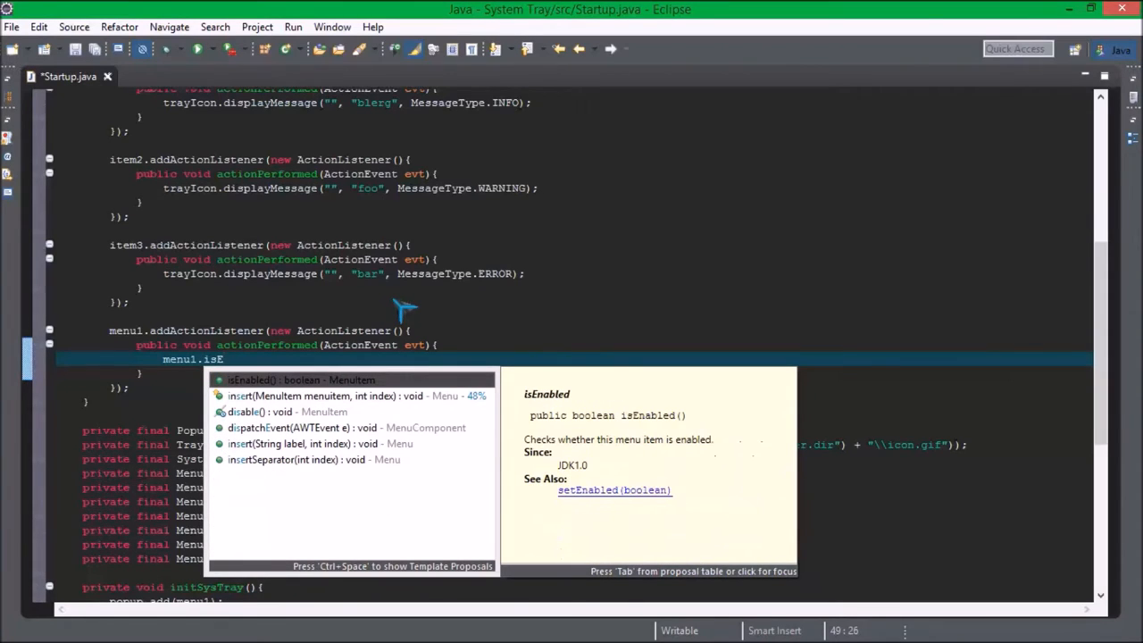
pyautogui.moveTo(393, 300)
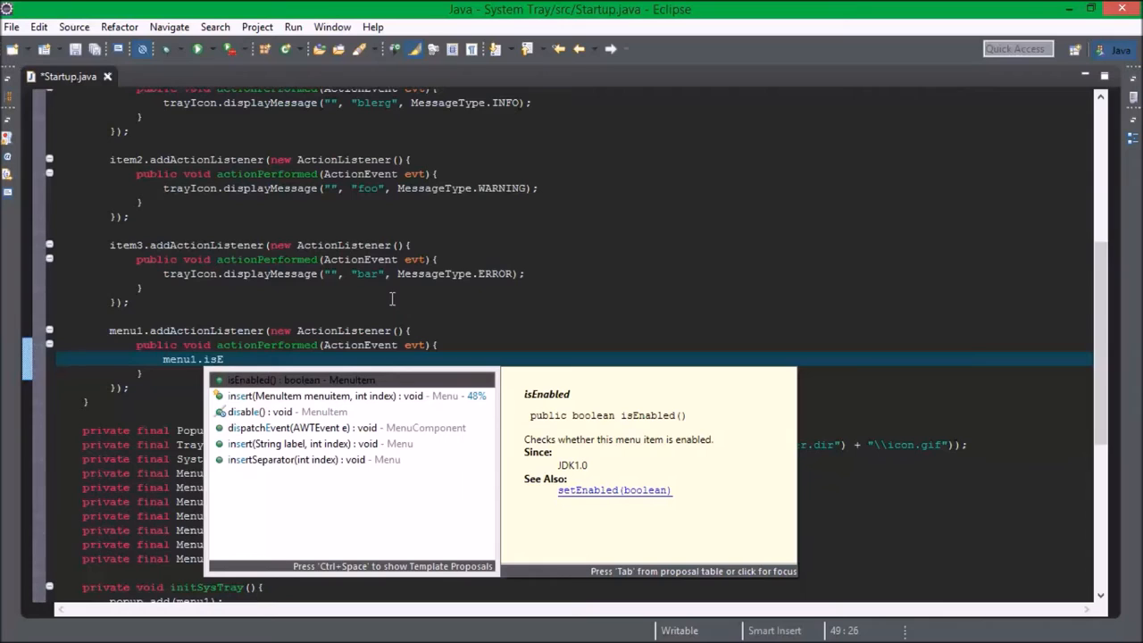
pyautogui.press('BackSpace')
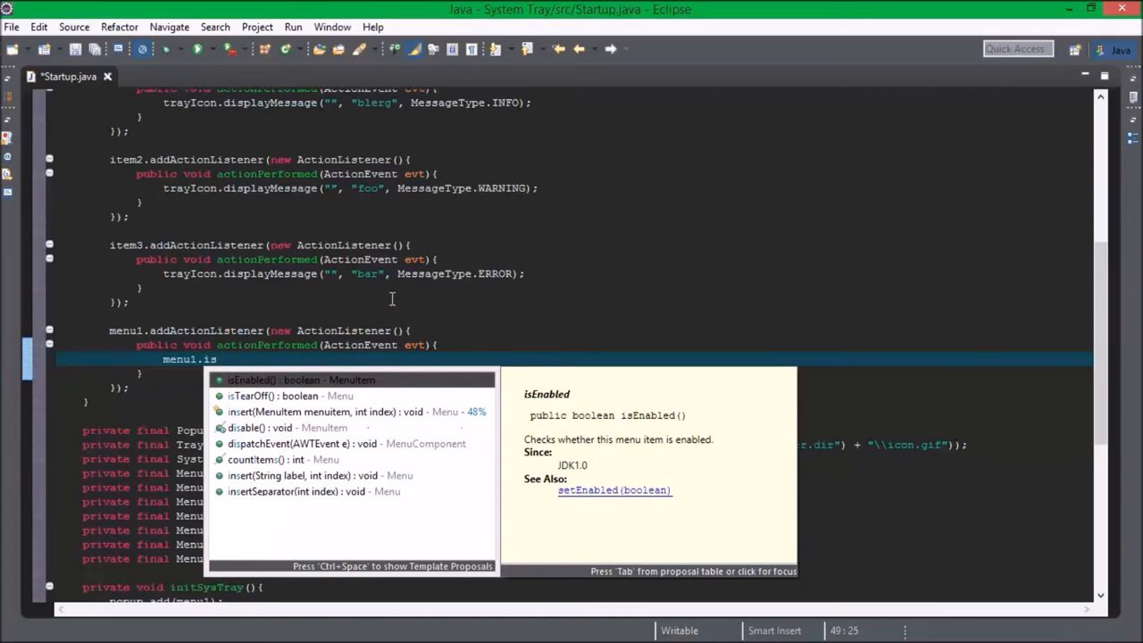
pyautogui.press('BackSpace')
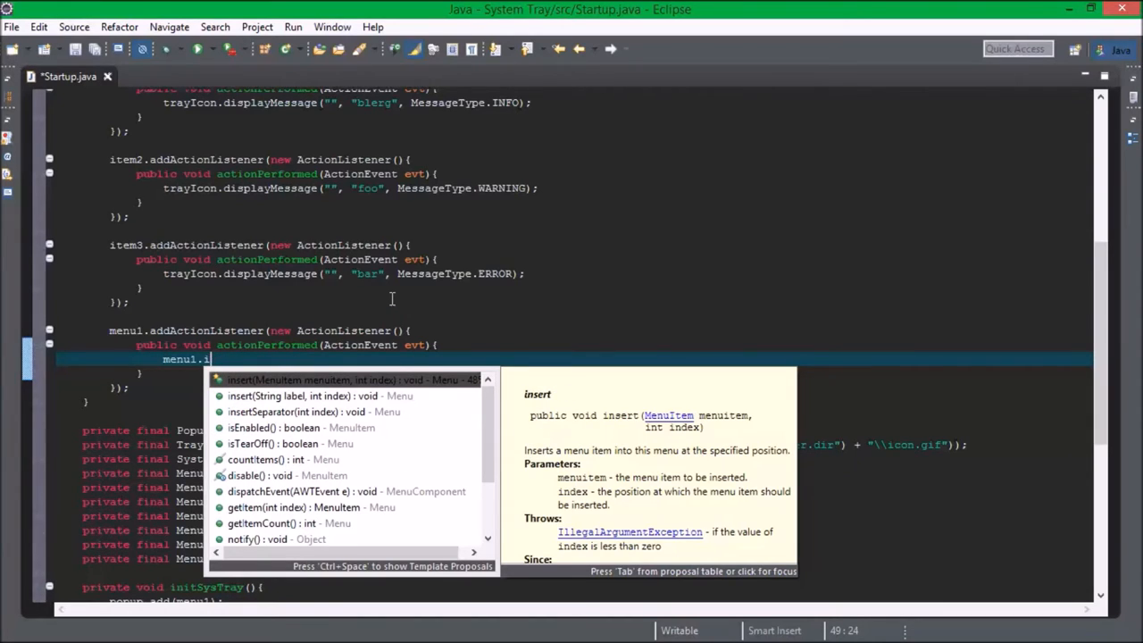
pyautogui.write('se')
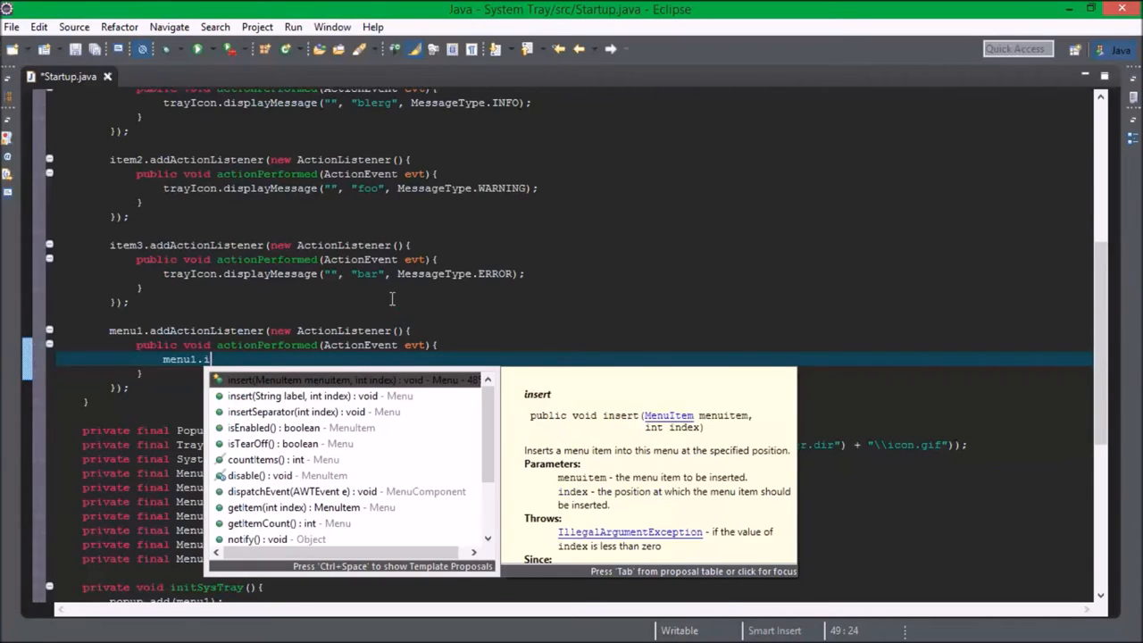
pyautogui.write('e')
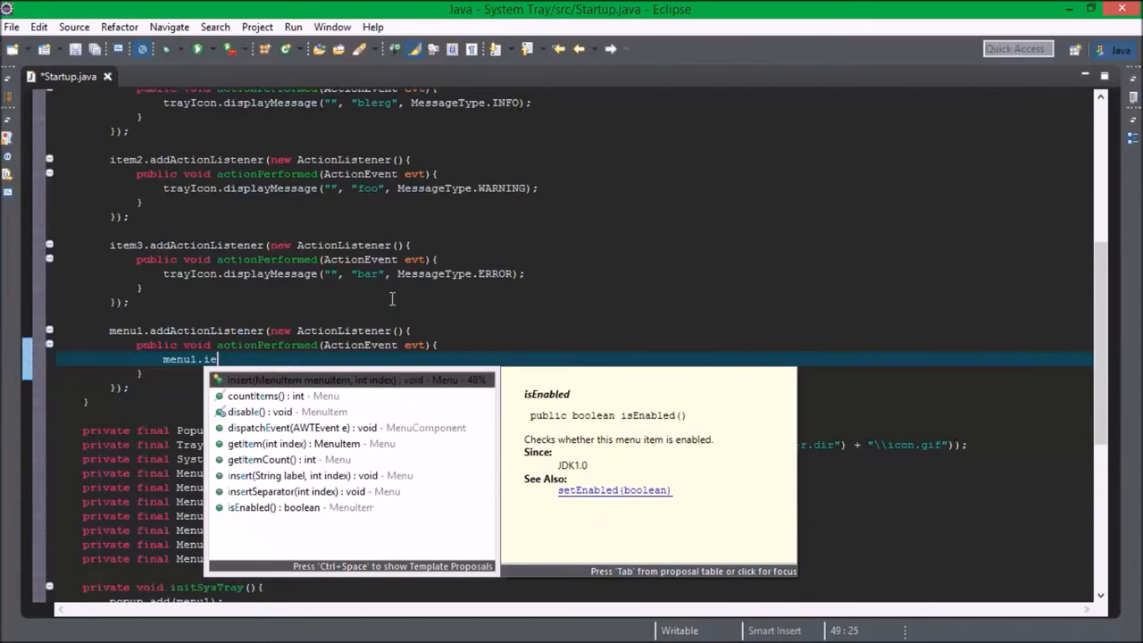
pyautogui.write('nabled(true);')
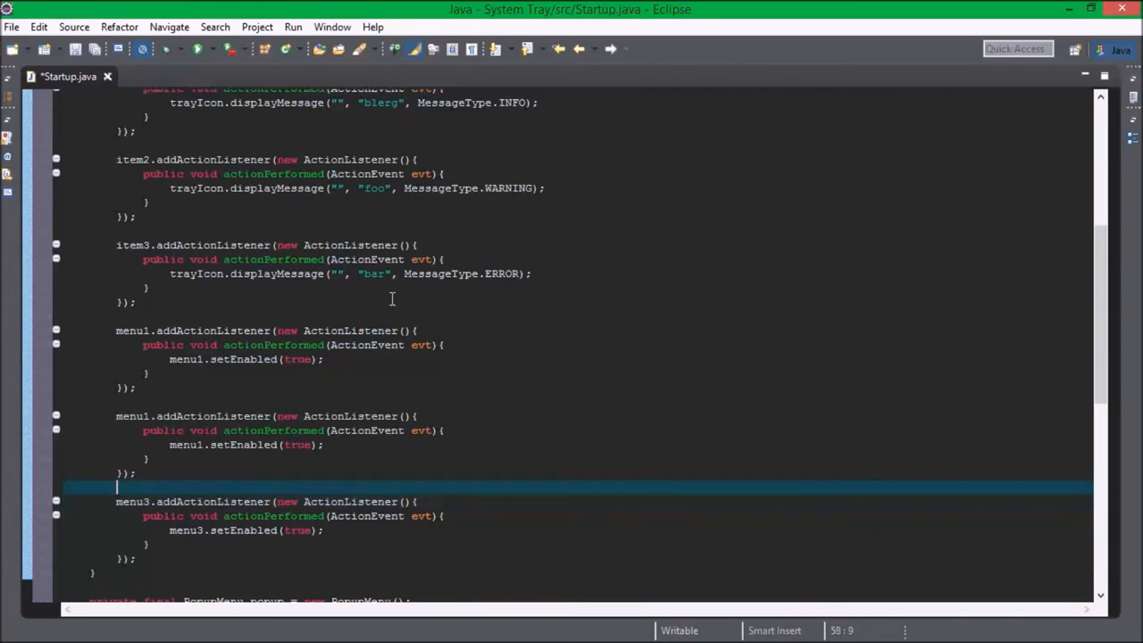
# - Rename the copied listener's menu1 references so menu2 and menu3 each call setEnabled(true)
pyautogui.click(207, 445)
pyautogui.write('2')
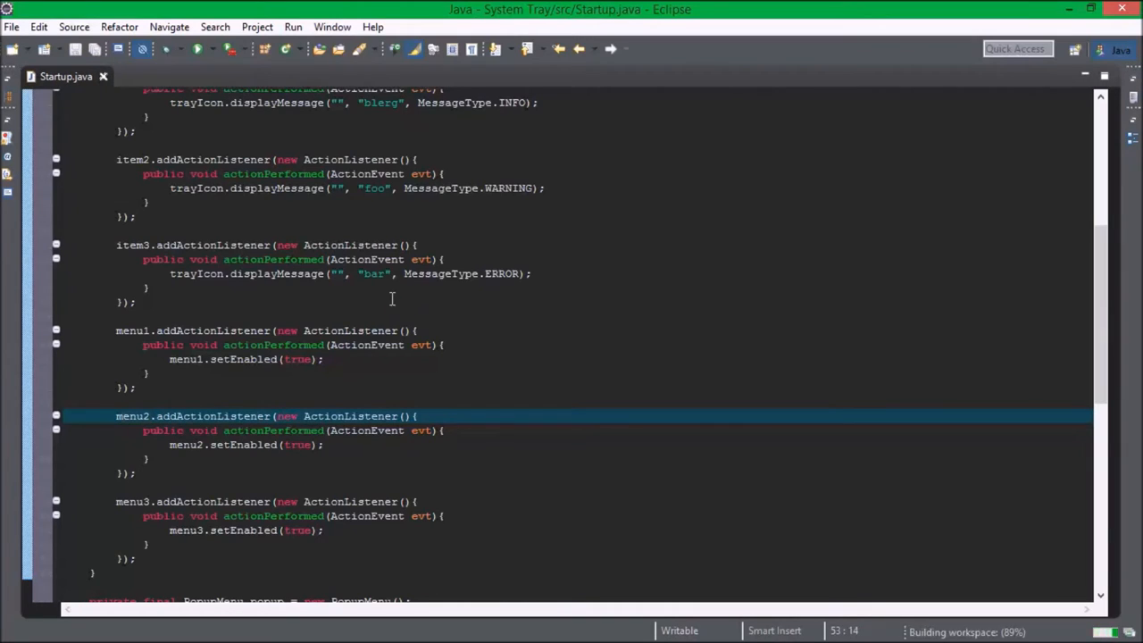
pyautogui.click(197, 50)
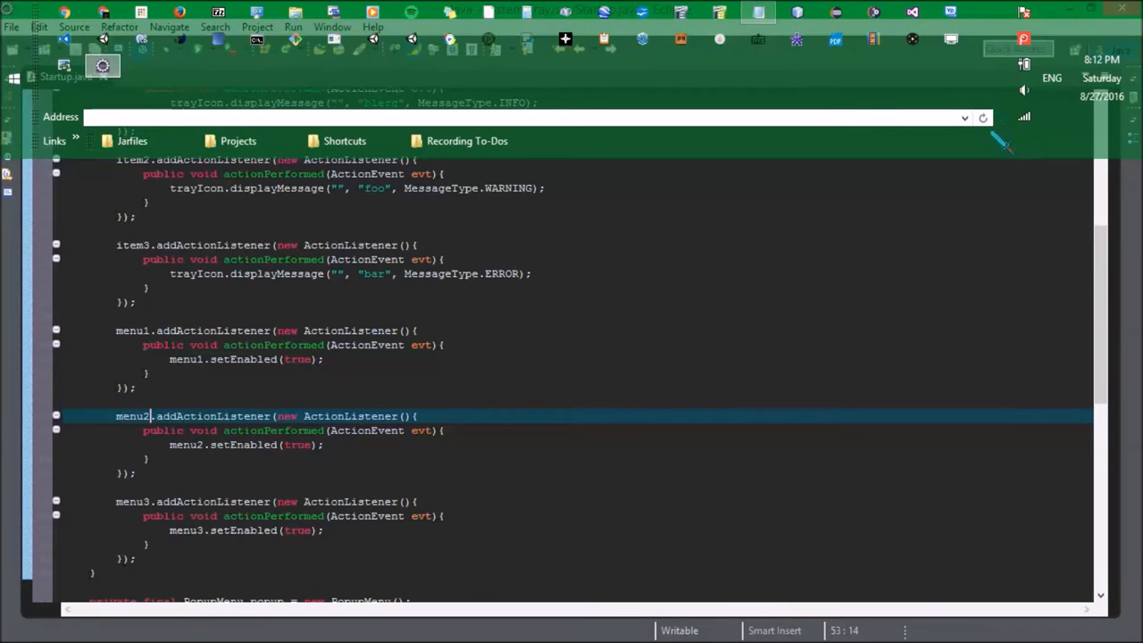
# - Run the app and reveal the hidden tray icons to check the Bla menus
pyautogui.click(1003, 143)
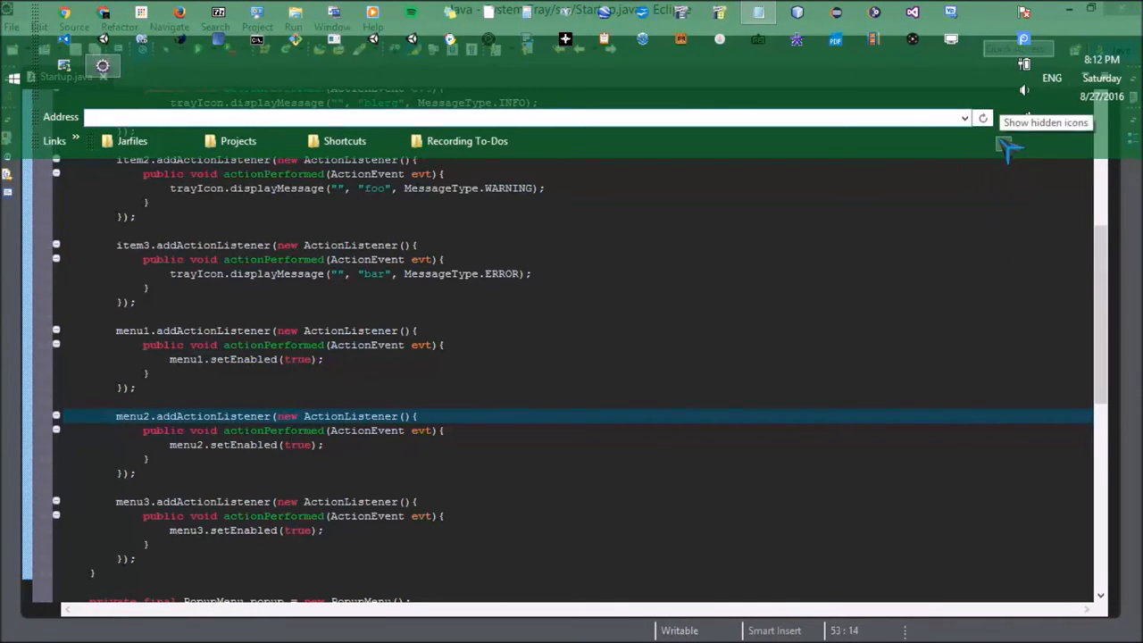
pyautogui.click(1002, 145)
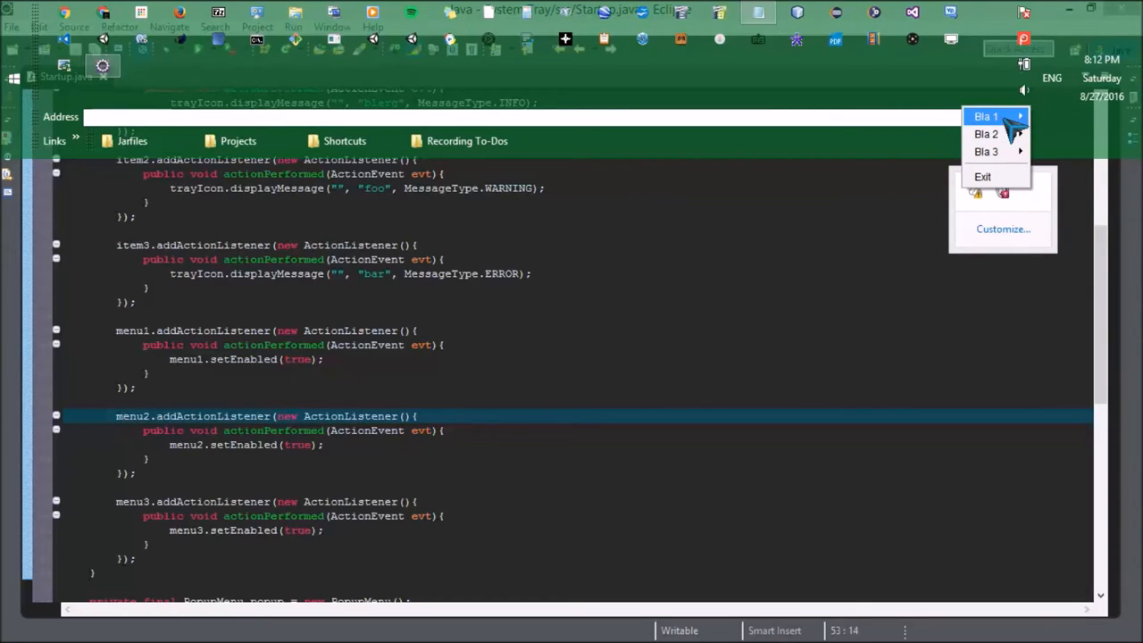
pyautogui.moveTo(1027, 125)
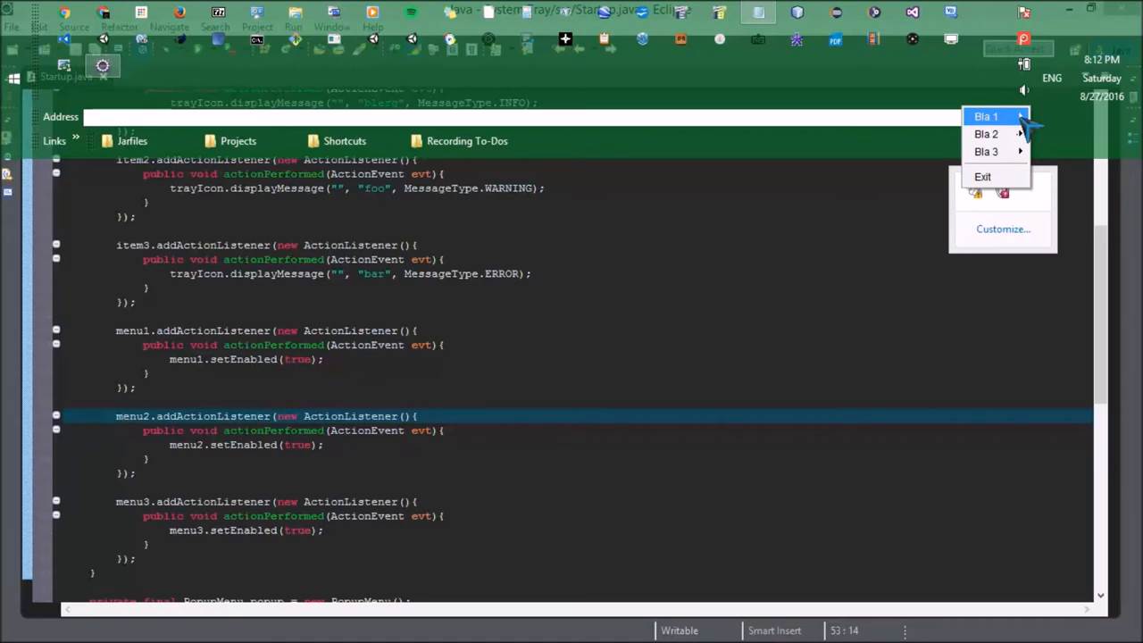
pyautogui.moveTo(1029, 129)
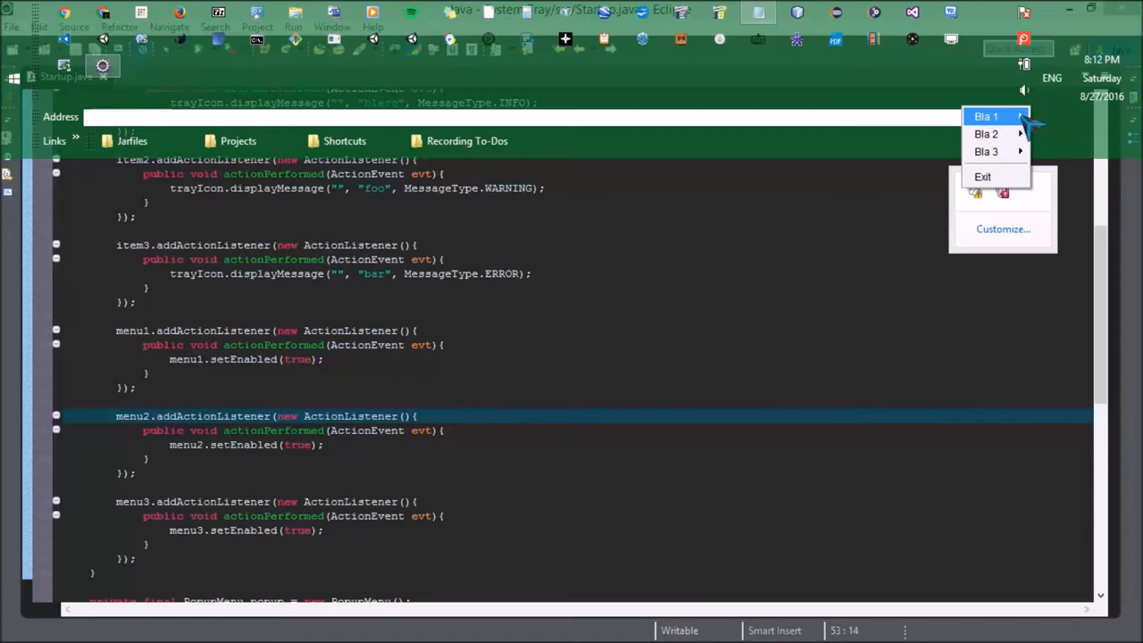
pyautogui.moveTo(981, 177)
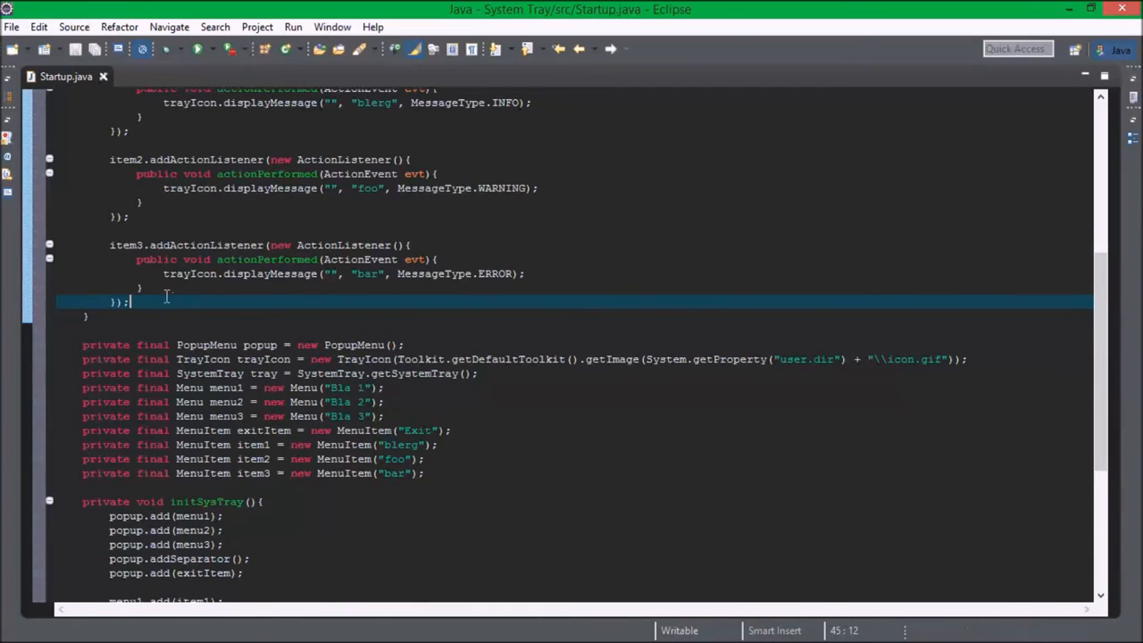
pyautogui.scroll(-3)
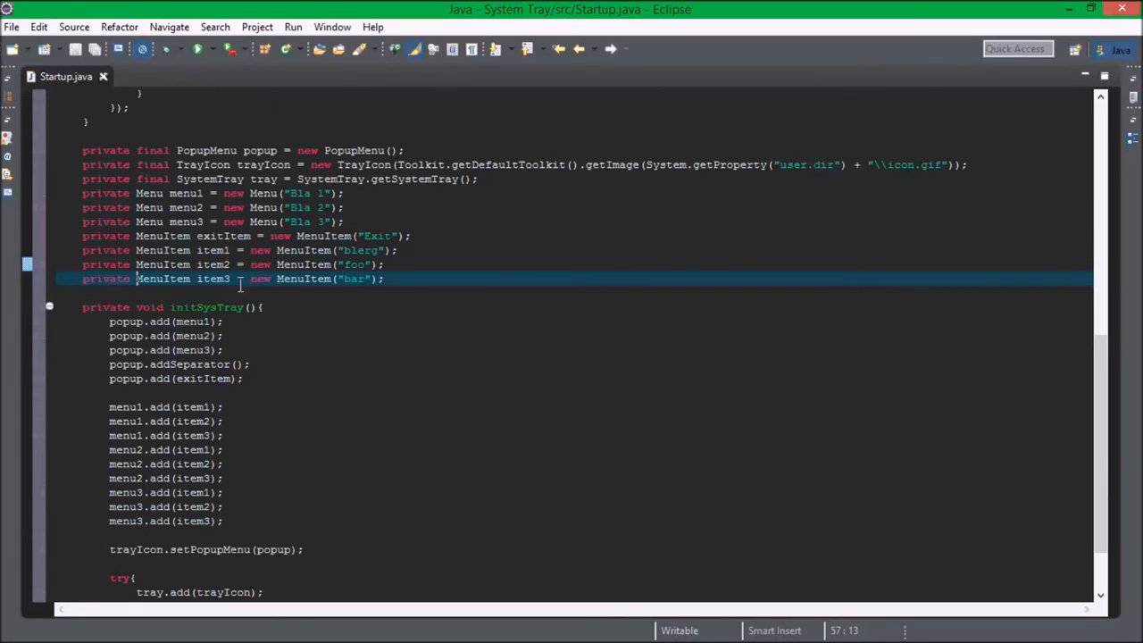
pyautogui.click(168, 192)
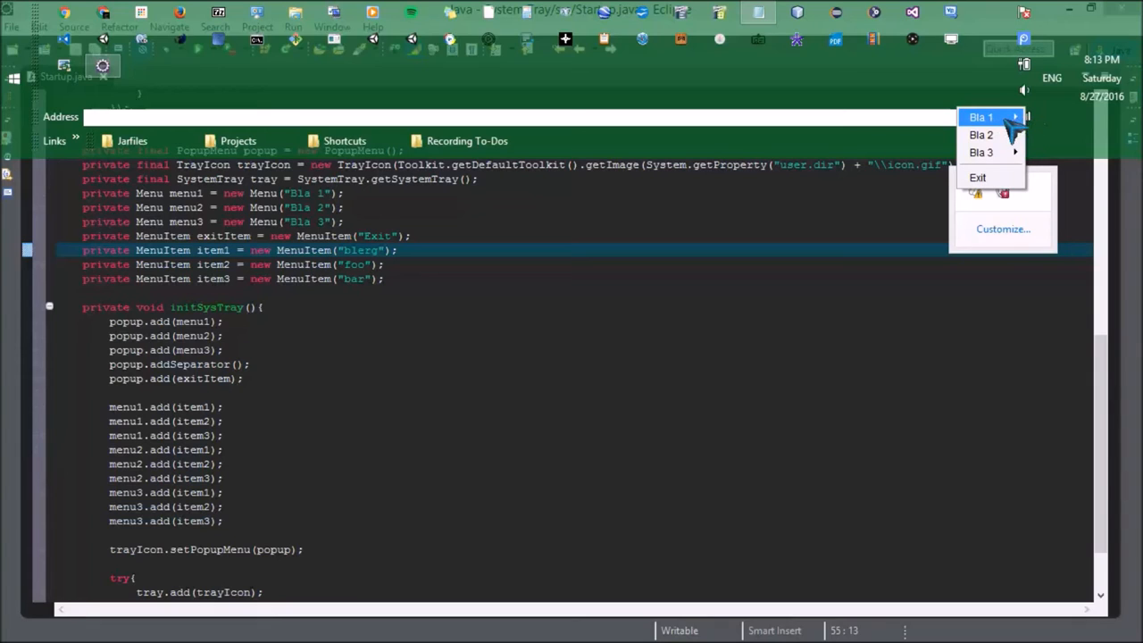
pyautogui.moveTo(980, 151)
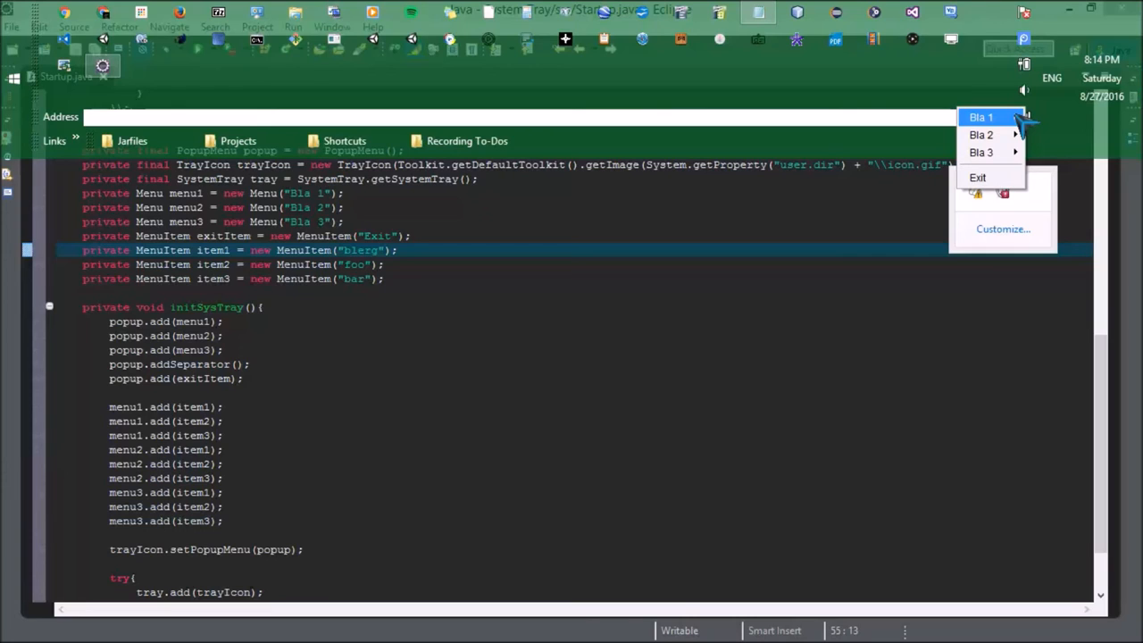
pyautogui.moveTo(1014, 125)
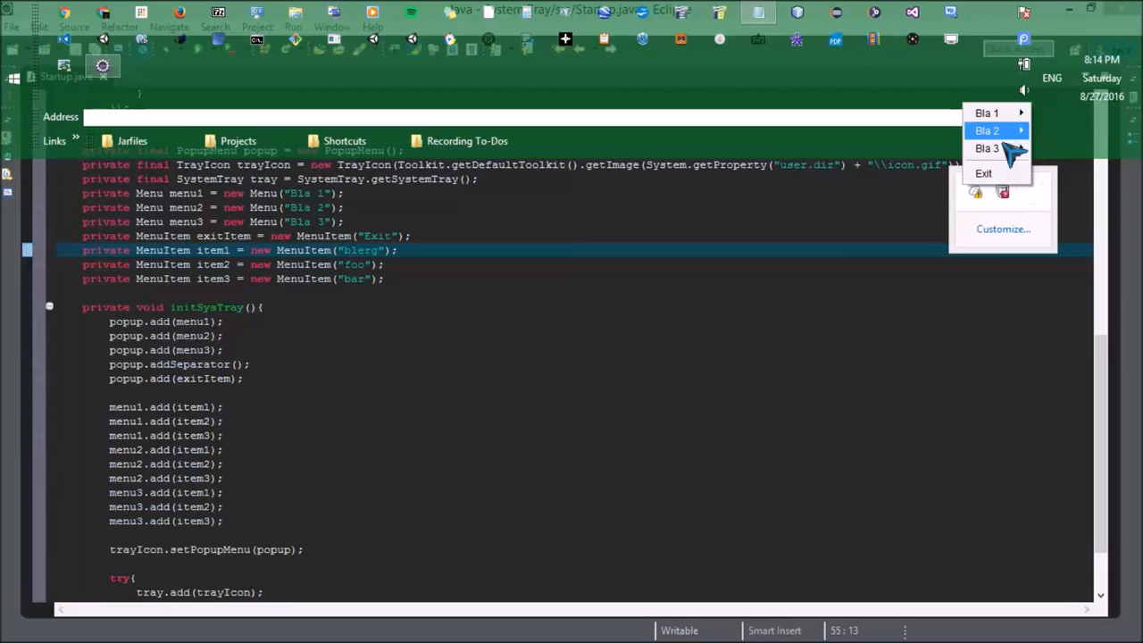
pyautogui.moveTo(986, 113)
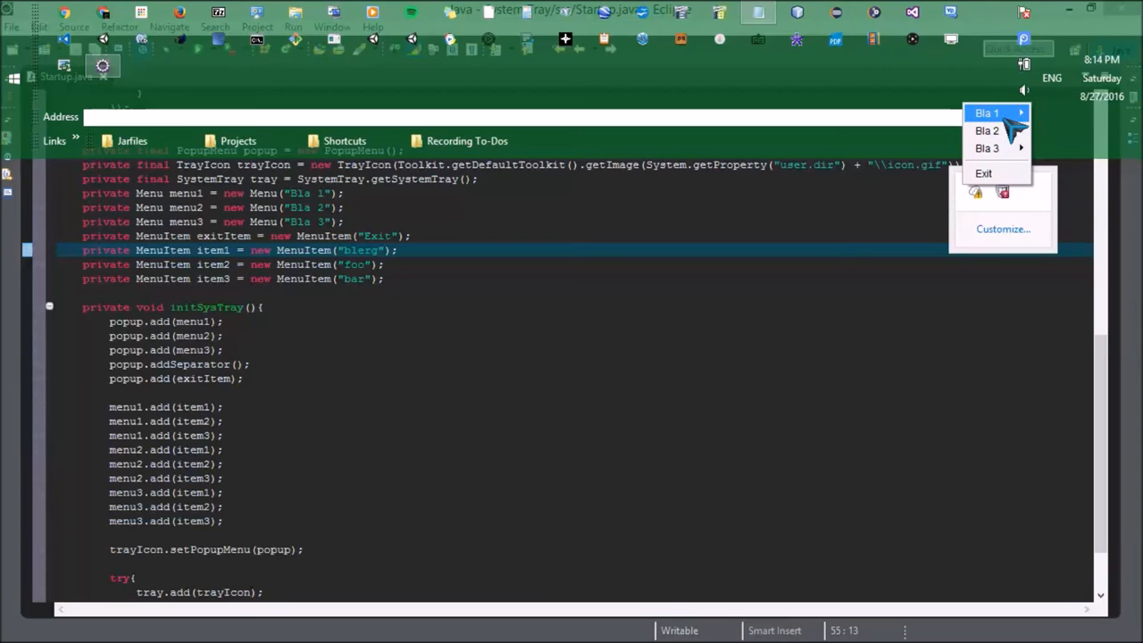
pyautogui.moveTo(985, 147)
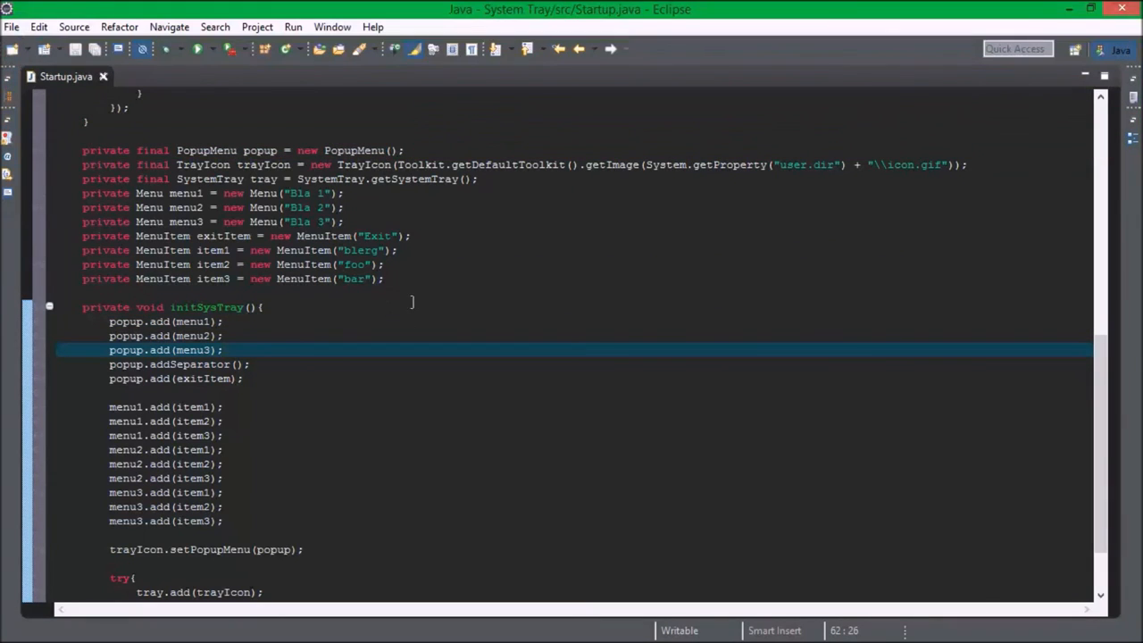
pyautogui.moveTo(414, 293)
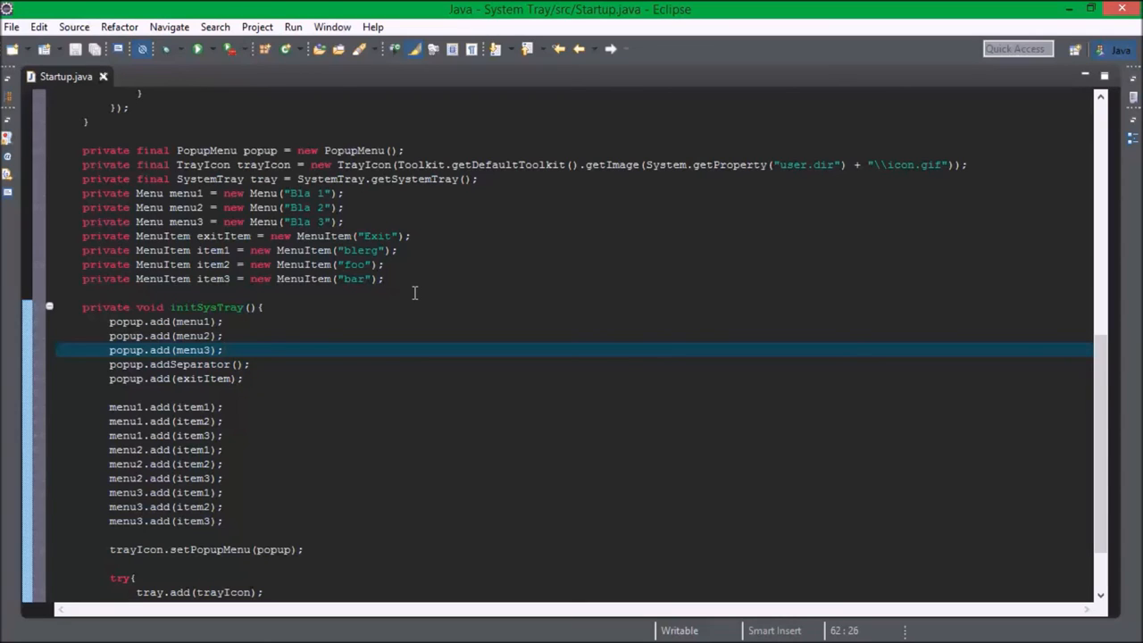
# - Collapse the Startup constructor so its listener code is hidden
pyautogui.click(223, 350)
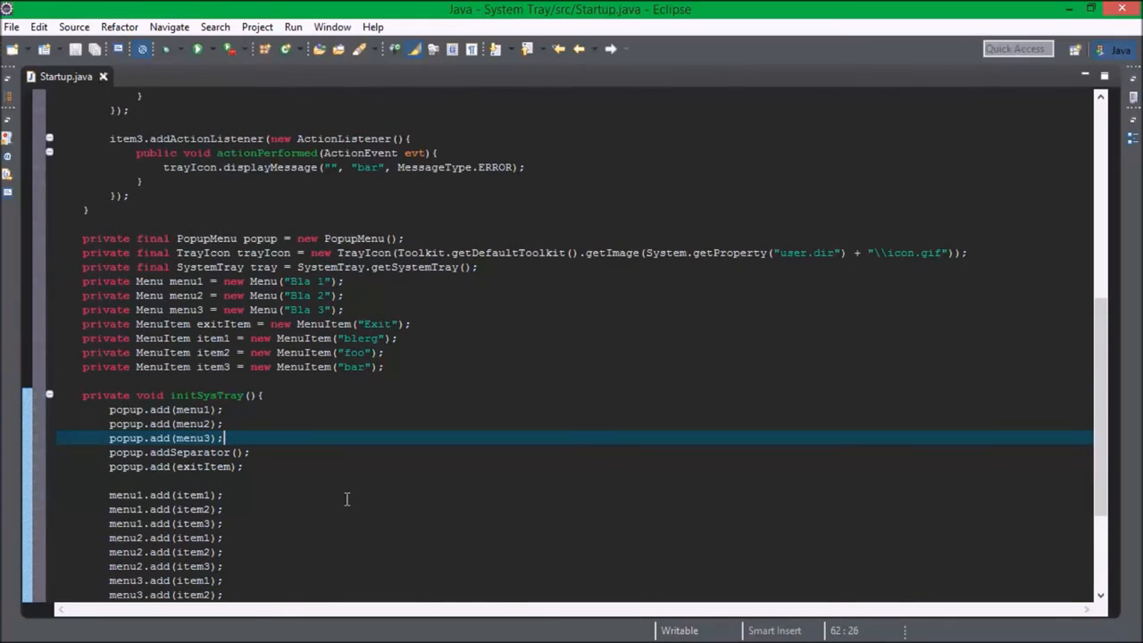
pyautogui.scroll(3)
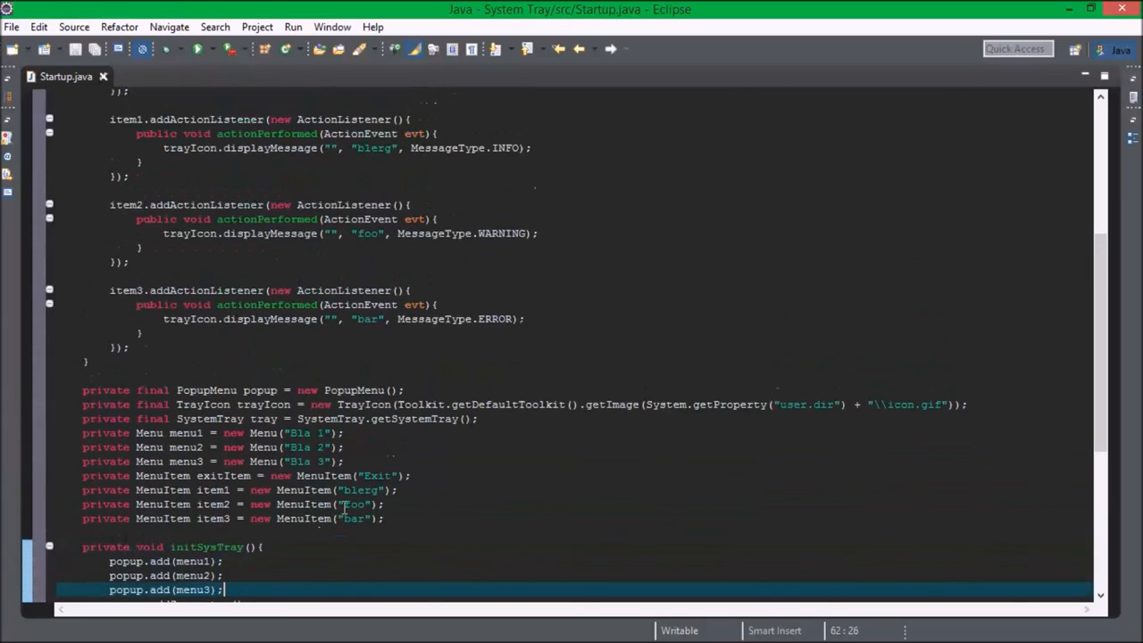
pyautogui.scroll(3)
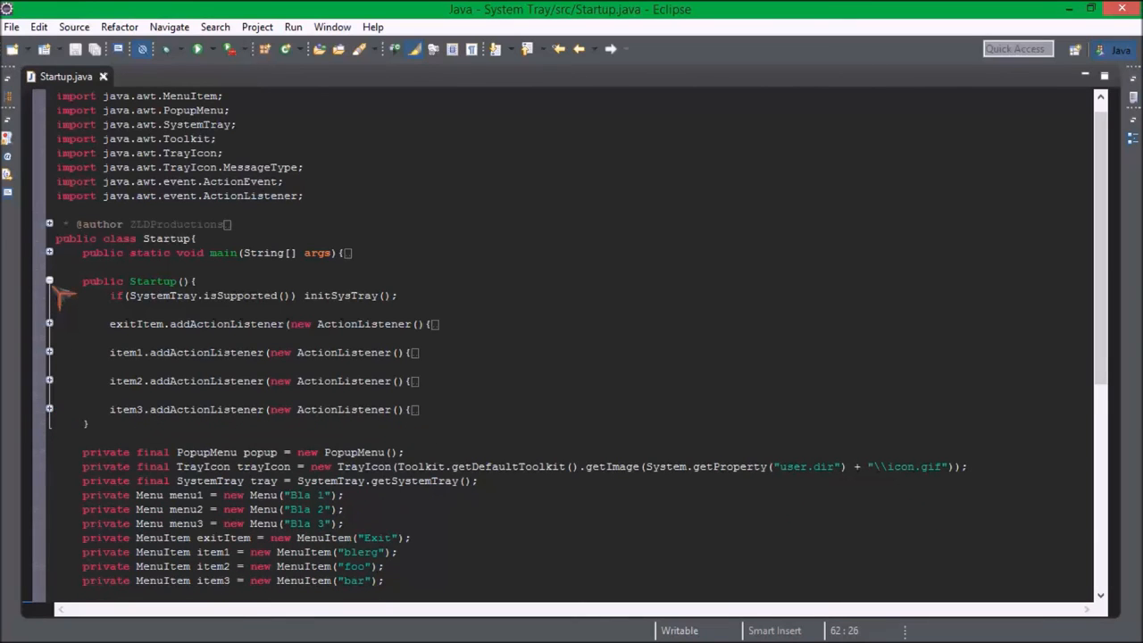
pyautogui.scroll(-3)
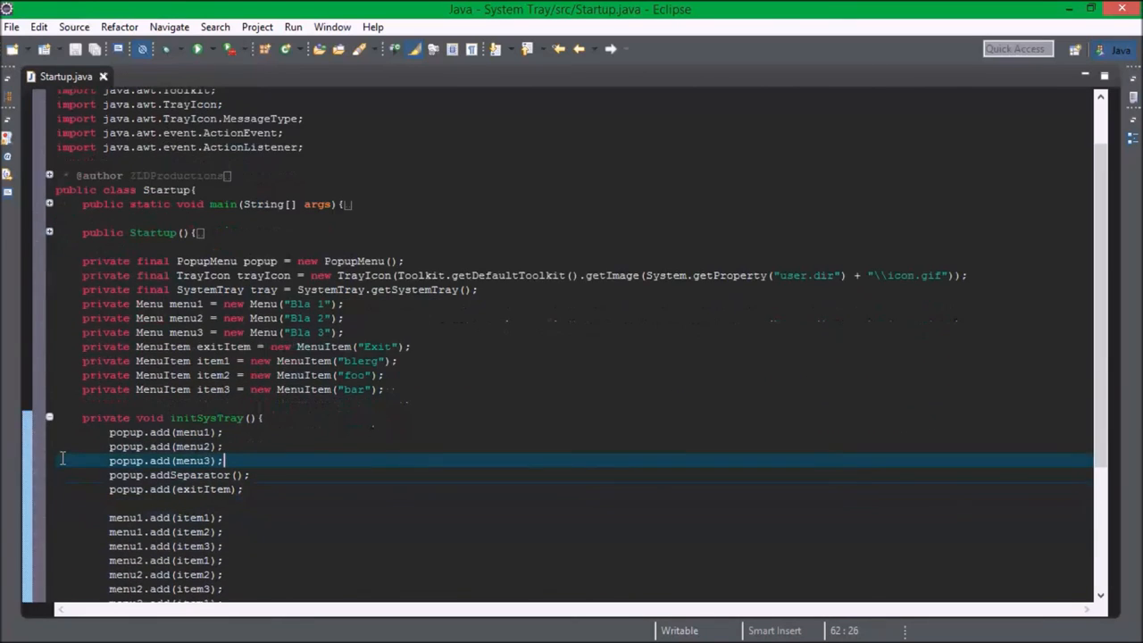